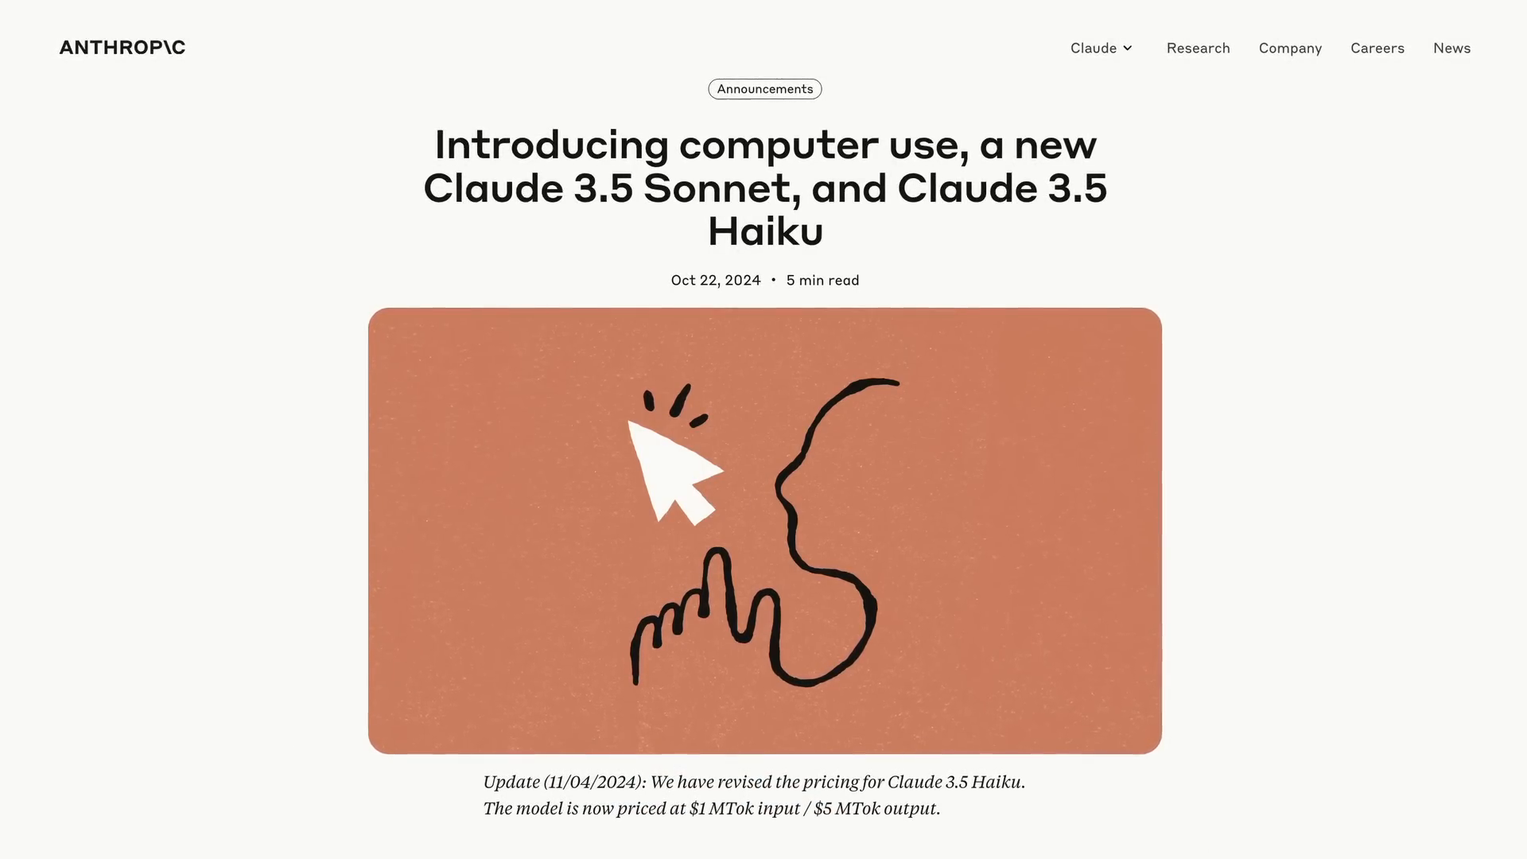
# Scroll the Claude 3.5 announcement and pricing, then open the Models docs page
pyautogui.scroll(3)
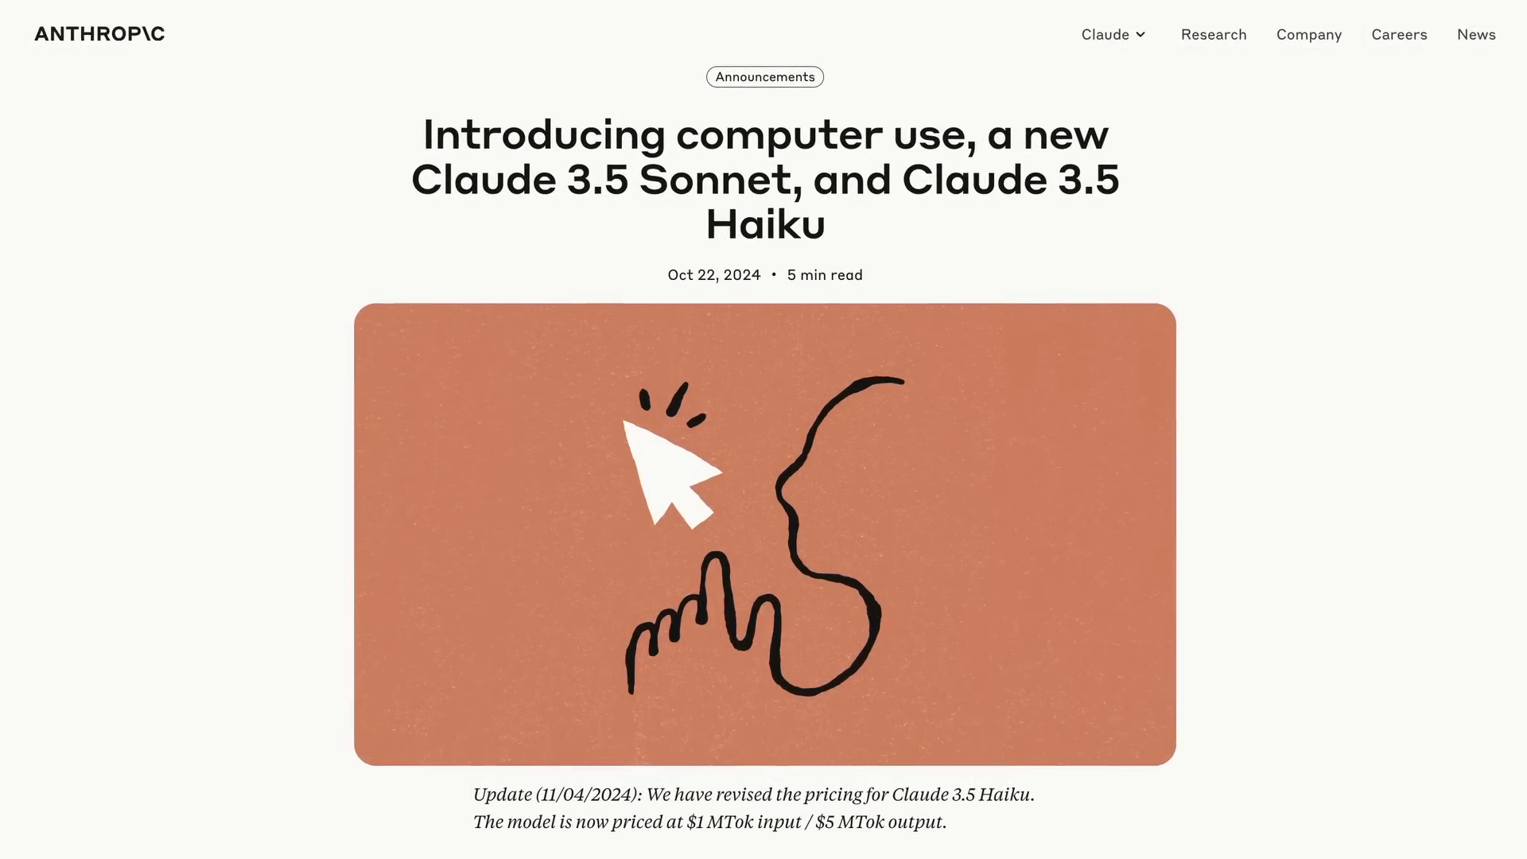
pyautogui.scroll(-3)
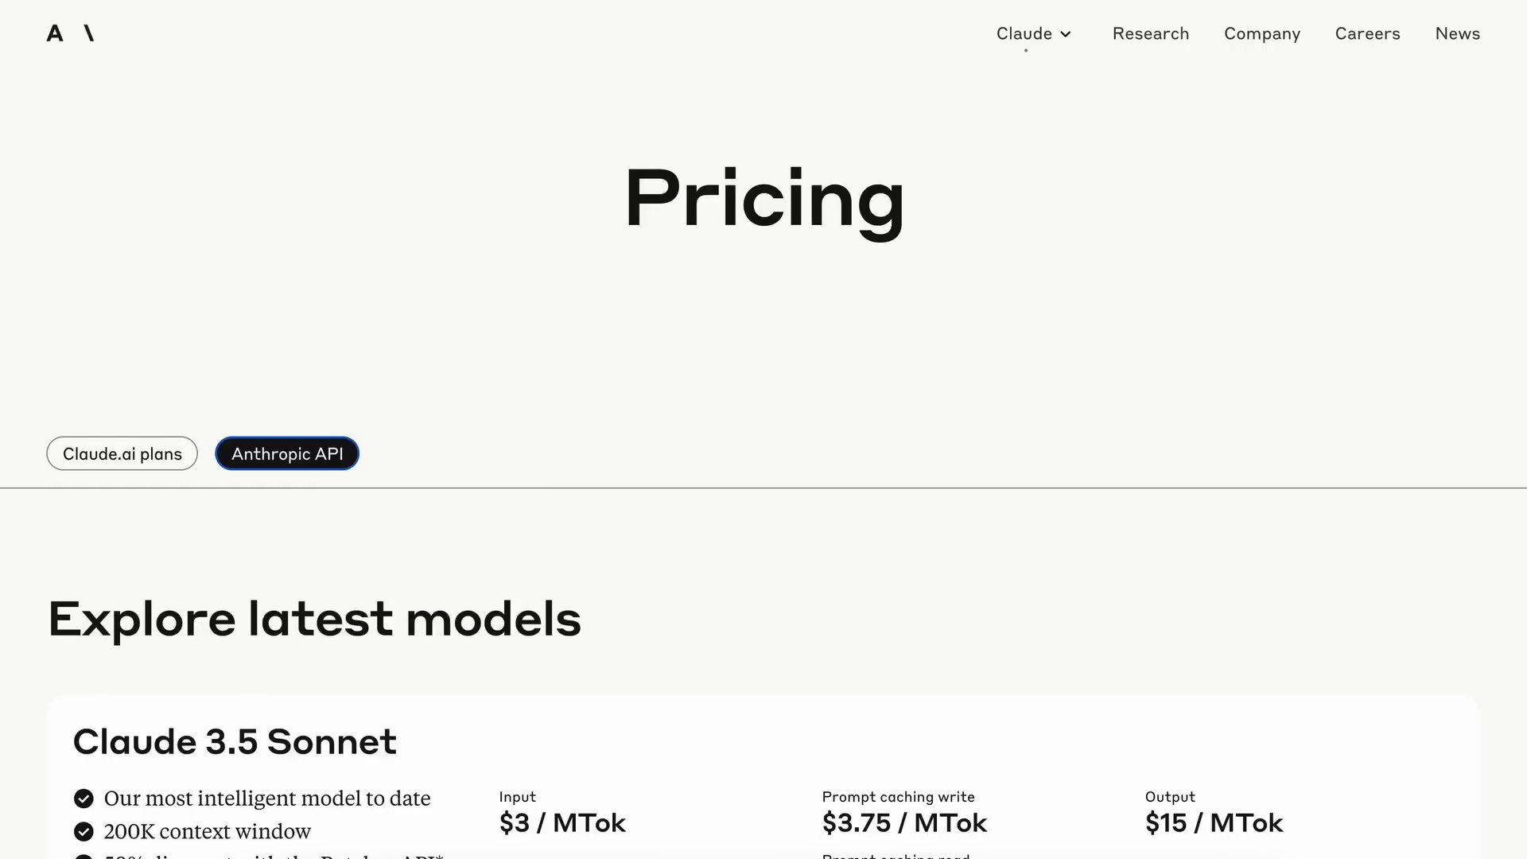
pyautogui.scroll(-3)
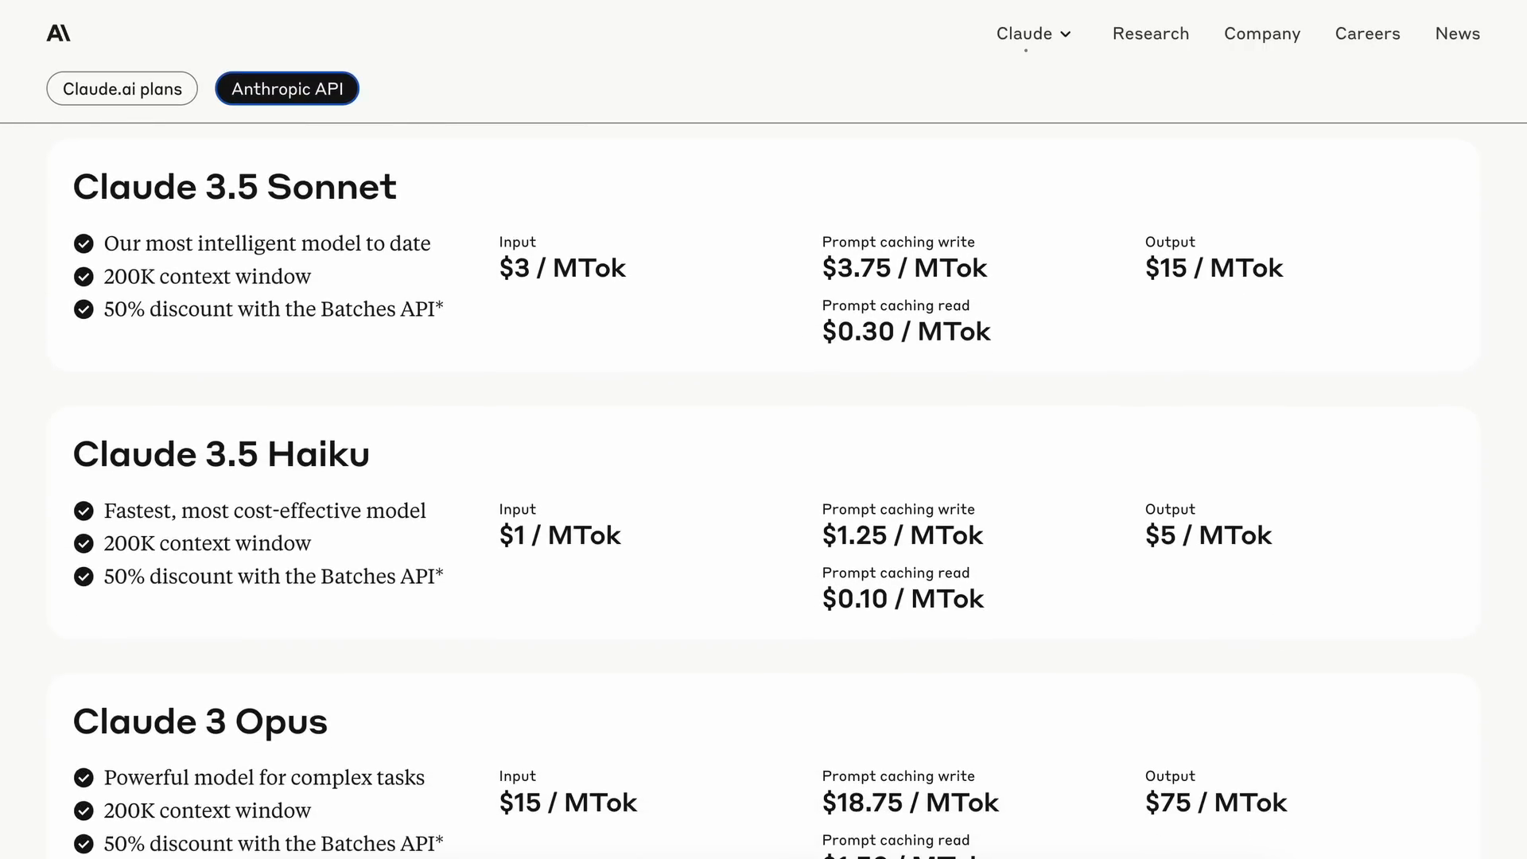
pyautogui.doubleClick(520, 535)
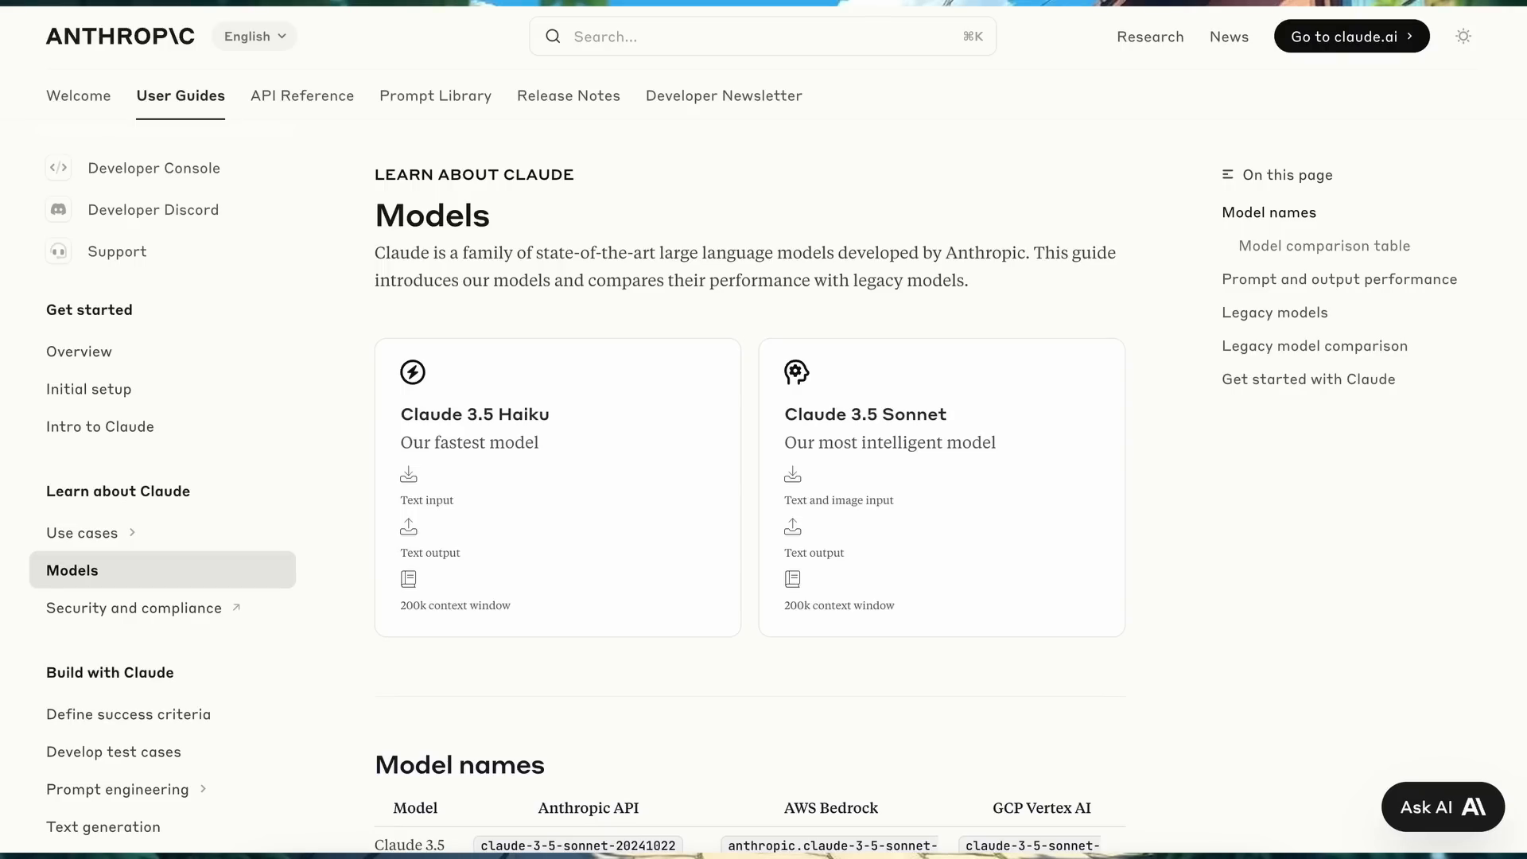
# Switch from the Anthropic docs to the Open WebUI Claude 3.5 Haiku confetti chat
pyautogui.click(556, 487)
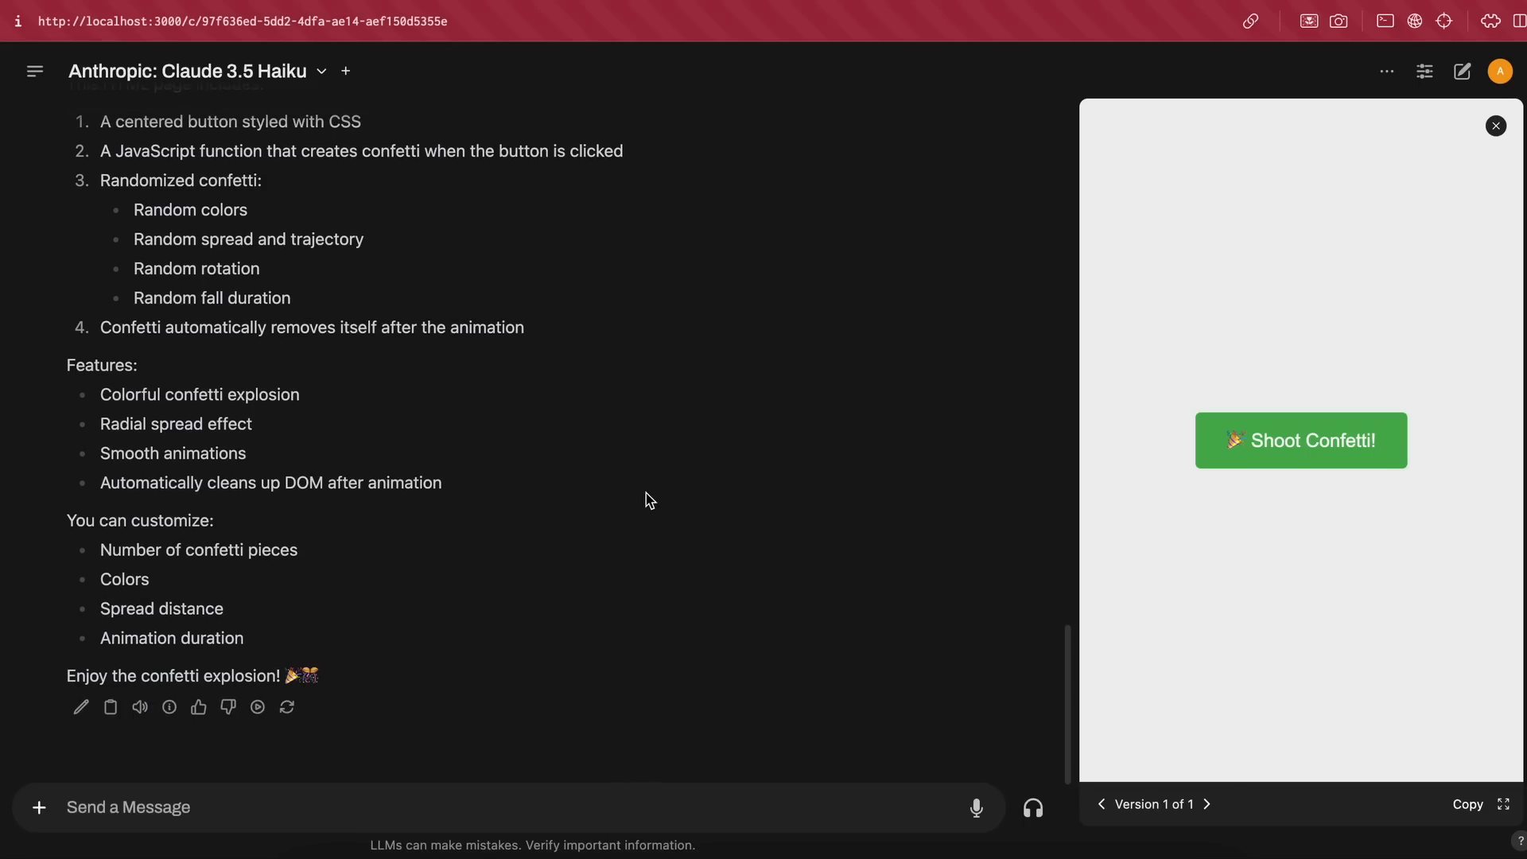
# Switch to VS Code showing the Cline extension page, version 2.1.3
pyautogui.click(1299, 439)
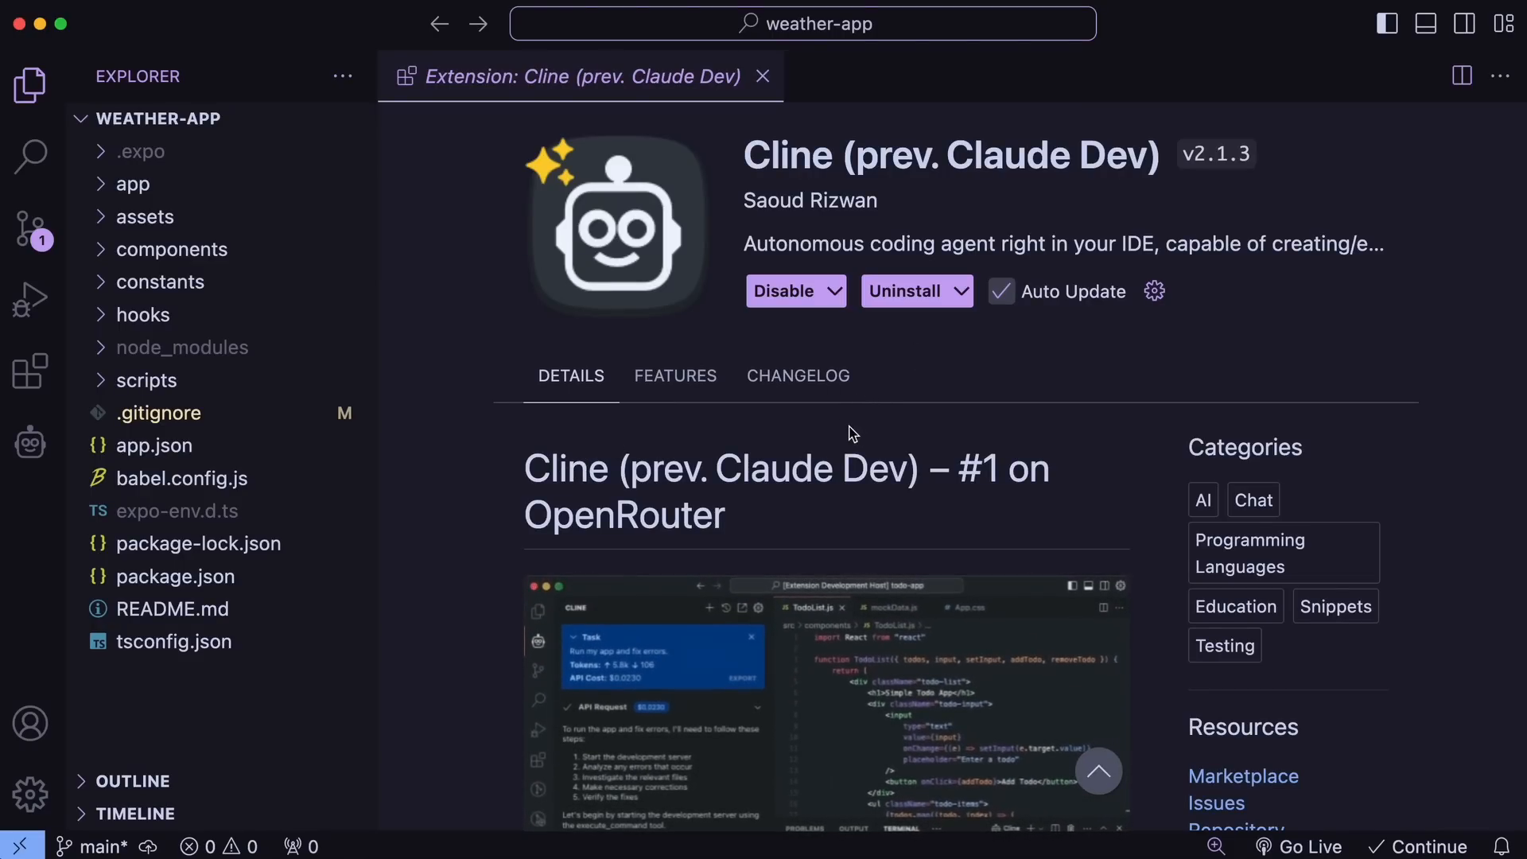
# Show Cline's changelog entry for 2.1.3 adding Claude 3.5 Haiku support
pyautogui.click(798, 376)
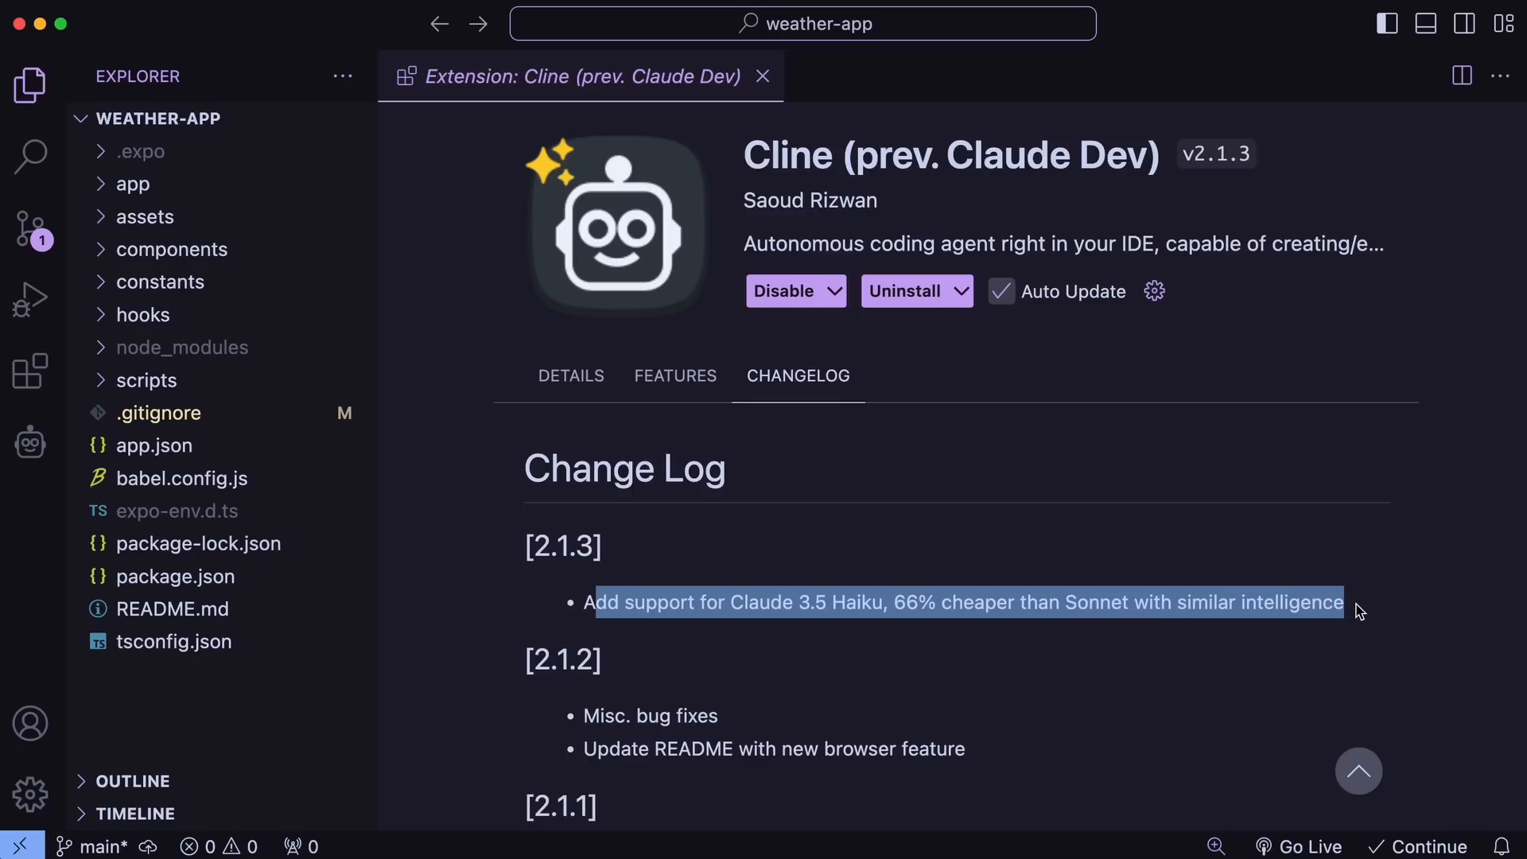
pyautogui.moveTo(1299, 642)
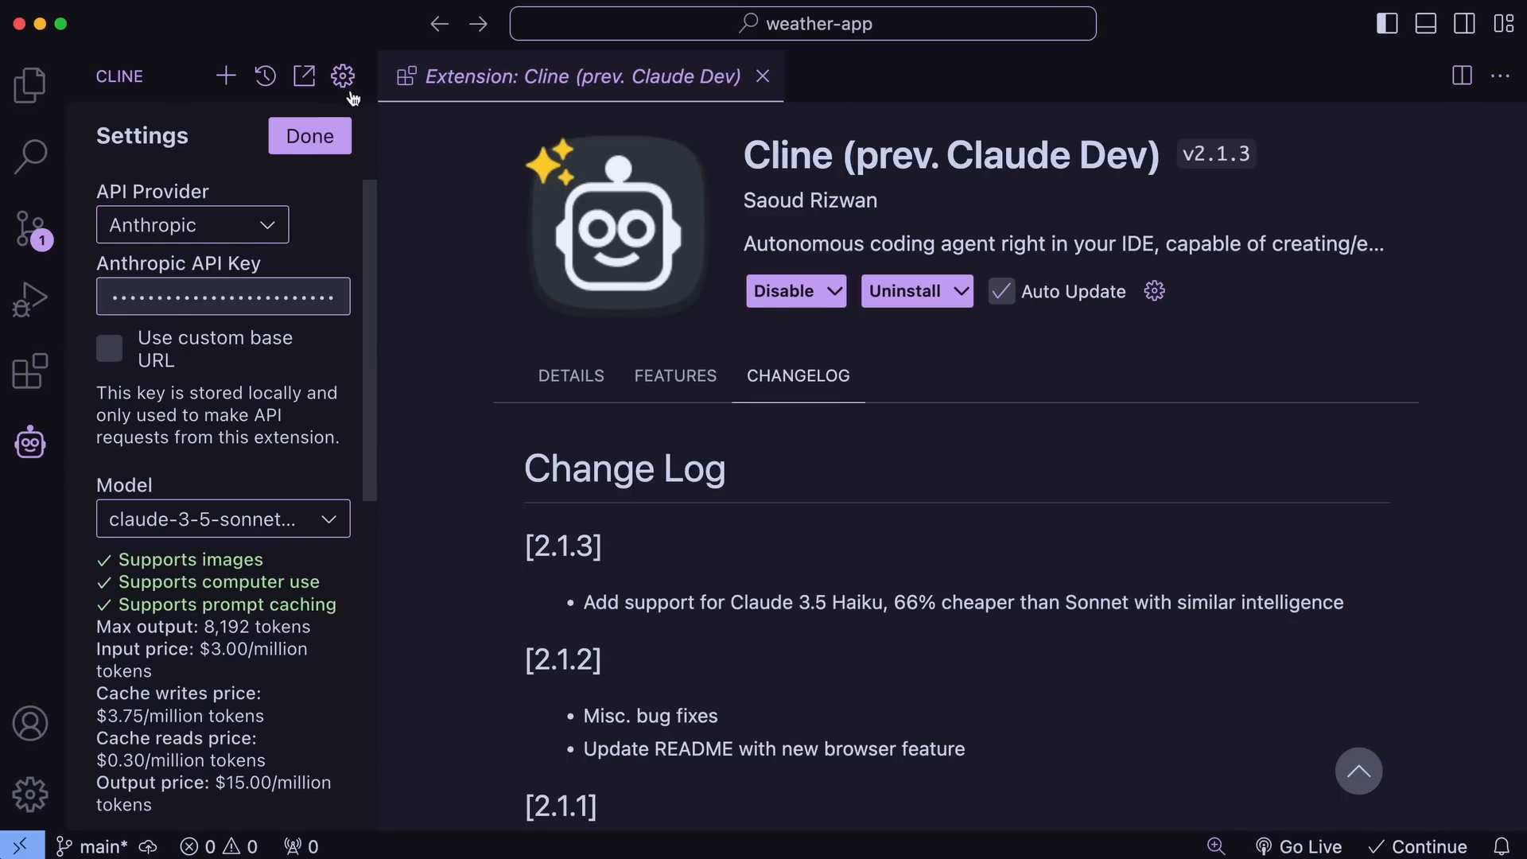
pyautogui.moveTo(178, 241)
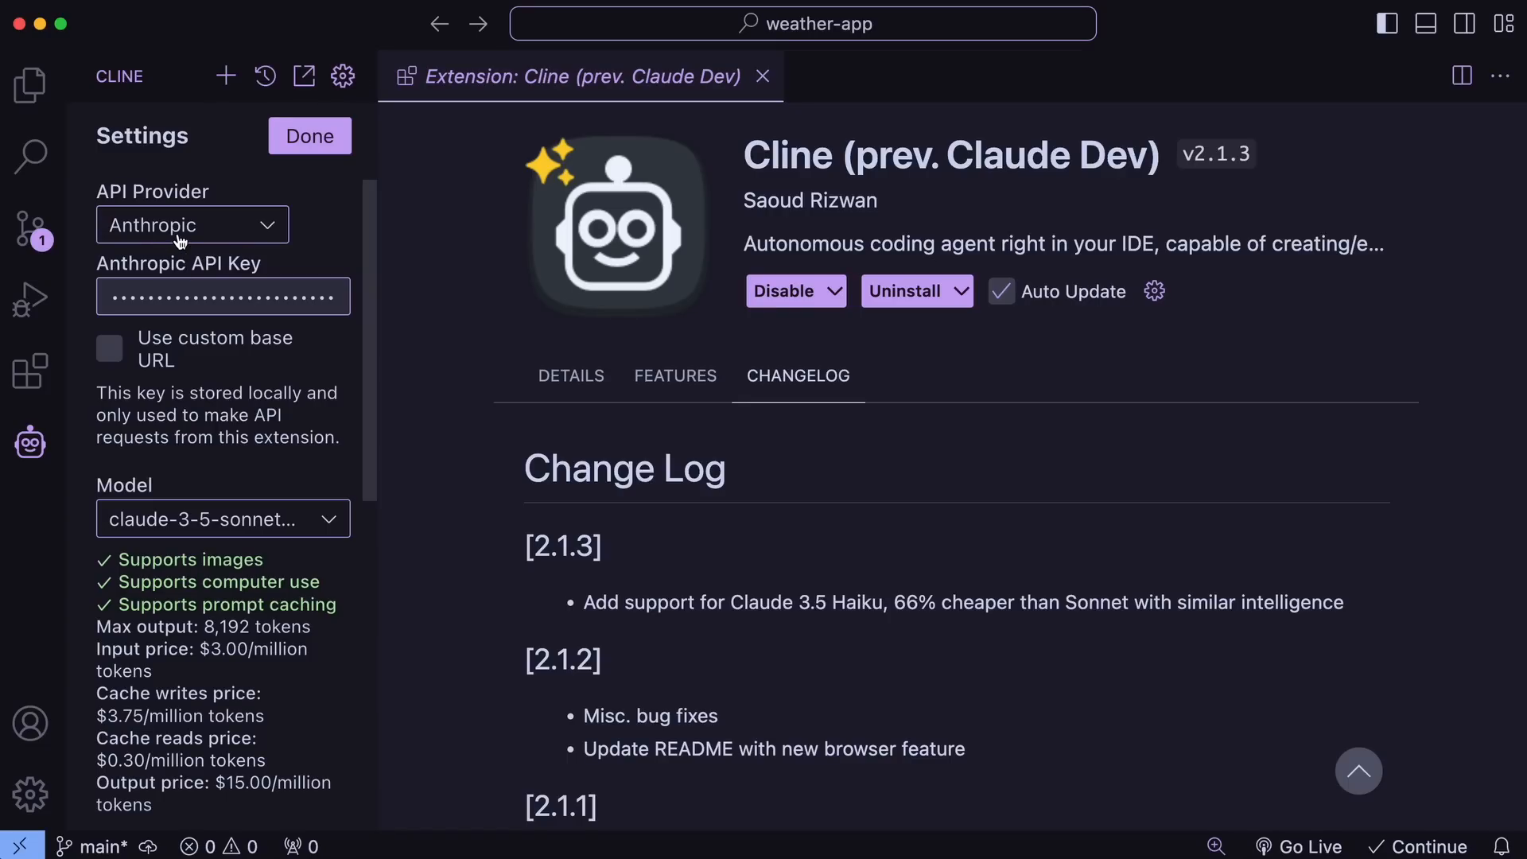
pyautogui.moveTo(243, 519)
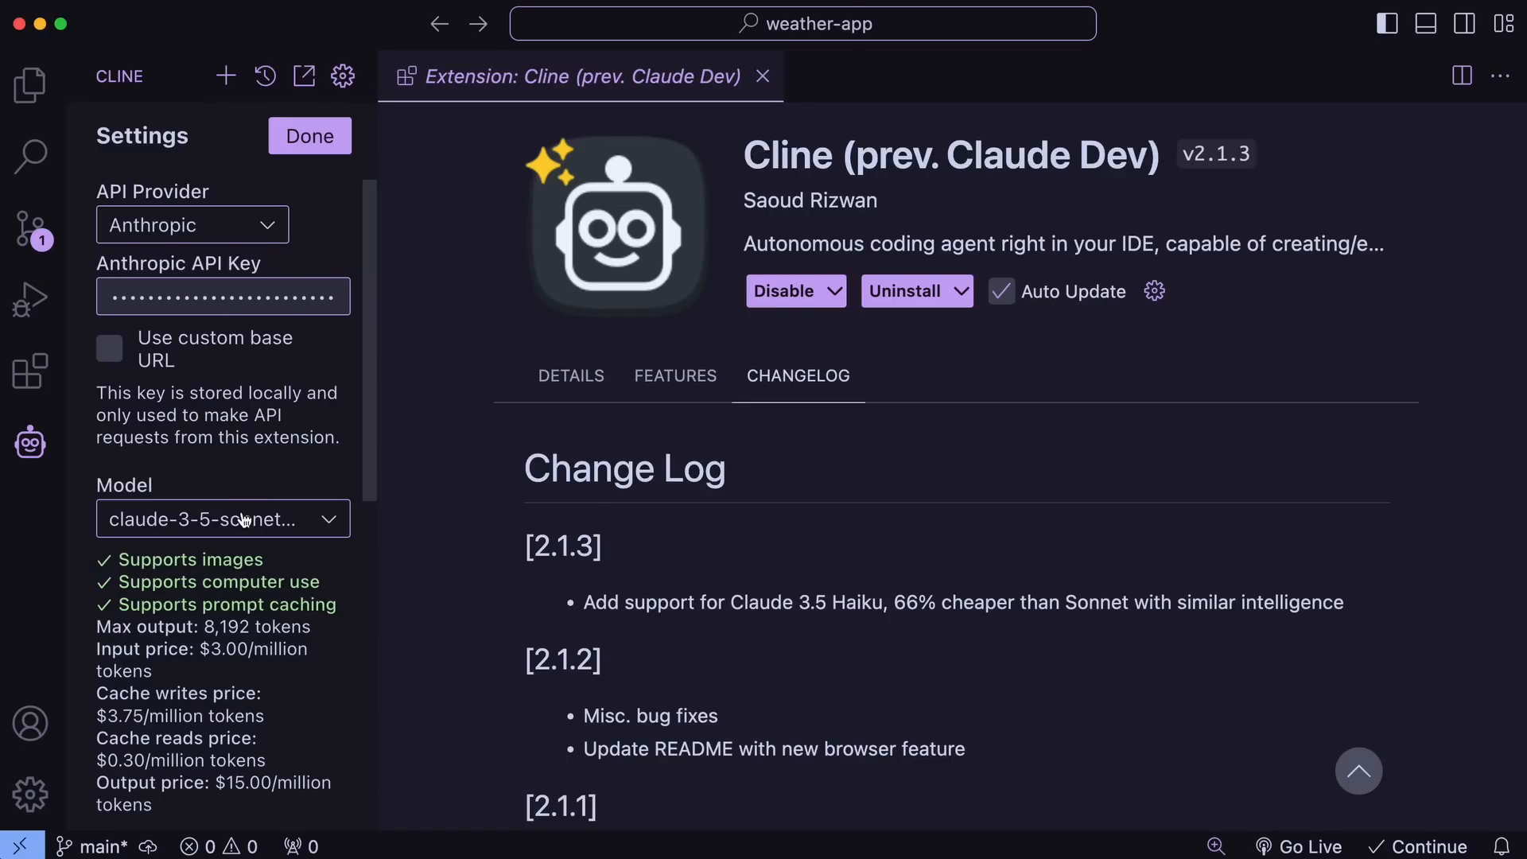
# Set Cline's model to claude-3-5-haiku-20241022 and close the extension page
pyautogui.click(222, 518)
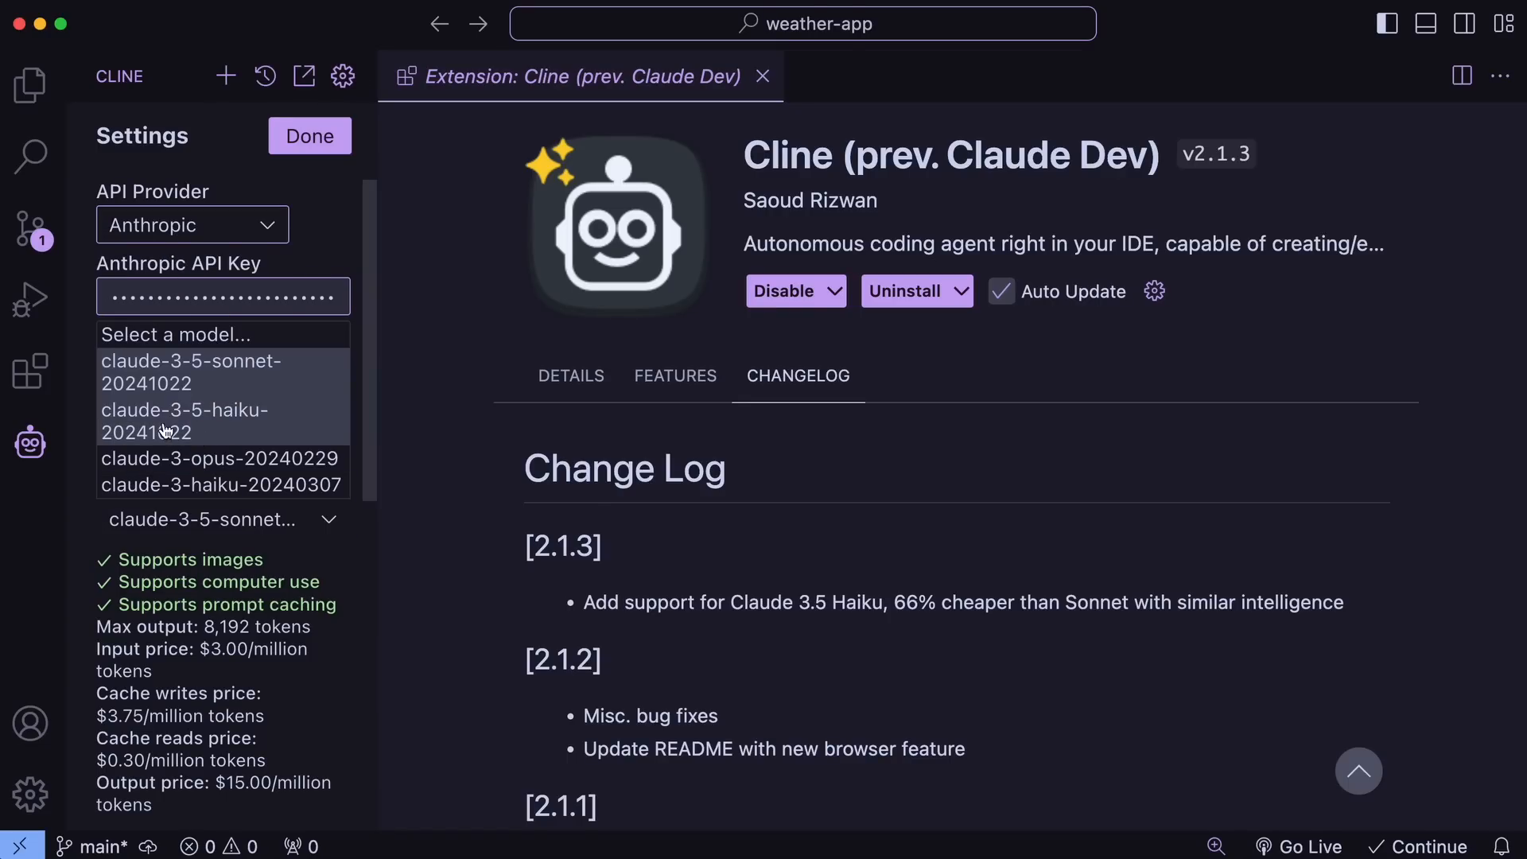
pyautogui.click(184, 420)
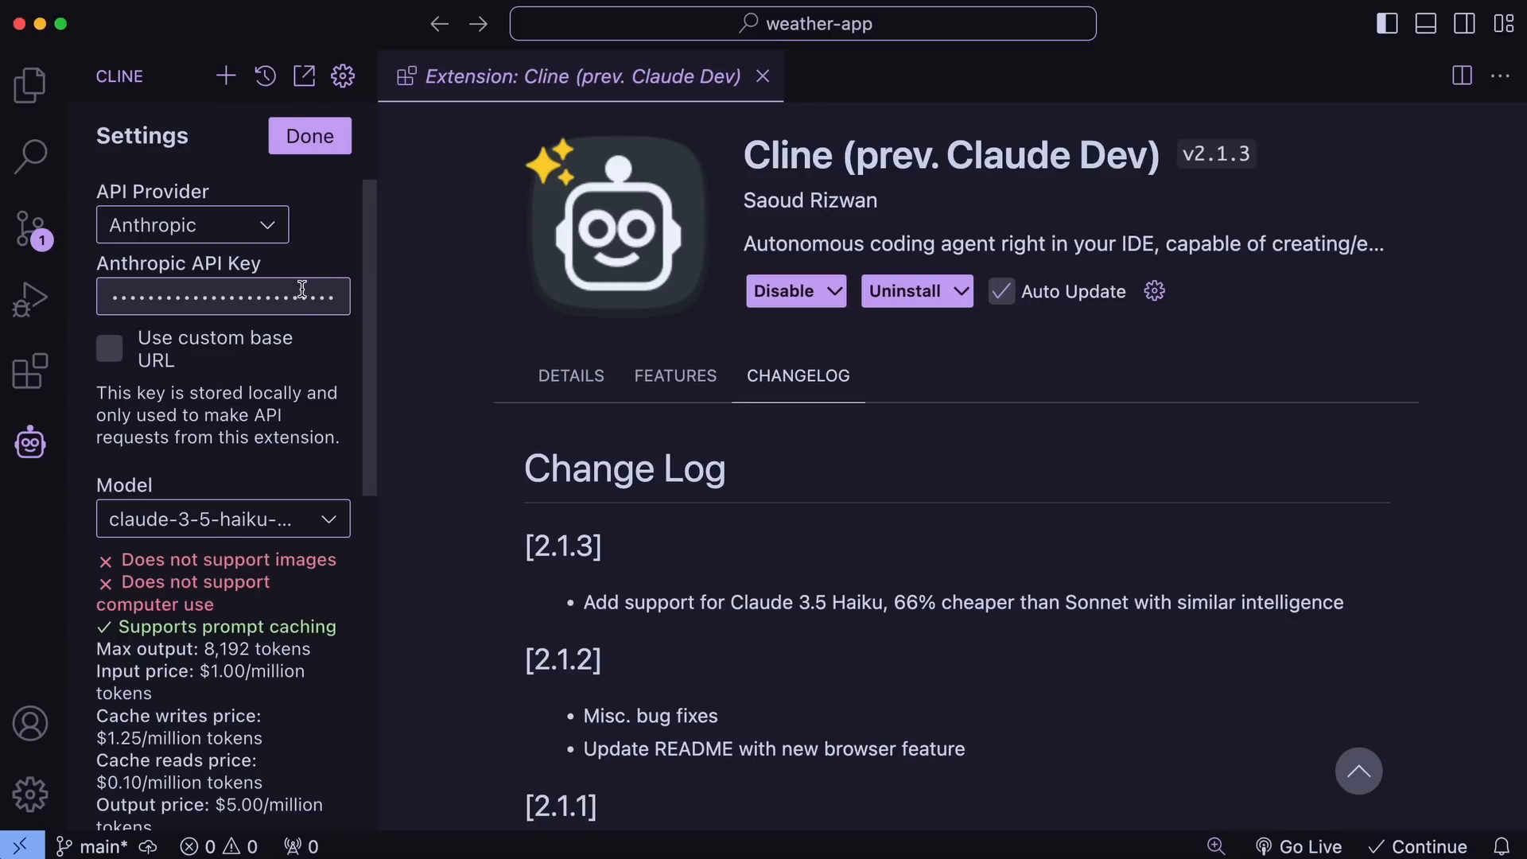
pyautogui.click(309, 135)
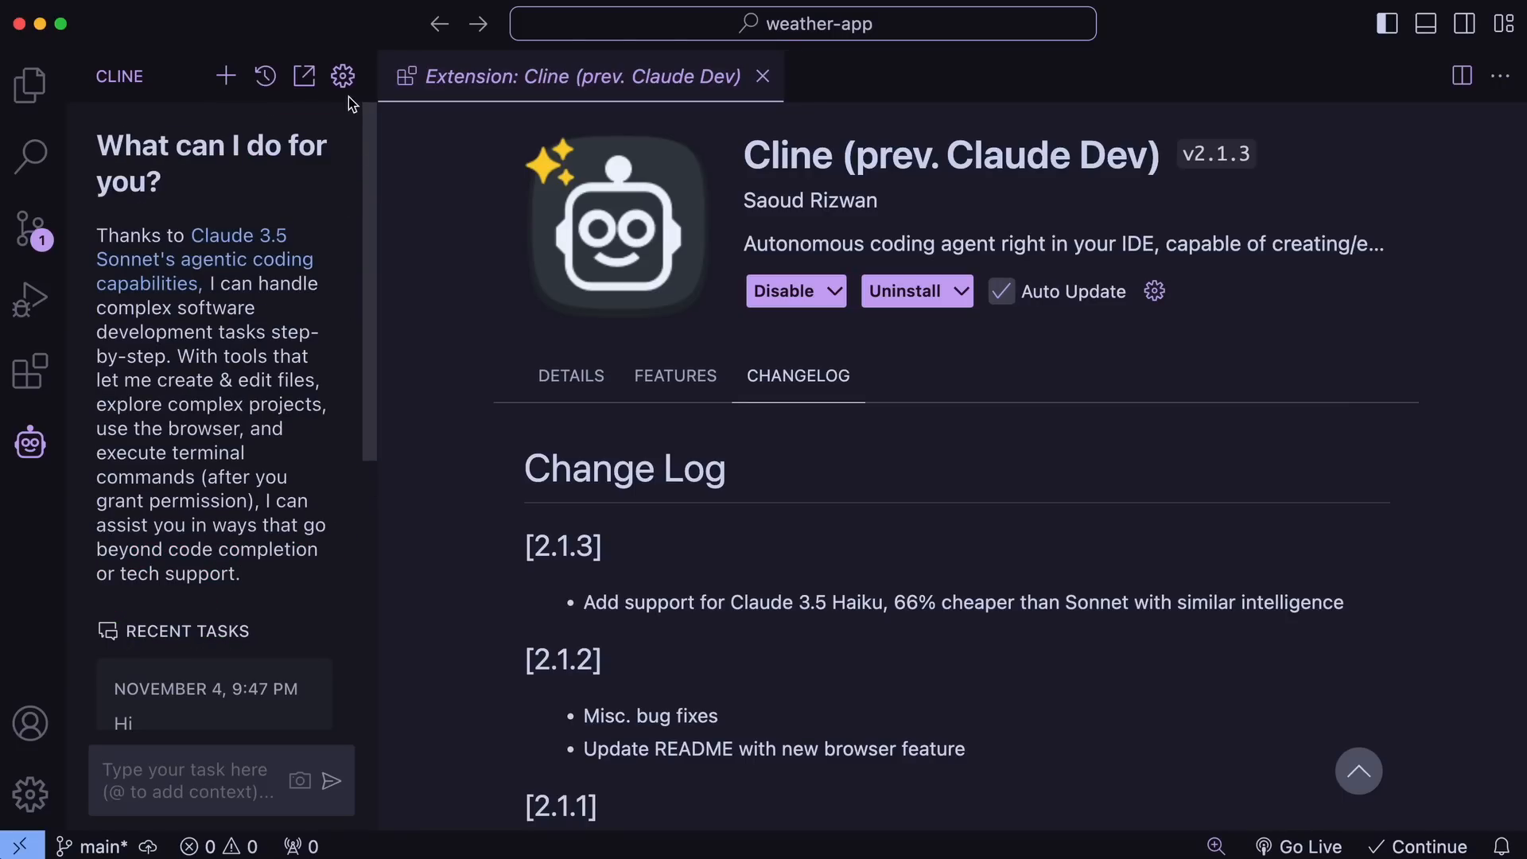
pyautogui.click(764, 76)
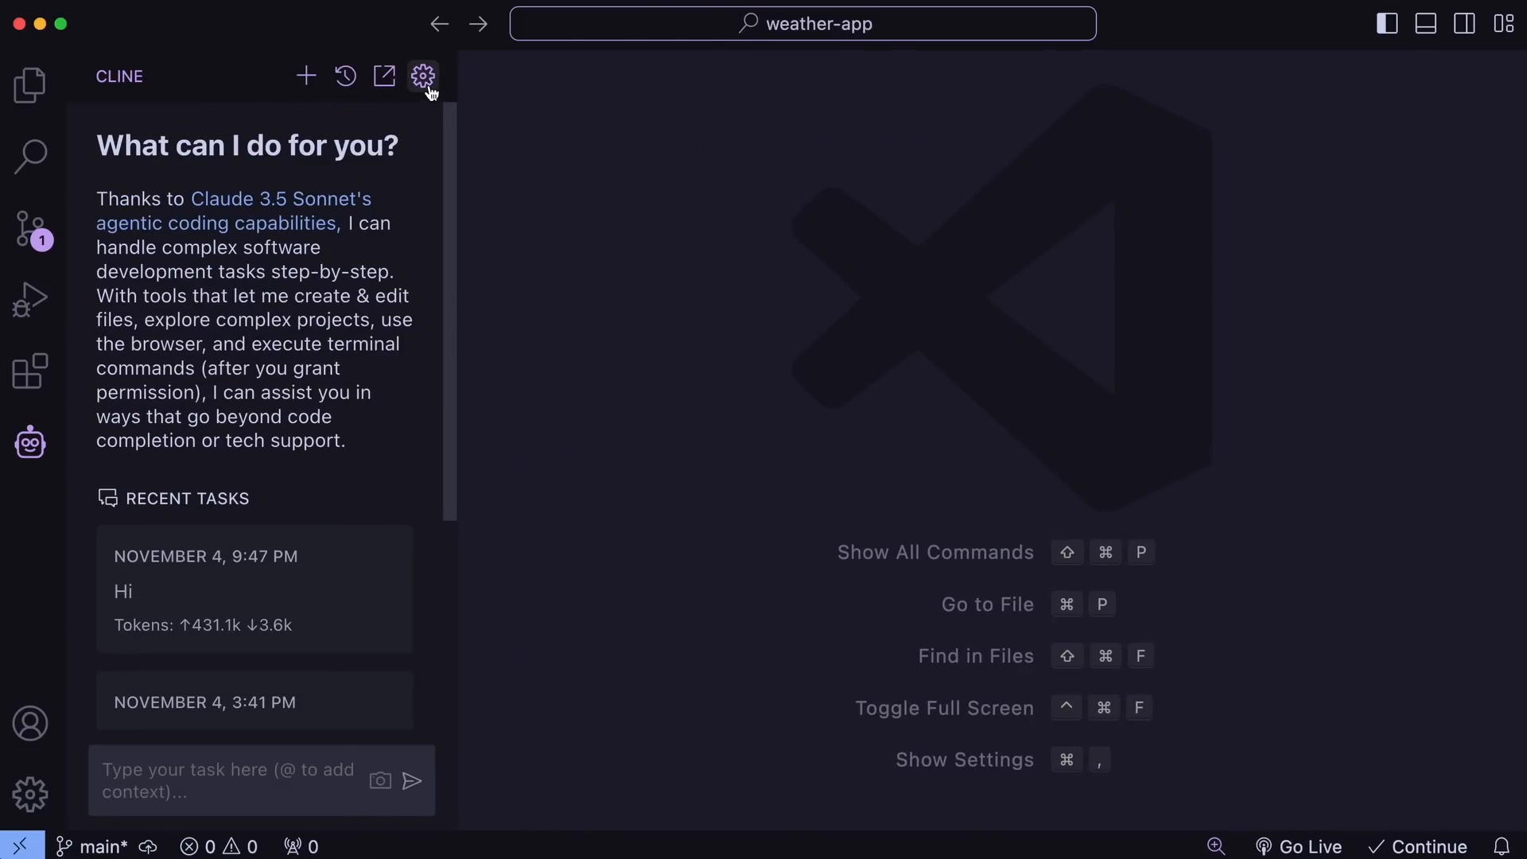
pyautogui.moveTo(30, 86)
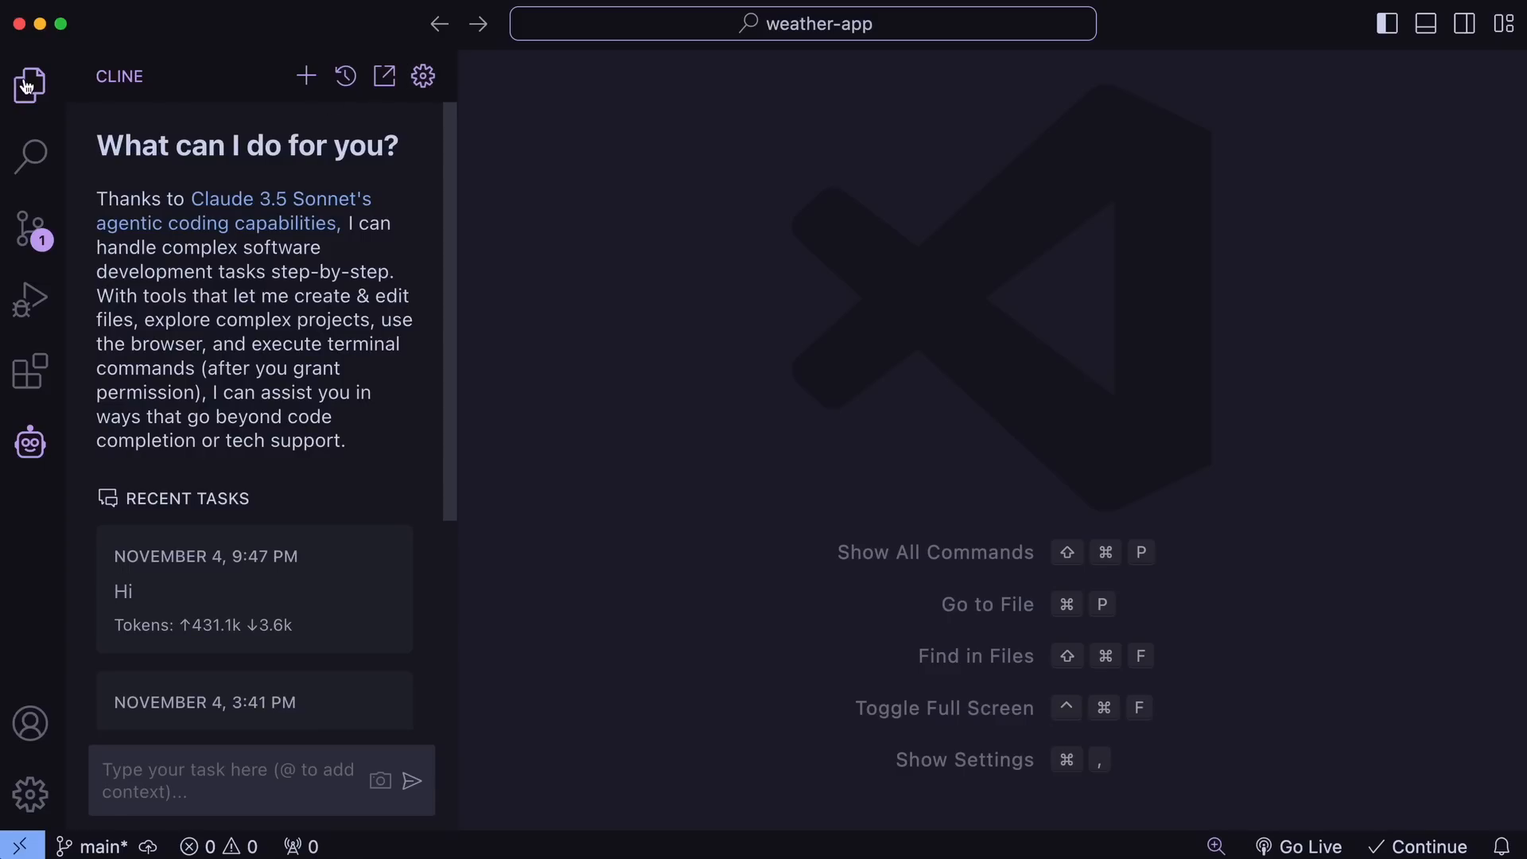
# Ask Cline to make the Expo app a sleek, blue, one-page weather app with dummy data
pyautogui.click(29, 85)
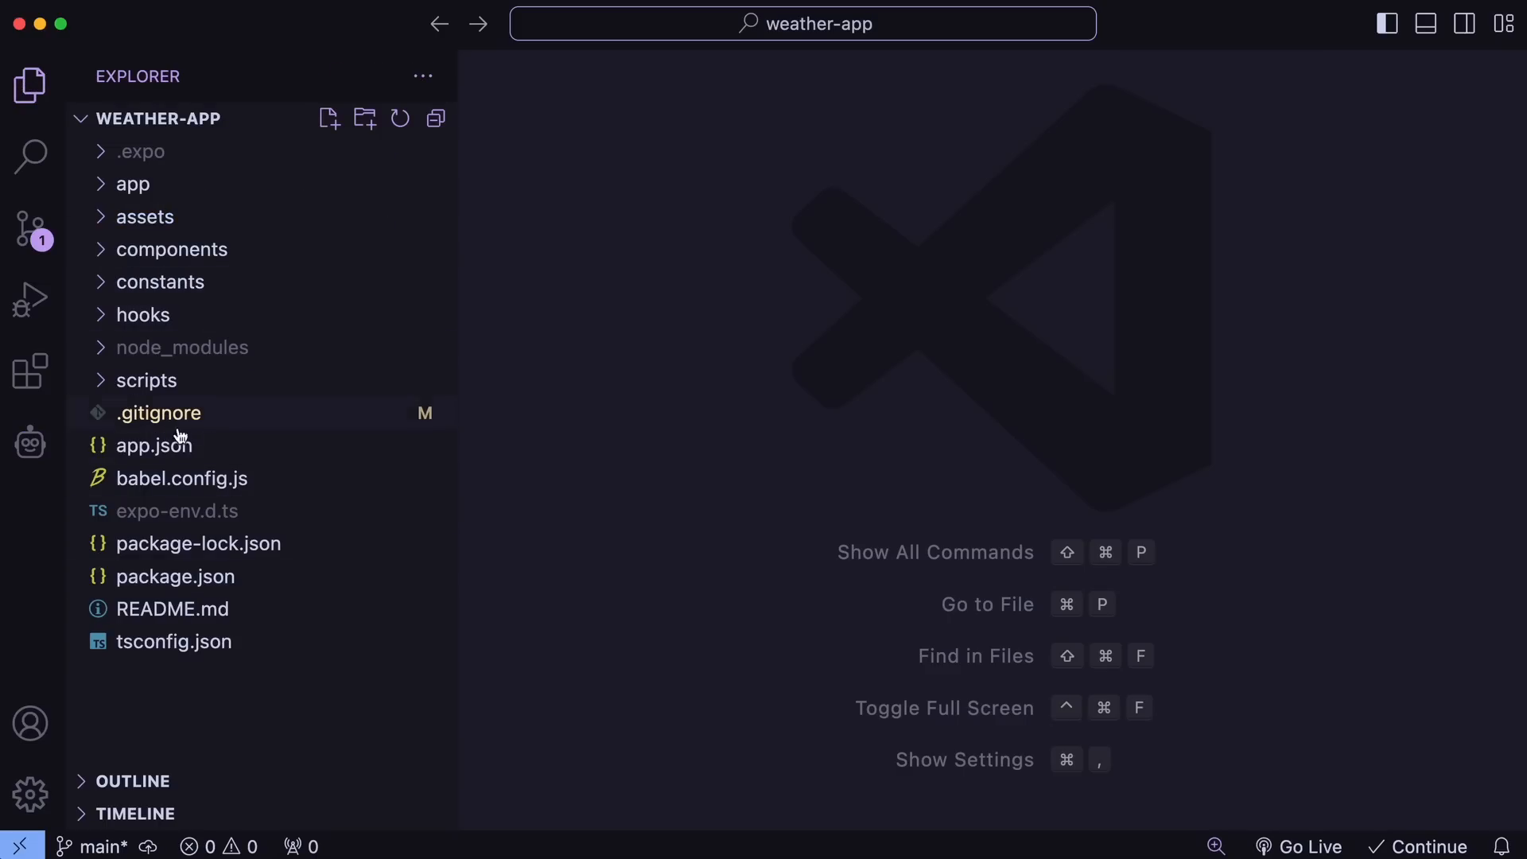
pyautogui.moveTo(61, 454)
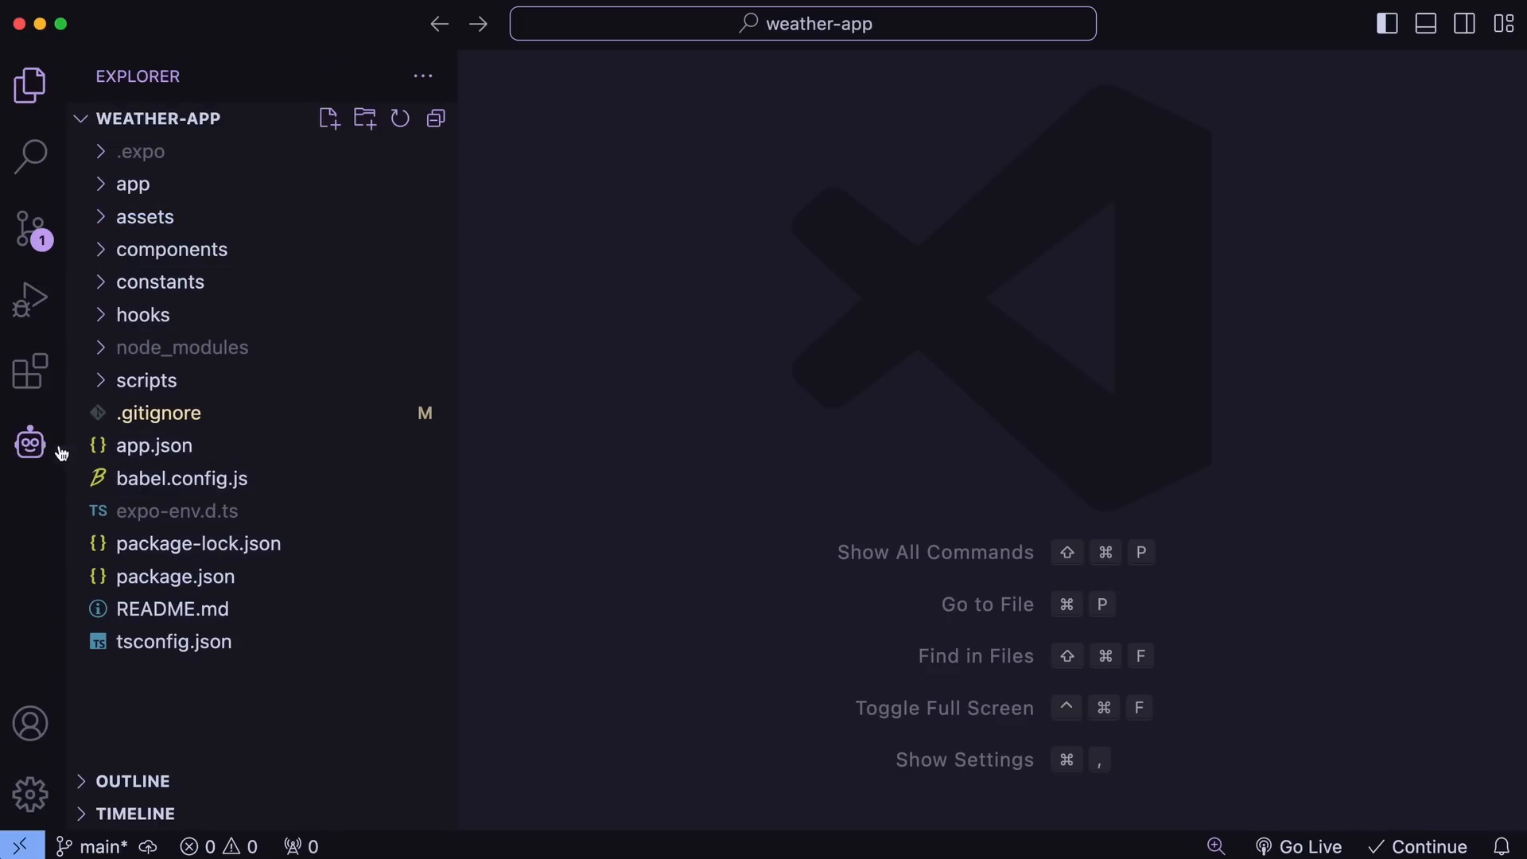
pyautogui.click(30, 443)
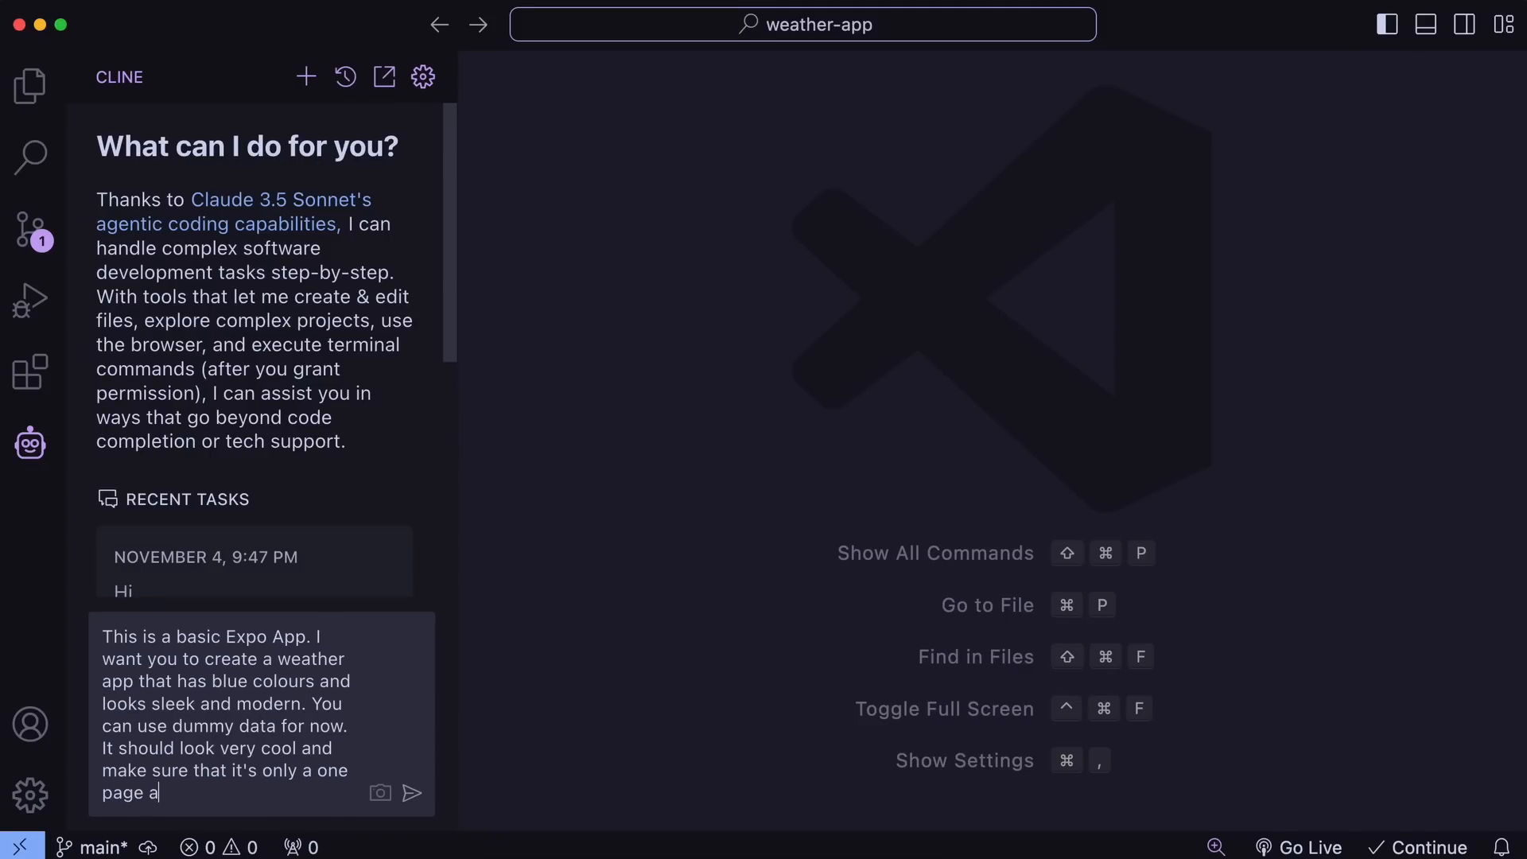
pyautogui.click(411, 792)
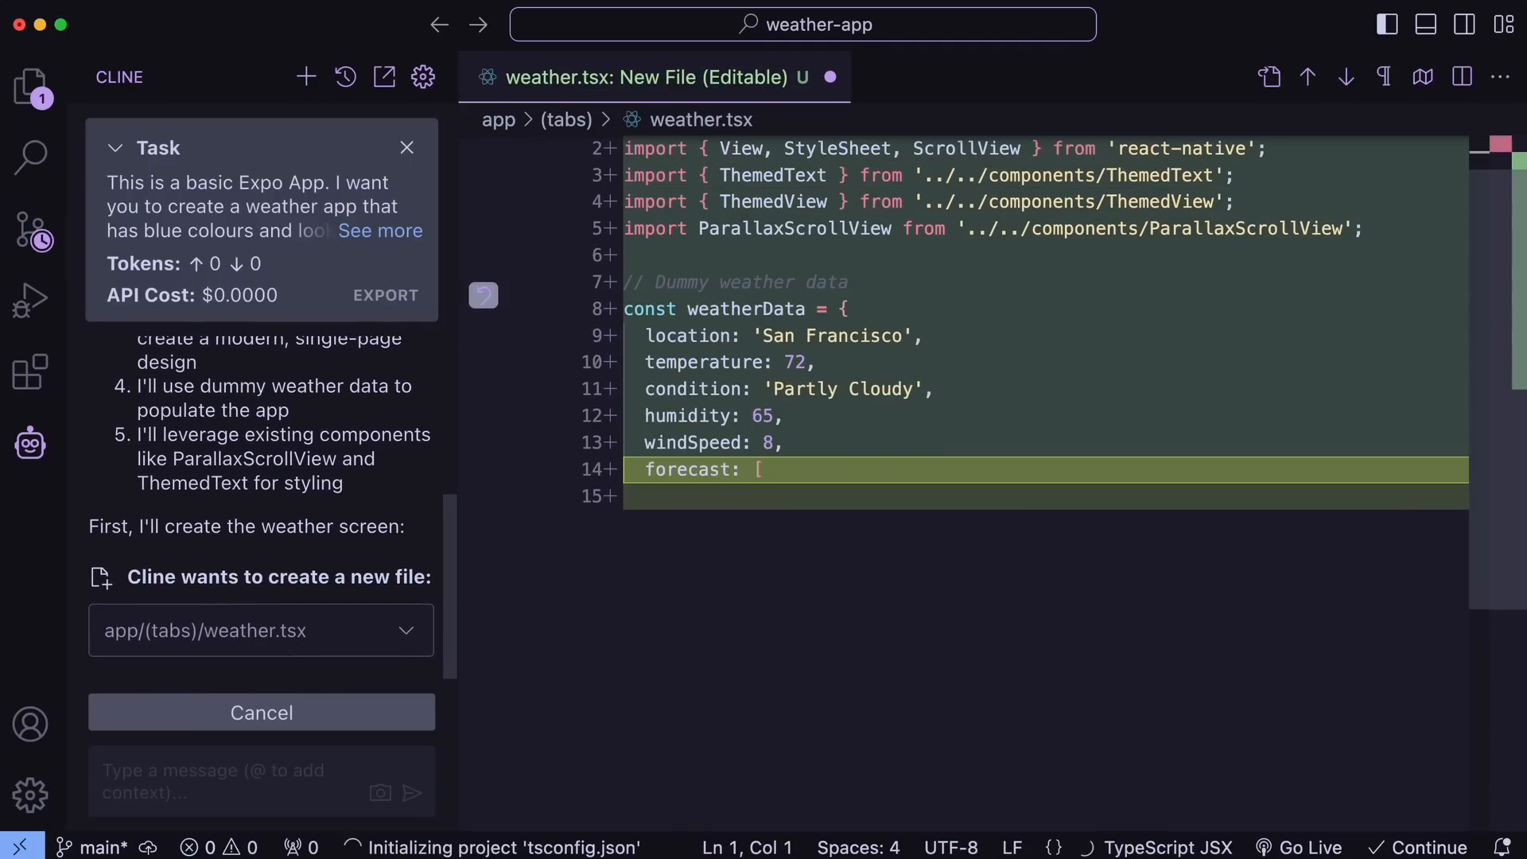
# Review and save Cline's new app/(tabs)/weather.tsx with dummy San Francisco weather
pyautogui.scroll(-3)
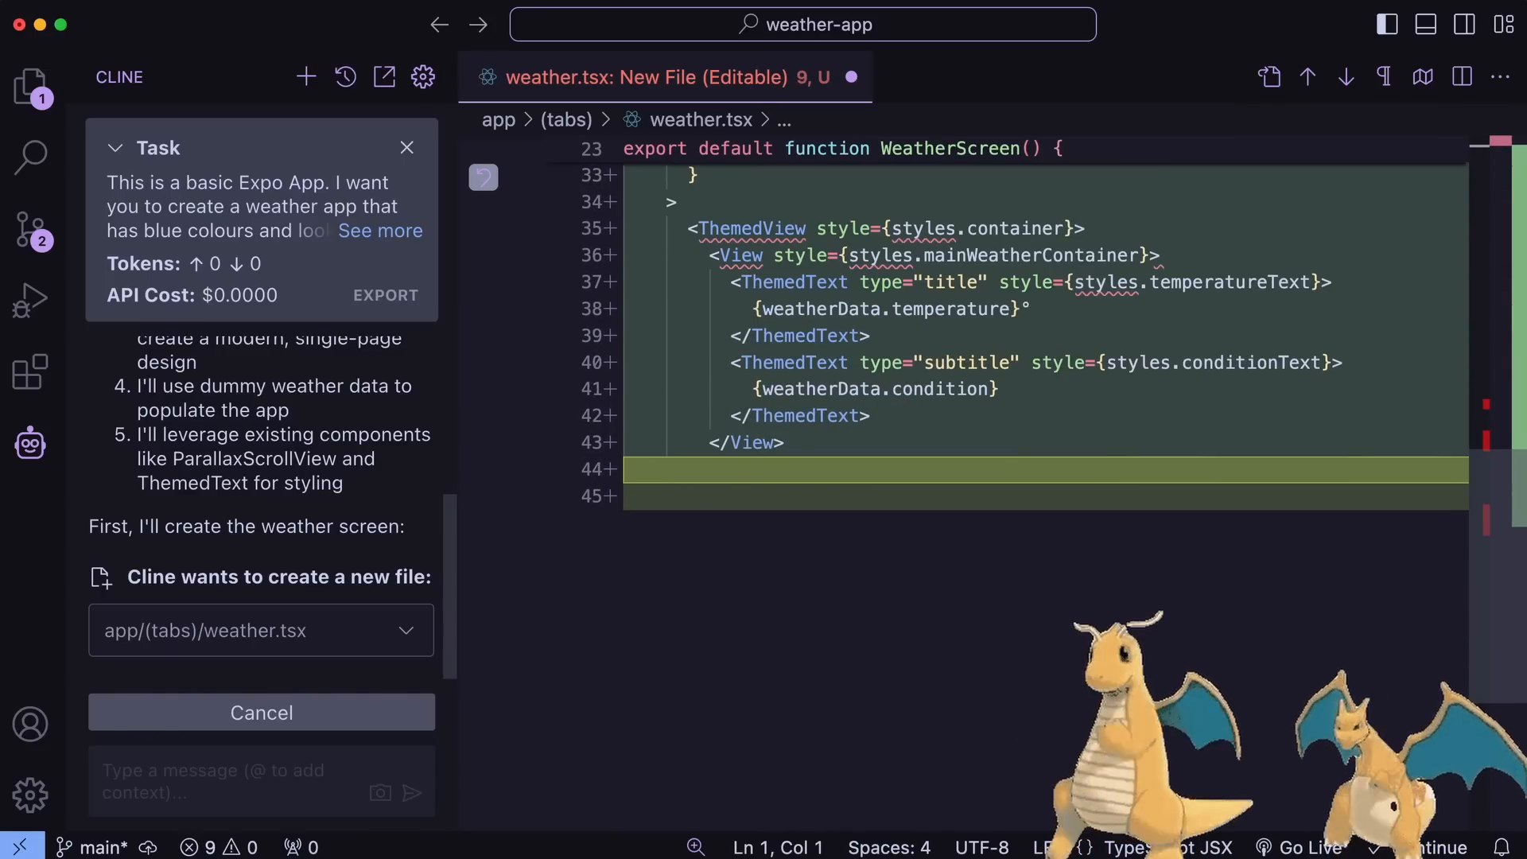
pyautogui.scroll(-3)
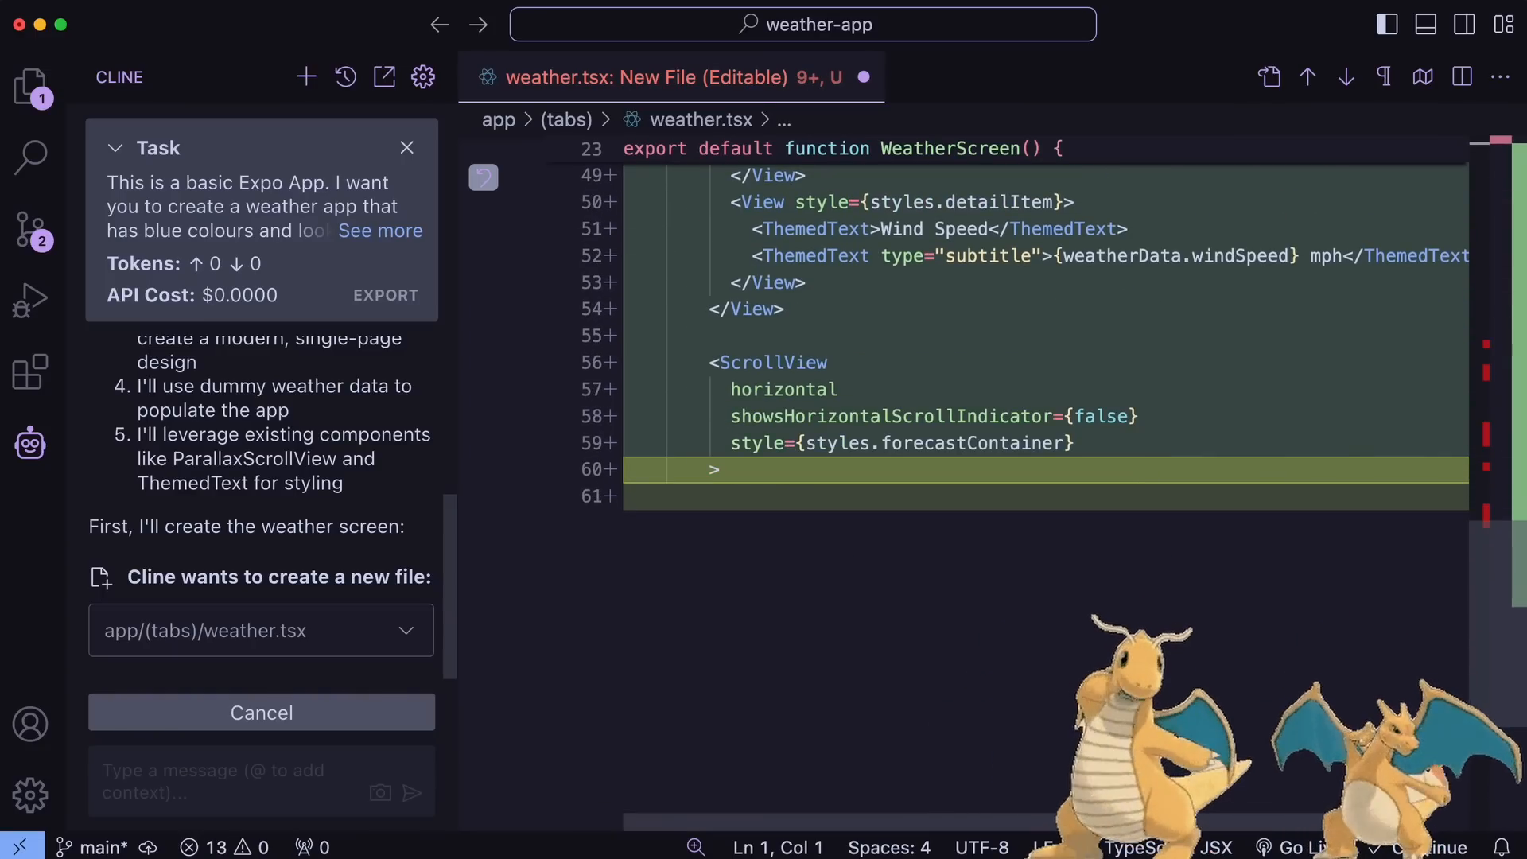
pyautogui.scroll(-3)
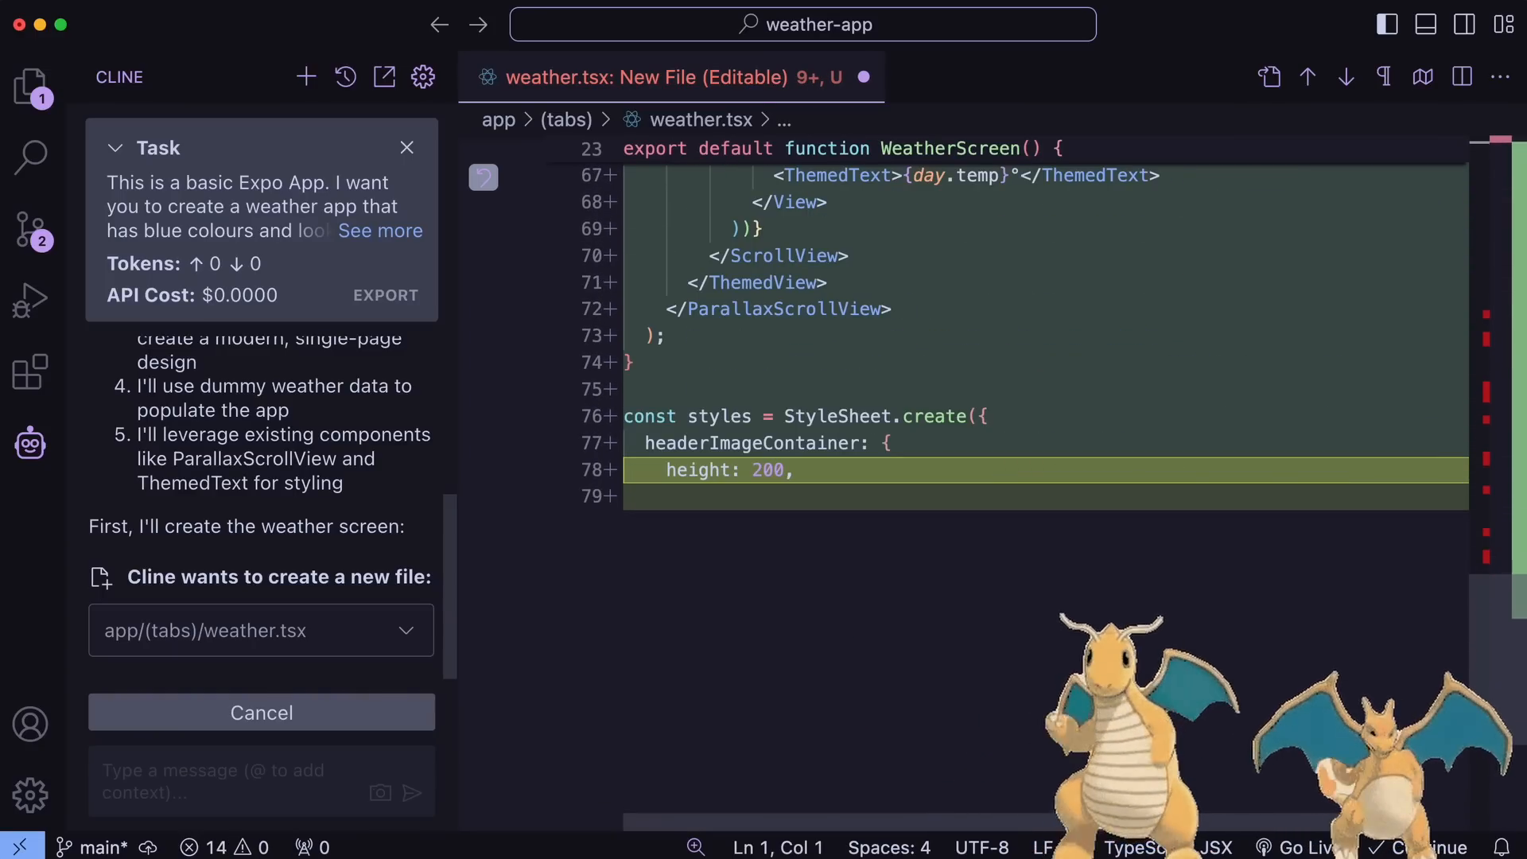
pyautogui.scroll(-3)
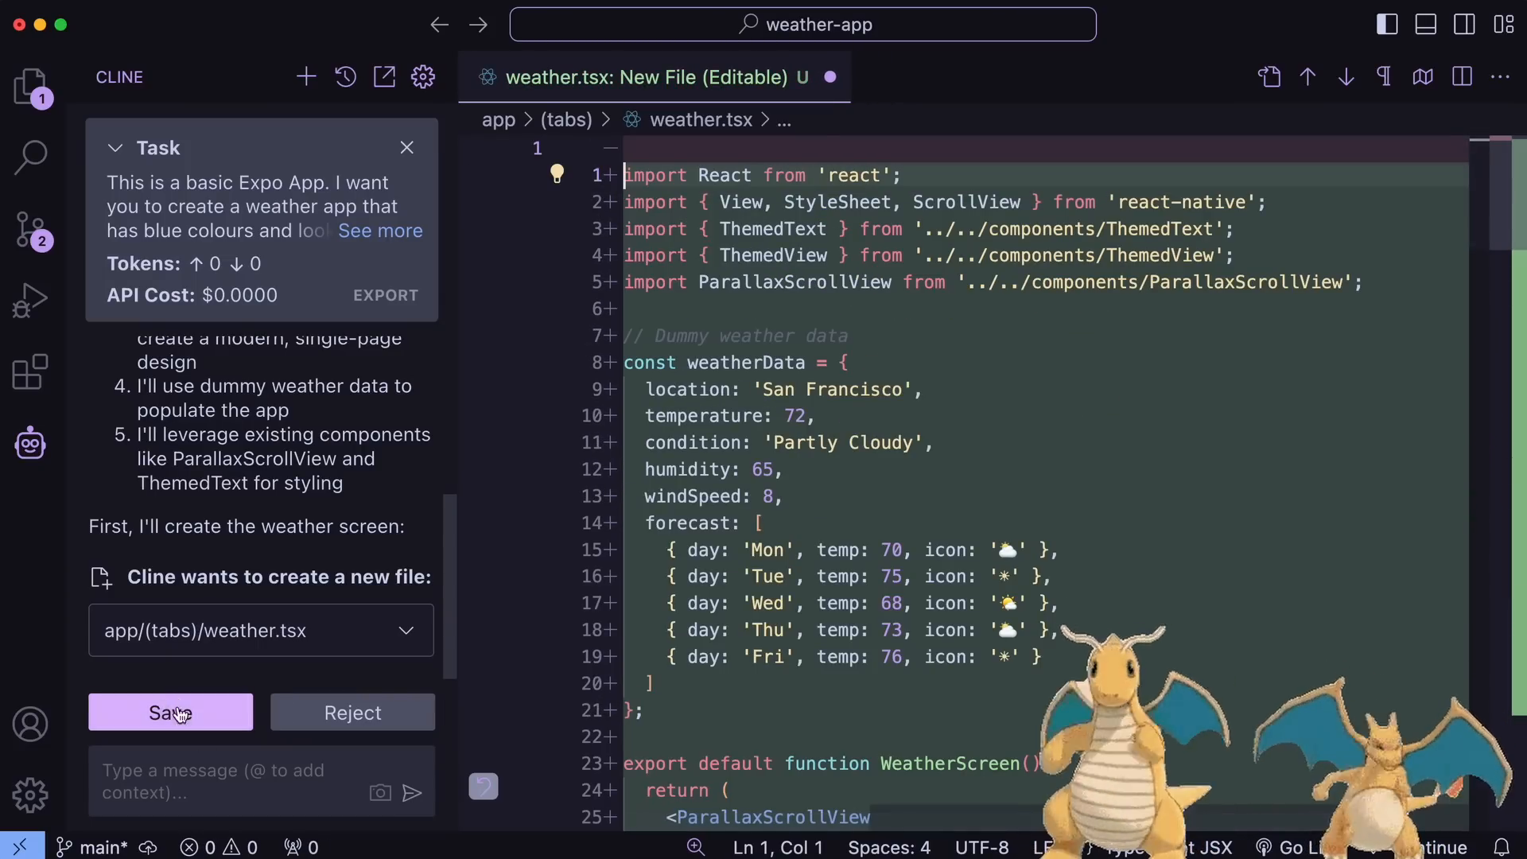
pyautogui.click(170, 712)
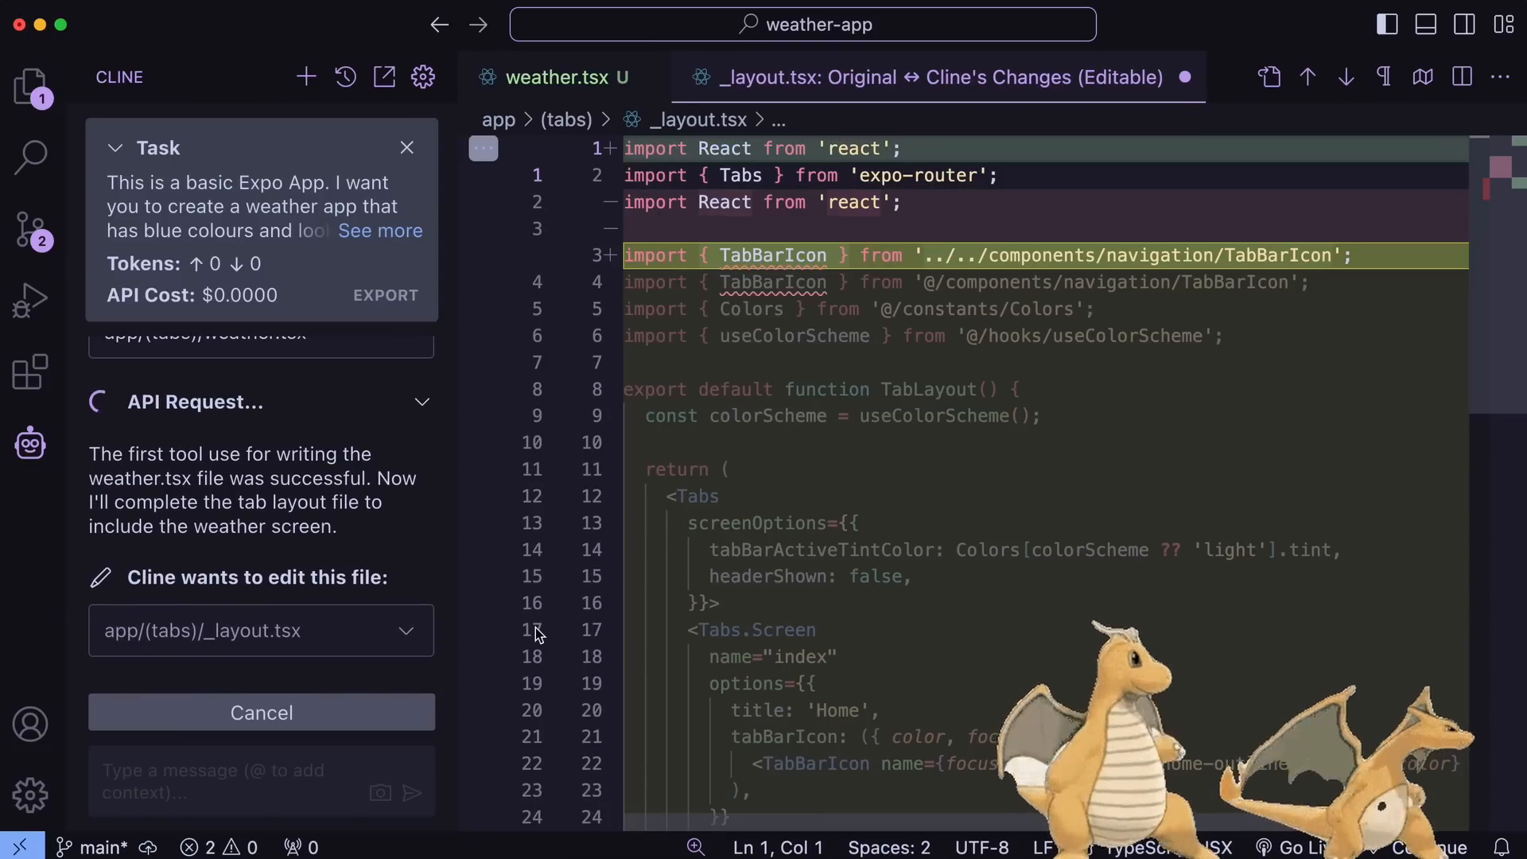
# Save Cline's gradient redesign of weather.tsx and approve installing expo-linear-gradient
pyautogui.scroll(-3)
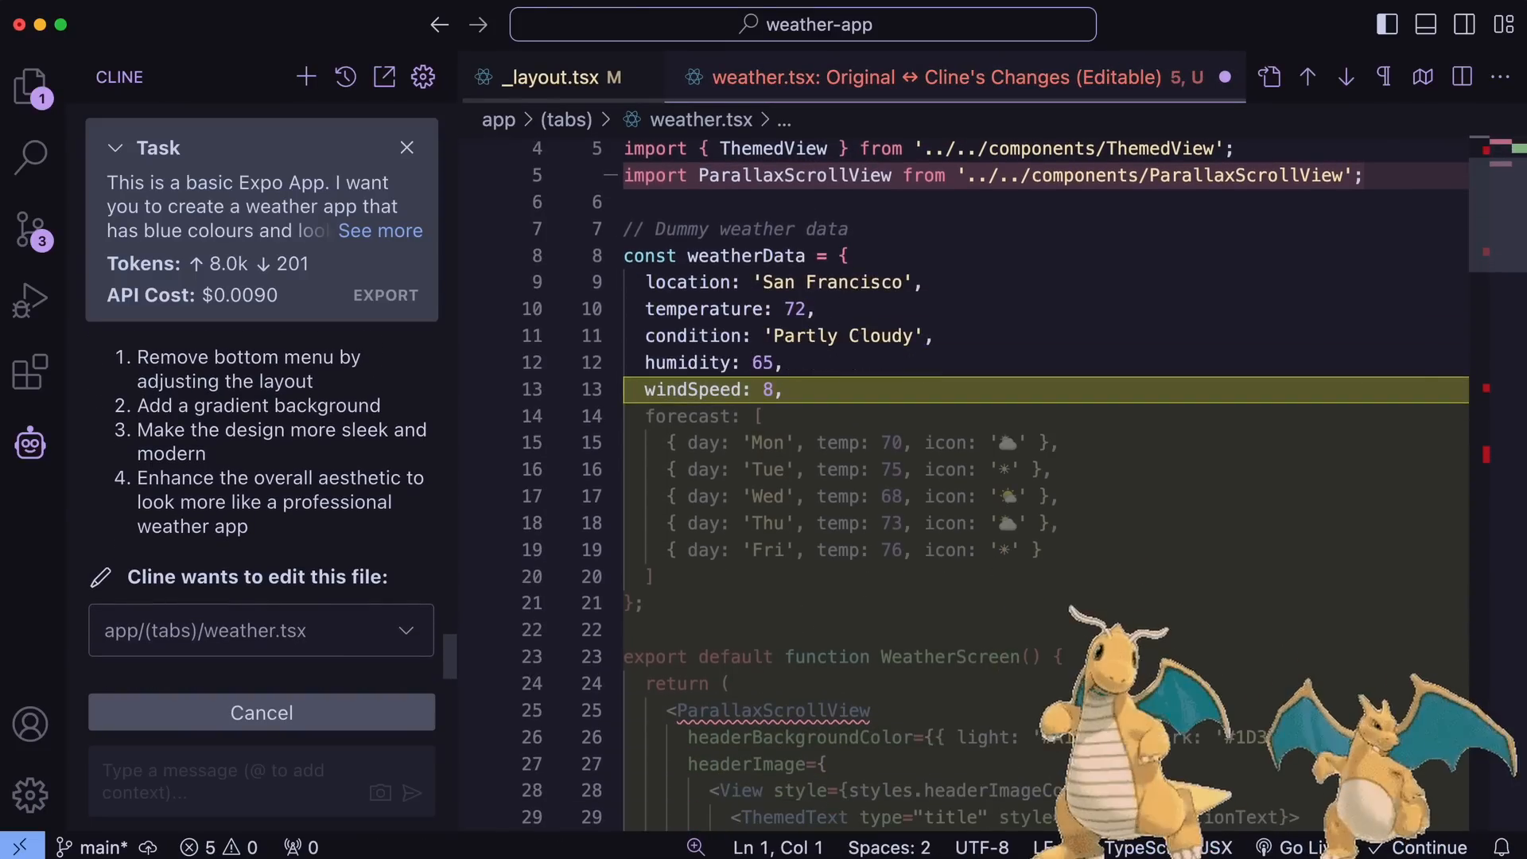
pyautogui.scroll(-3)
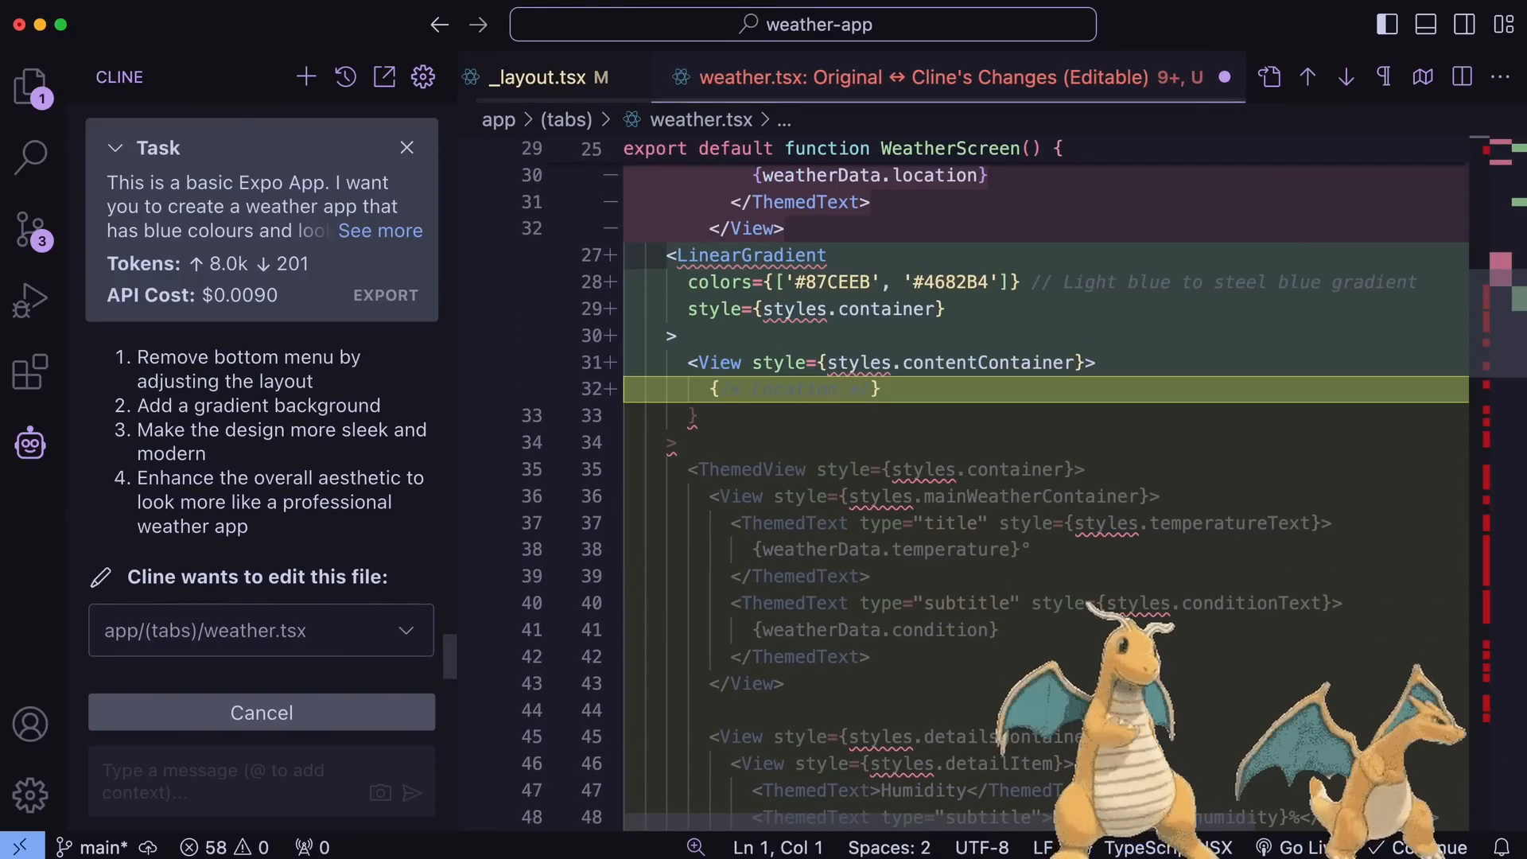
pyautogui.scroll(-3)
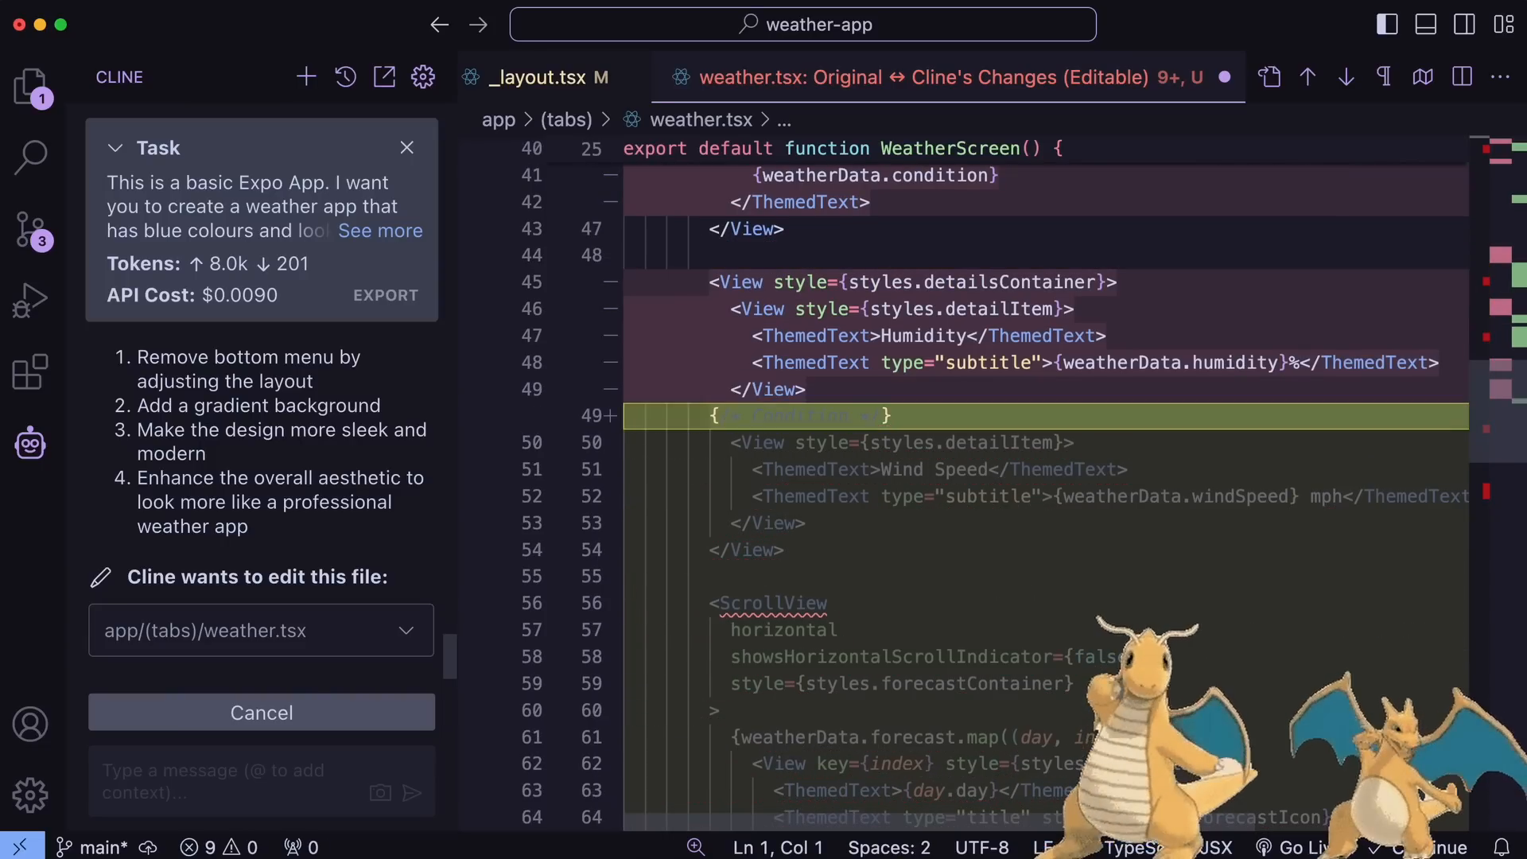
pyautogui.scroll(-3)
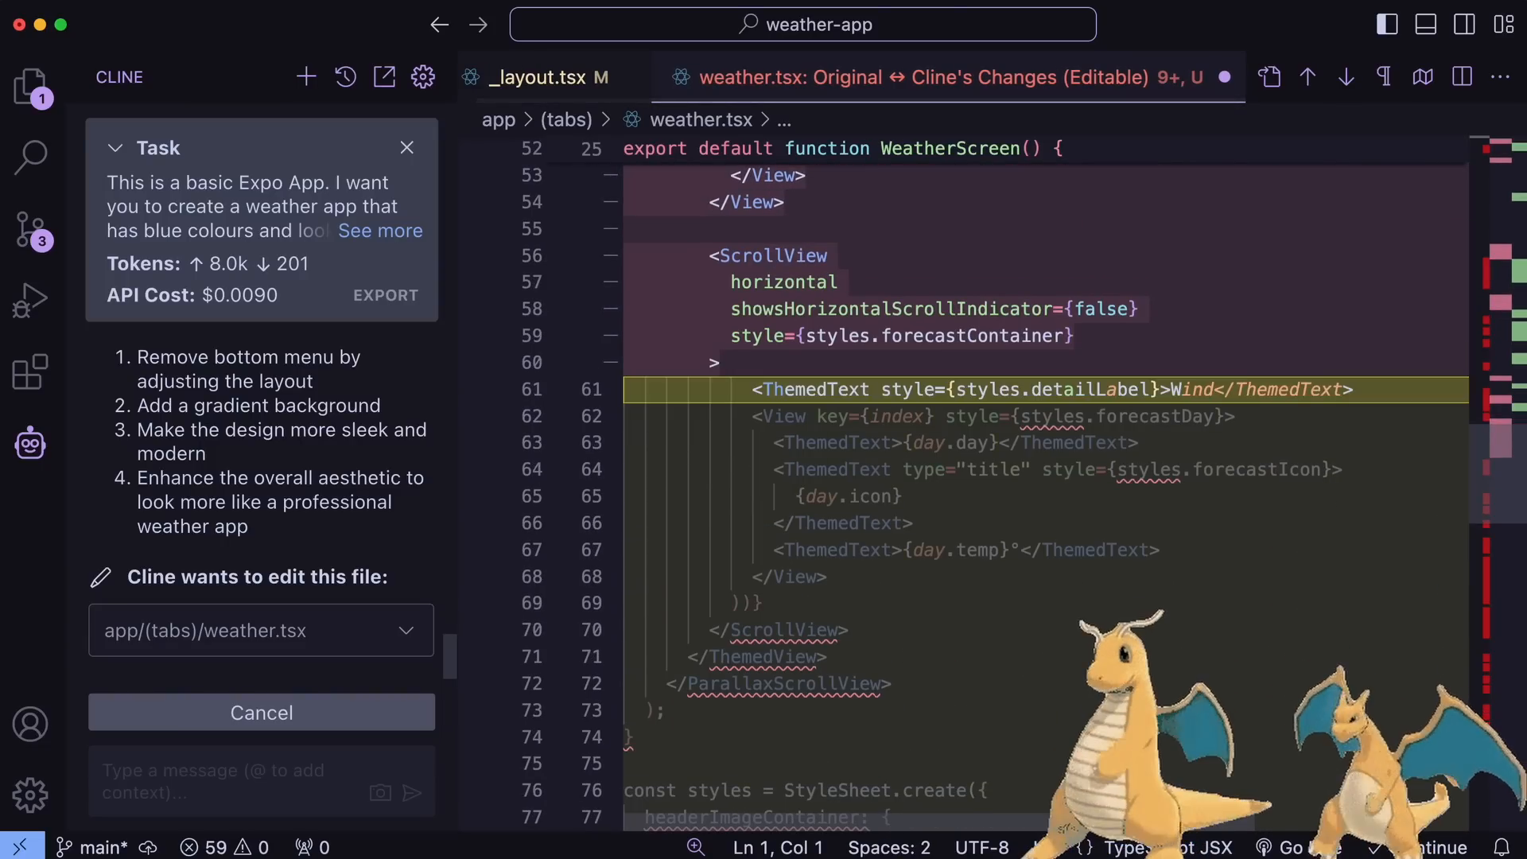
pyautogui.scroll(-3)
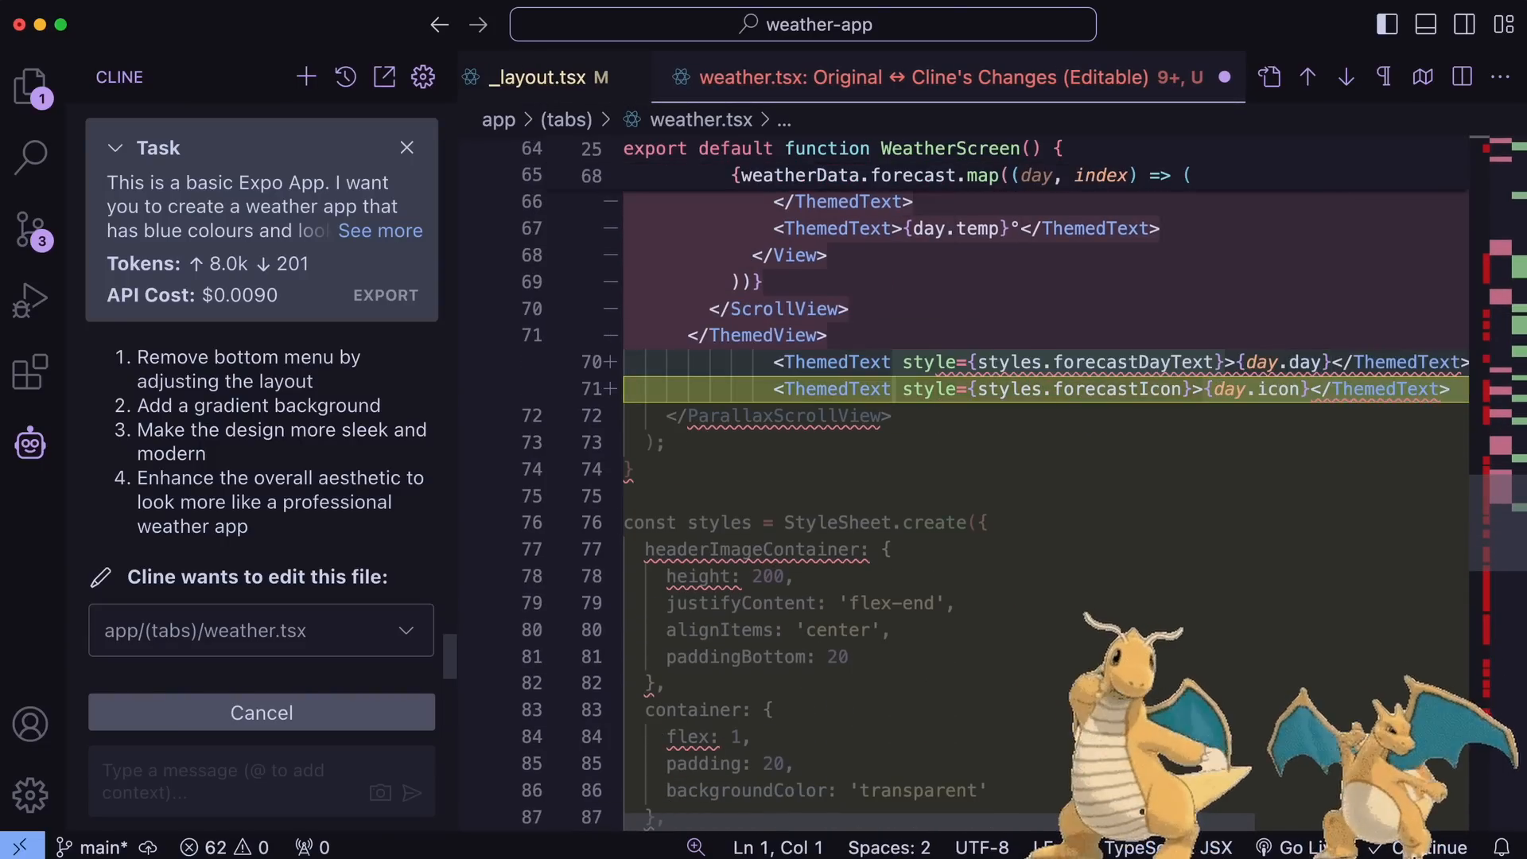
pyautogui.scroll(-3)
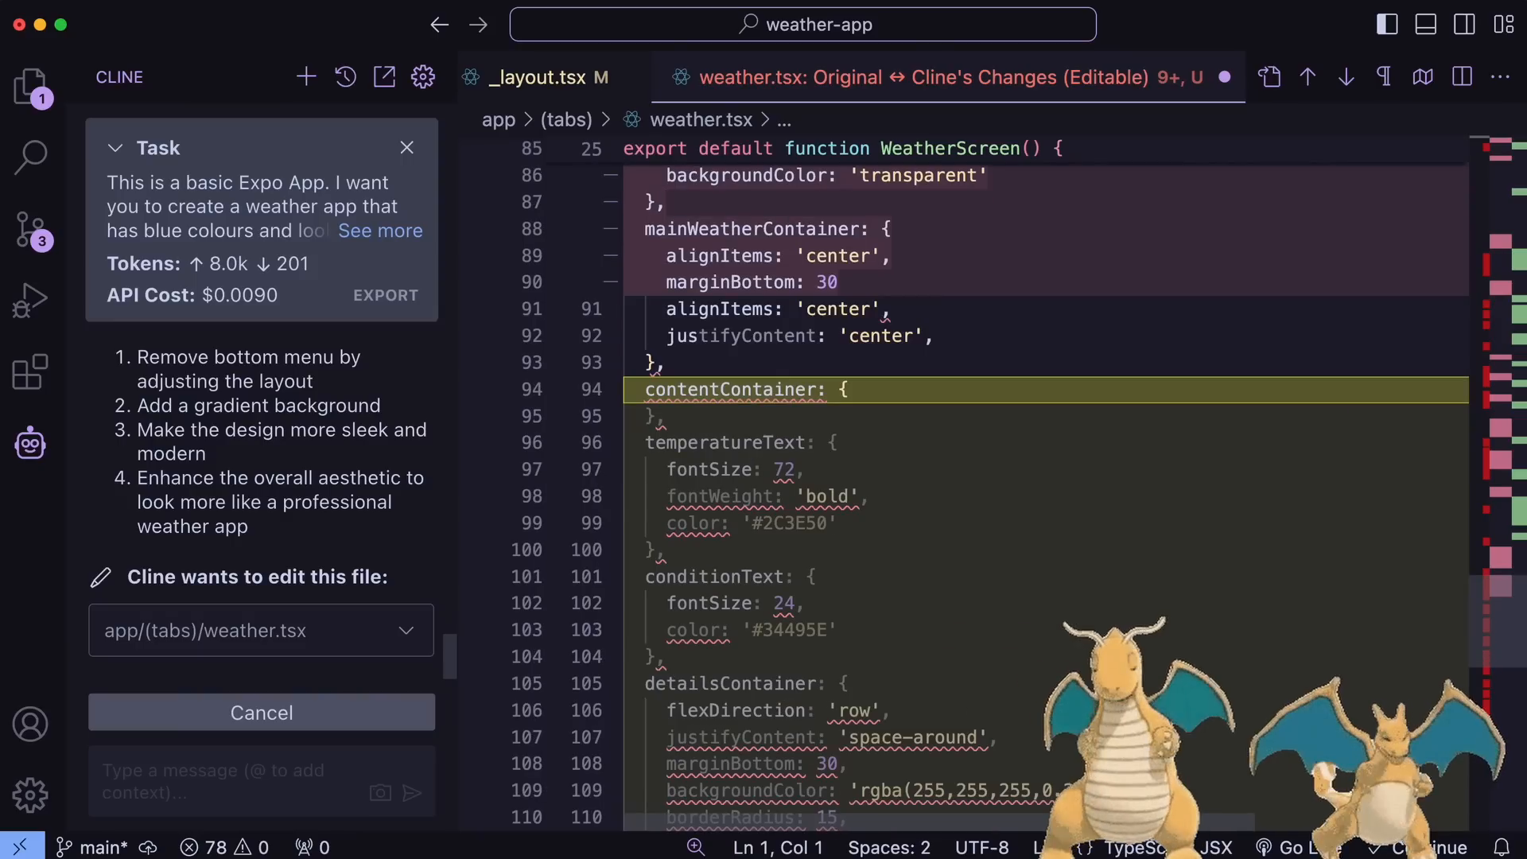
pyautogui.scroll(-3)
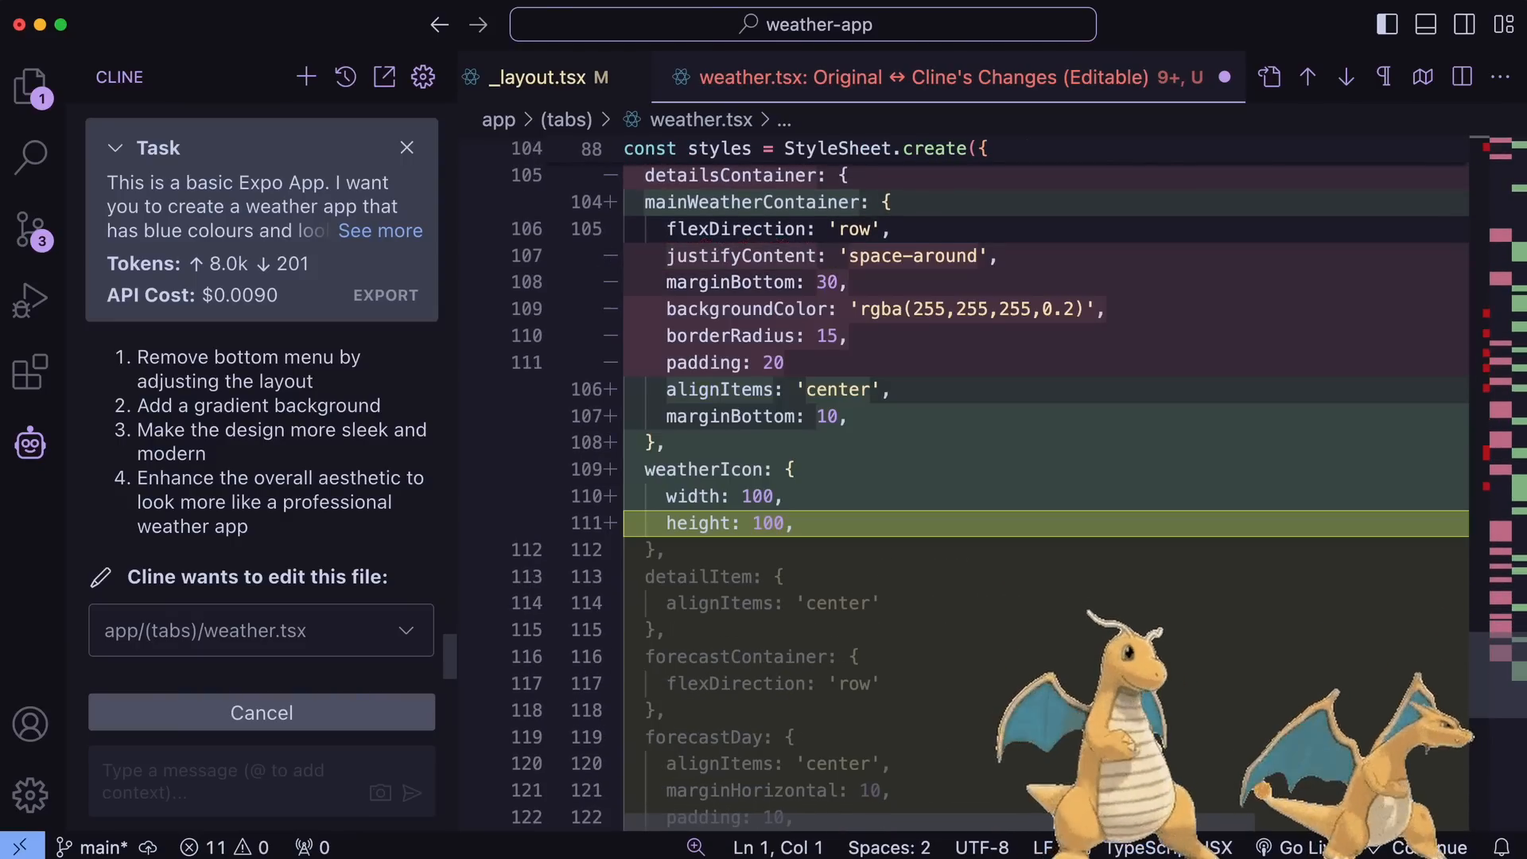
pyautogui.scroll(-3)
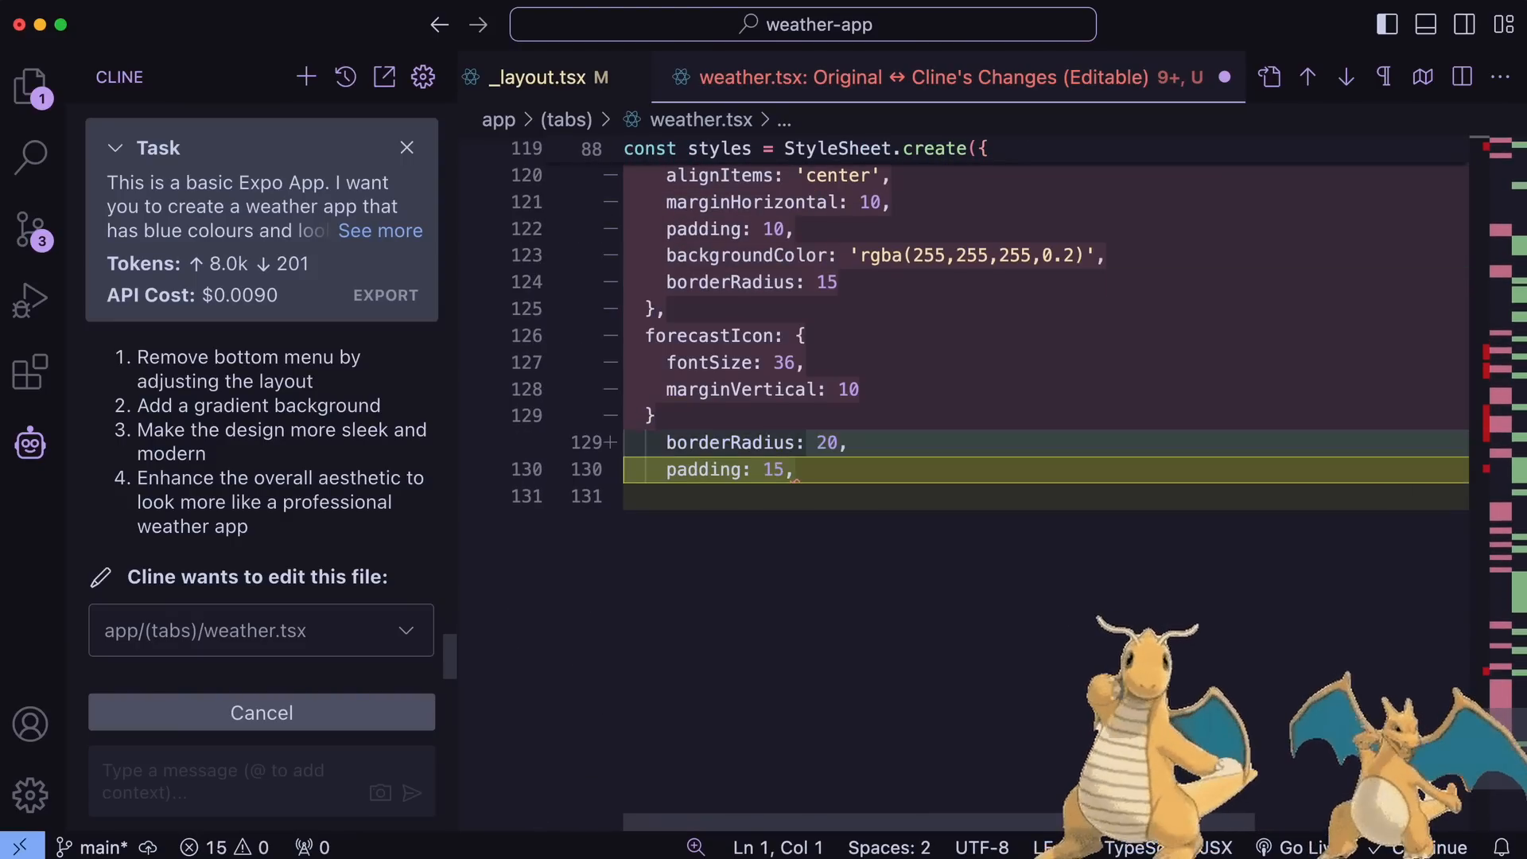
pyautogui.scroll(-3)
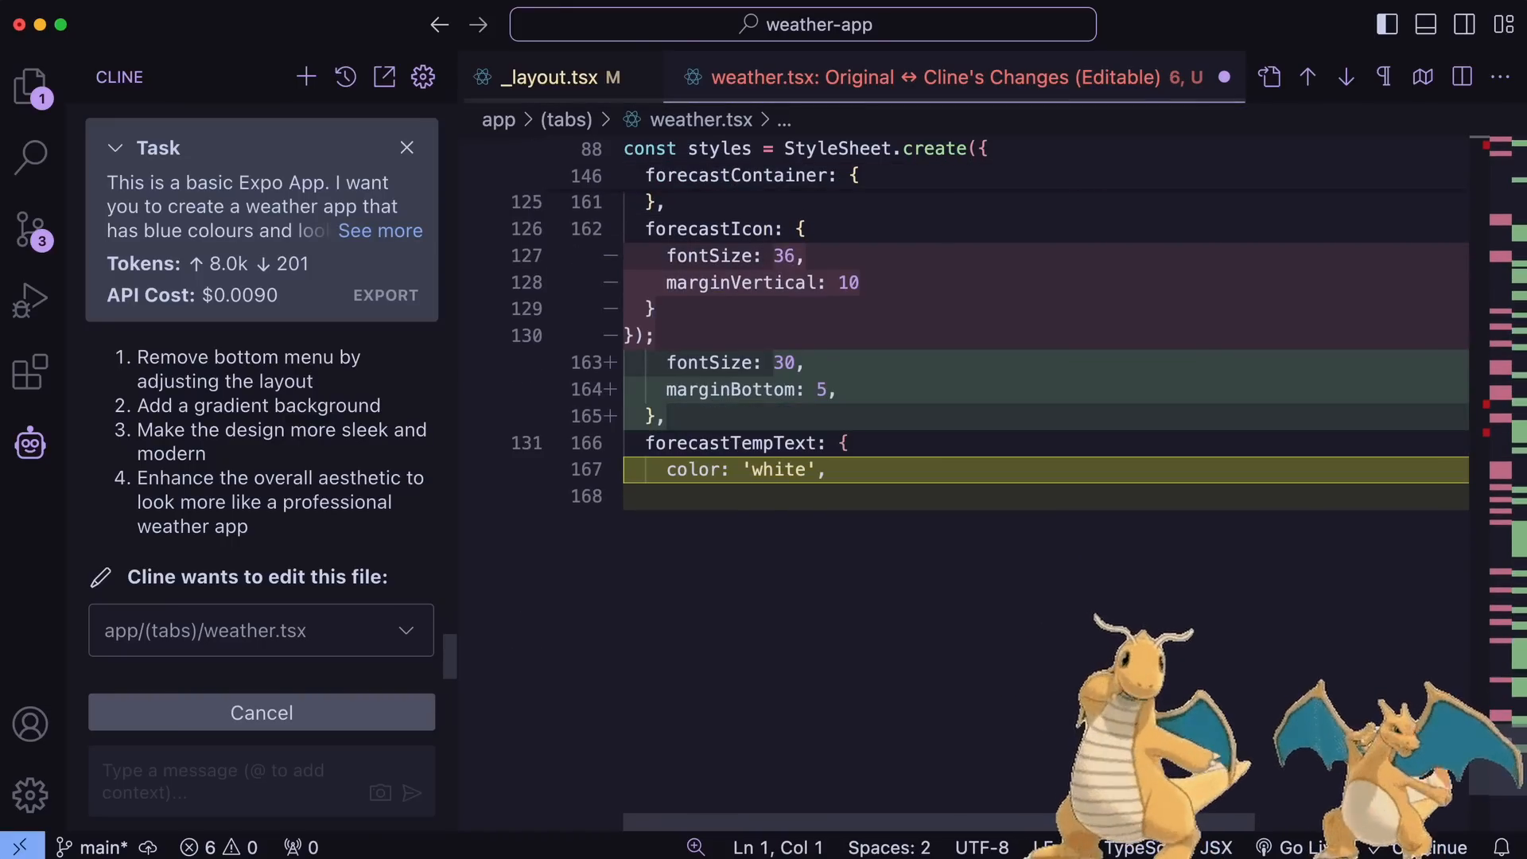
pyautogui.scroll(-3)
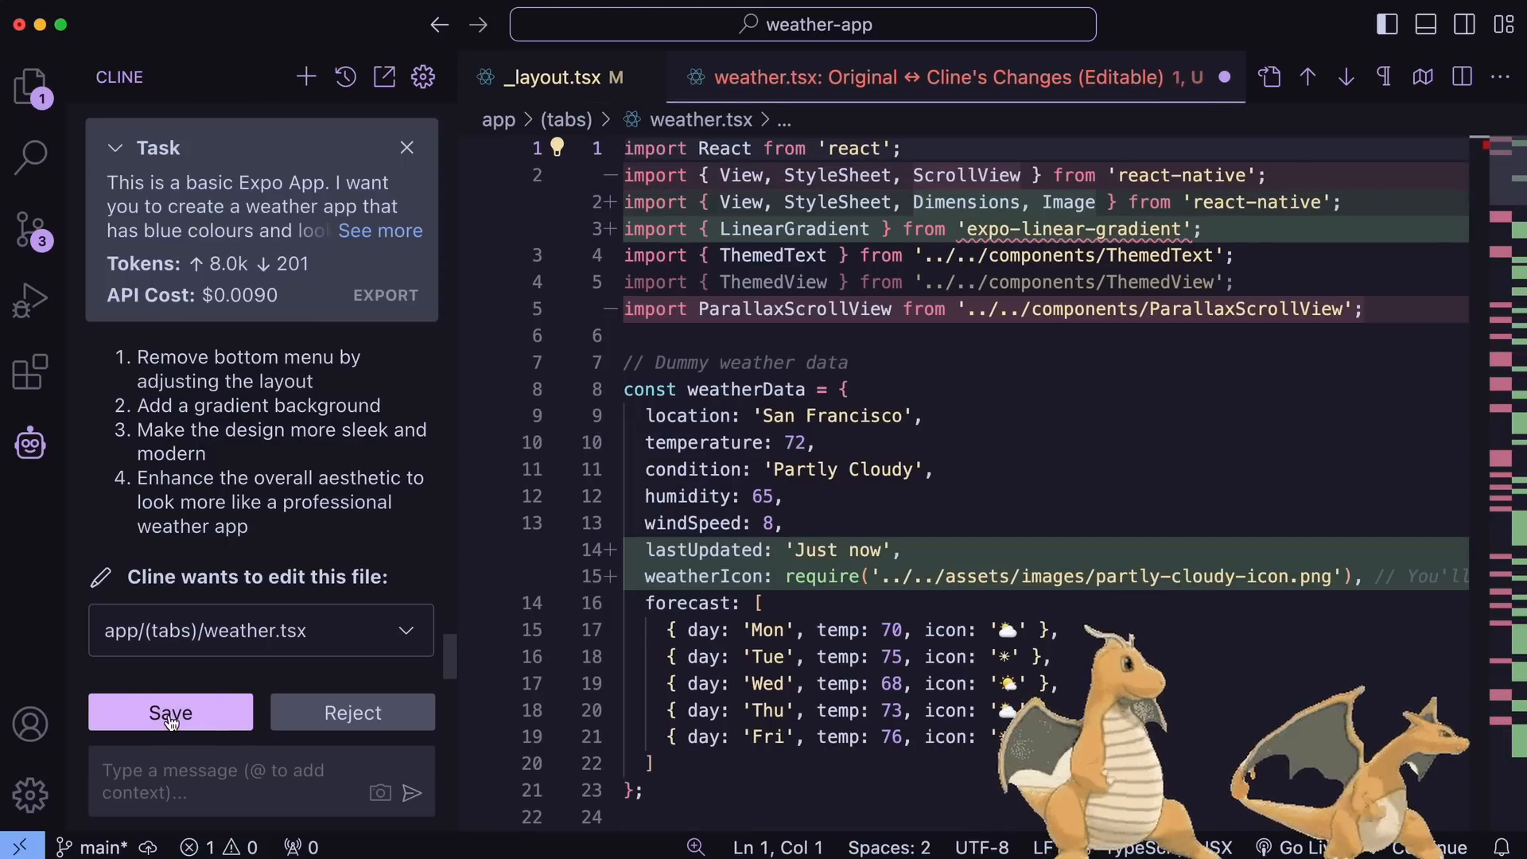
pyautogui.click(169, 712)
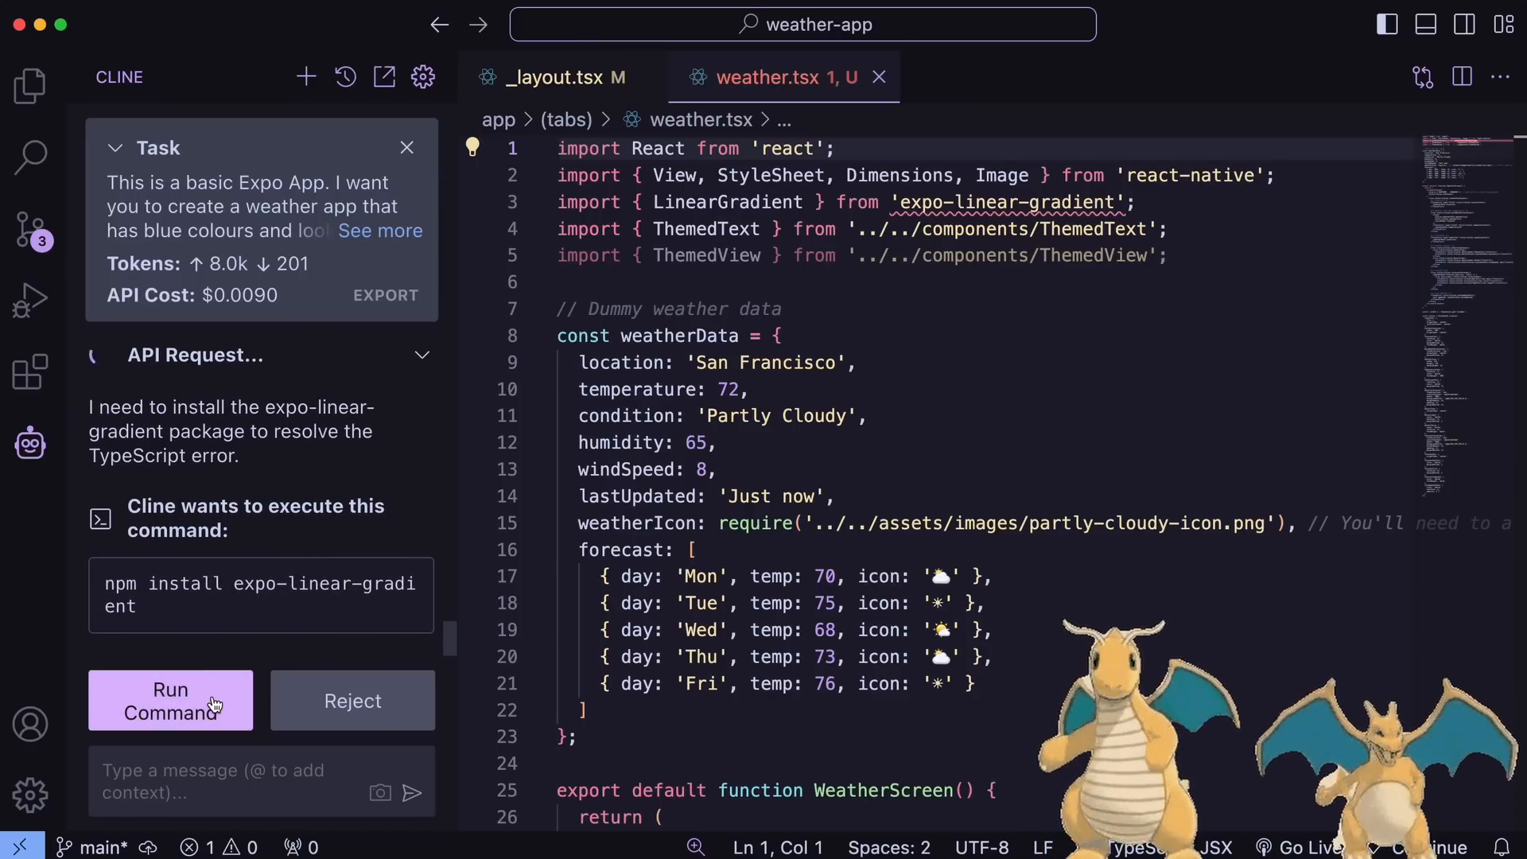
pyautogui.click(171, 700)
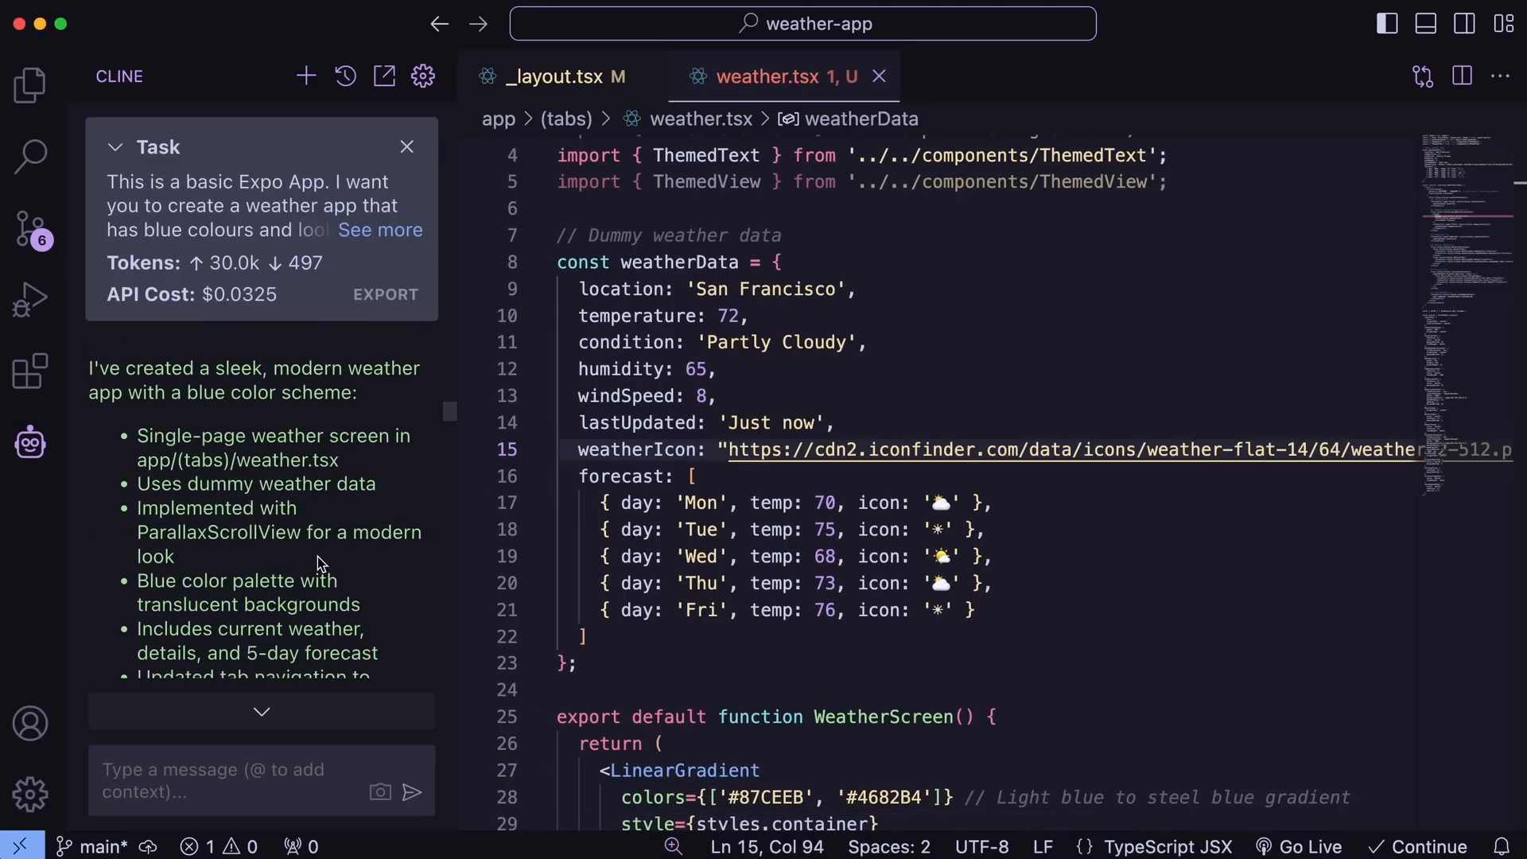
pyautogui.scroll(-3)
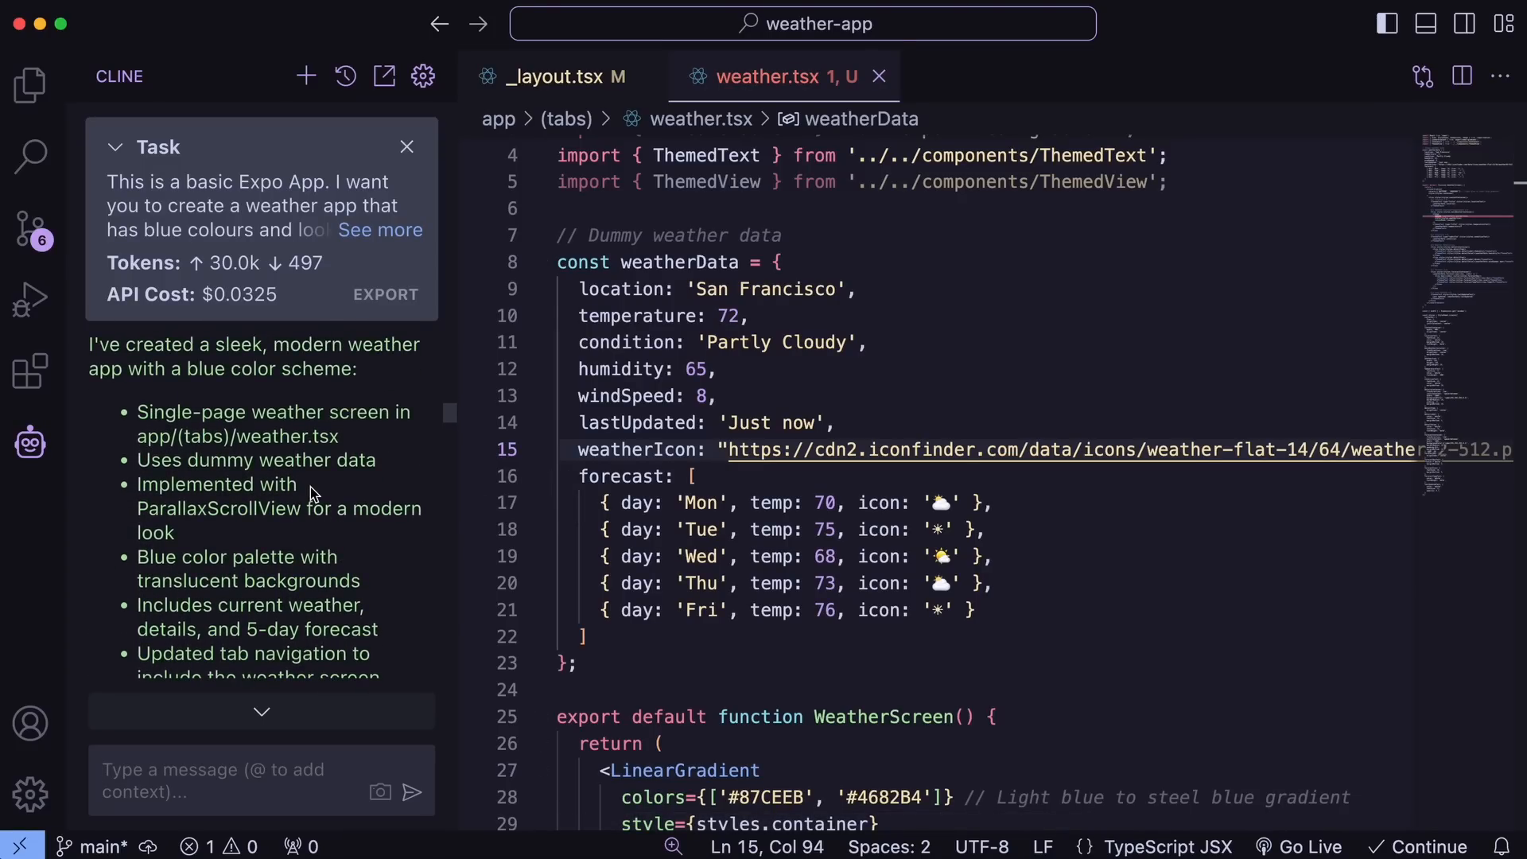
pyautogui.scroll(-3)
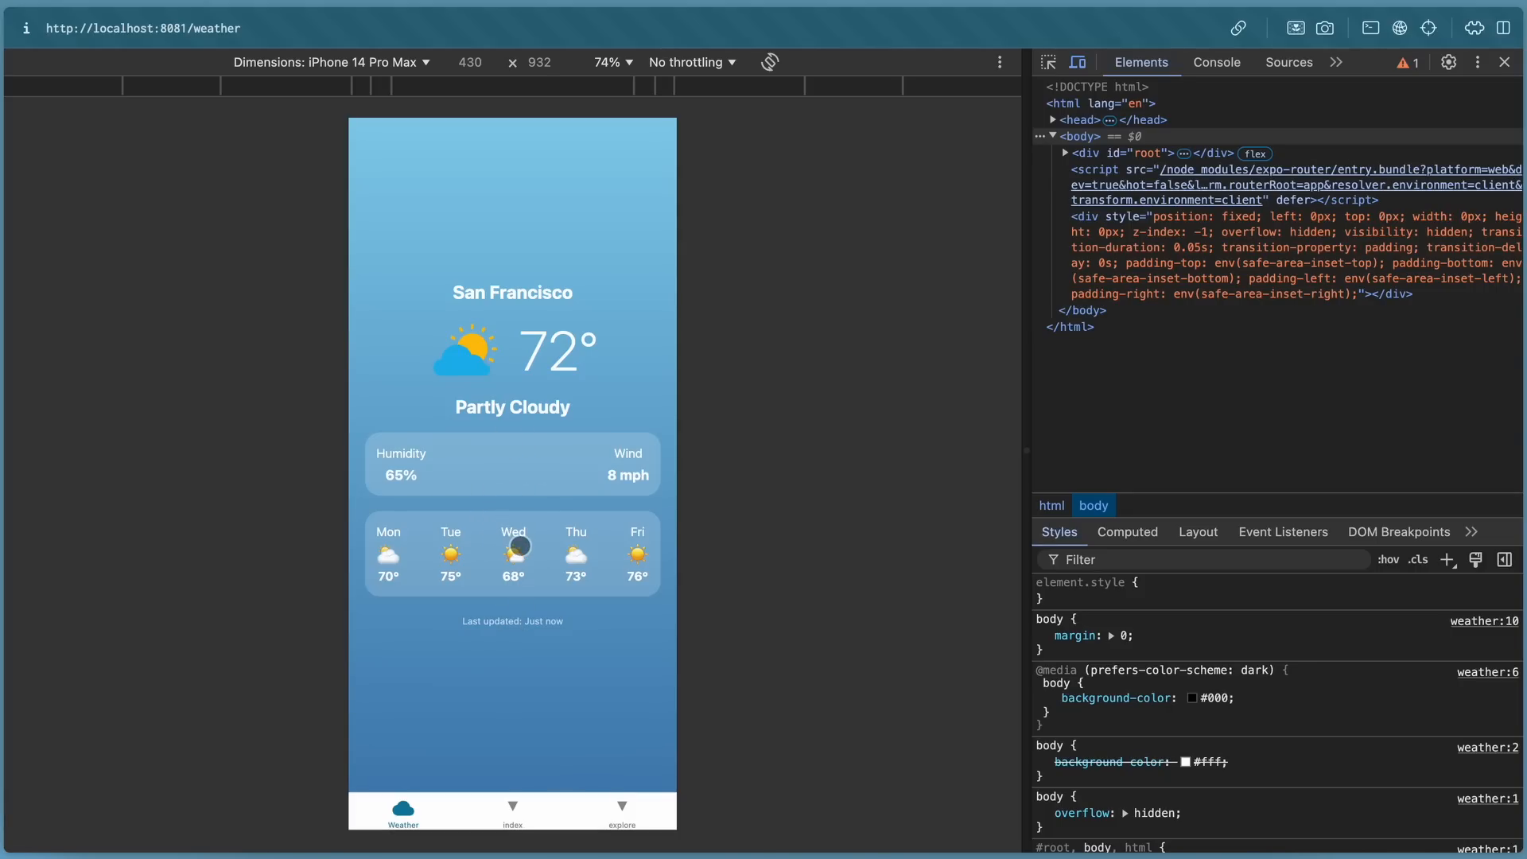
pyautogui.moveTo(511, 597)
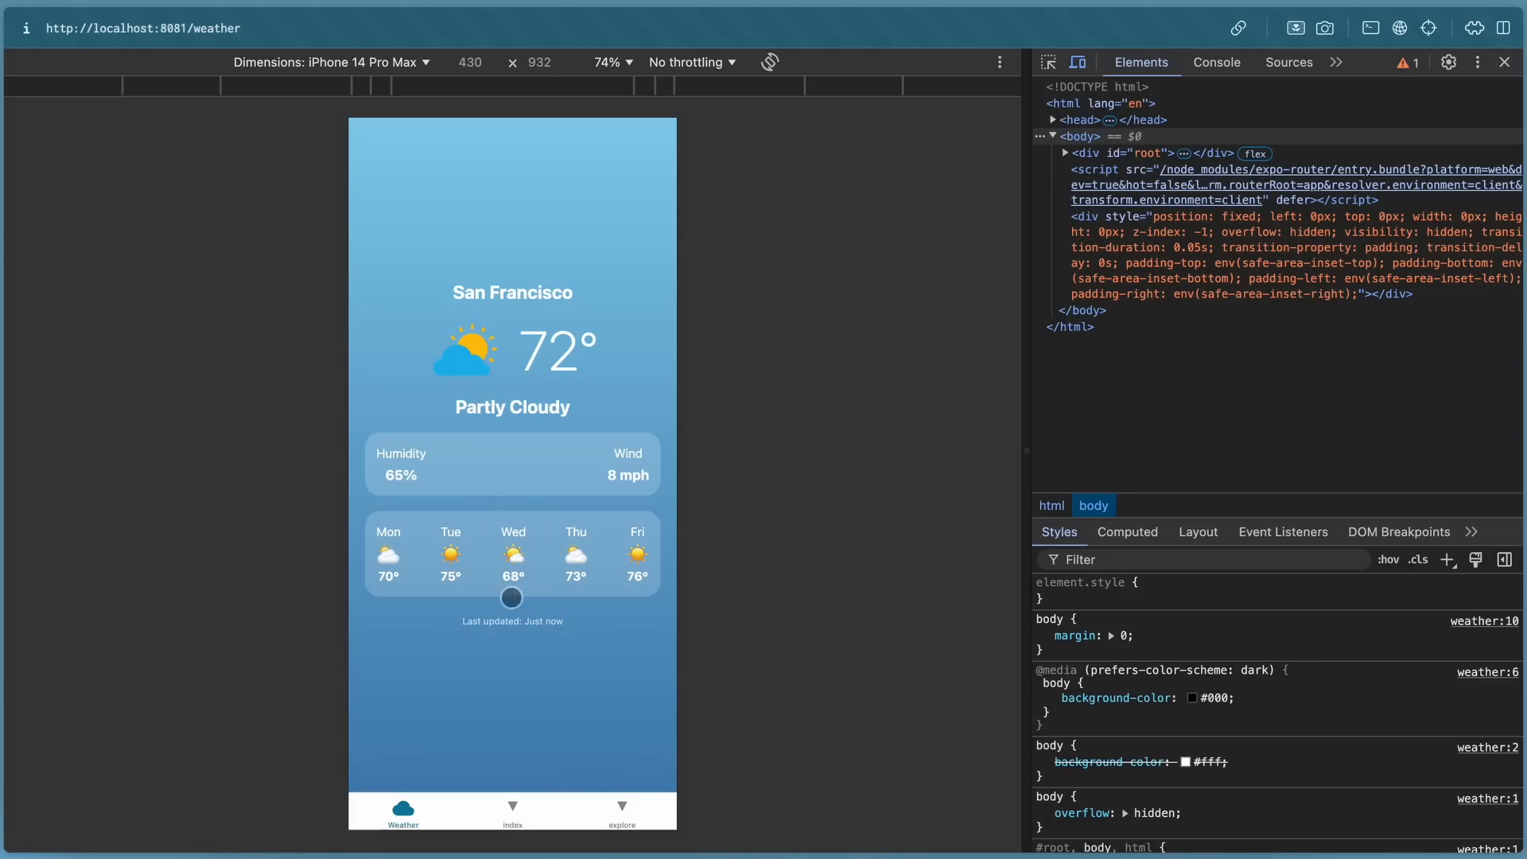
pyautogui.moveTo(569, 639)
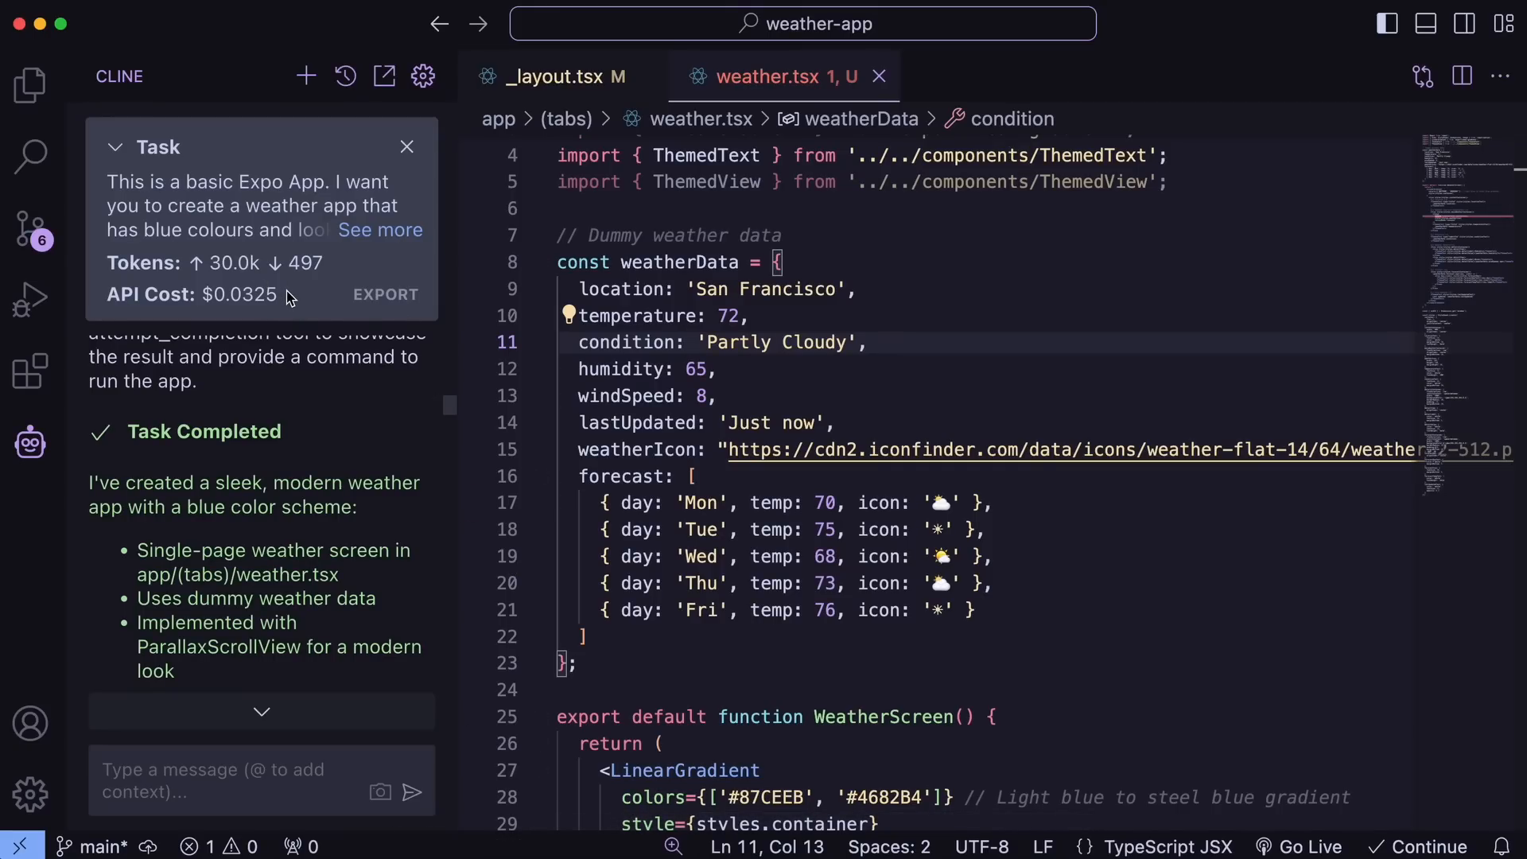
pyautogui.moveTo(272, 304)
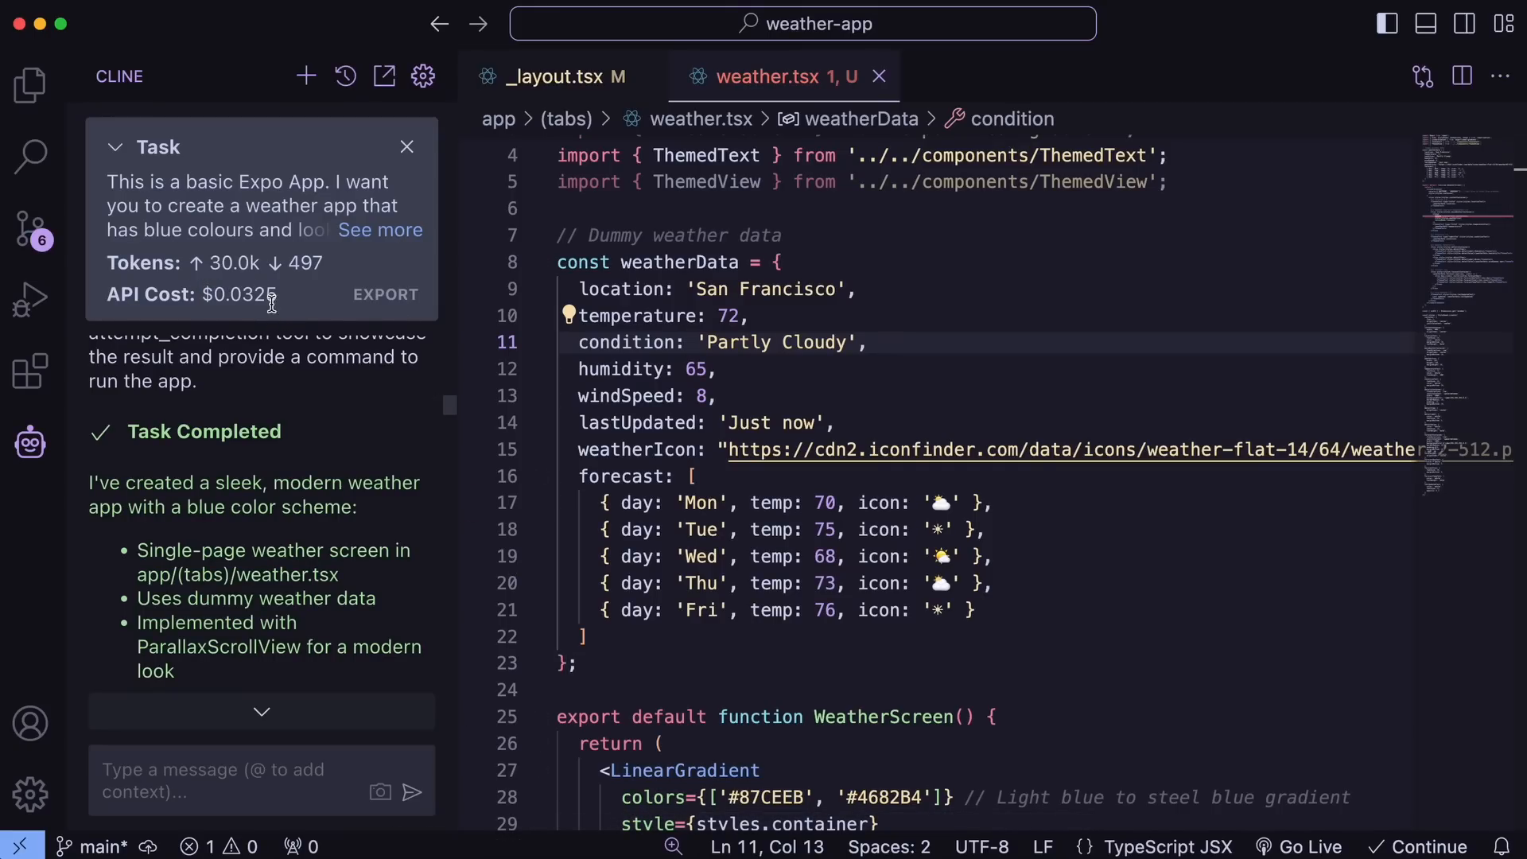
pyautogui.moveTo(288, 300)
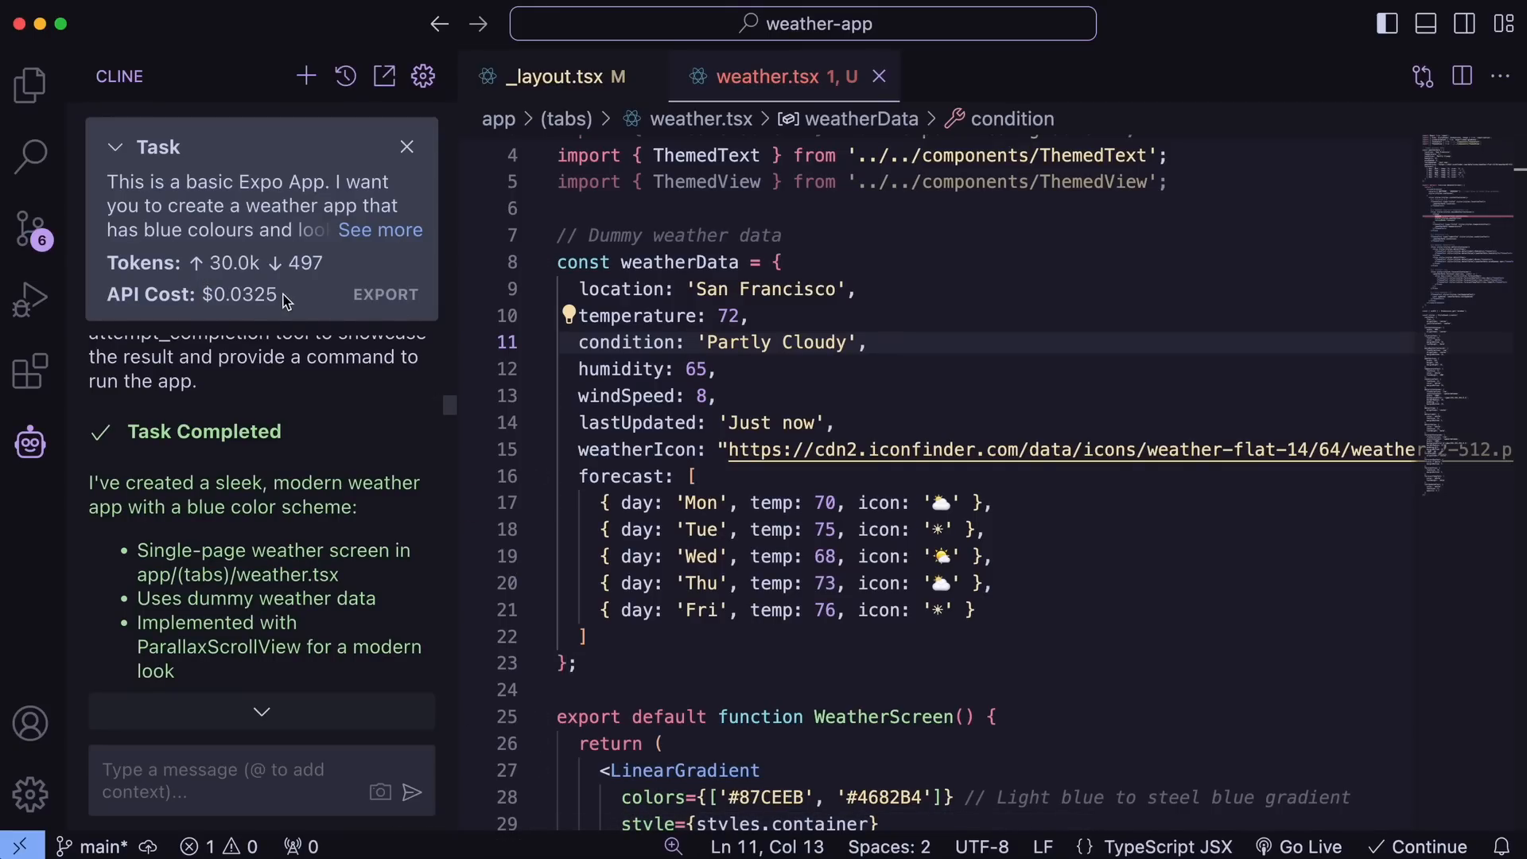
pyautogui.moveTo(642, 288)
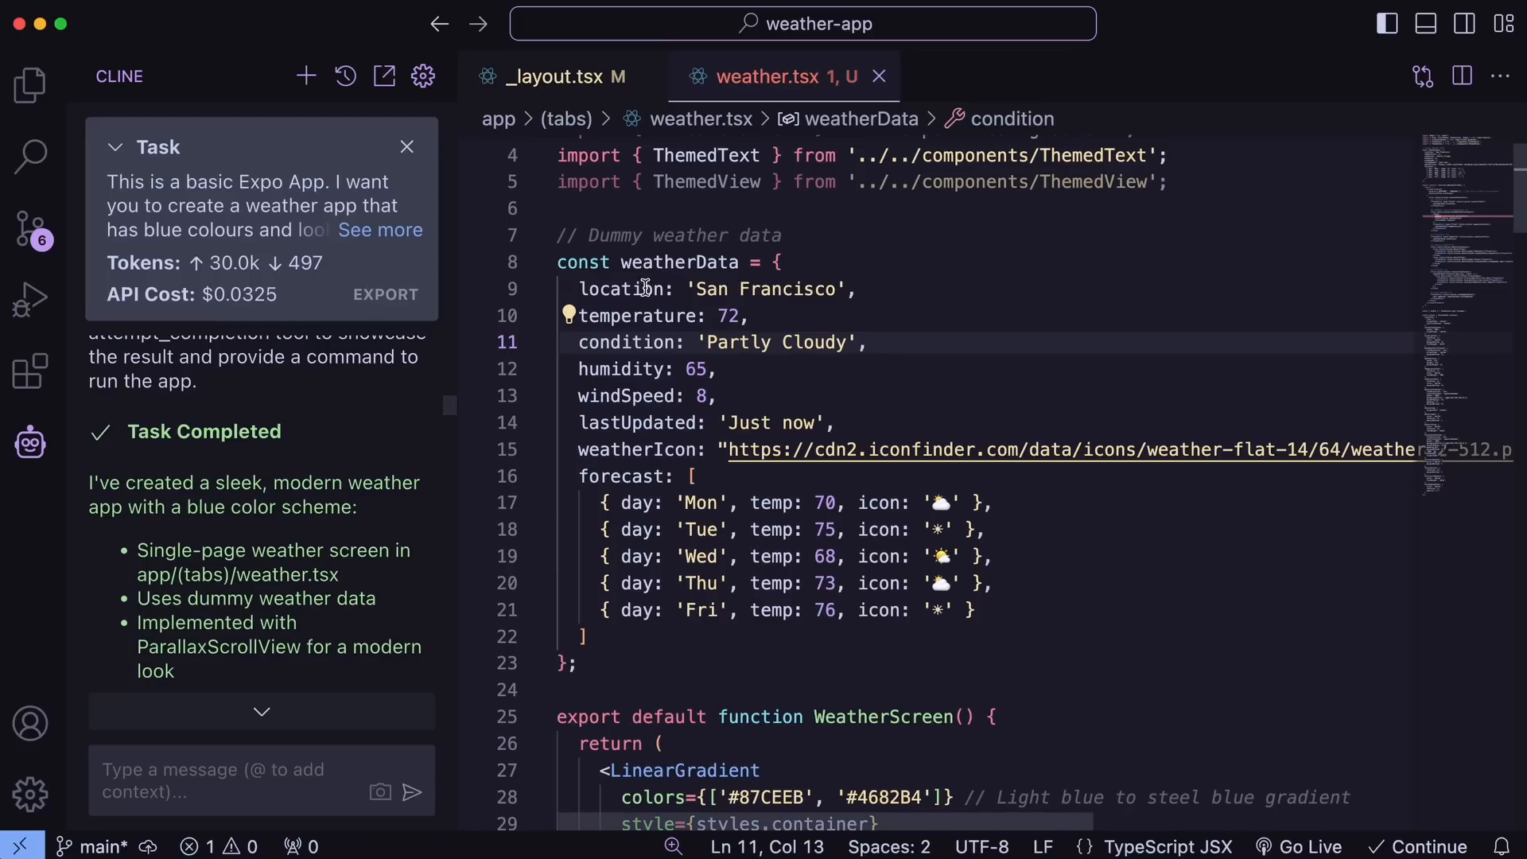
# Scroll through weather.tsx, then view the Weather tab's cloud icon in _layout.tsx
pyautogui.scroll(-3)
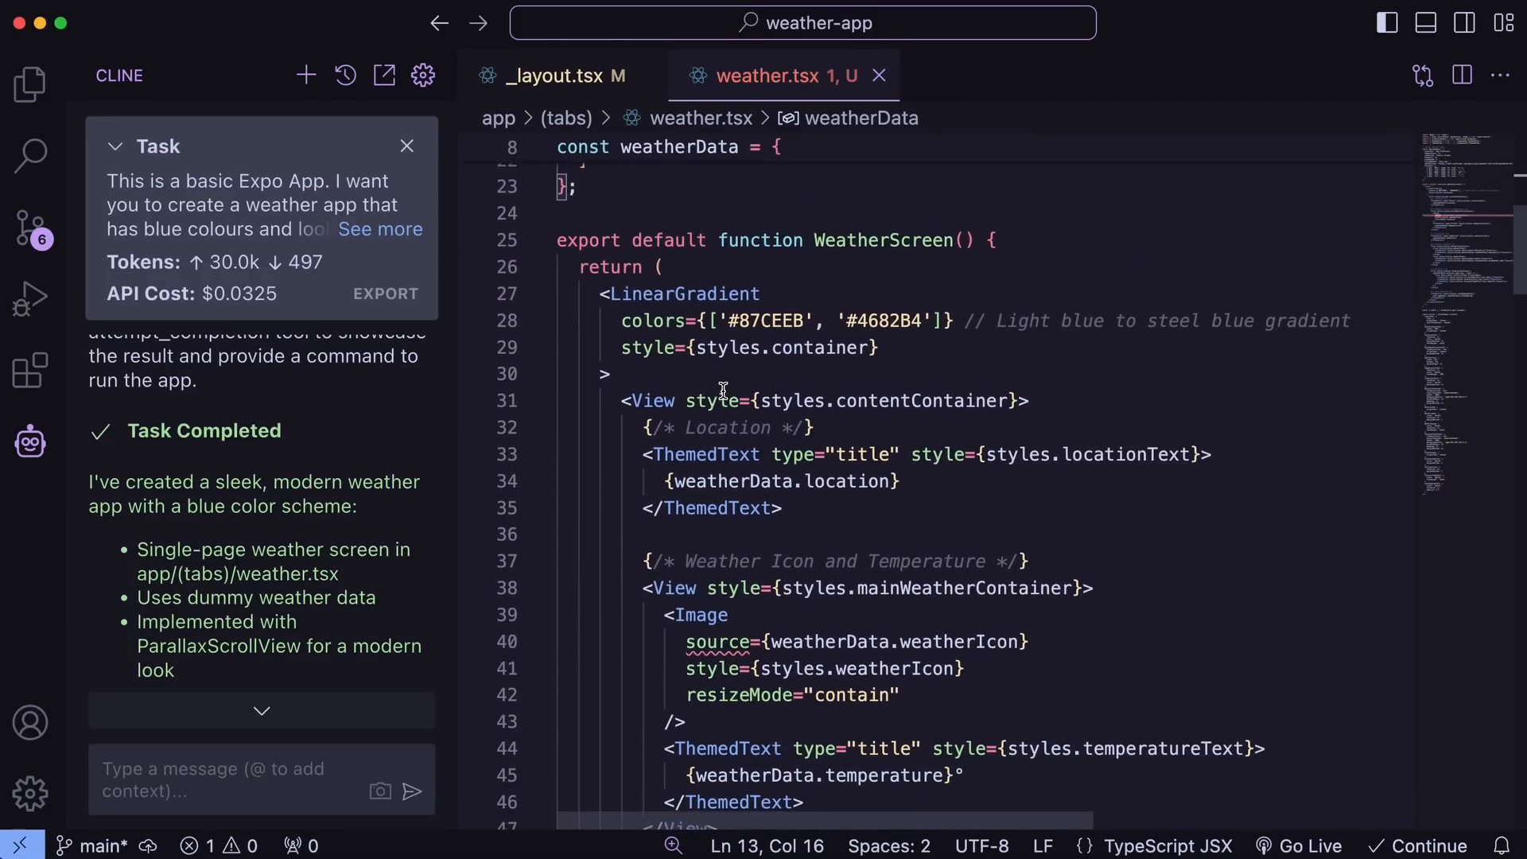
pyautogui.scroll(-3)
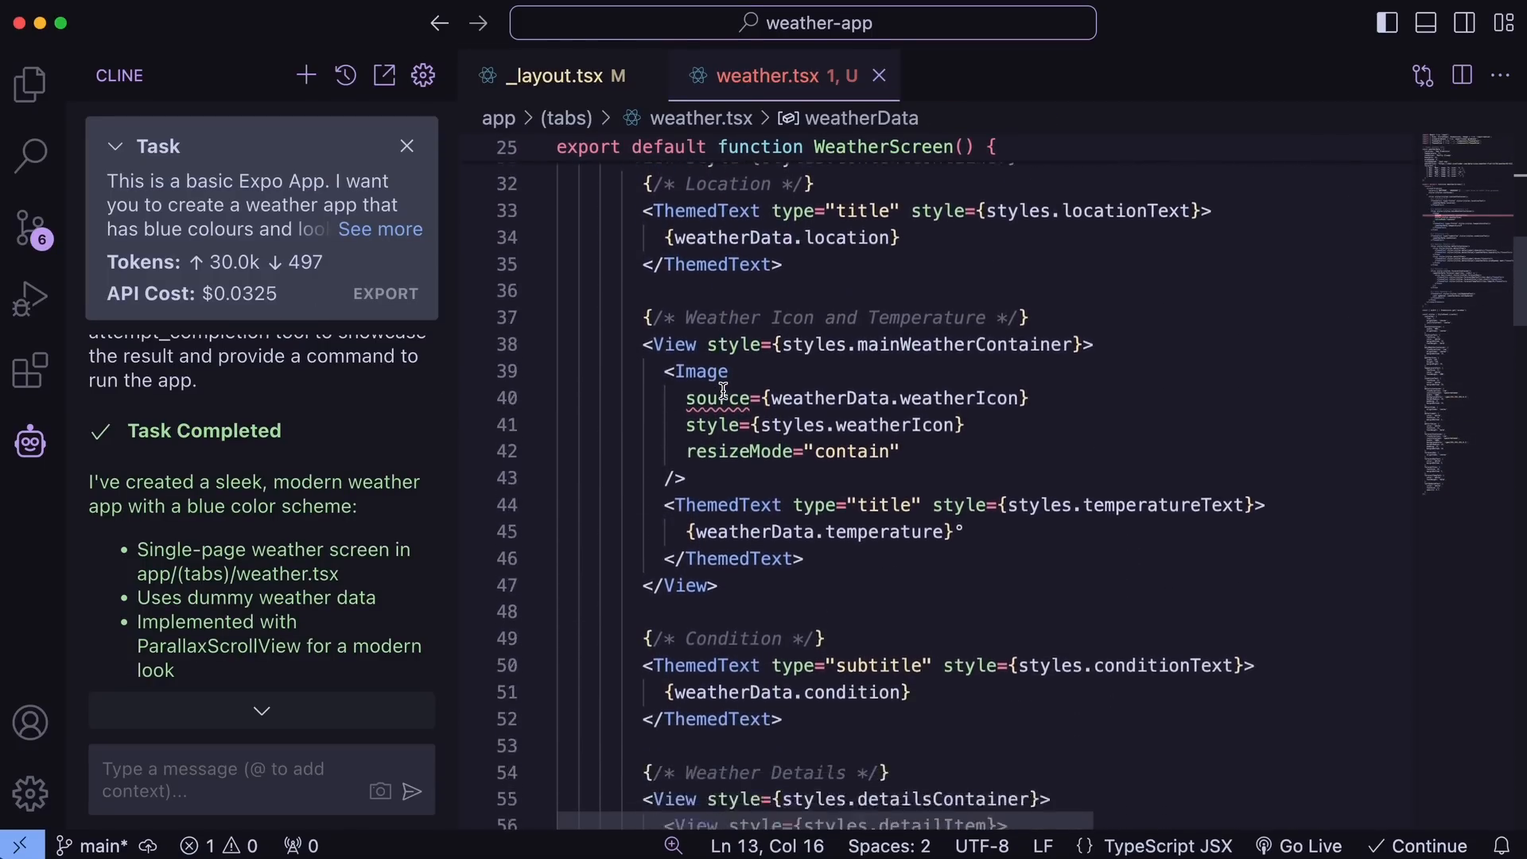
pyautogui.scroll(-3)
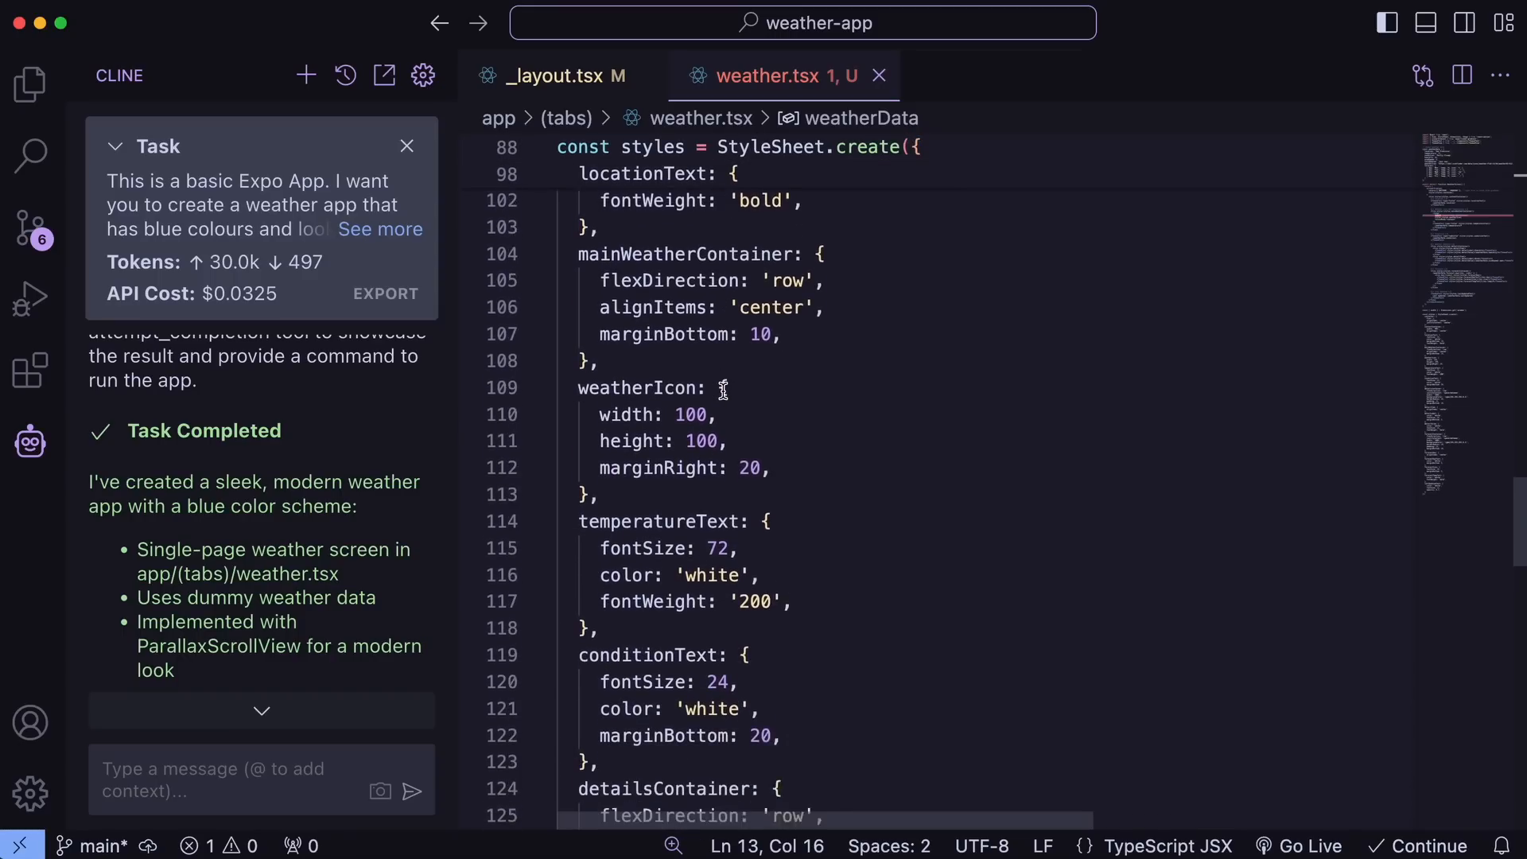
pyautogui.scroll(-3)
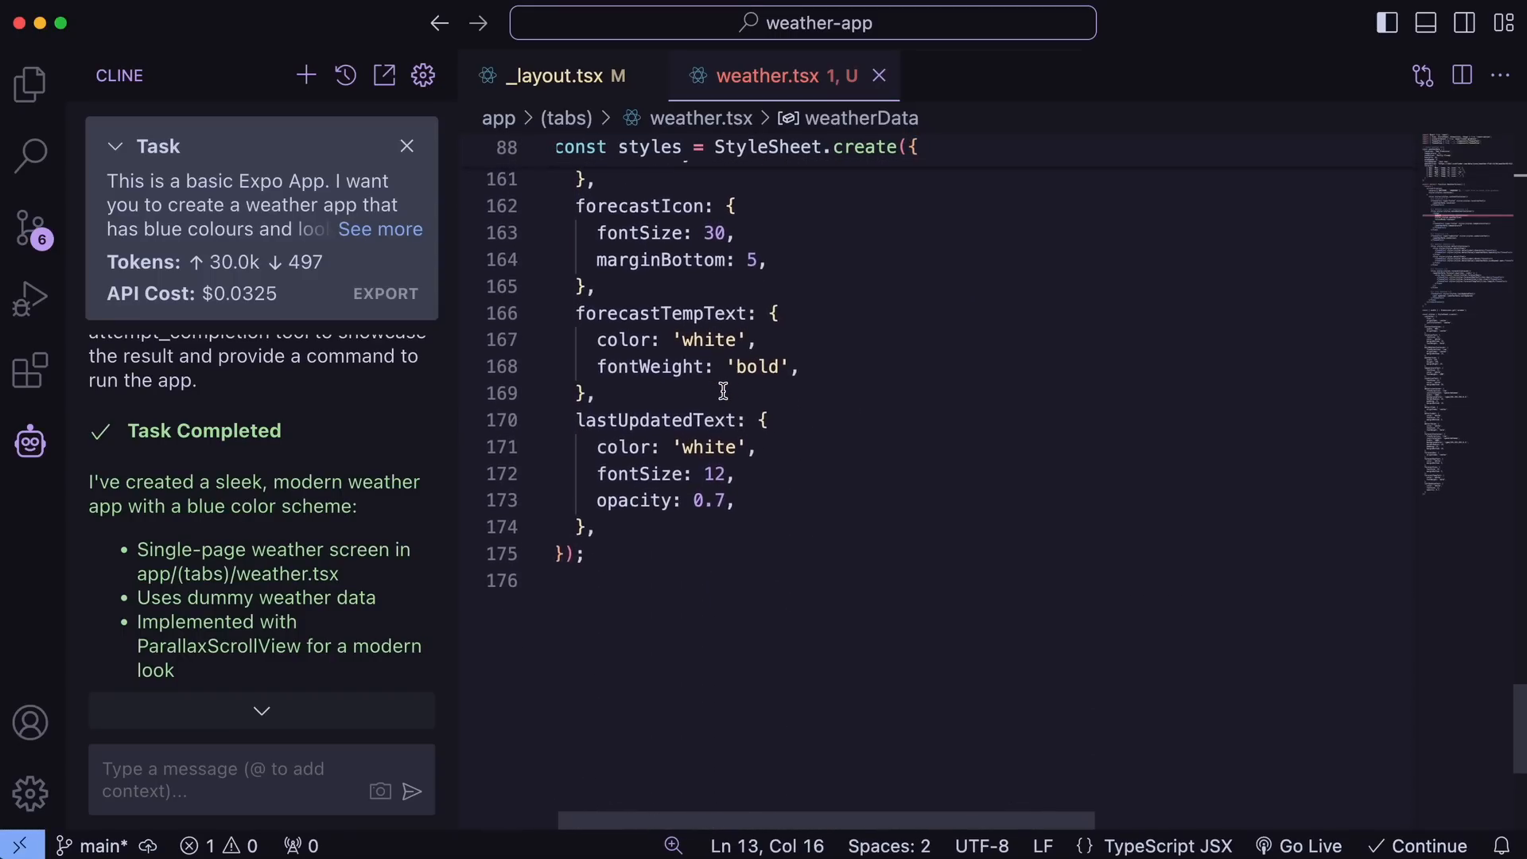
pyautogui.click(552, 76)
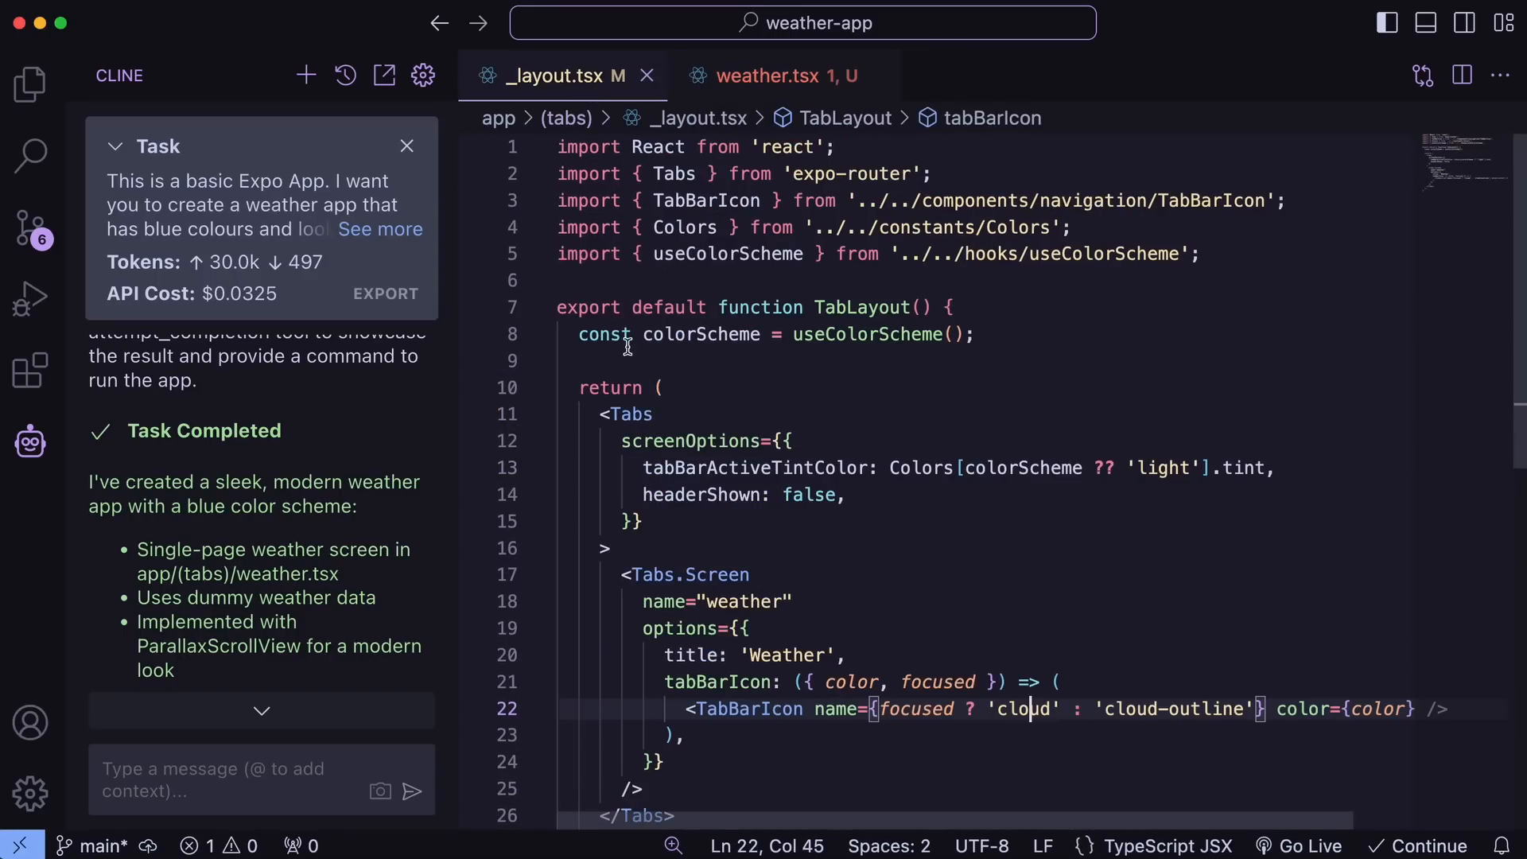
pyautogui.click(608, 386)
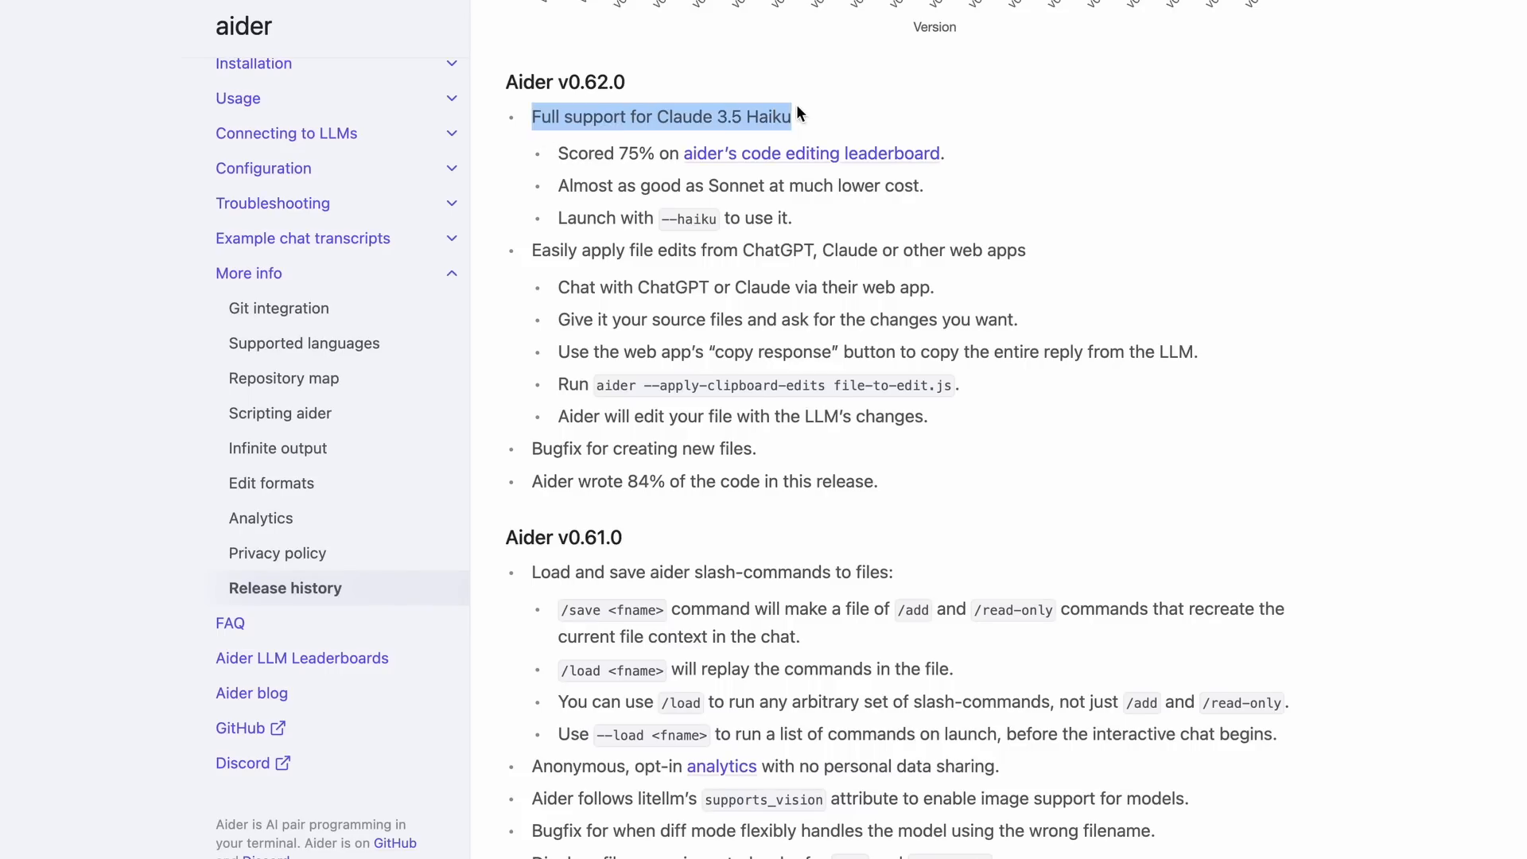
pyautogui.moveTo(559, 187)
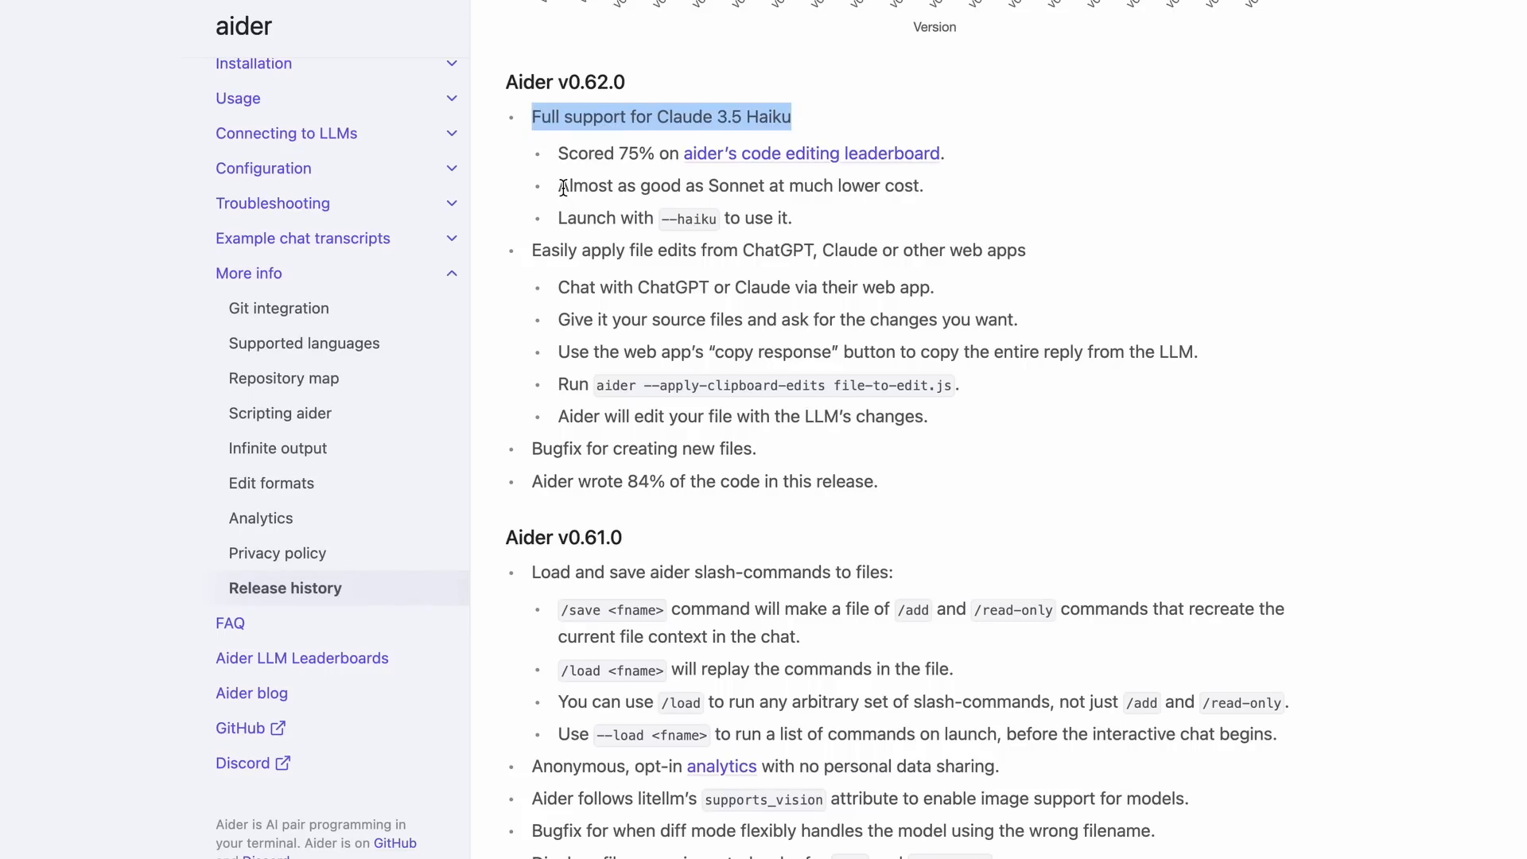
pyautogui.click(776, 238)
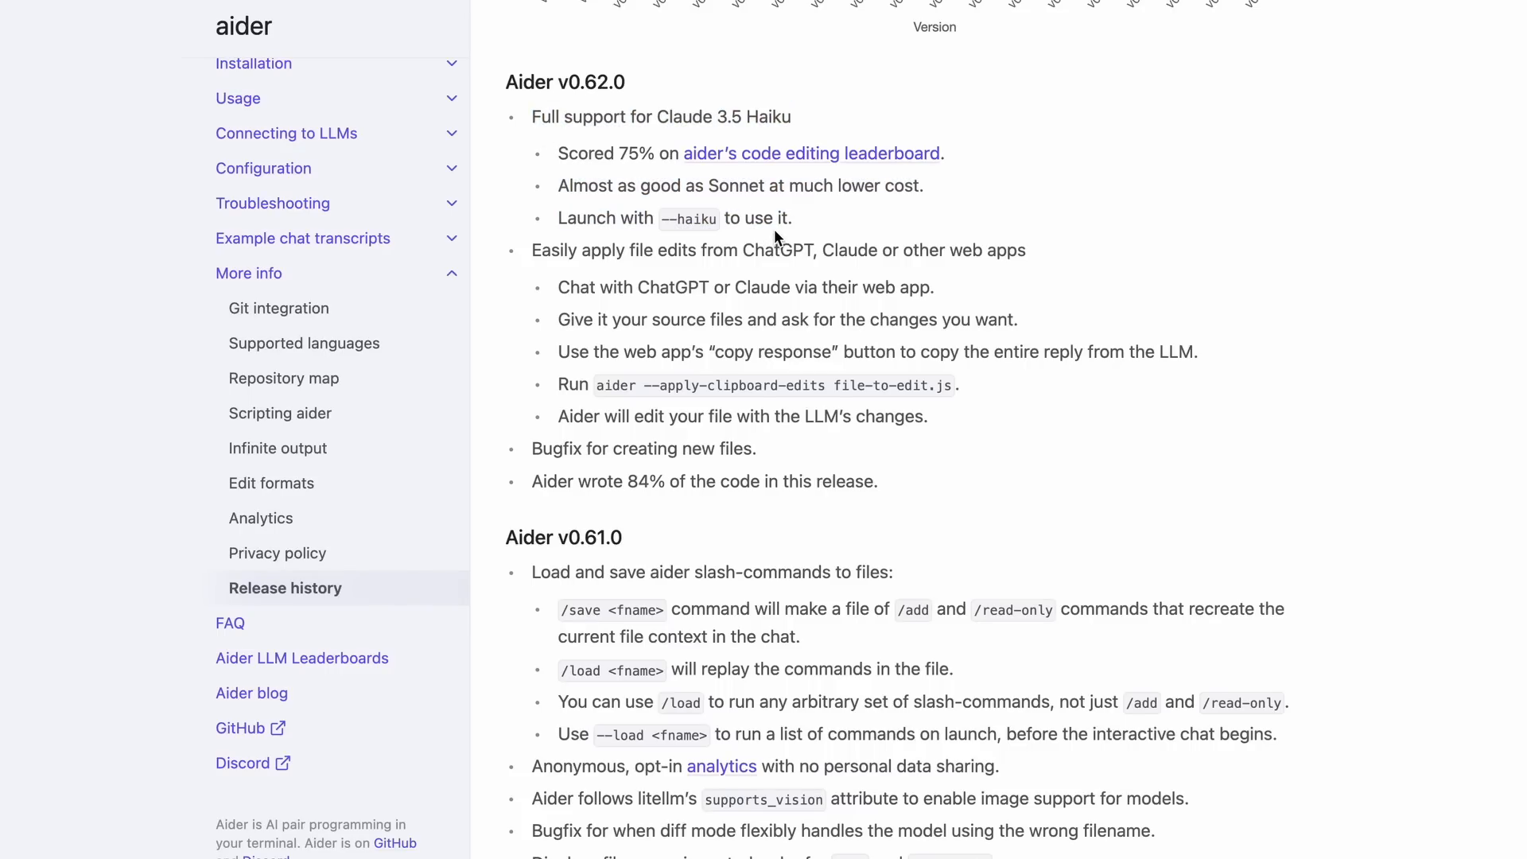
pyautogui.moveTo(703, 217)
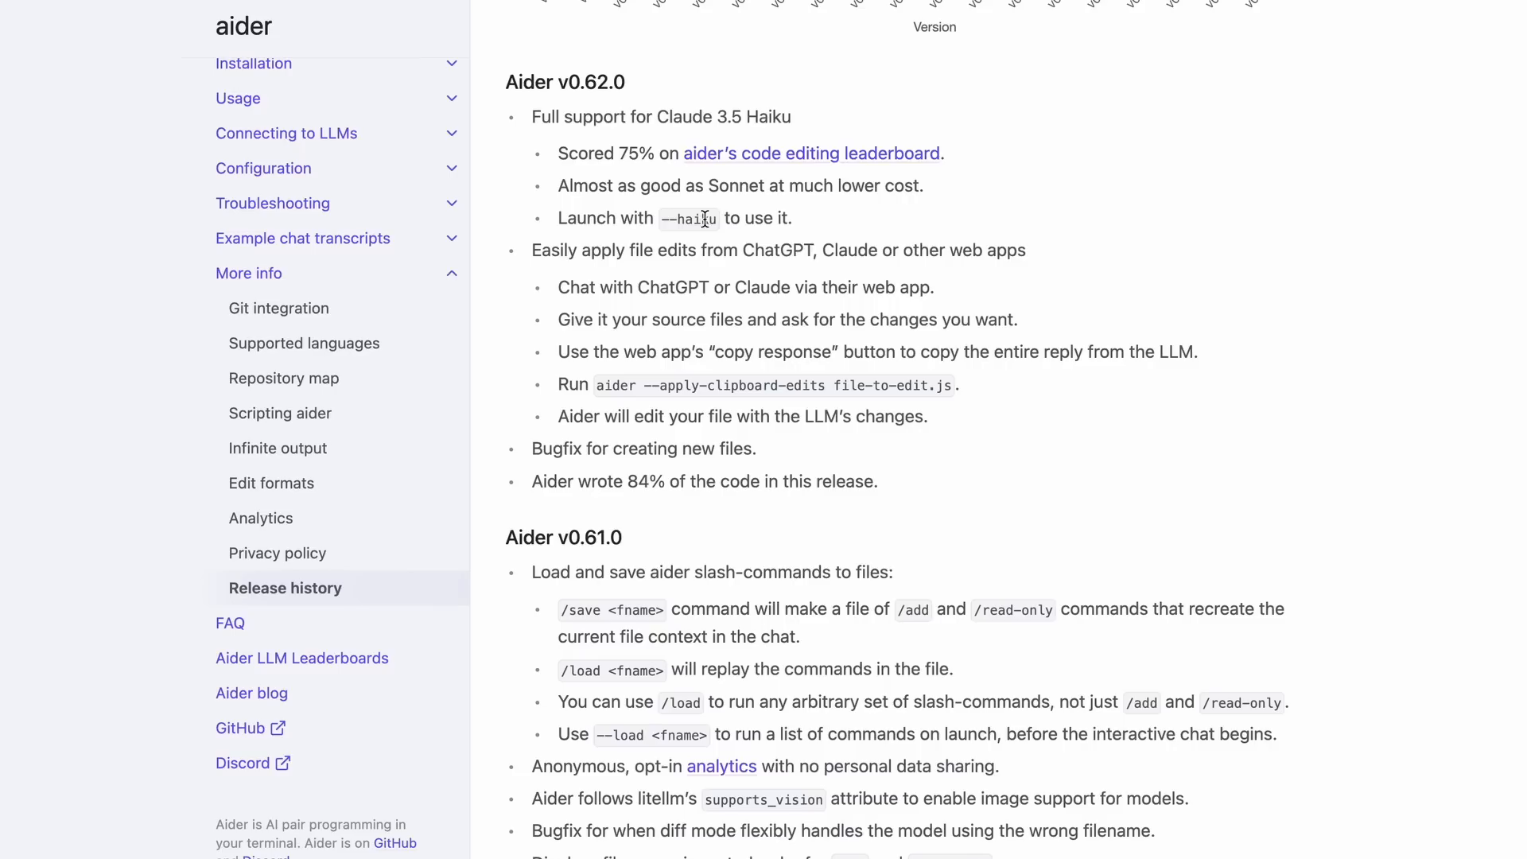
pyautogui.moveTo(631, 307)
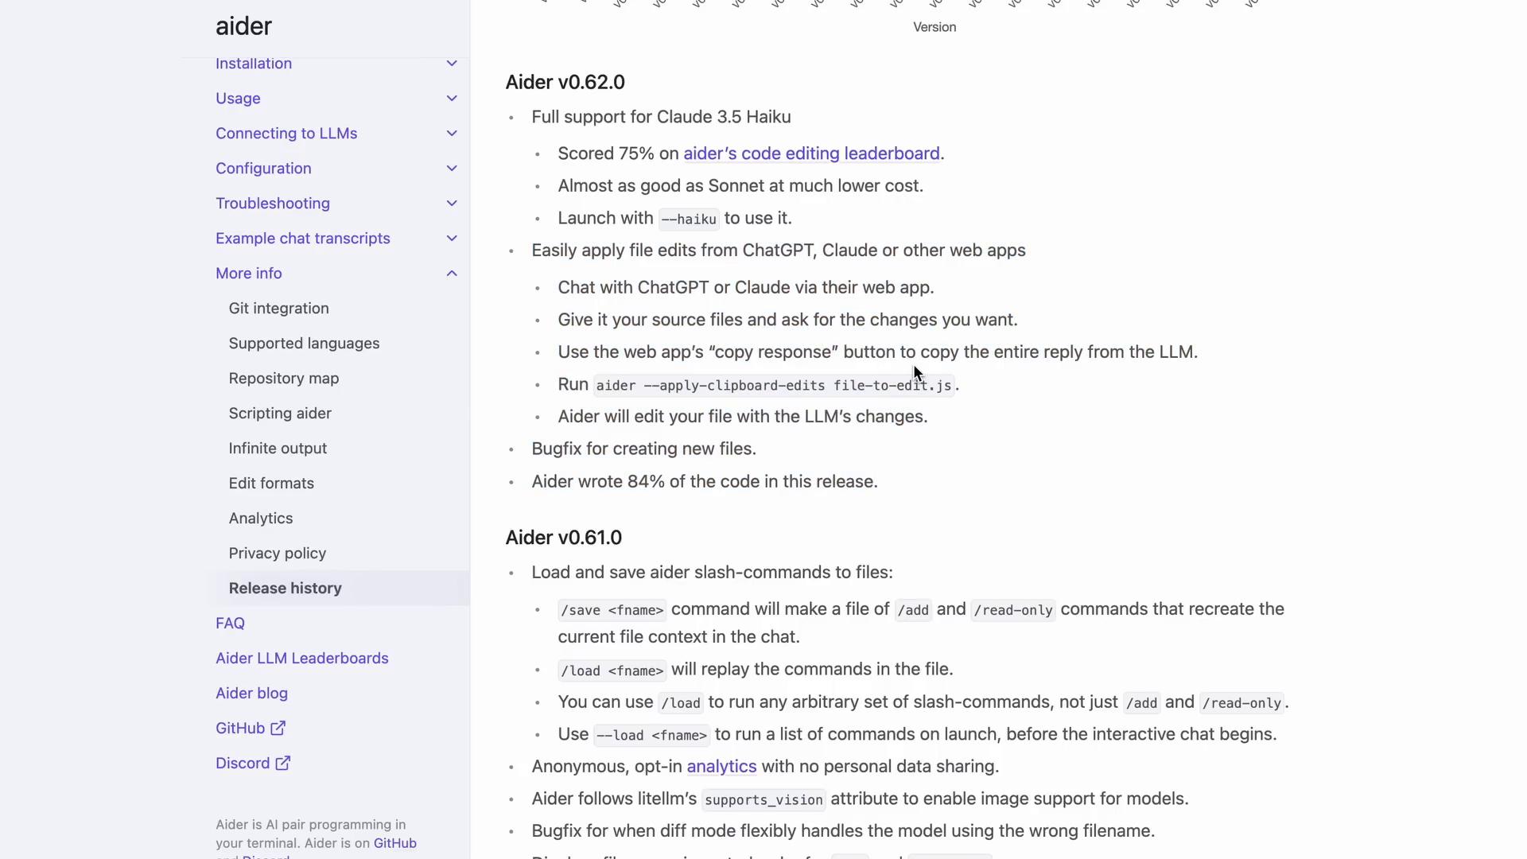
pyautogui.scroll(3)
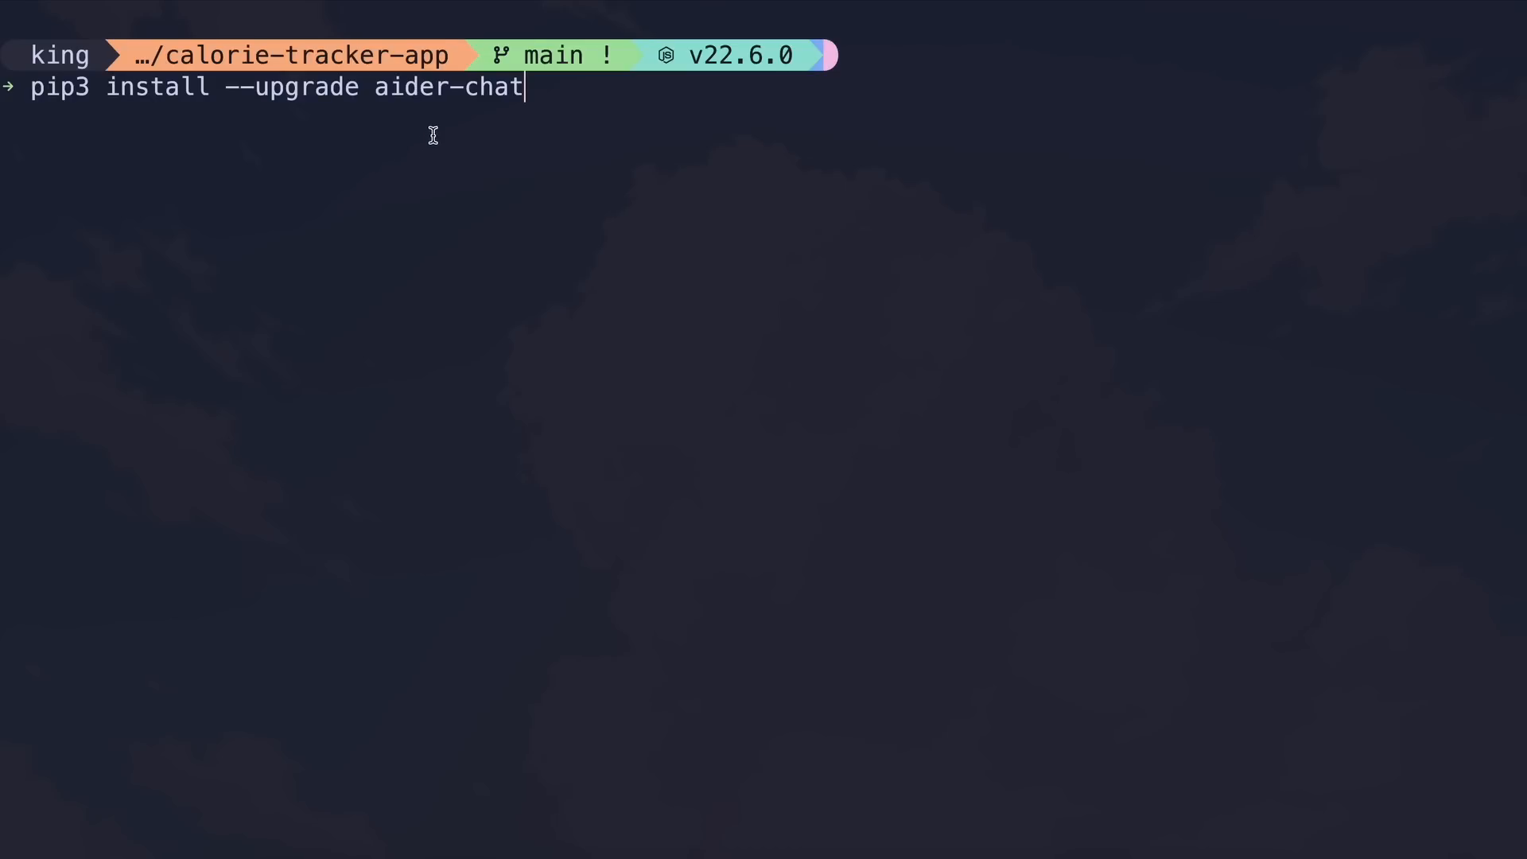
# Run pip3 install --upgrade aider-chat in the calorie-tracker-app terminal
pyautogui.press('Return')
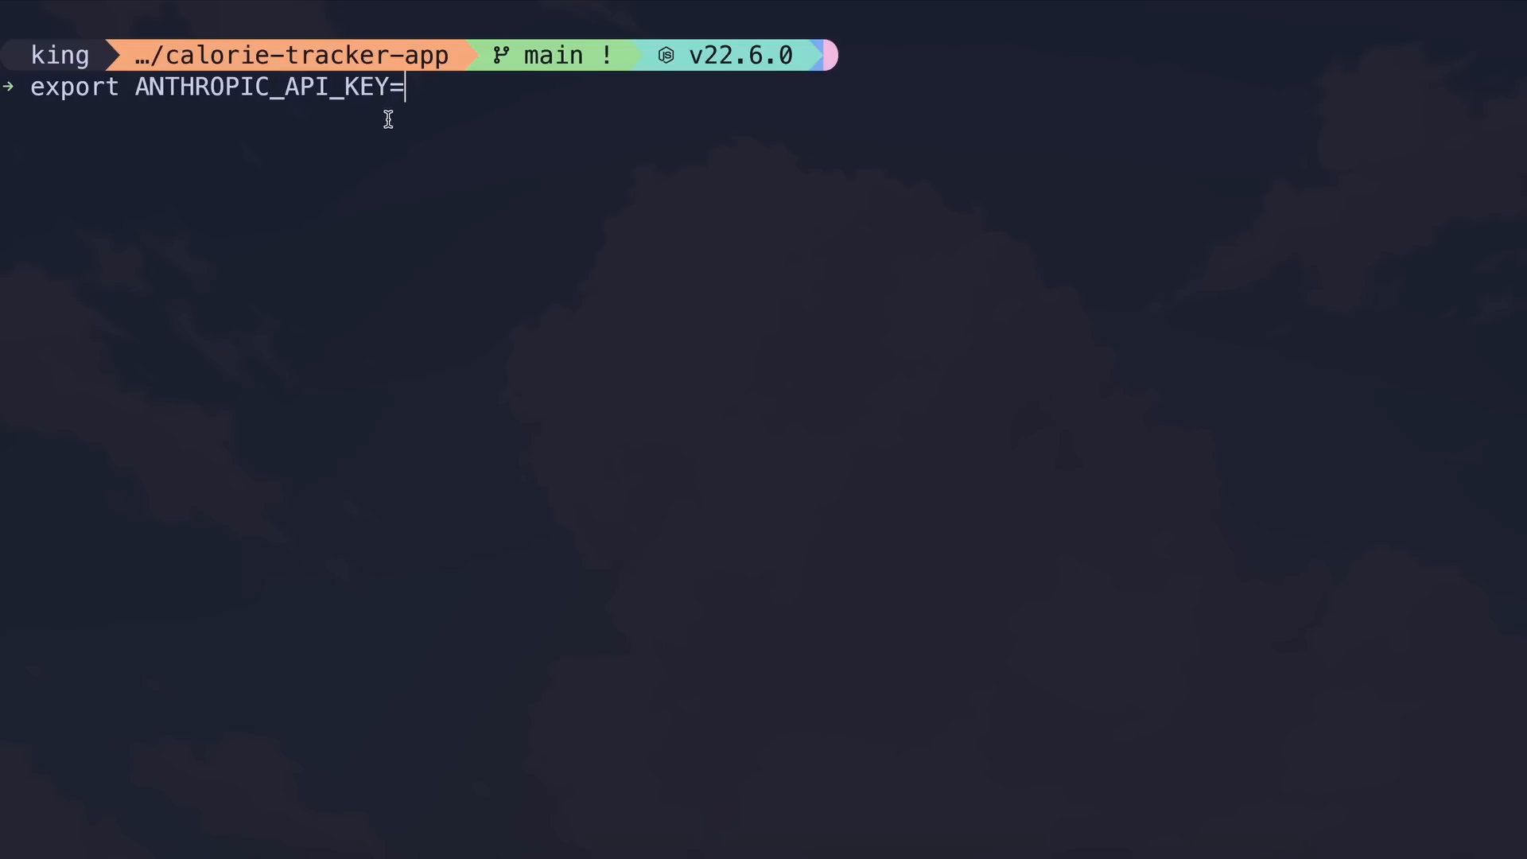
pyautogui.moveTo(427, 153)
pyautogui.write('aider --haiku --cache-prompts')
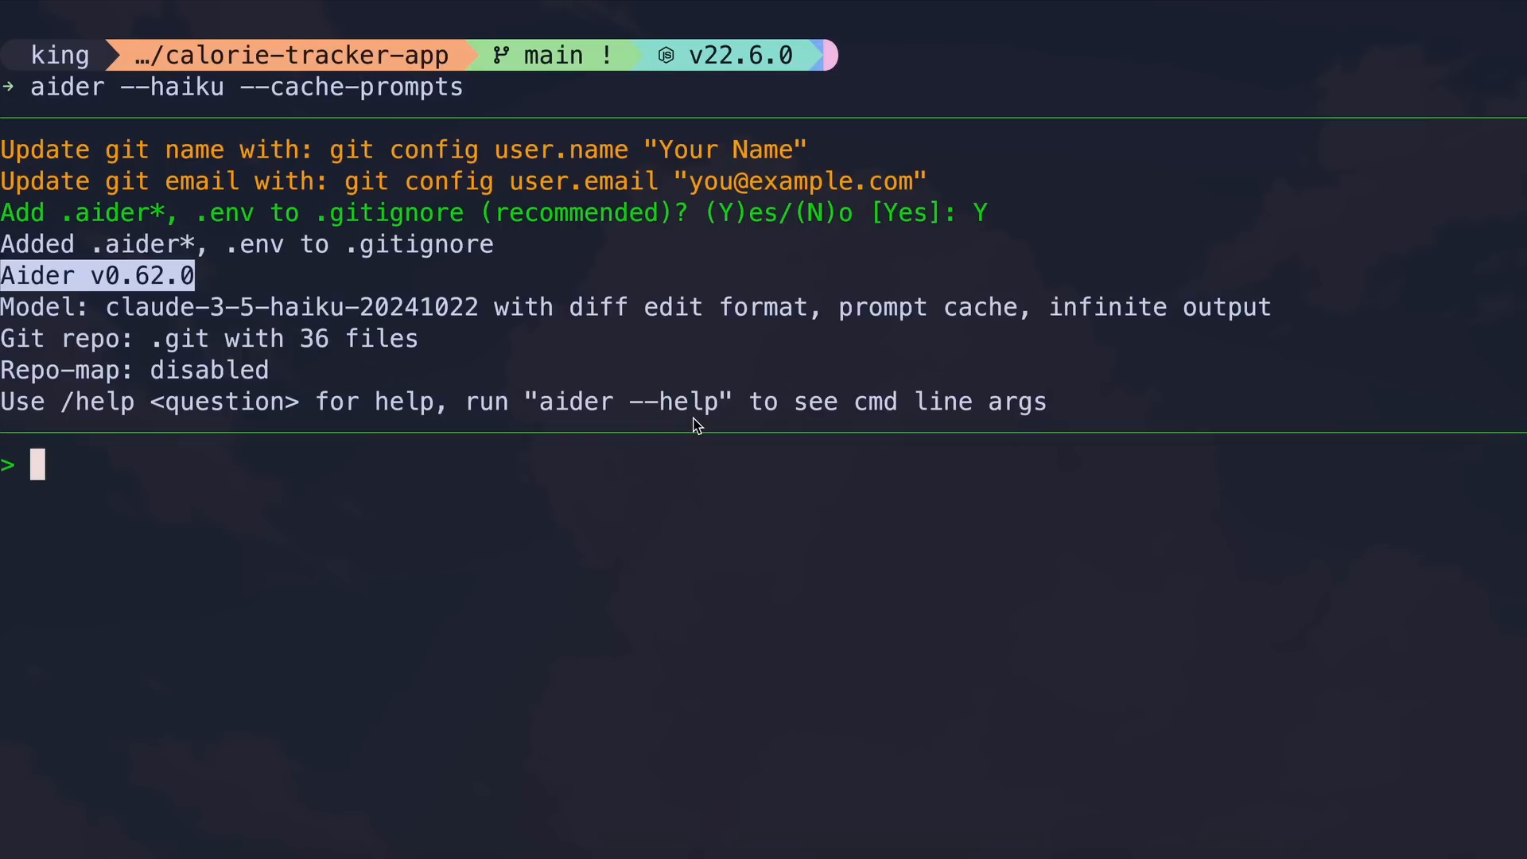
# Ask Aider to turn this basic Expo app into a sleek, modern calorie tracker
pyautogui.write('Thi')
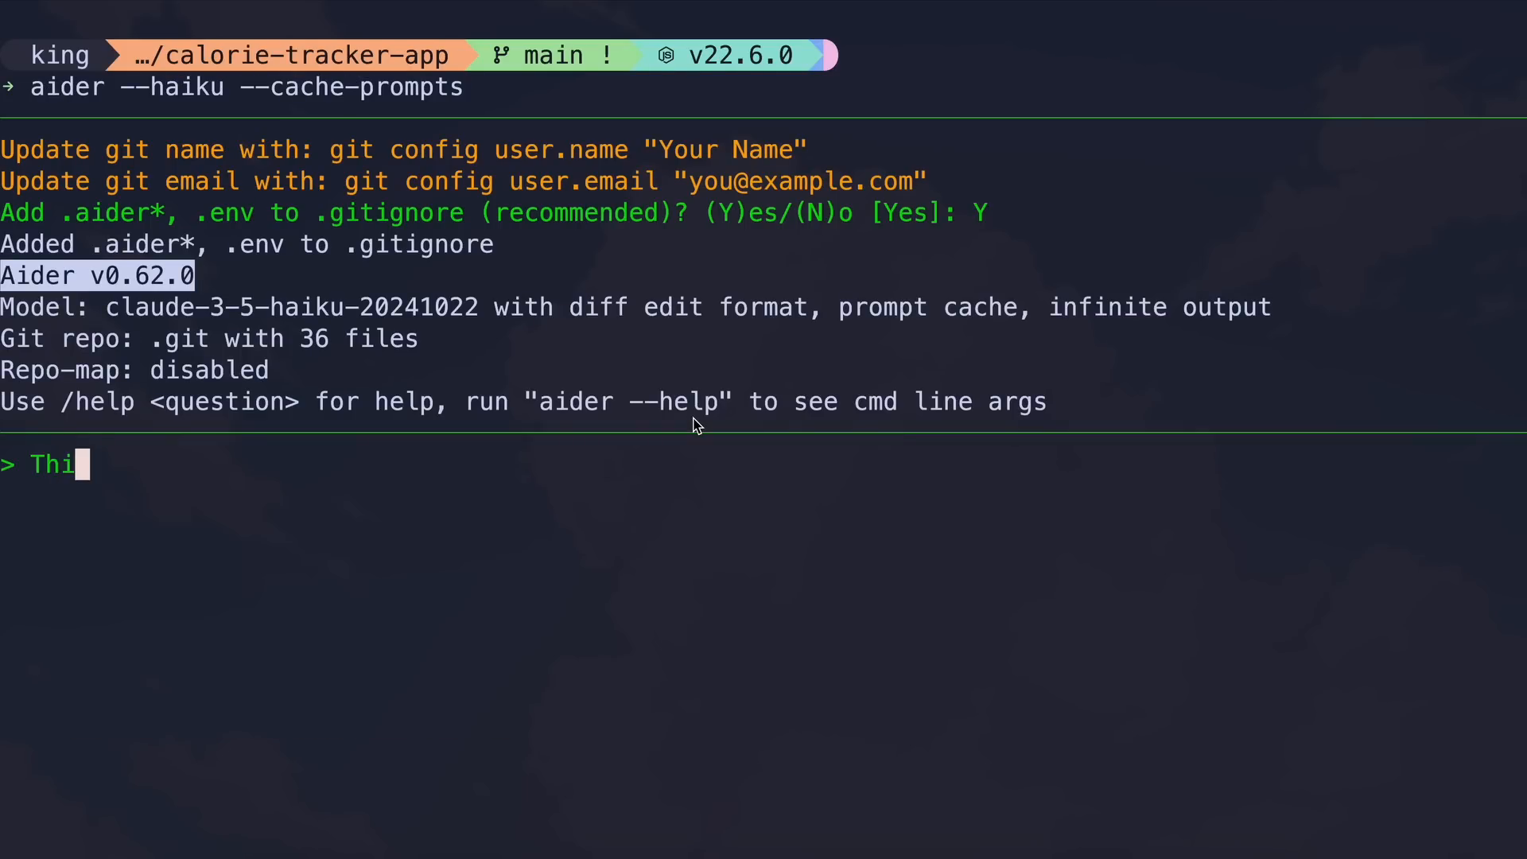
pyautogui.write('s is a basic')
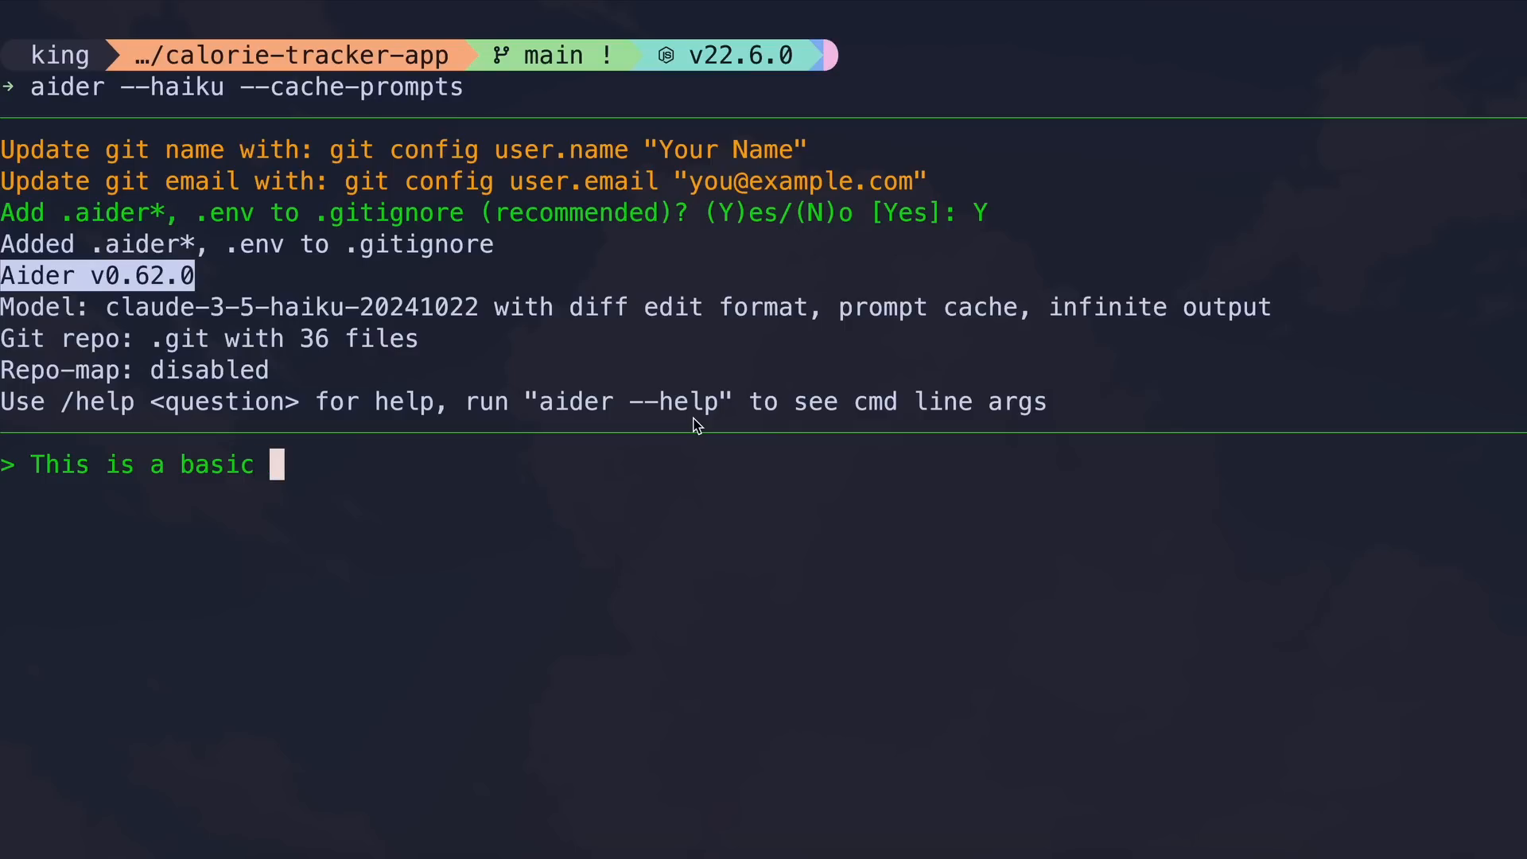
pyautogui.write('expo app.')
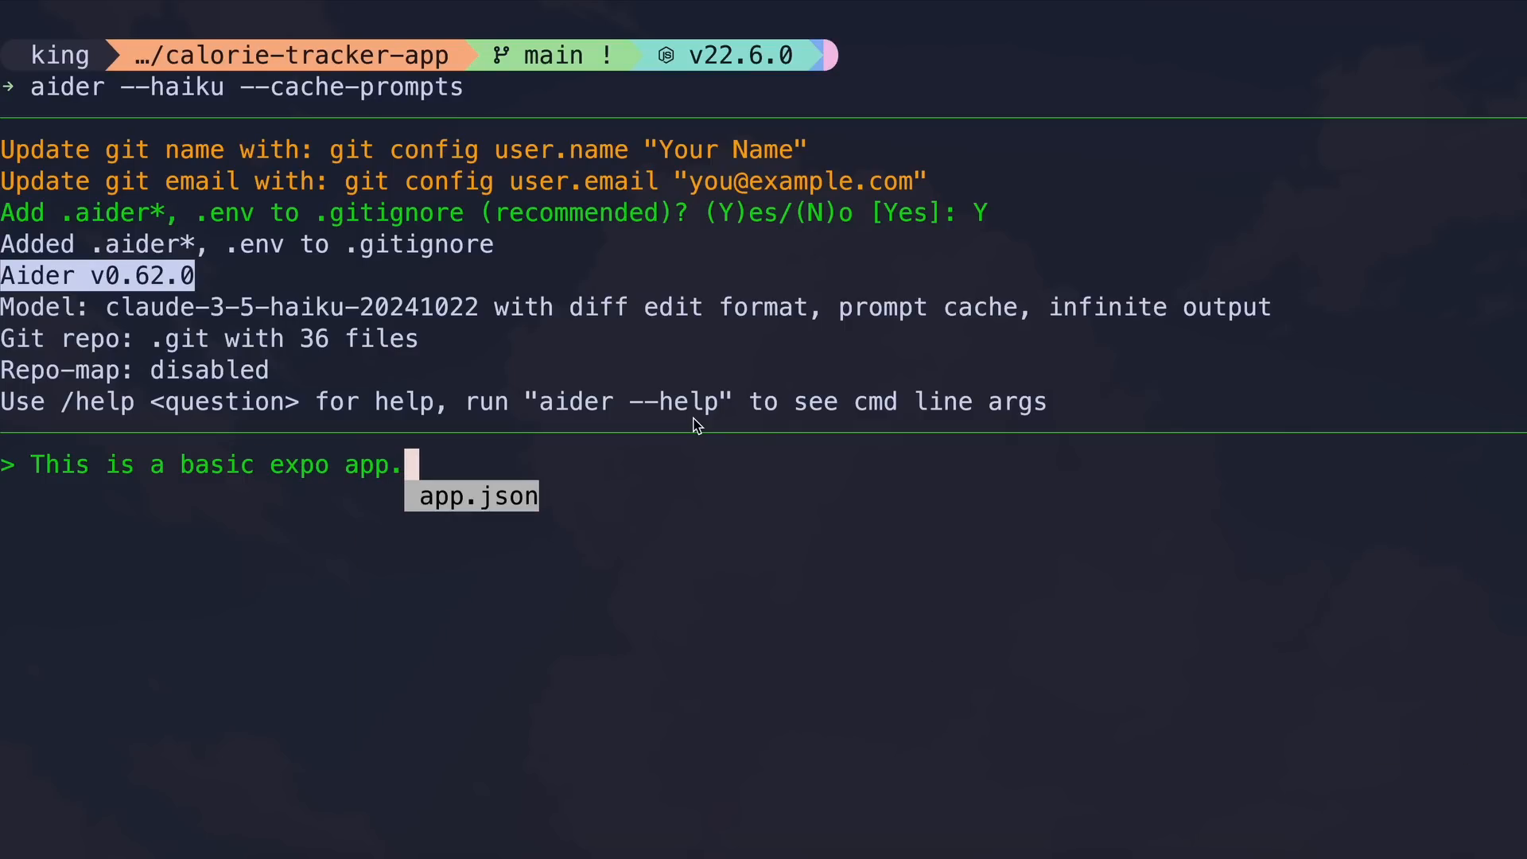
pyautogui.write('Cre')
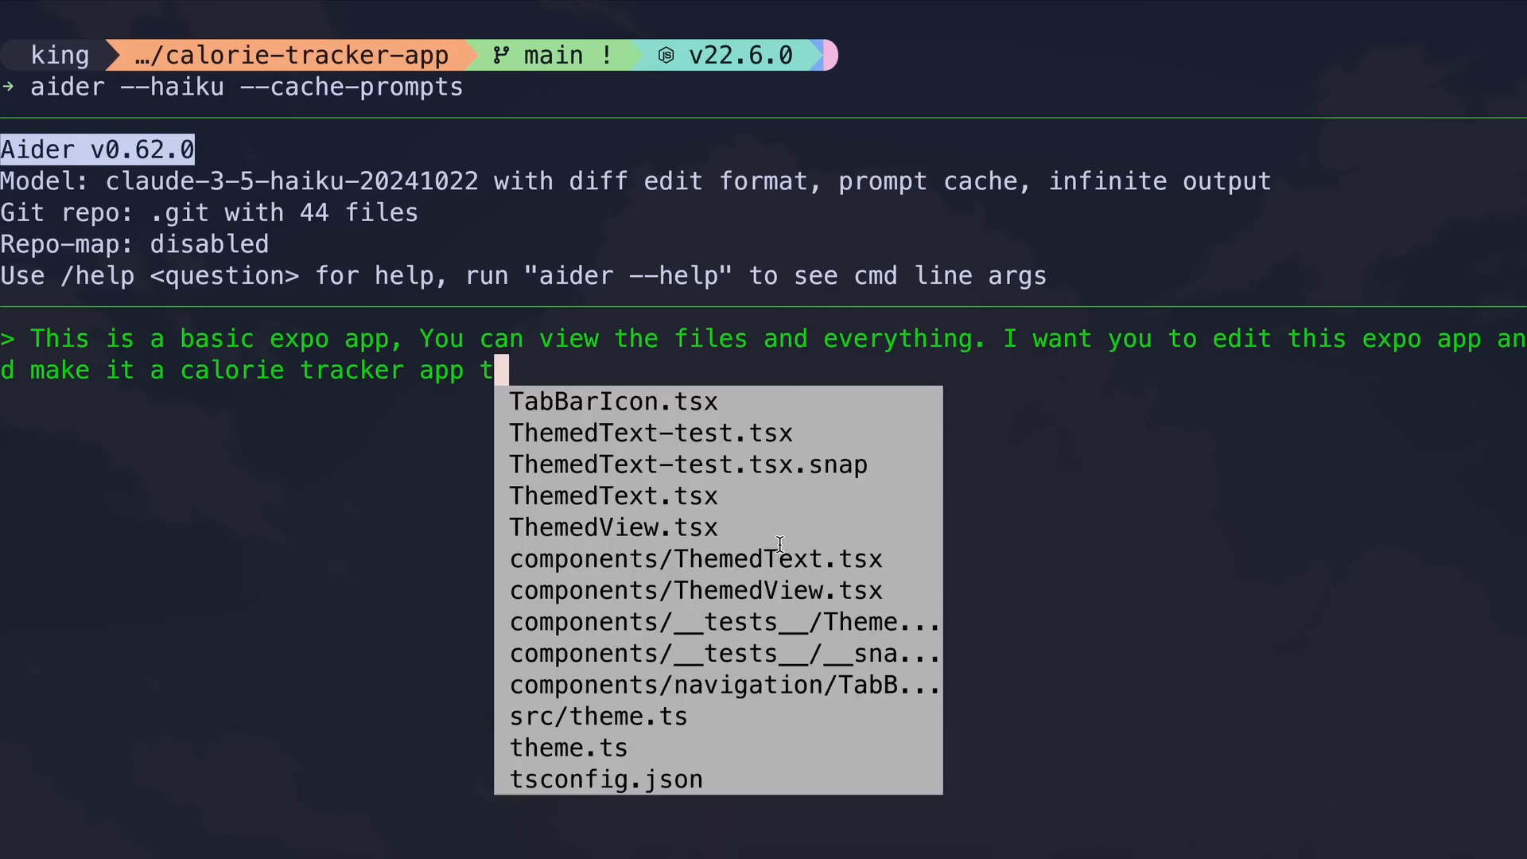
pyautogui.write('hat looks sl')
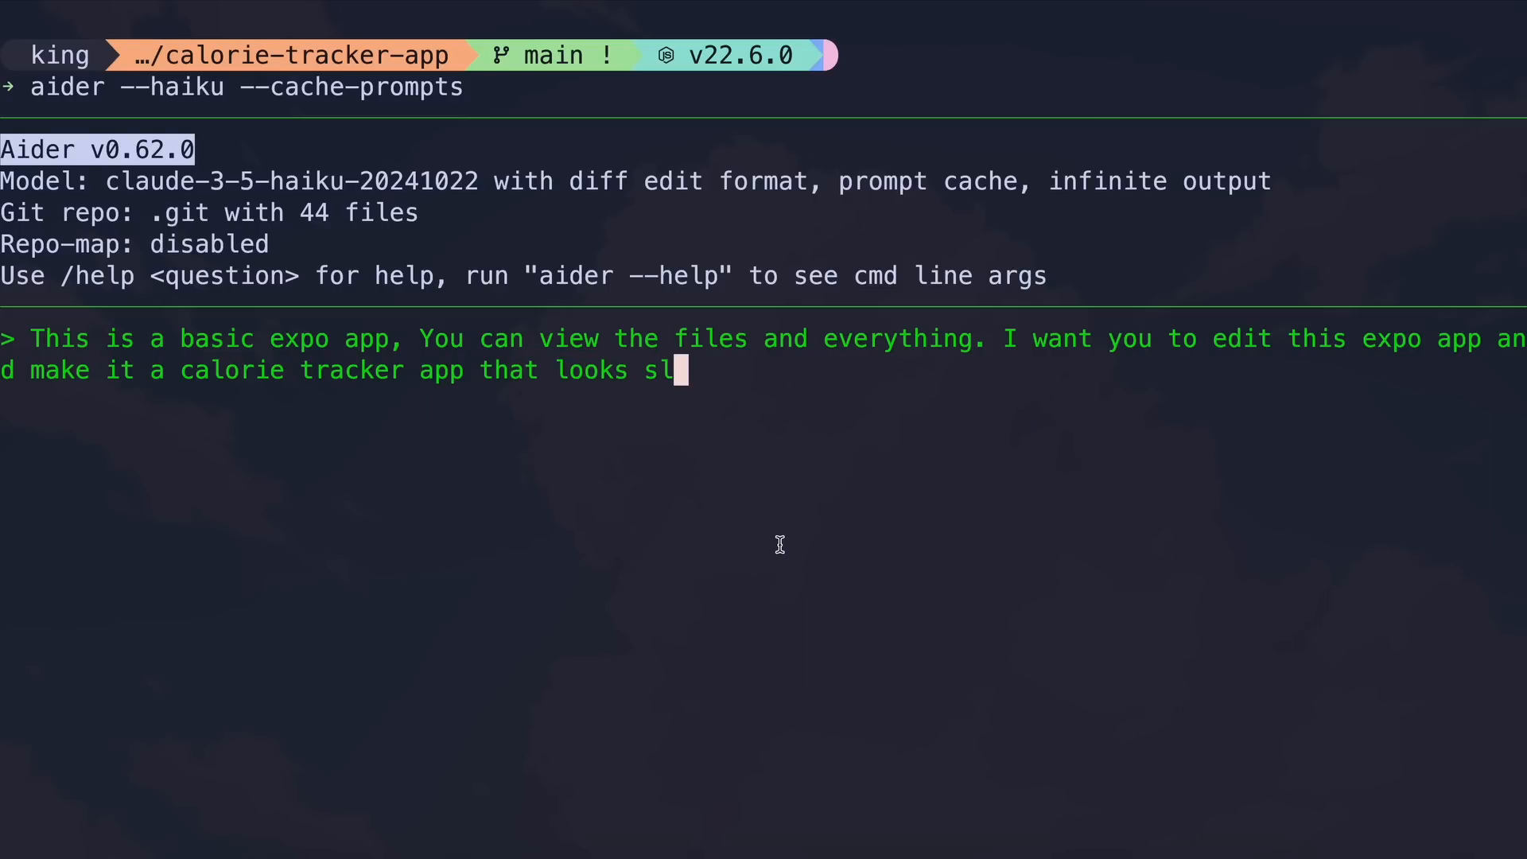
pyautogui.press('Return')
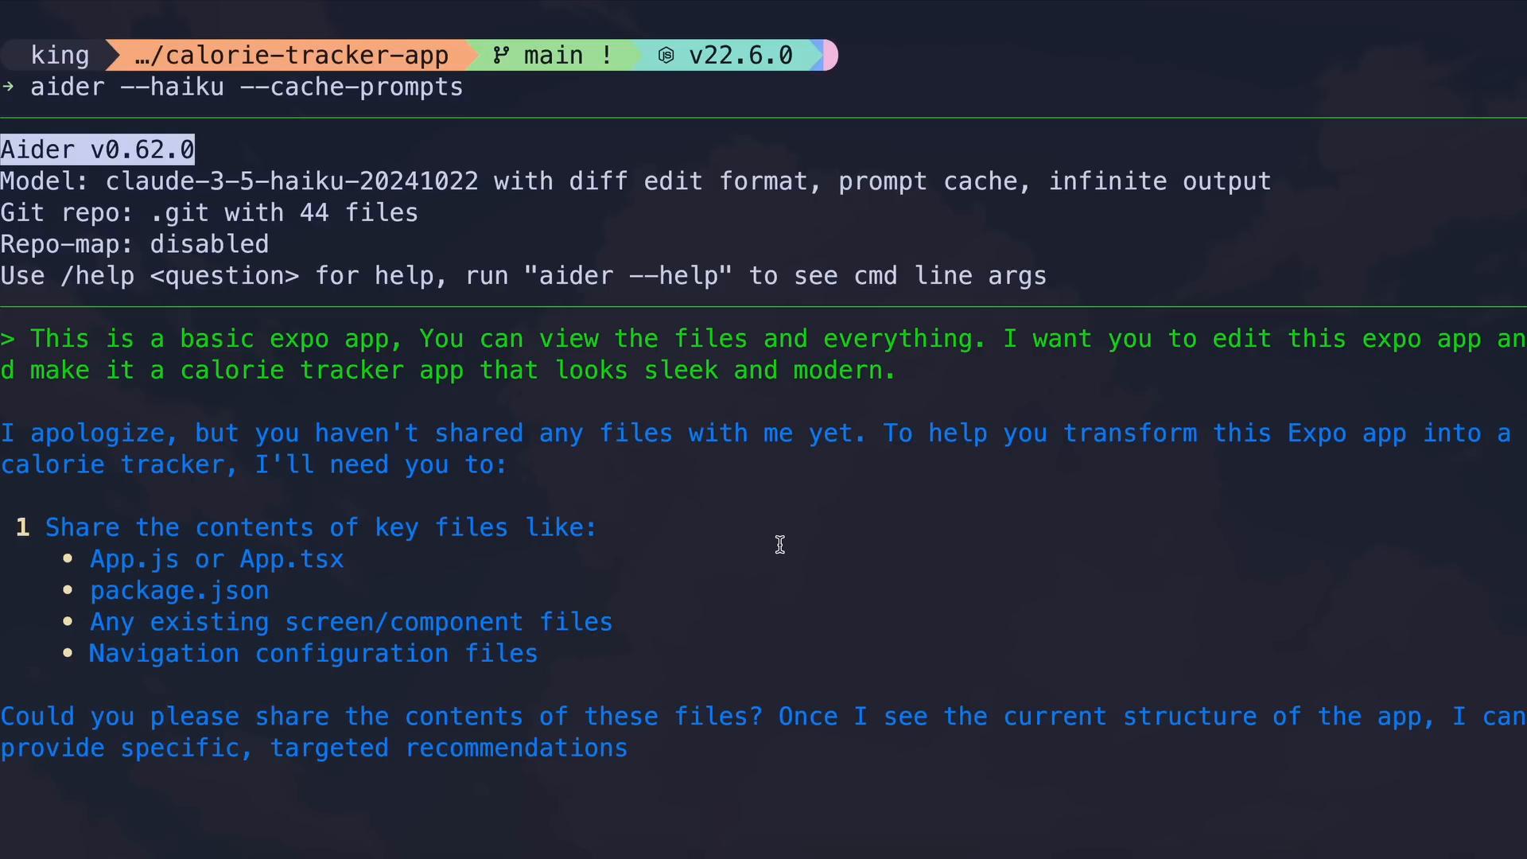
pyautogui.scroll(-3)
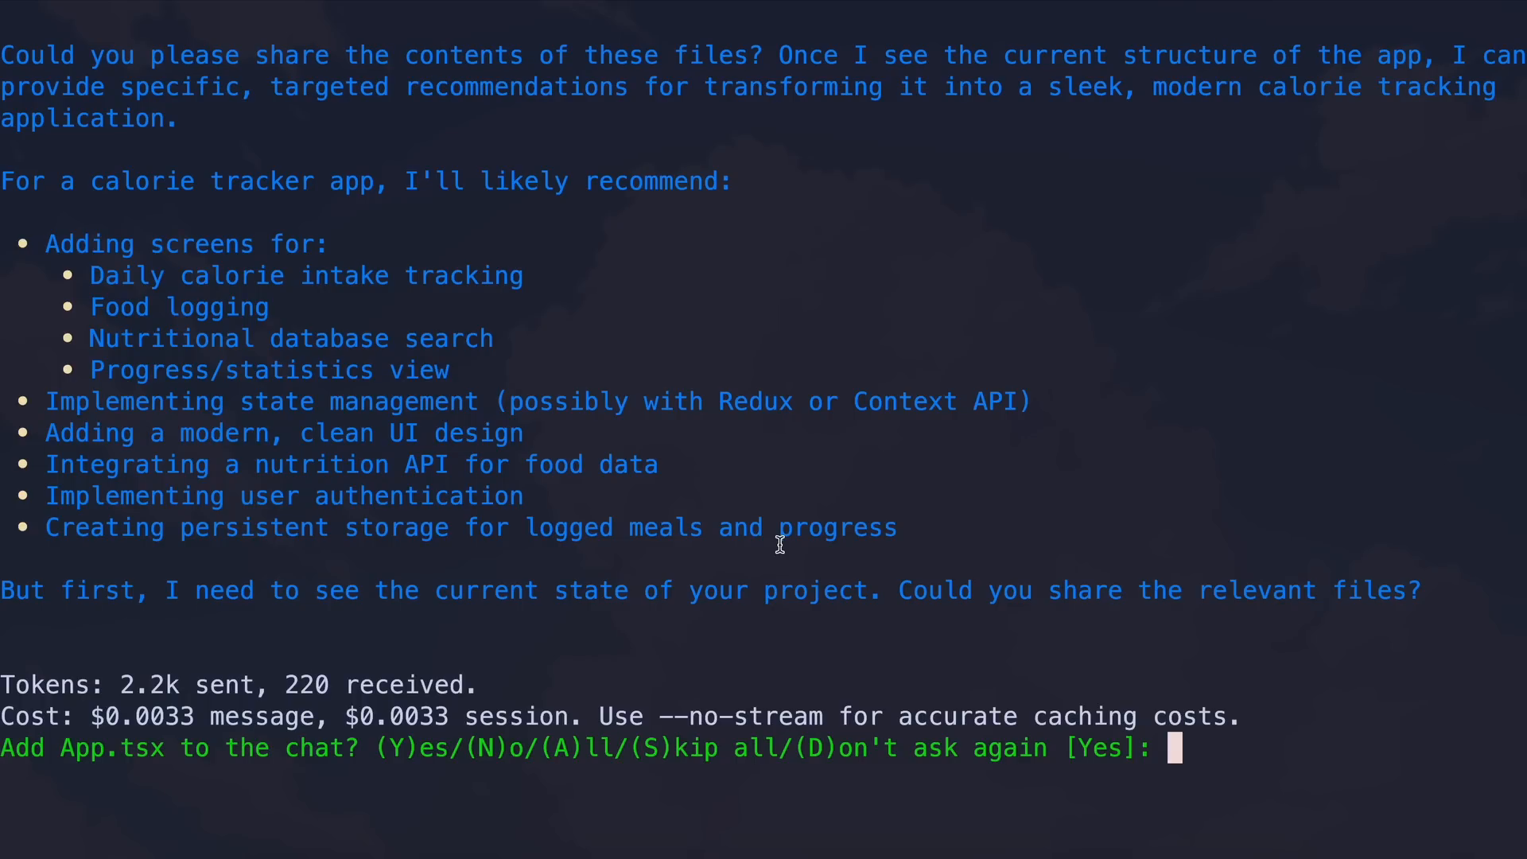
# Answer 'all' to add the files, then review the generated HomeScreen code and styles
pyautogui.write("all/(D)on't ask again [Yes]: all")
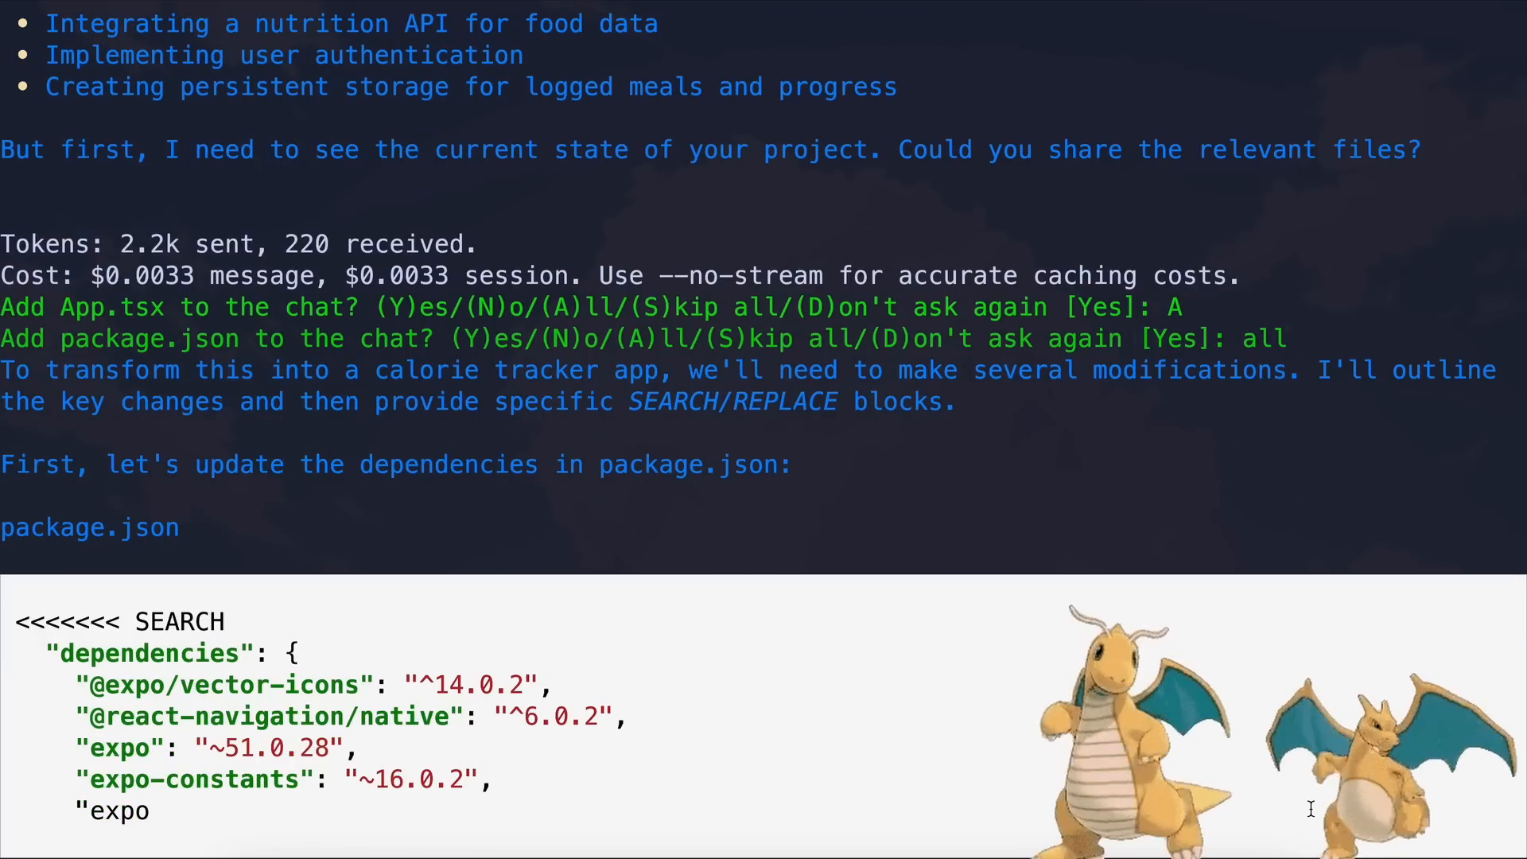
pyautogui.scroll(-3)
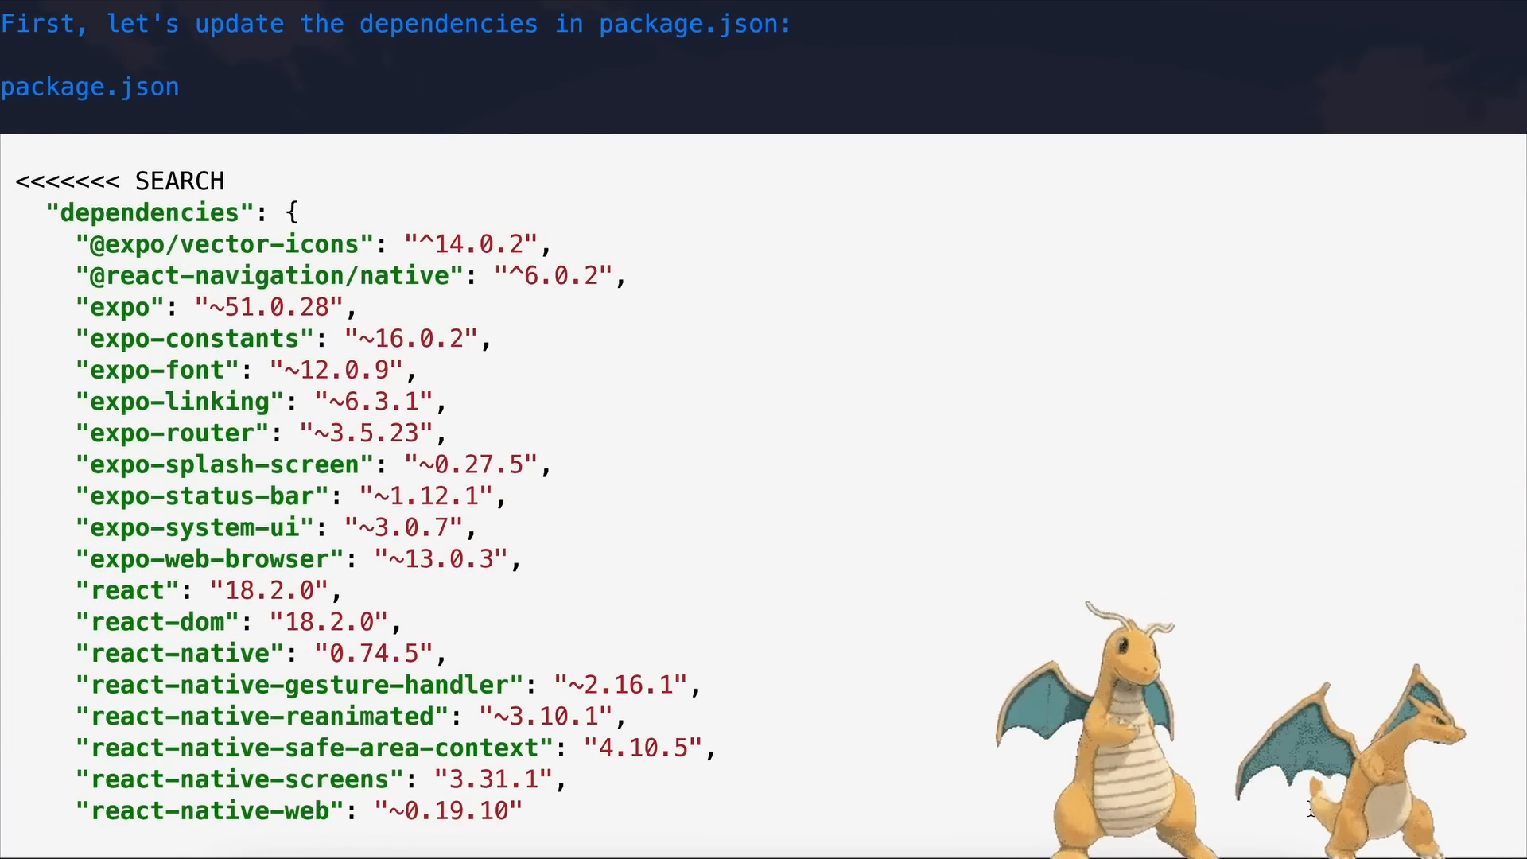
pyautogui.scroll(-3)
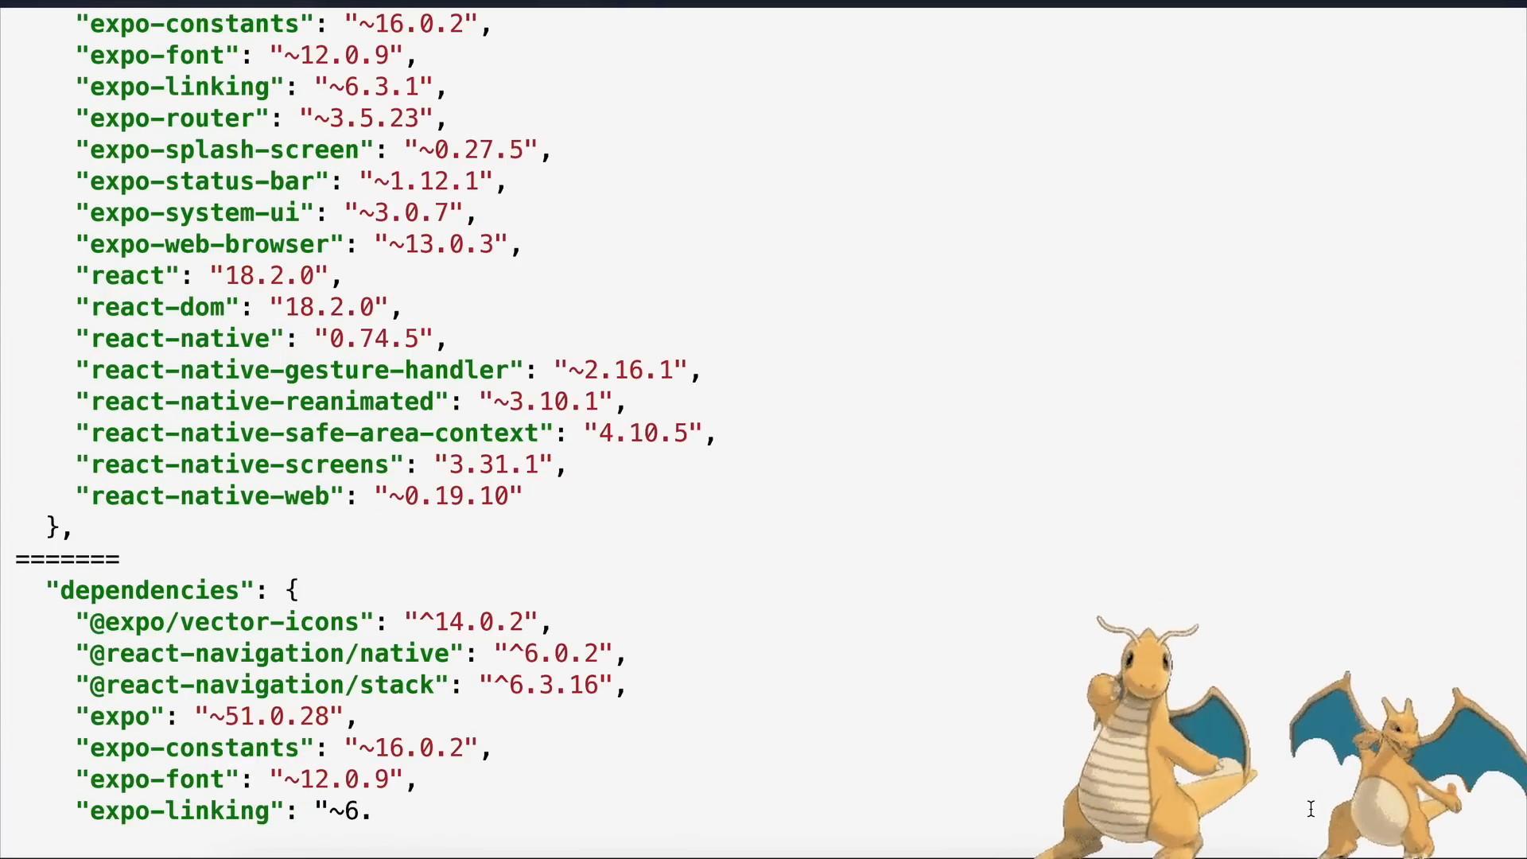
pyautogui.scroll(-3)
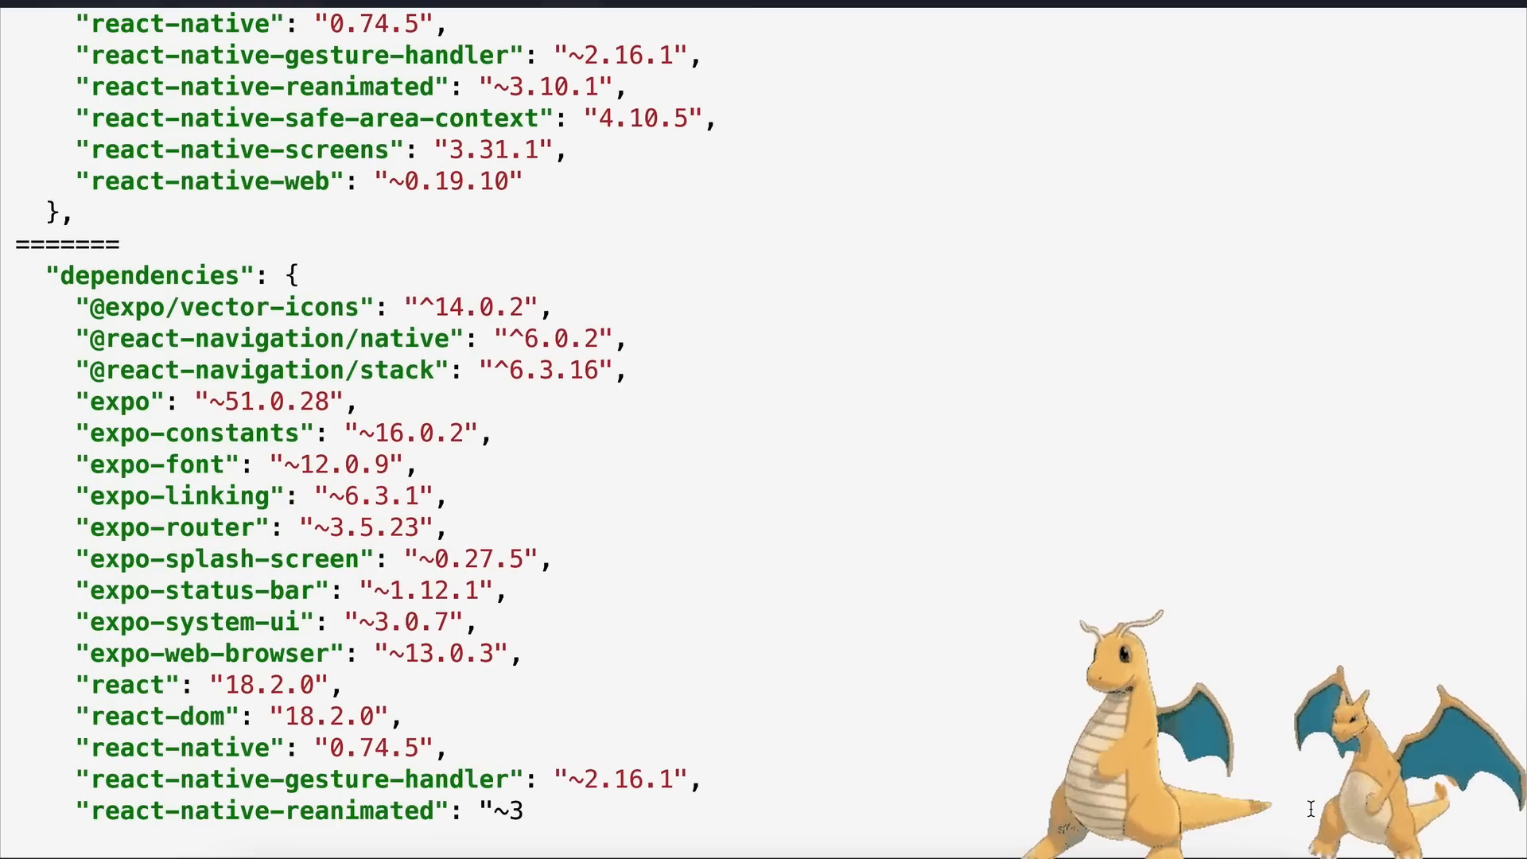
pyautogui.scroll(-3)
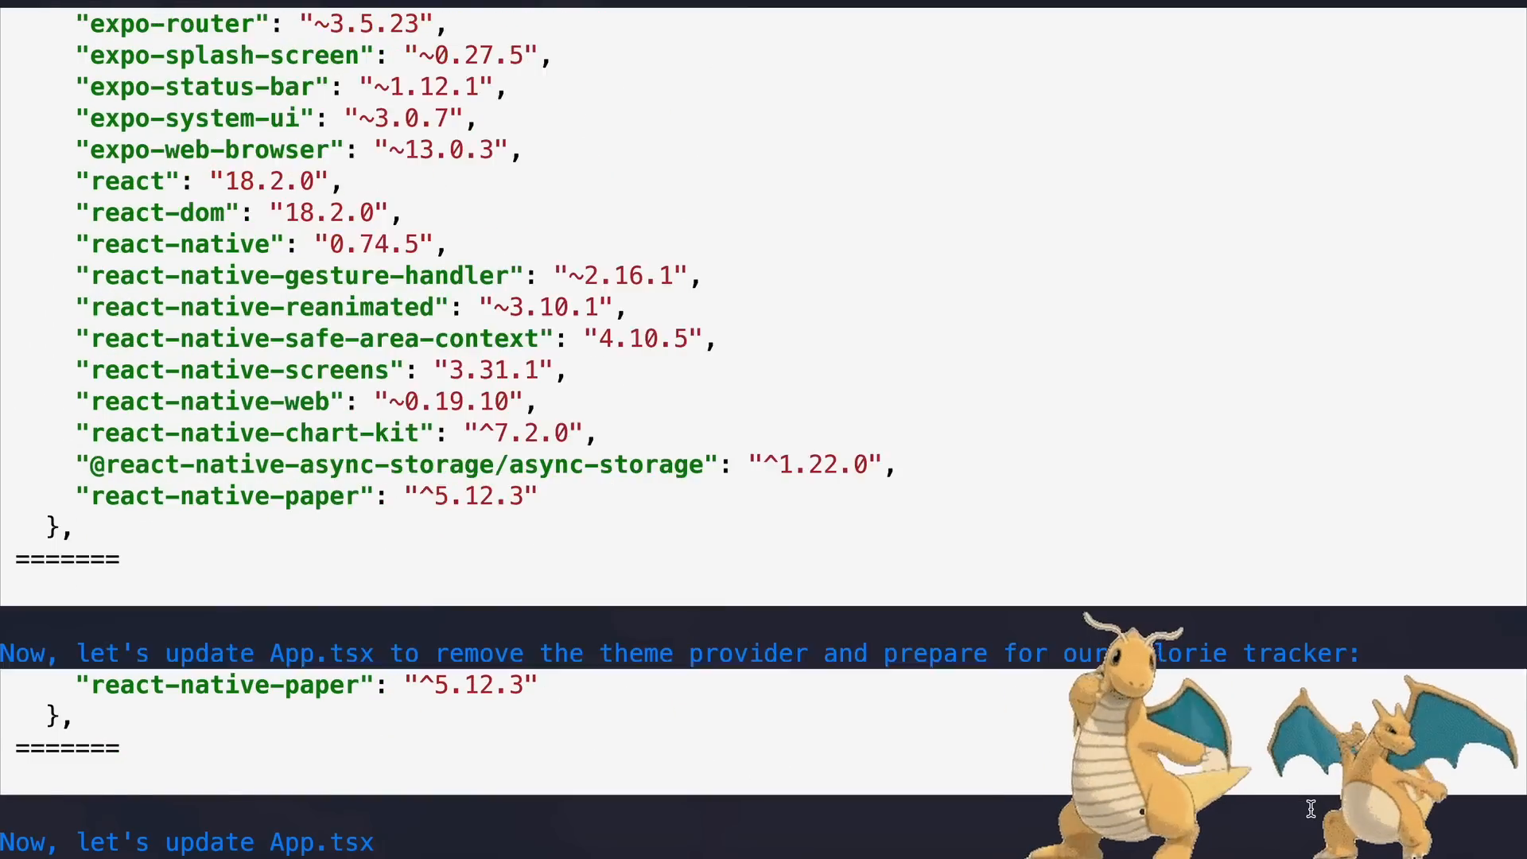
pyautogui.scroll(-3)
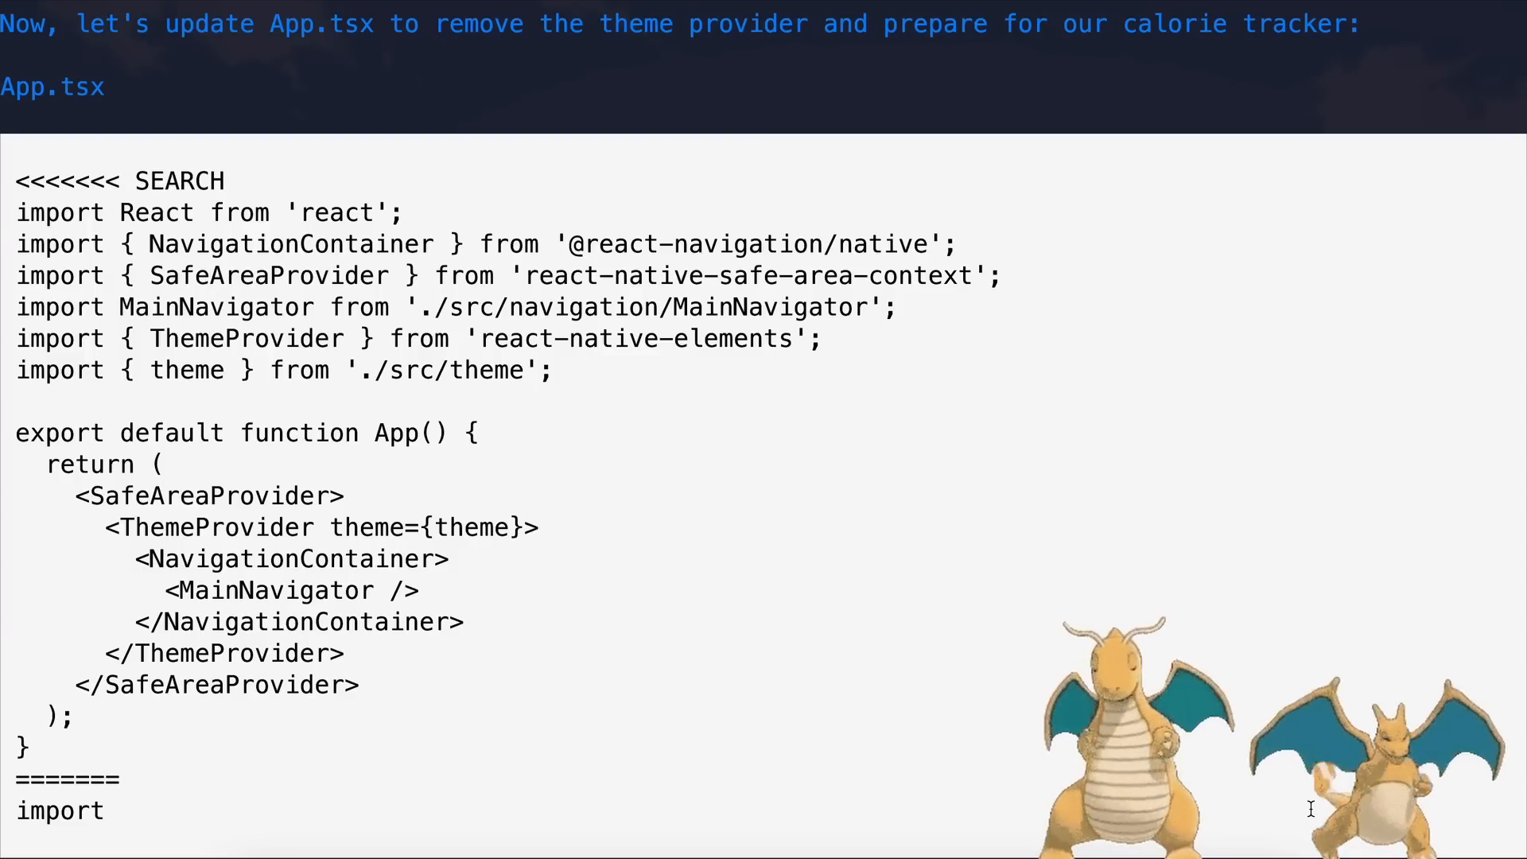
pyautogui.scroll(-3)
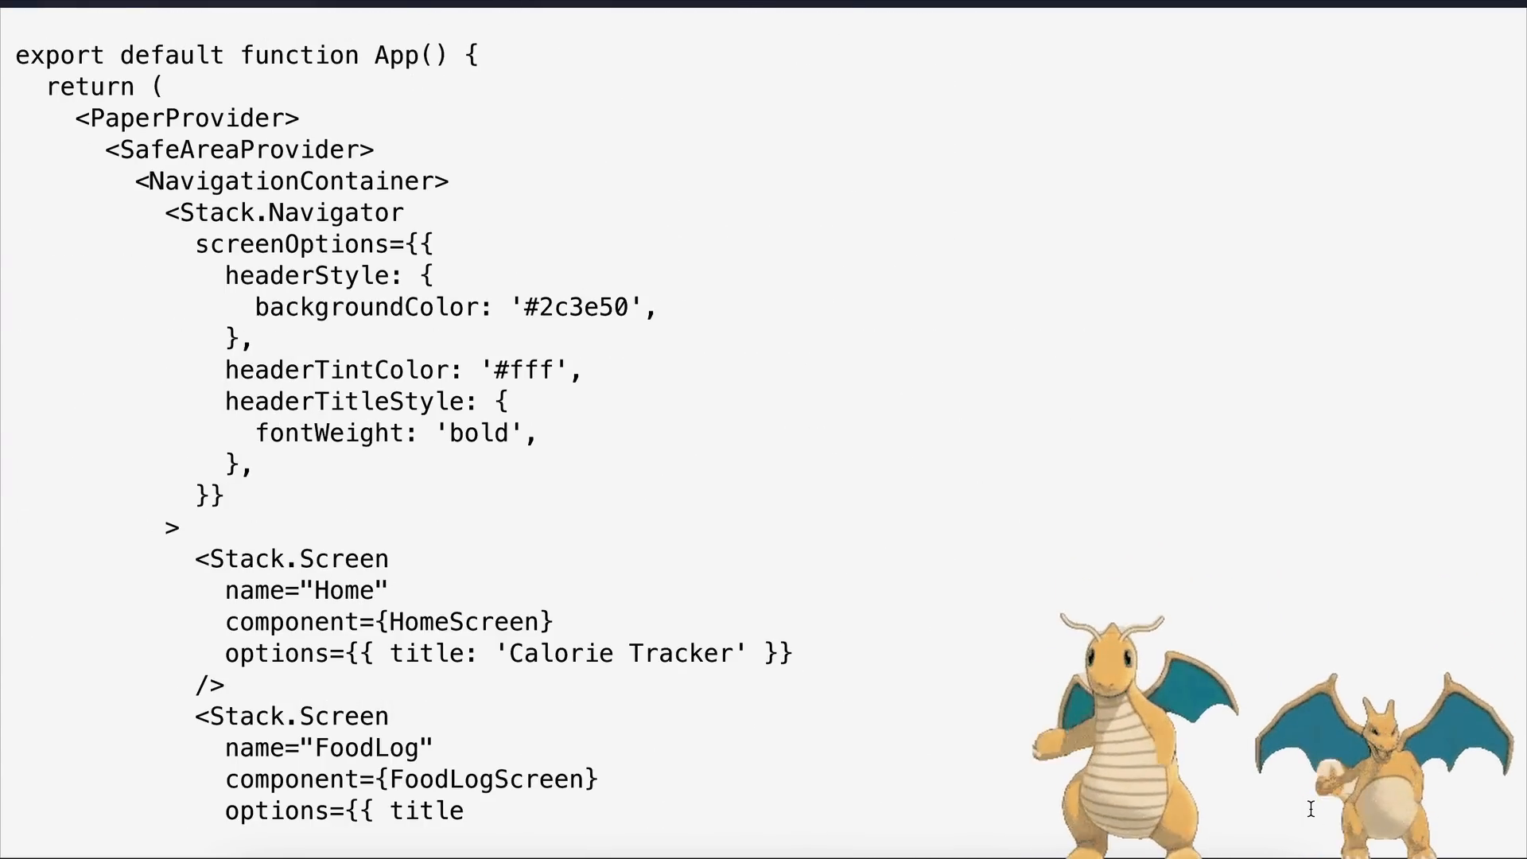
pyautogui.scroll(-3)
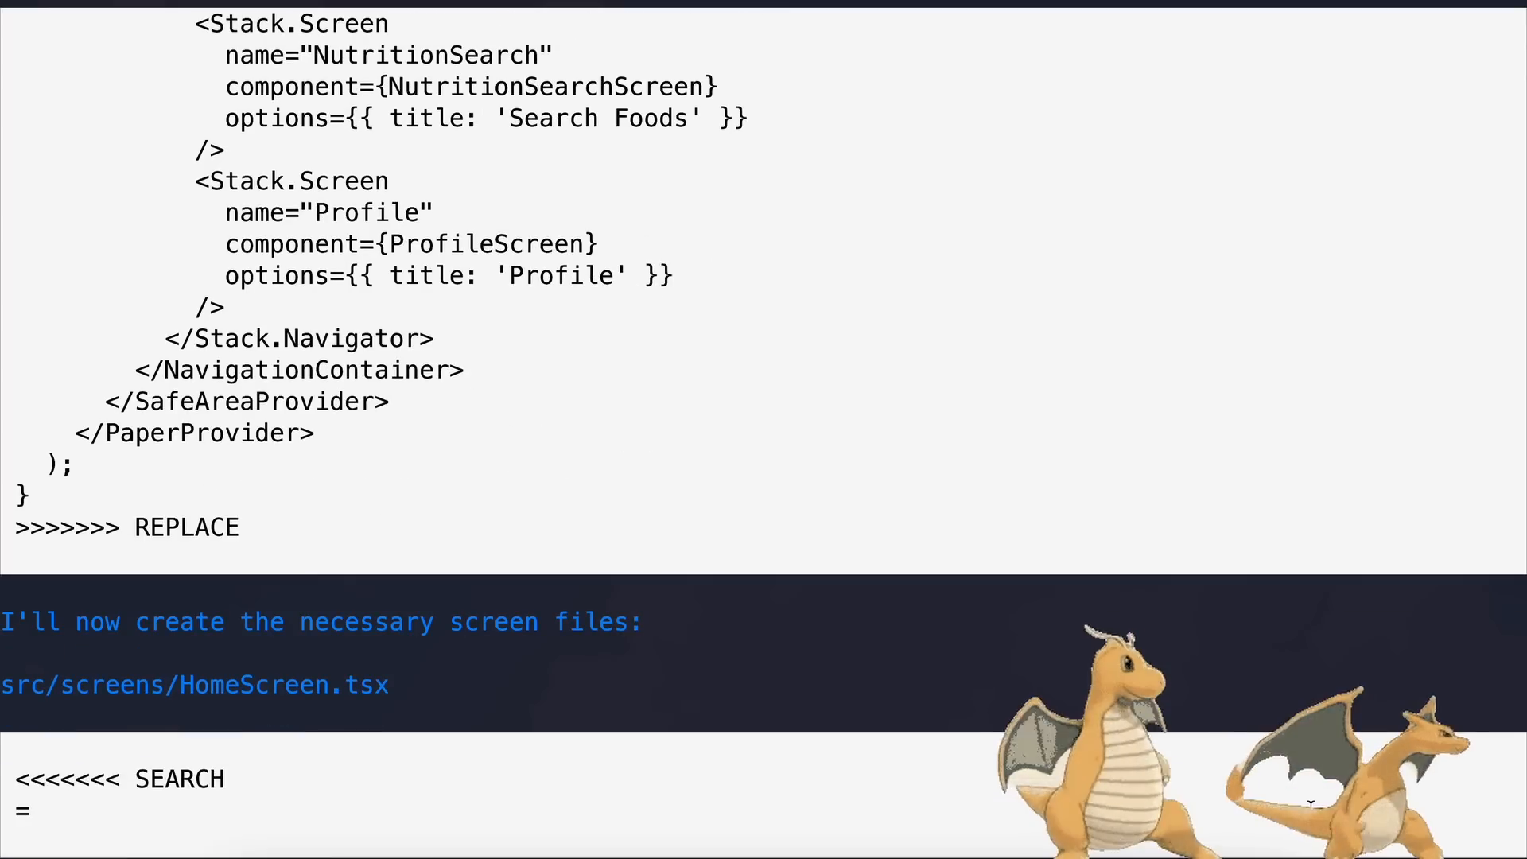
pyautogui.scroll(-3)
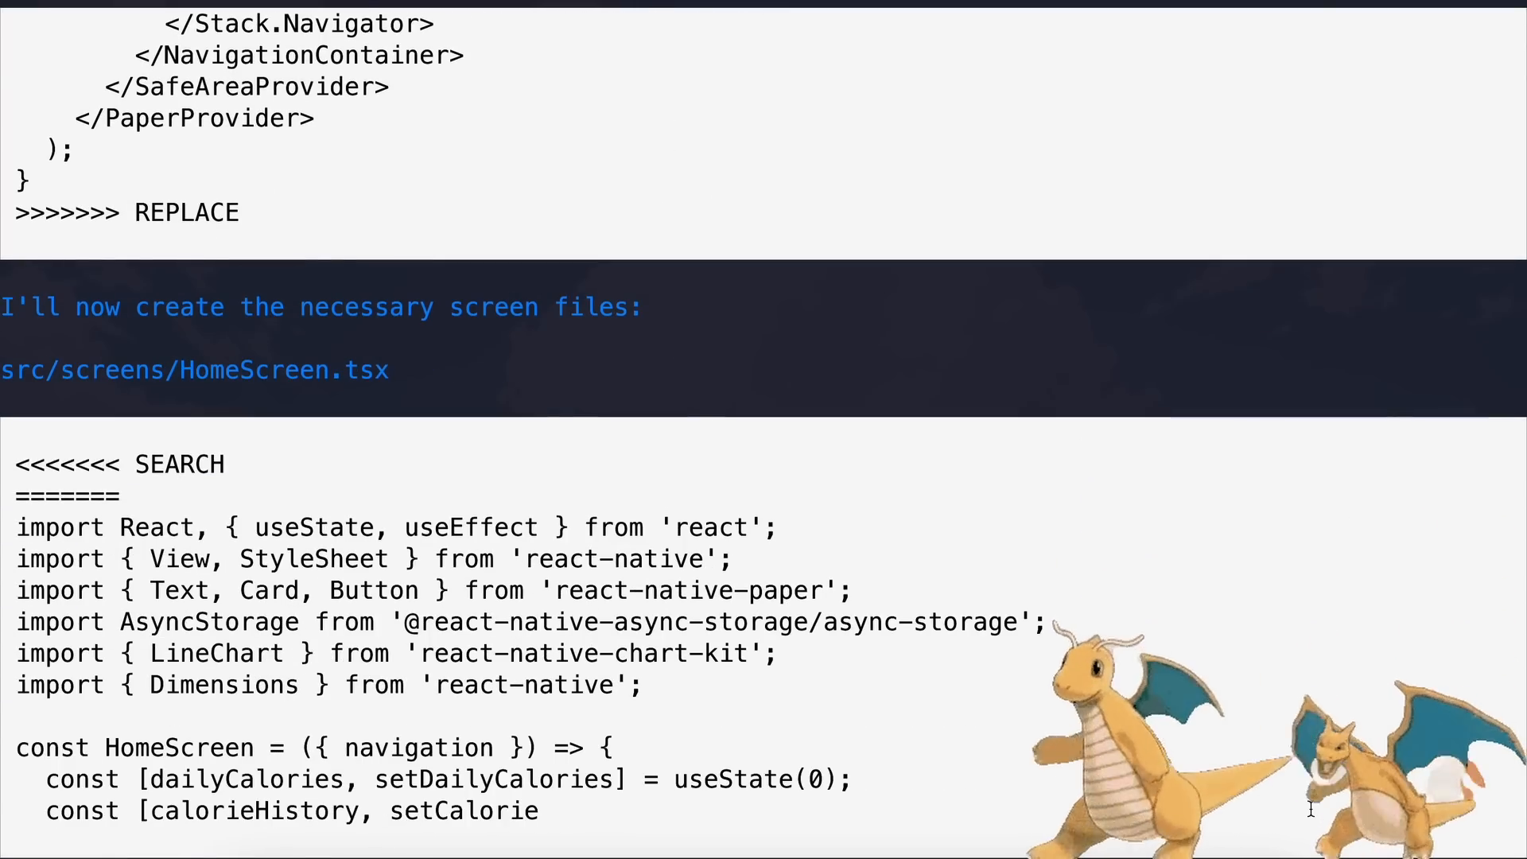
pyautogui.scroll(-3)
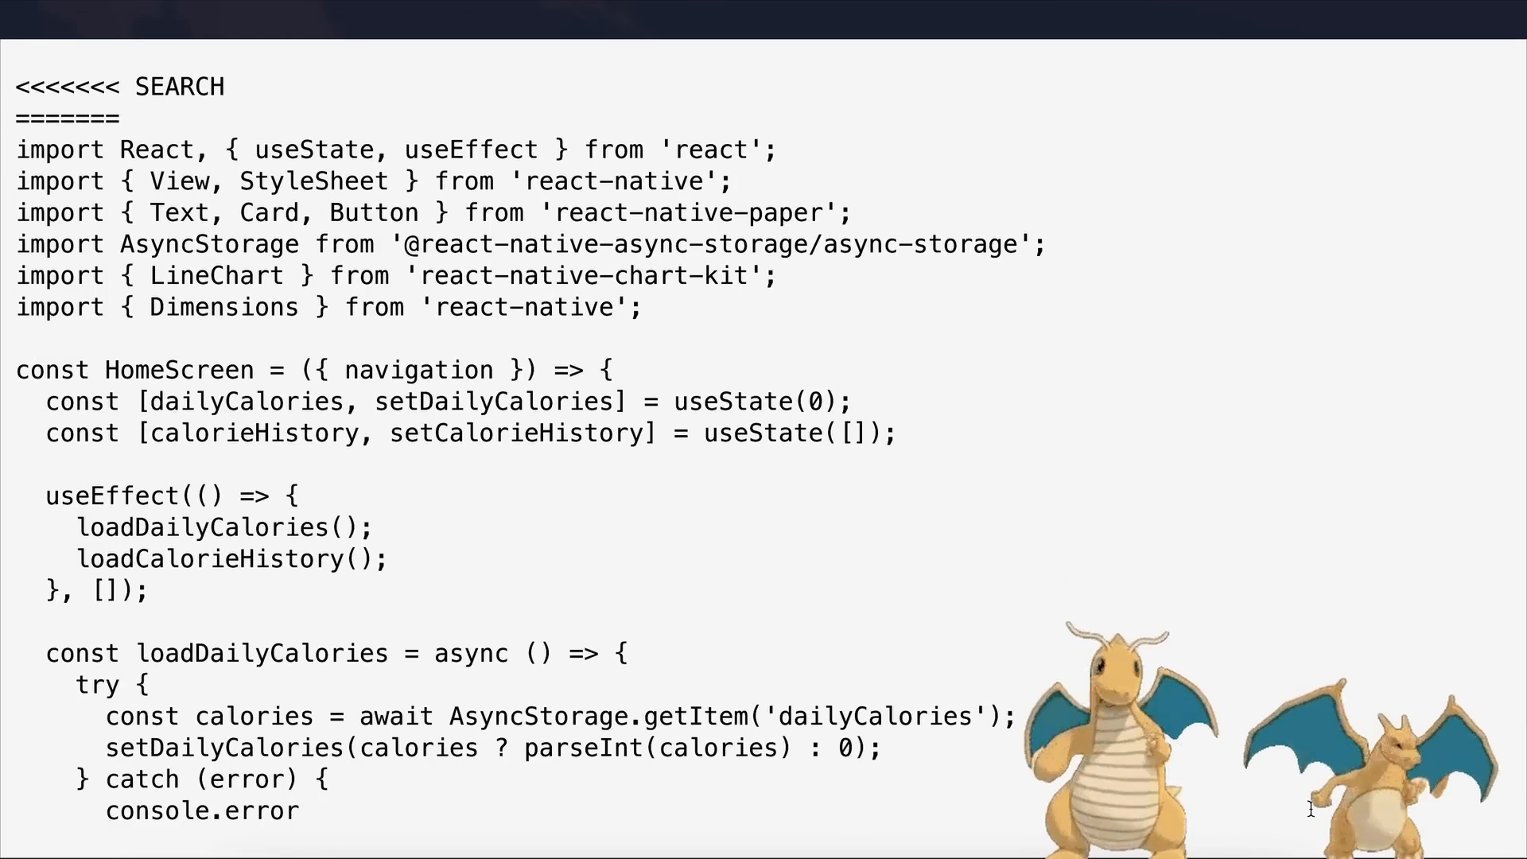
pyautogui.scroll(-3)
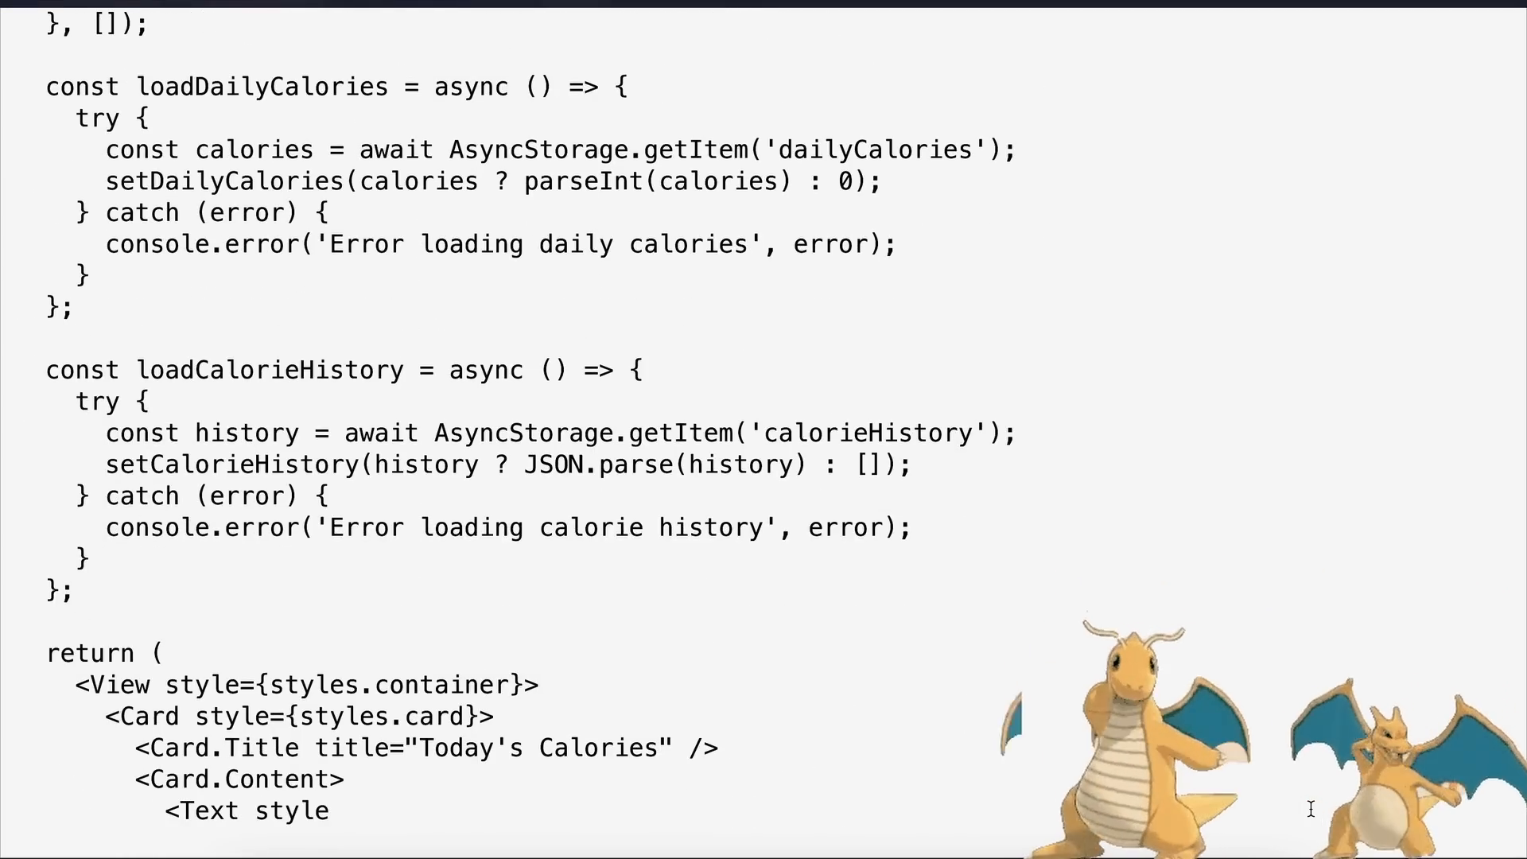
pyautogui.scroll(-3)
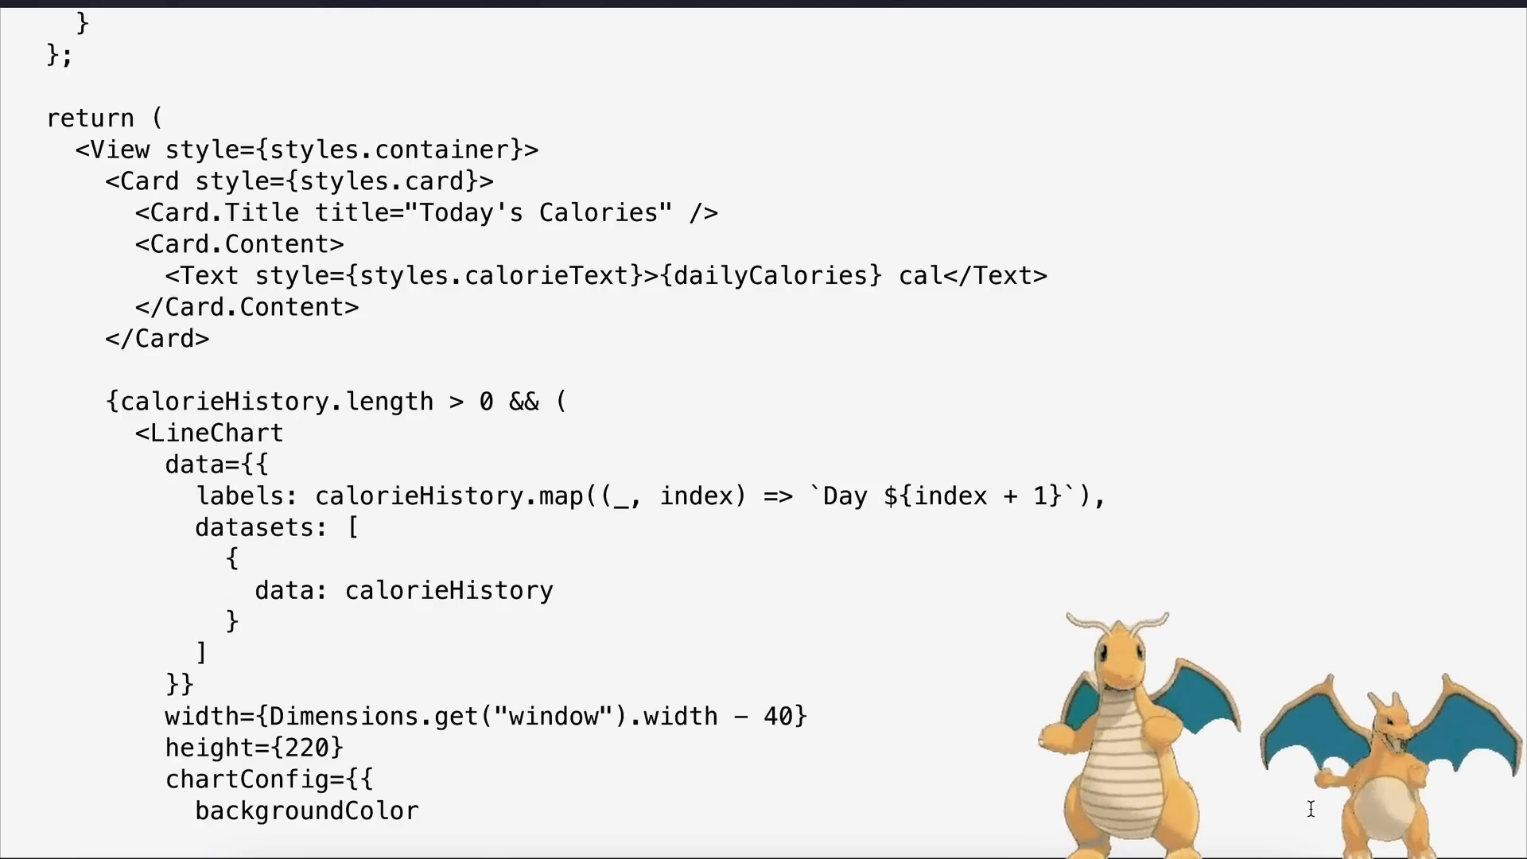
pyautogui.scroll(-3)
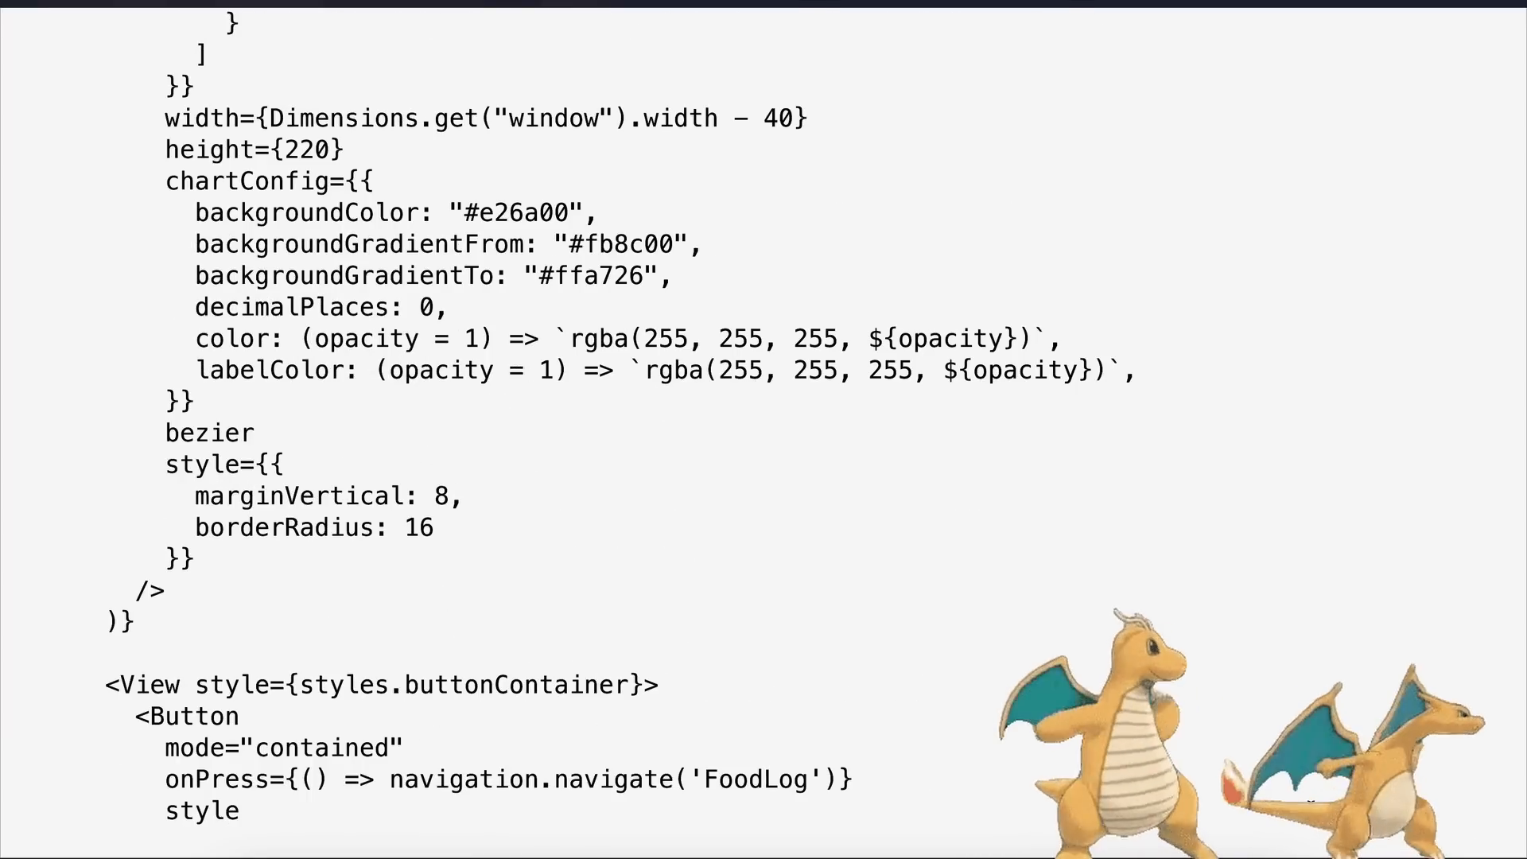
pyautogui.scroll(-3)
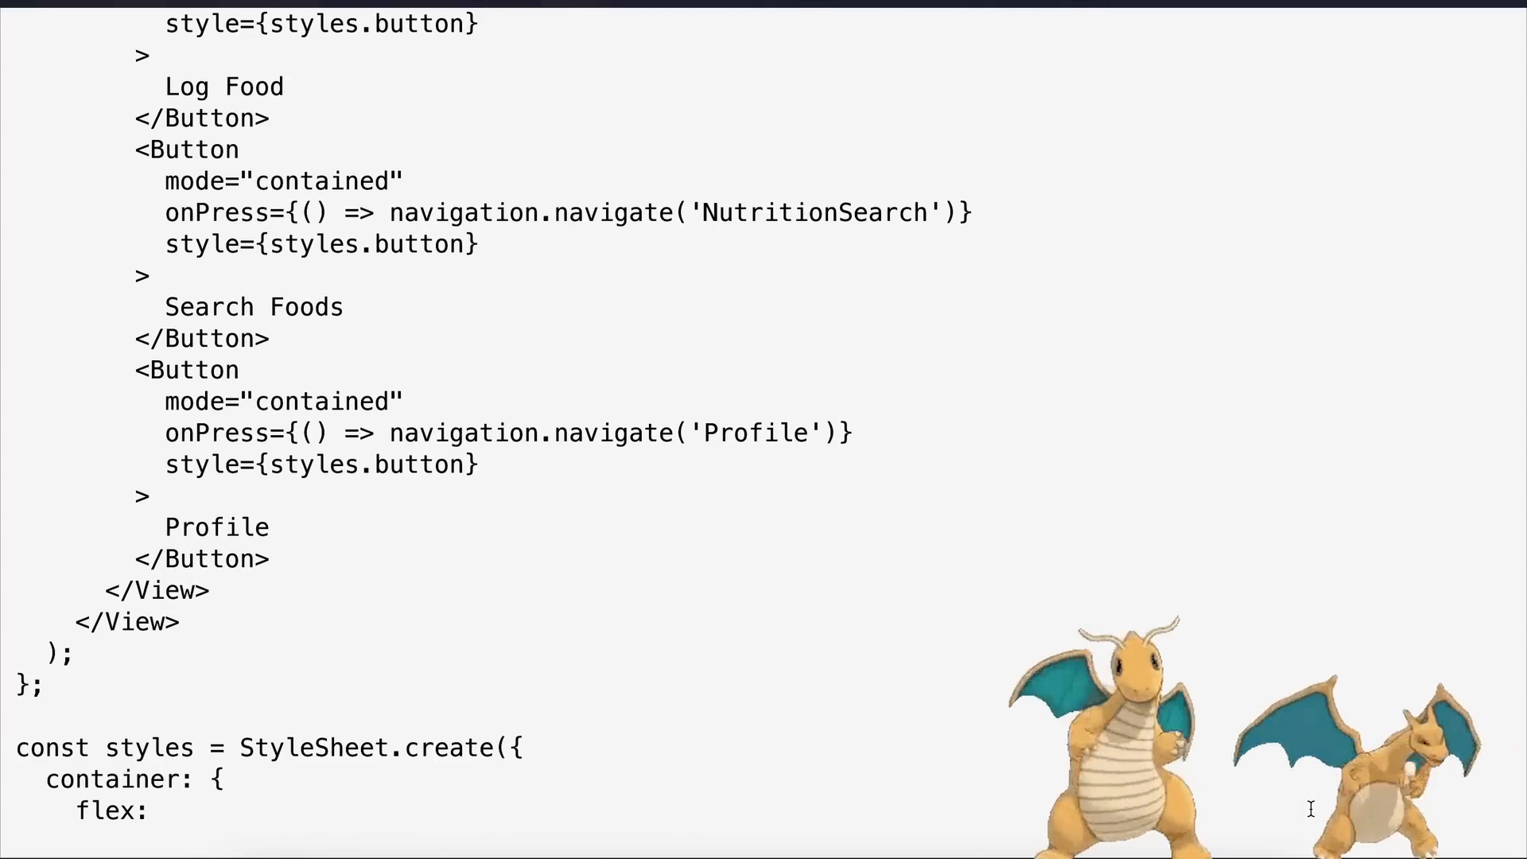
pyautogui.scroll(-3)
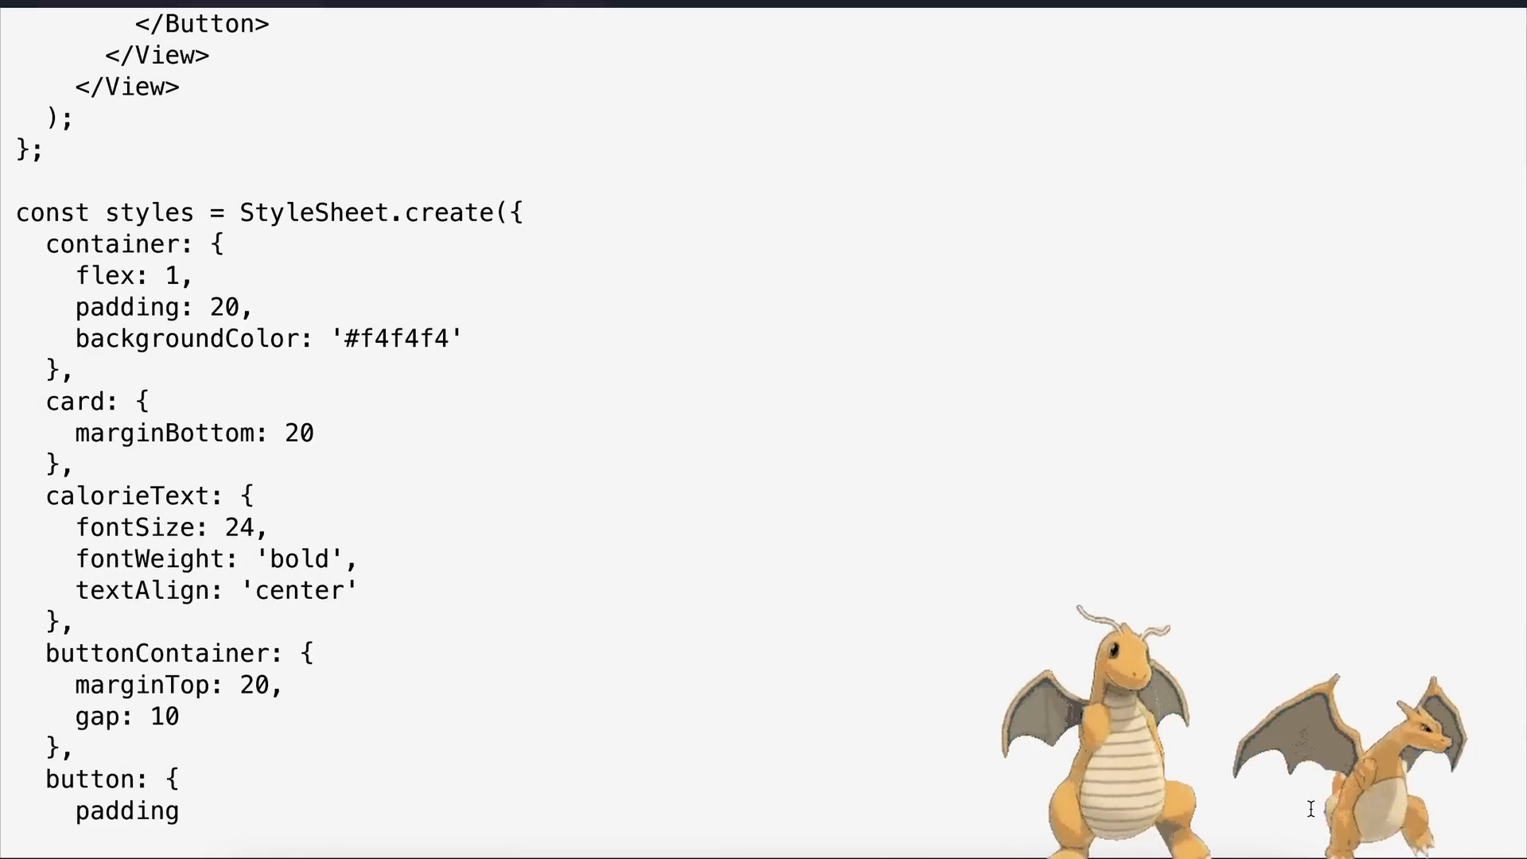
pyautogui.scroll(-3)
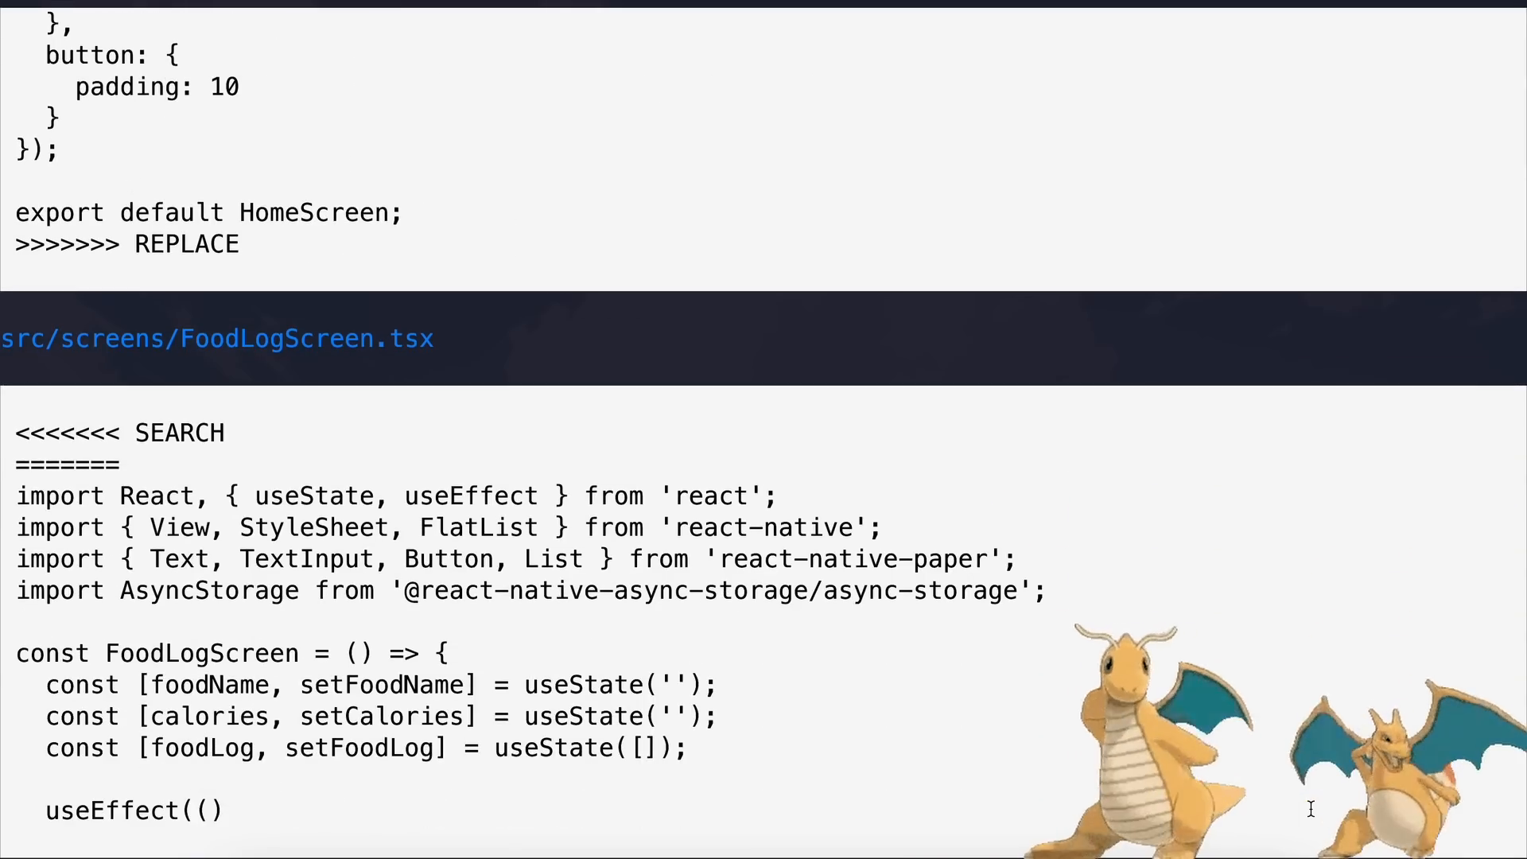
pyautogui.scroll(-3)
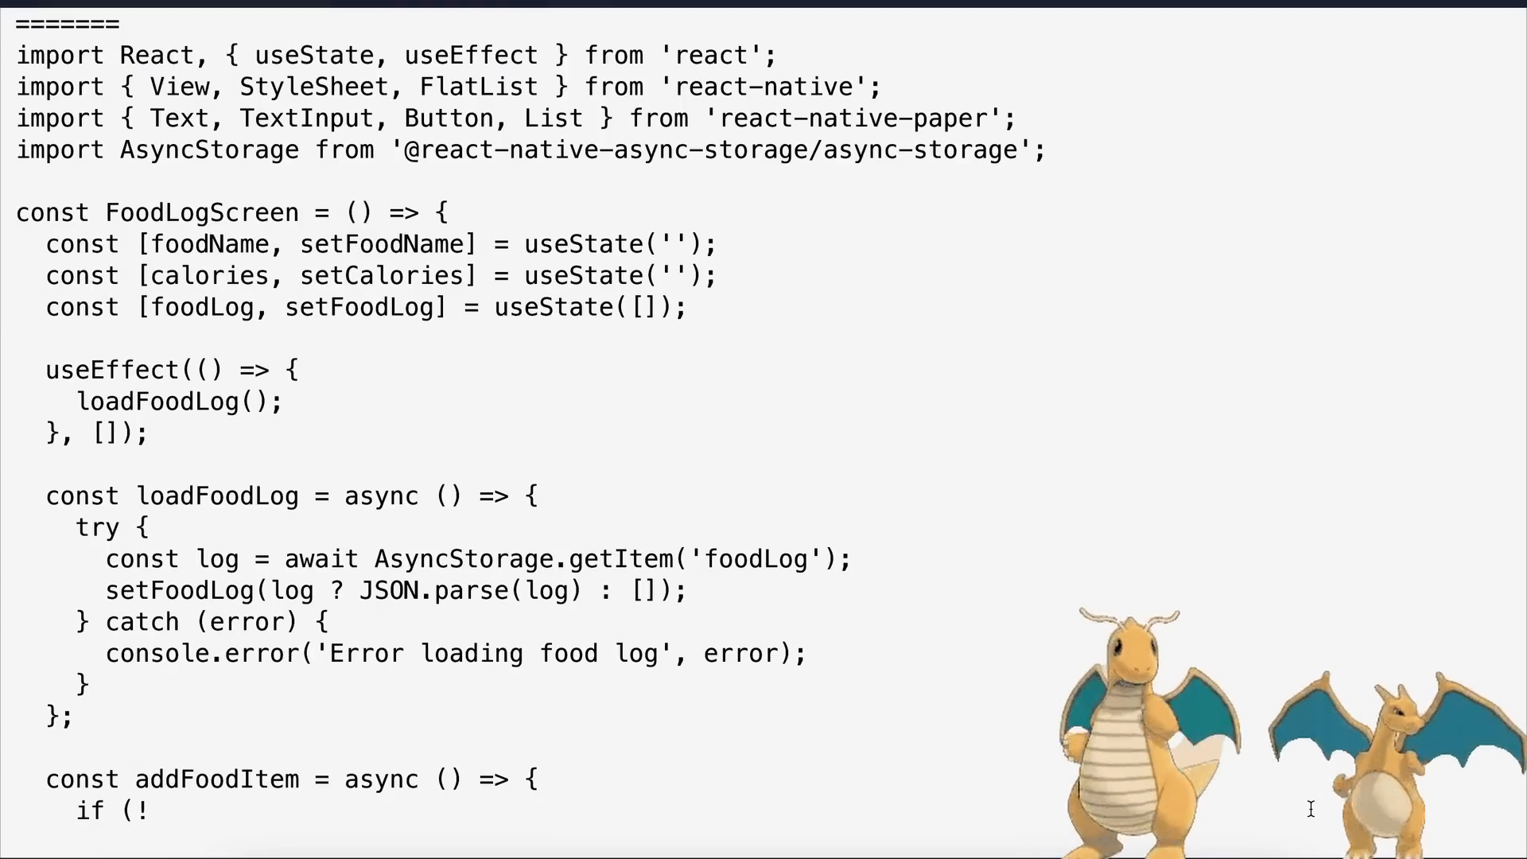
pyautogui.scroll(-3)
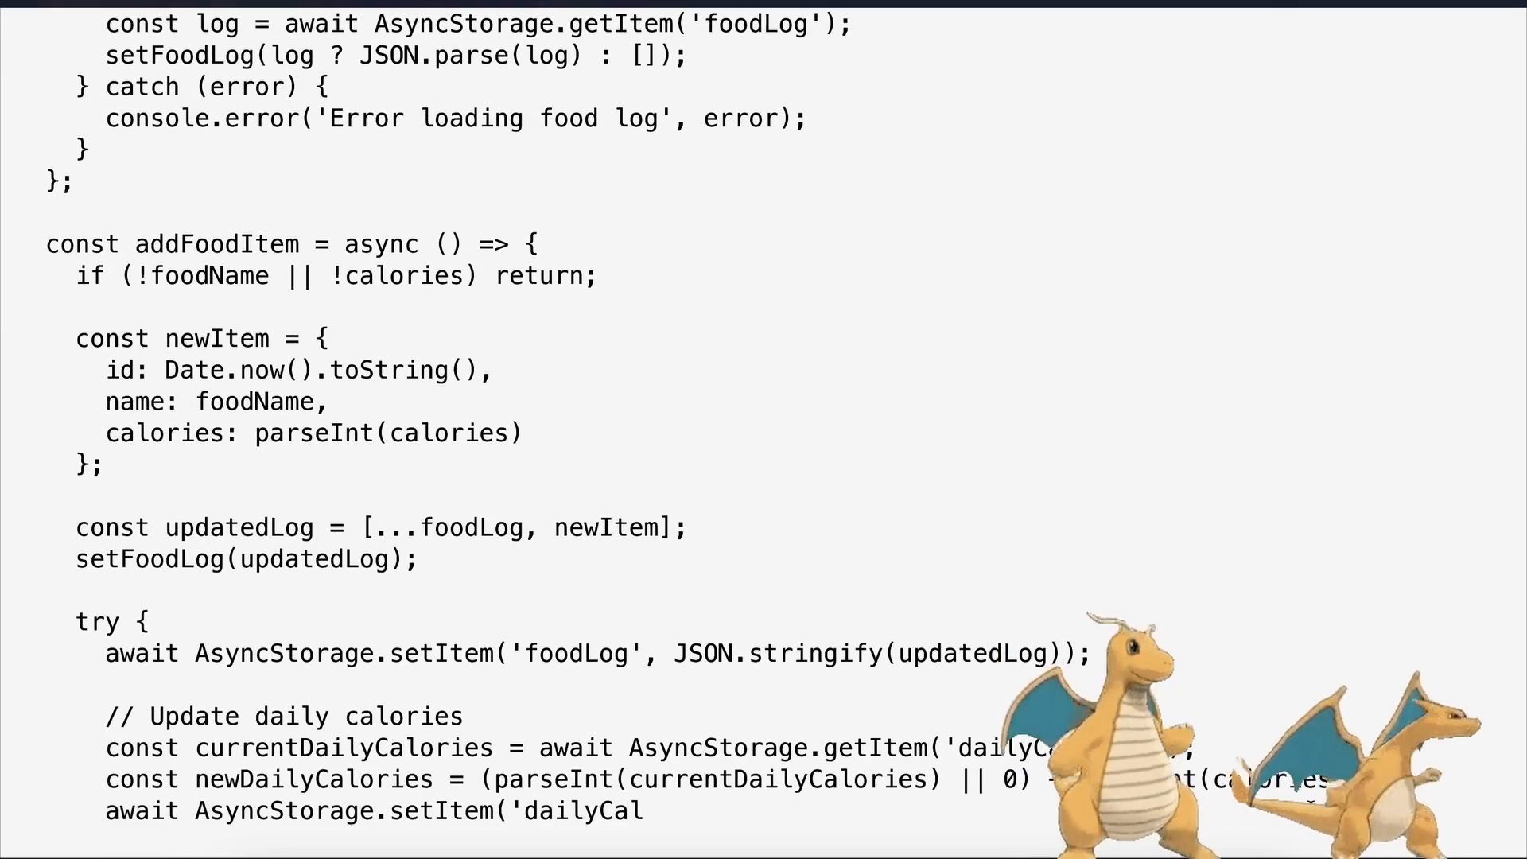
pyautogui.scroll(-3)
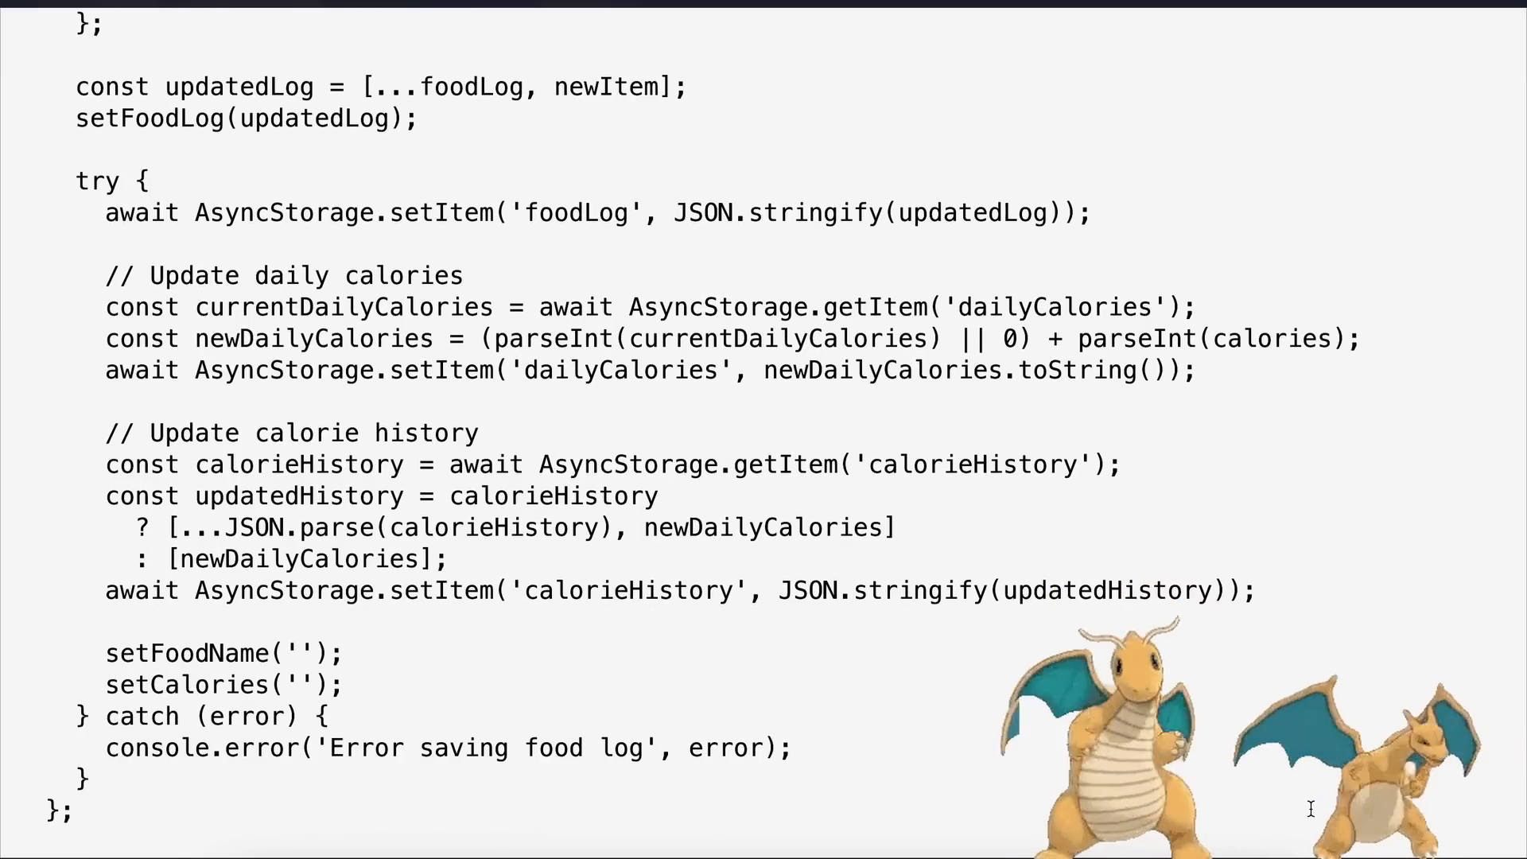
pyautogui.scroll(-3)
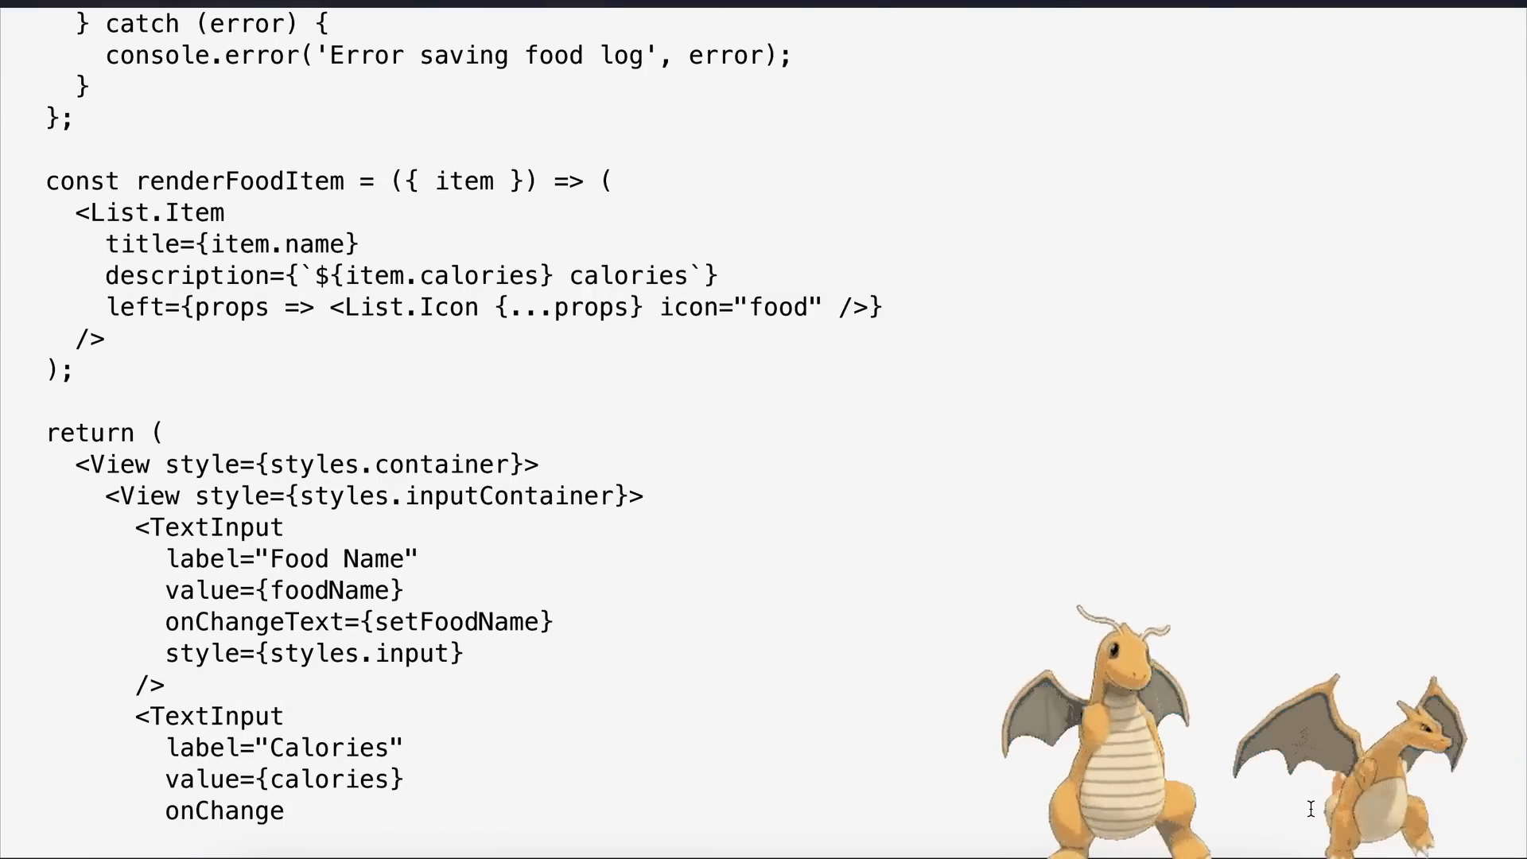
pyautogui.scroll(-3)
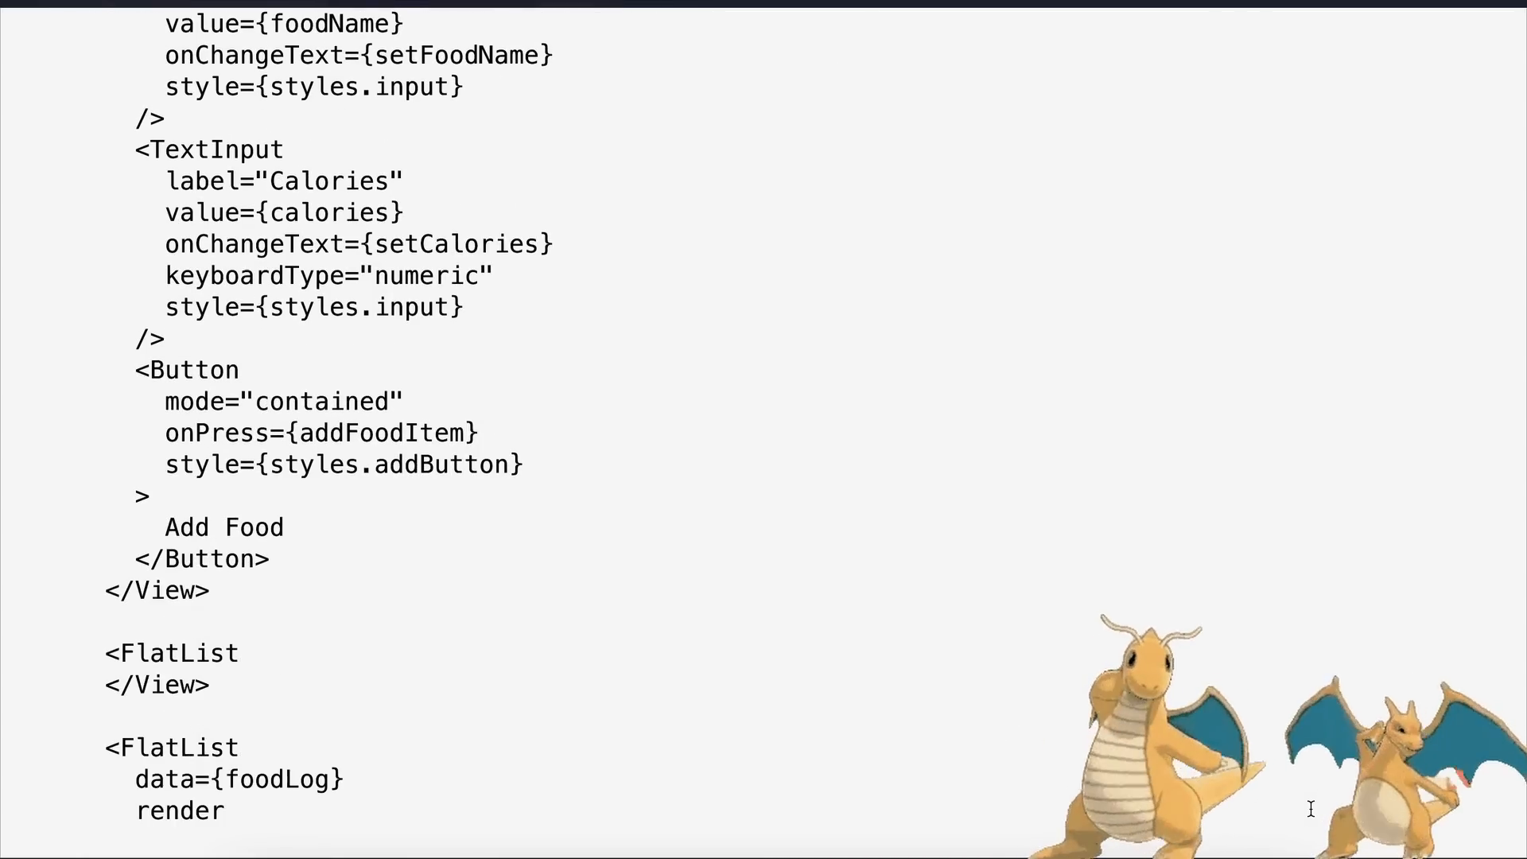
pyautogui.scroll(-3)
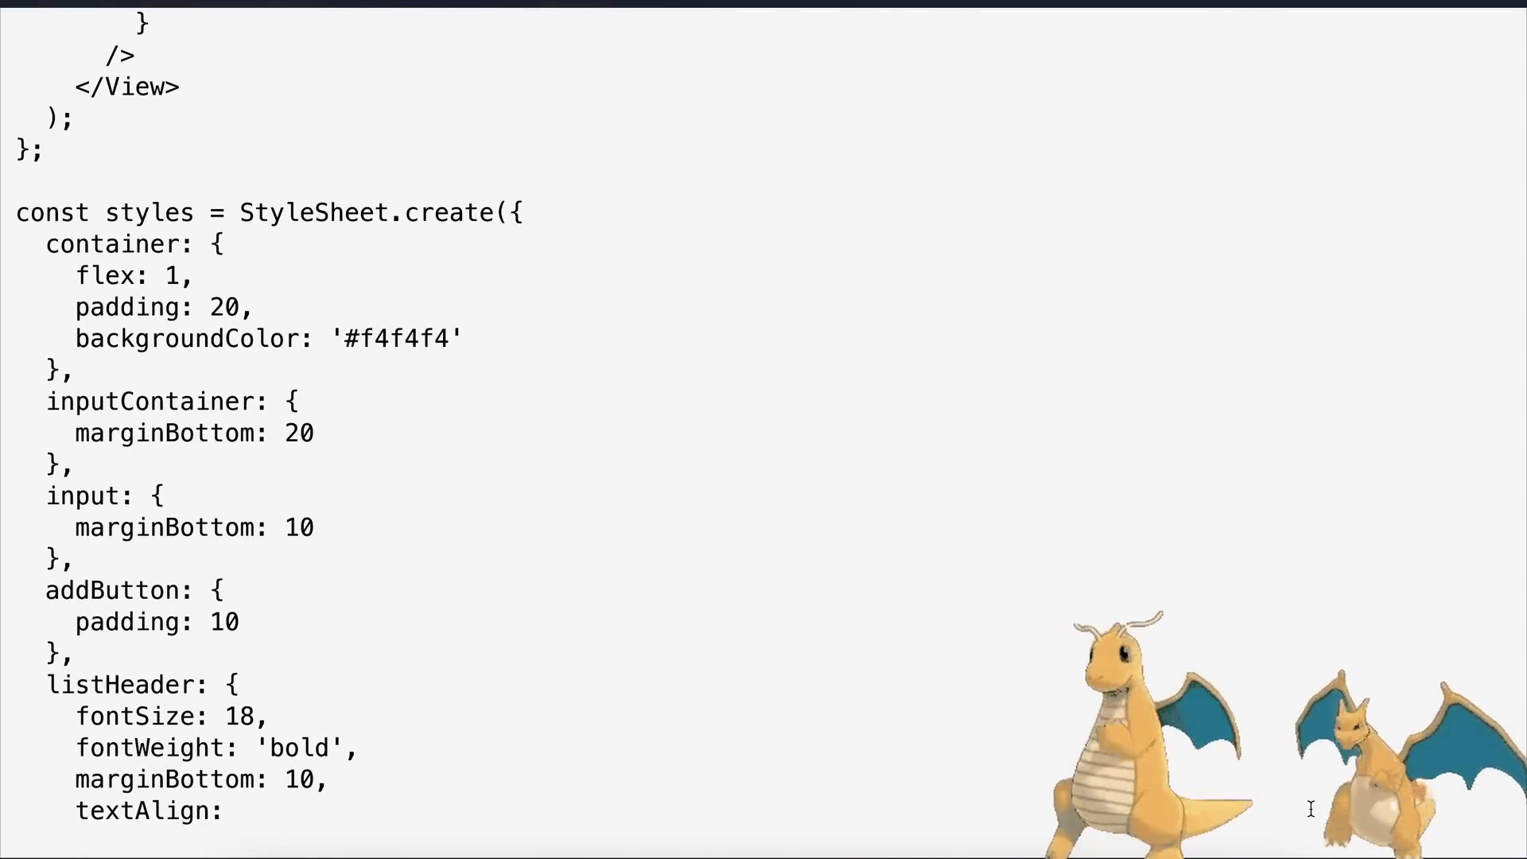
pyautogui.scroll(-3)
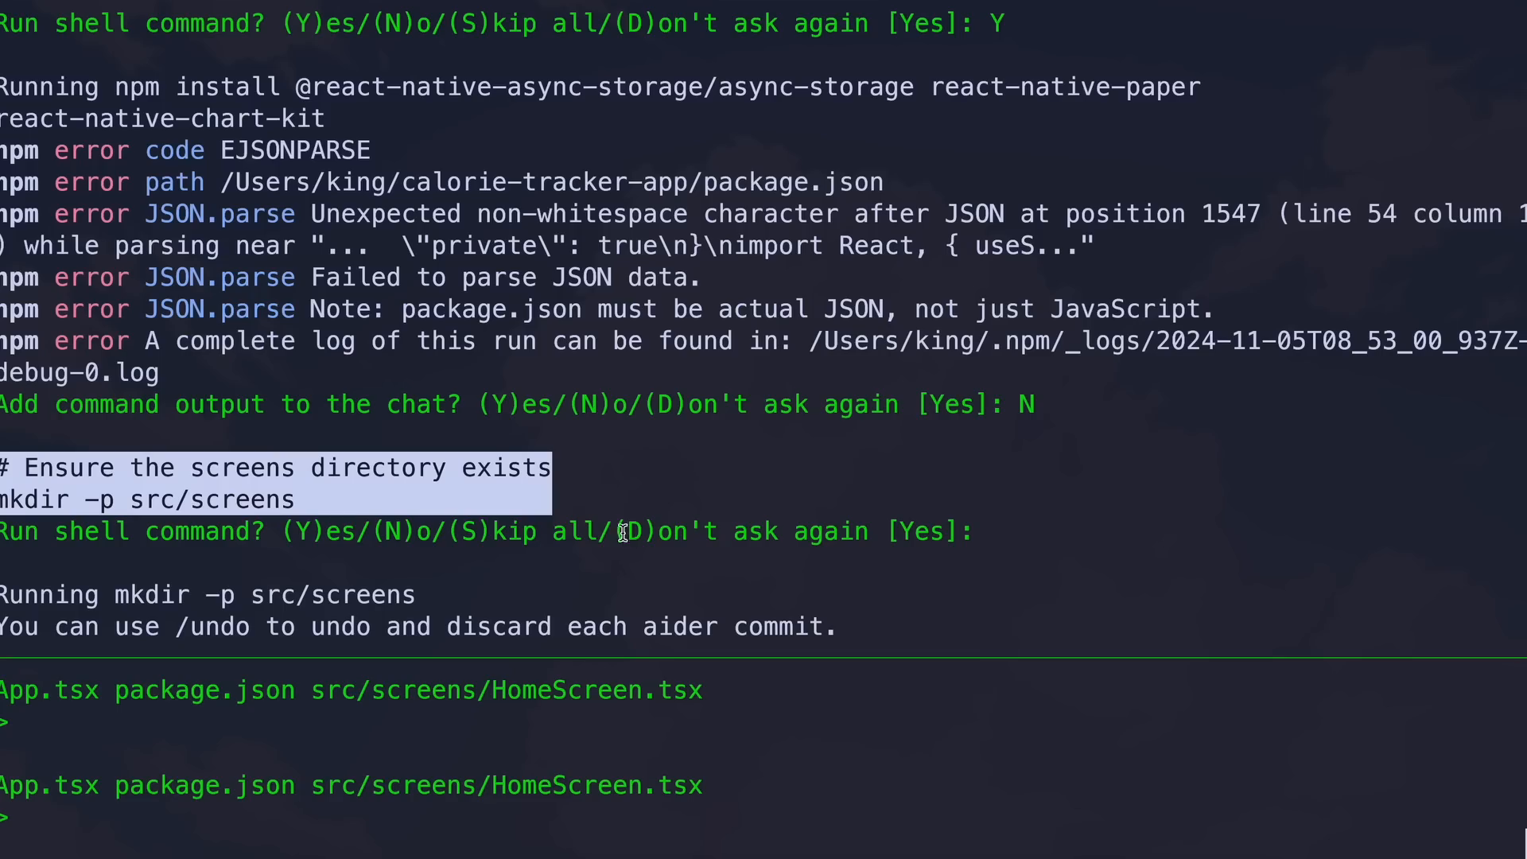
# Review the npm EJSONPARSE error and Aider's package.json fix in the terminal
pyautogui.scroll(3)
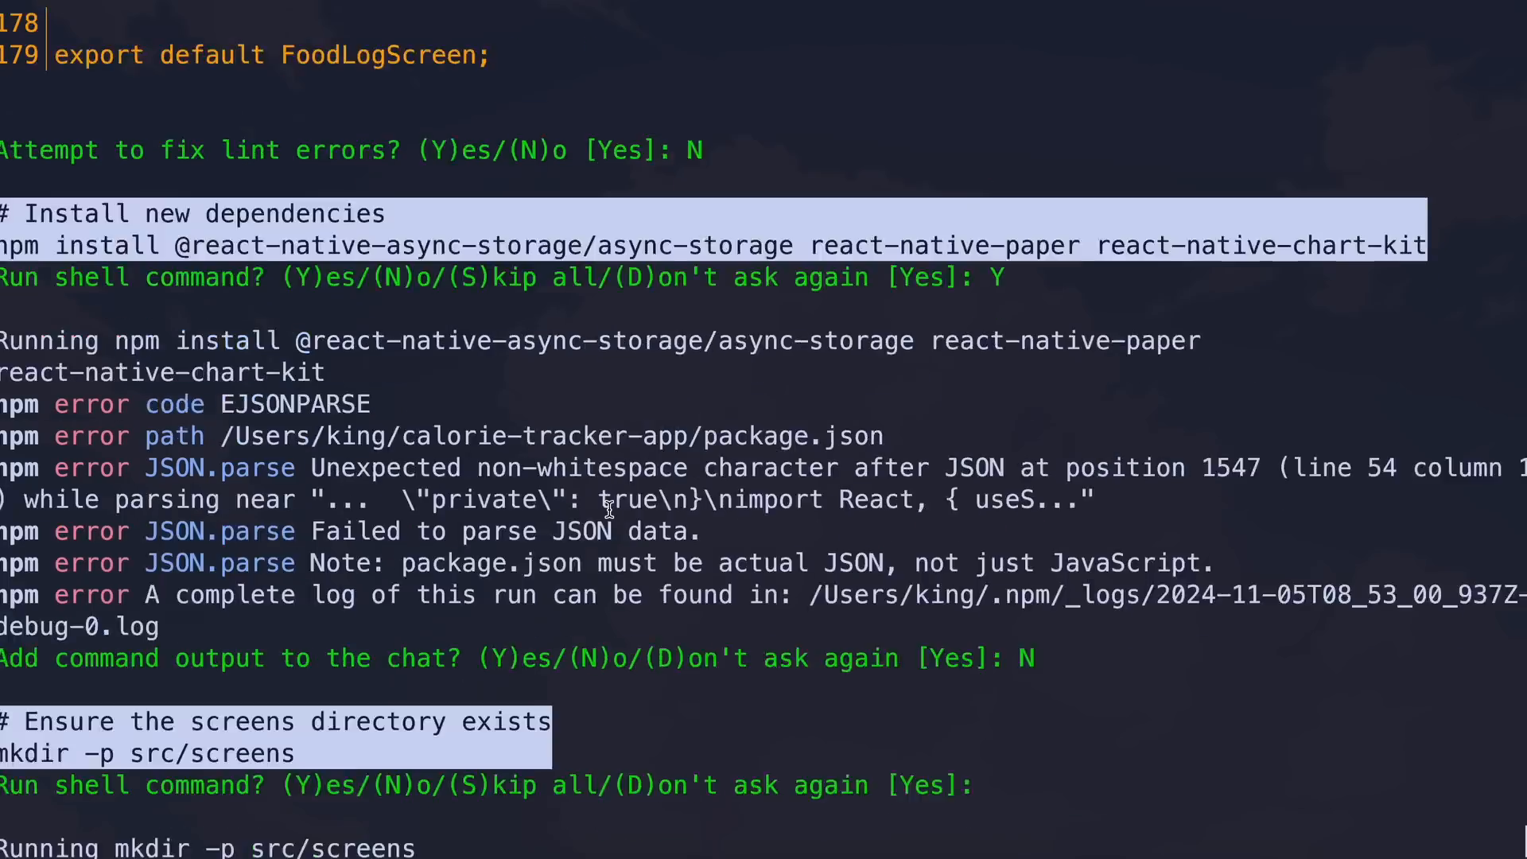
pyautogui.scroll(-3)
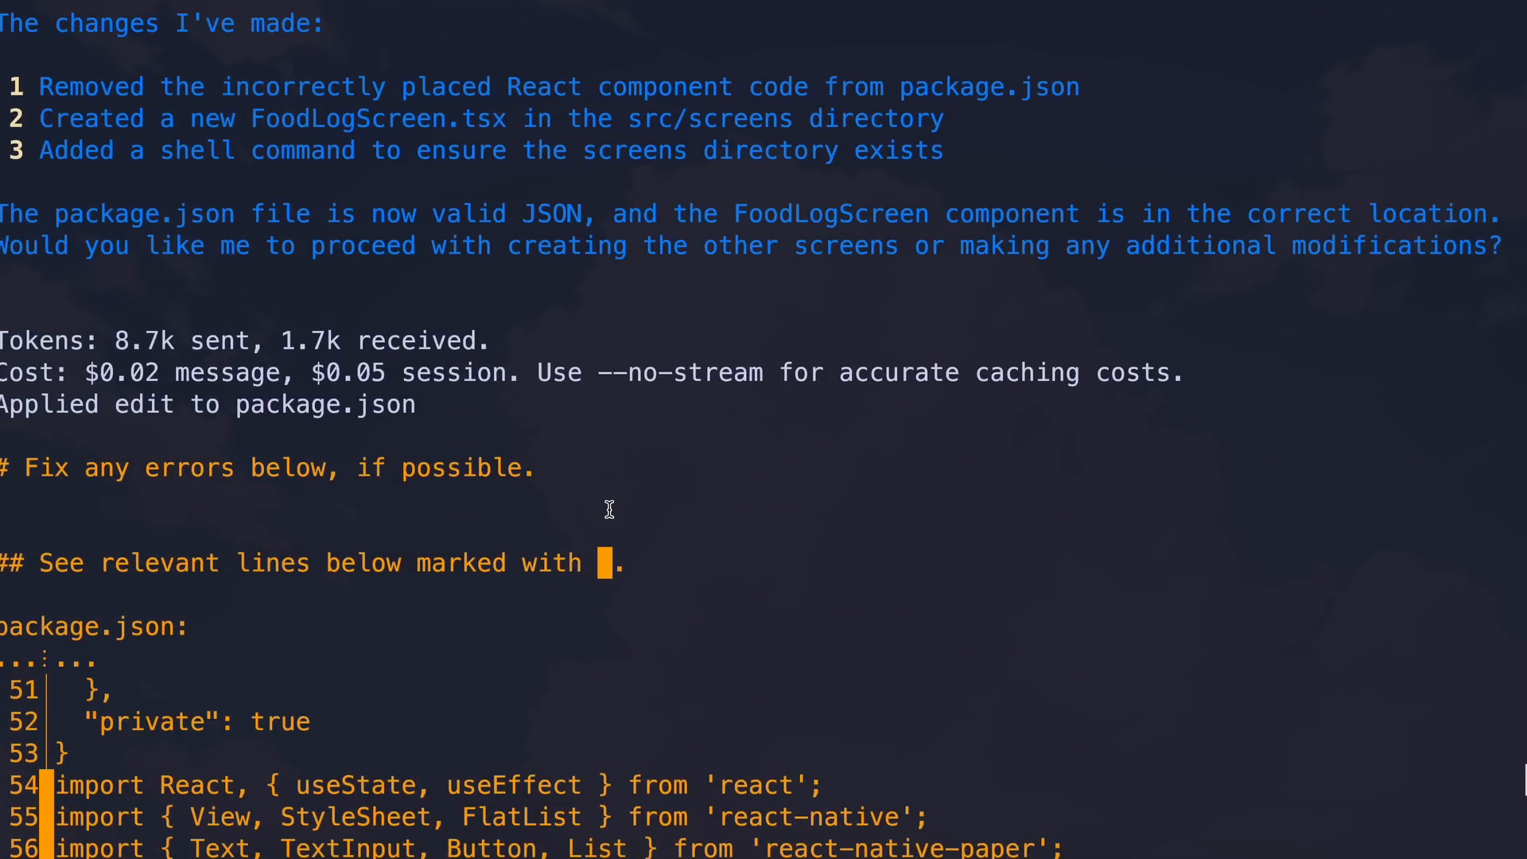
pyautogui.scroll(-3)
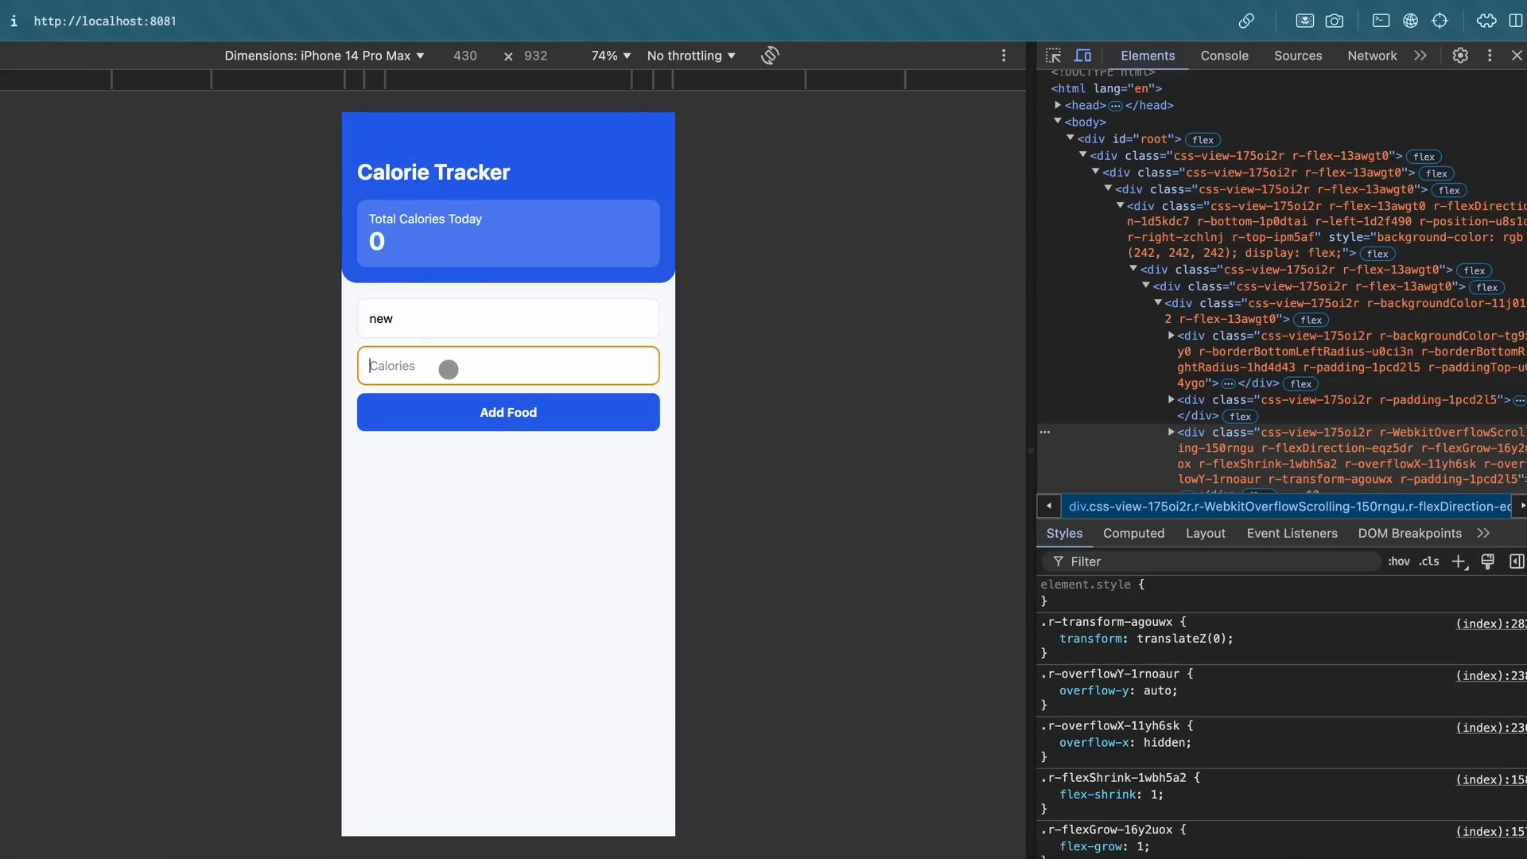
# Log foods new (100 cal), another one (200 cal) and banana (10 cal), totalling 310
pyautogui.click(508, 411)
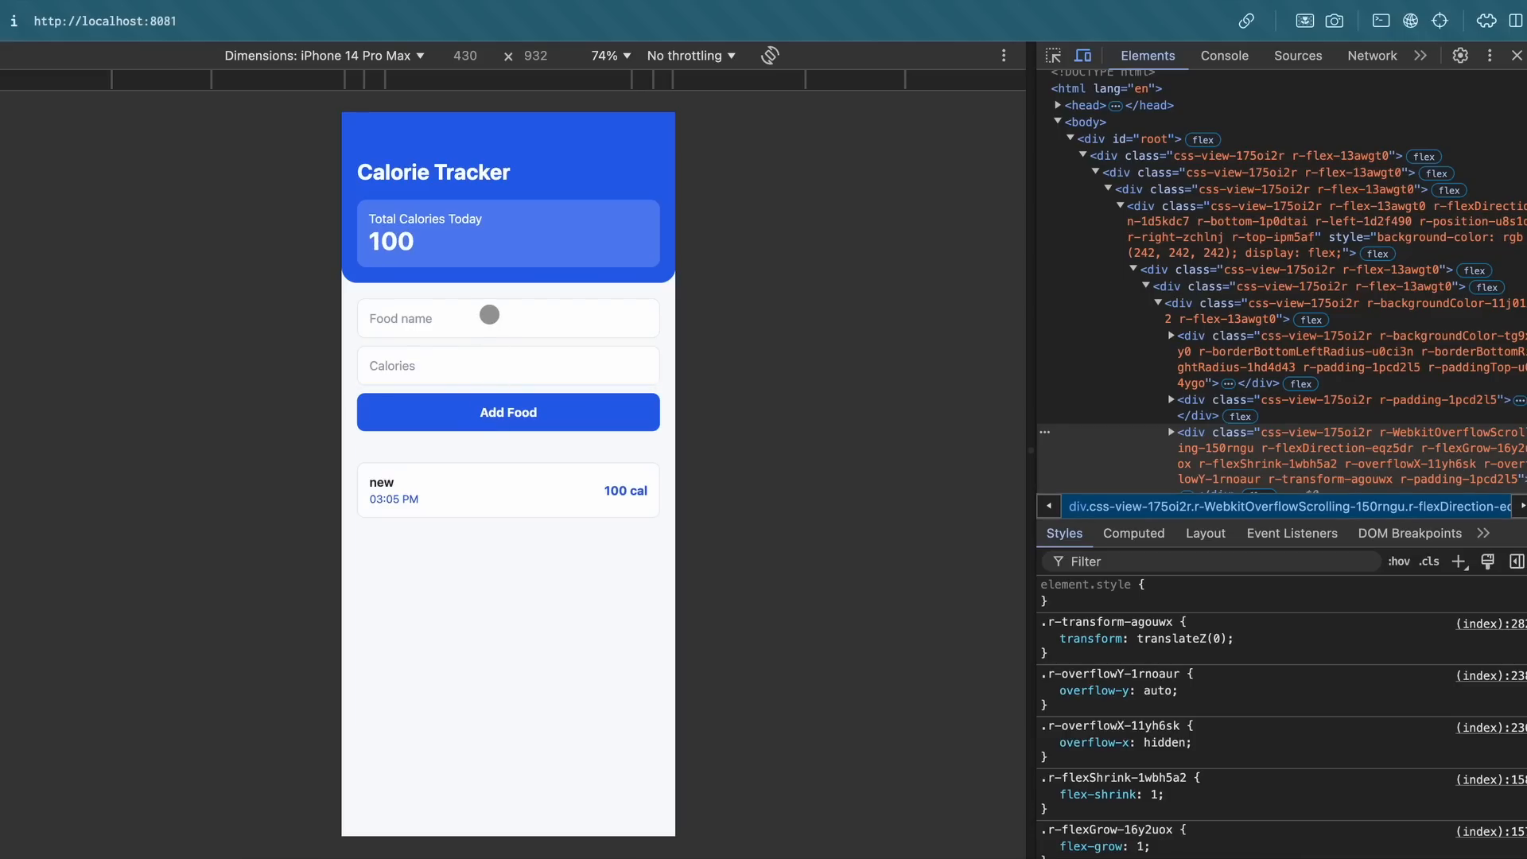
pyautogui.write('another one')
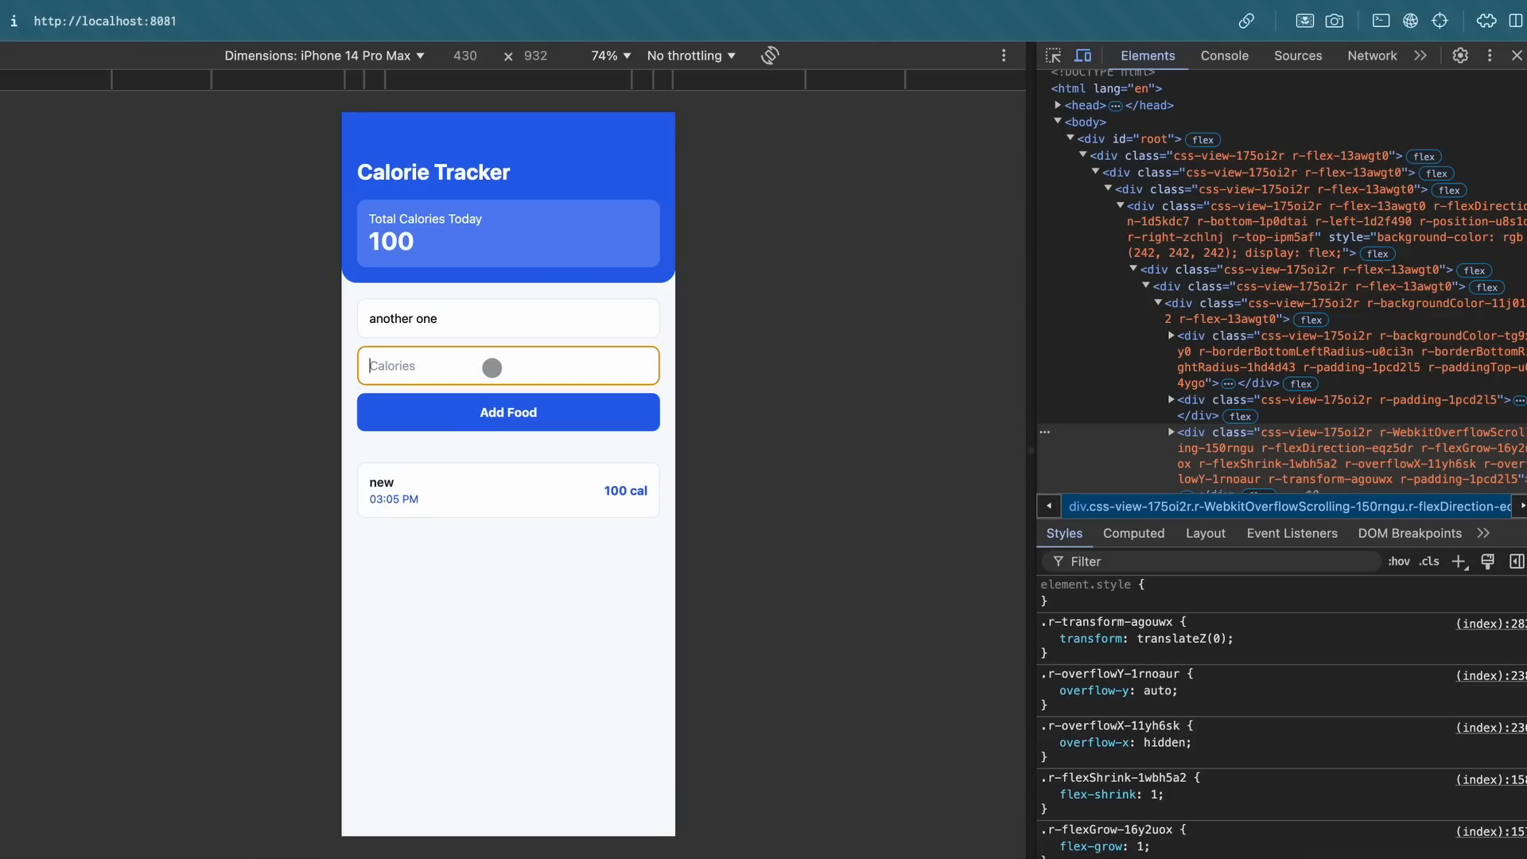
pyautogui.click(507, 412)
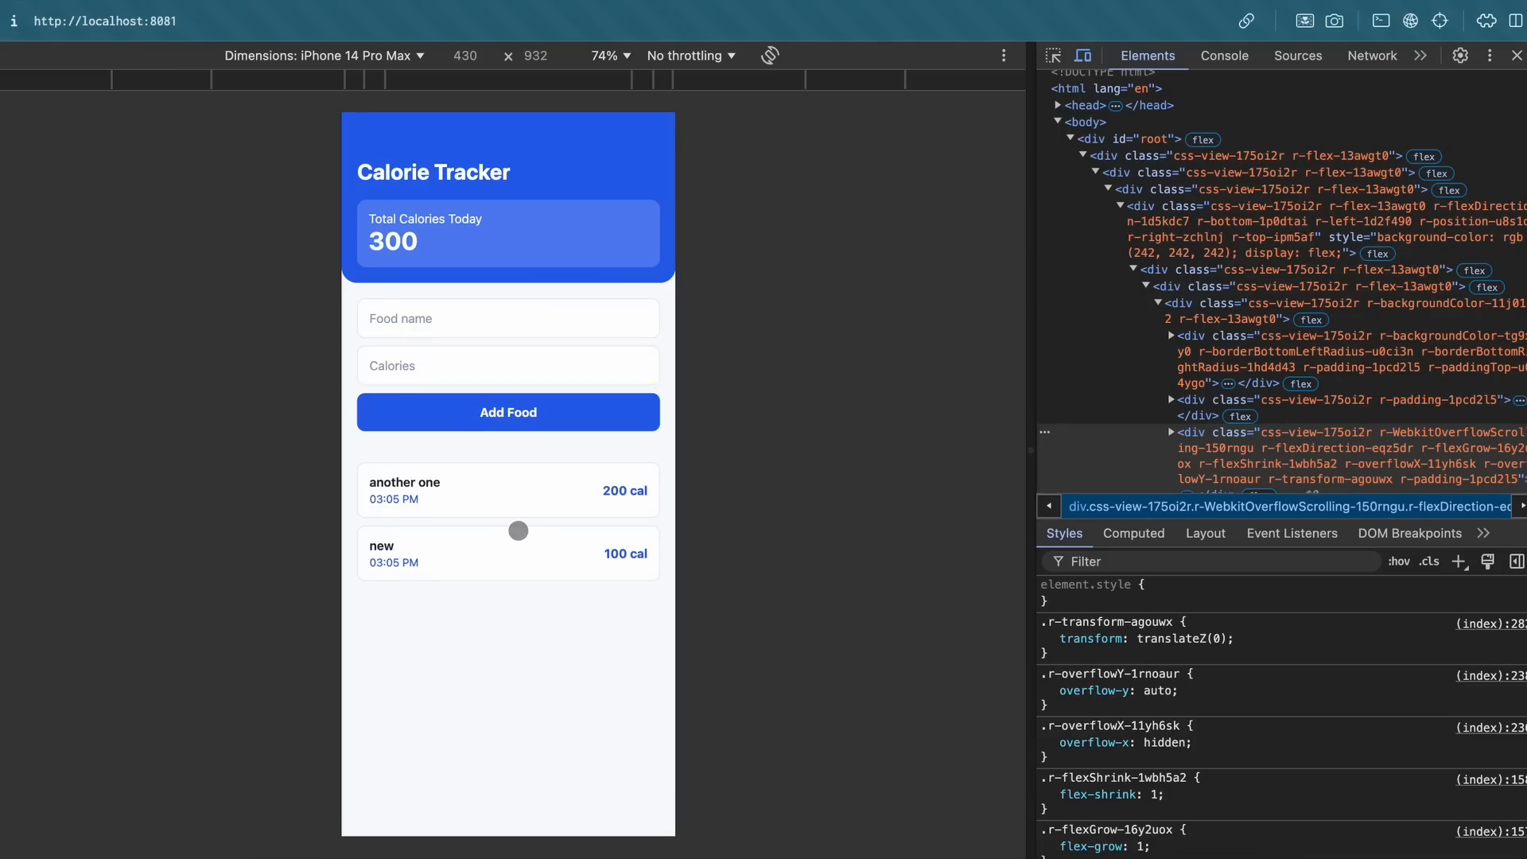
pyautogui.click(506, 317)
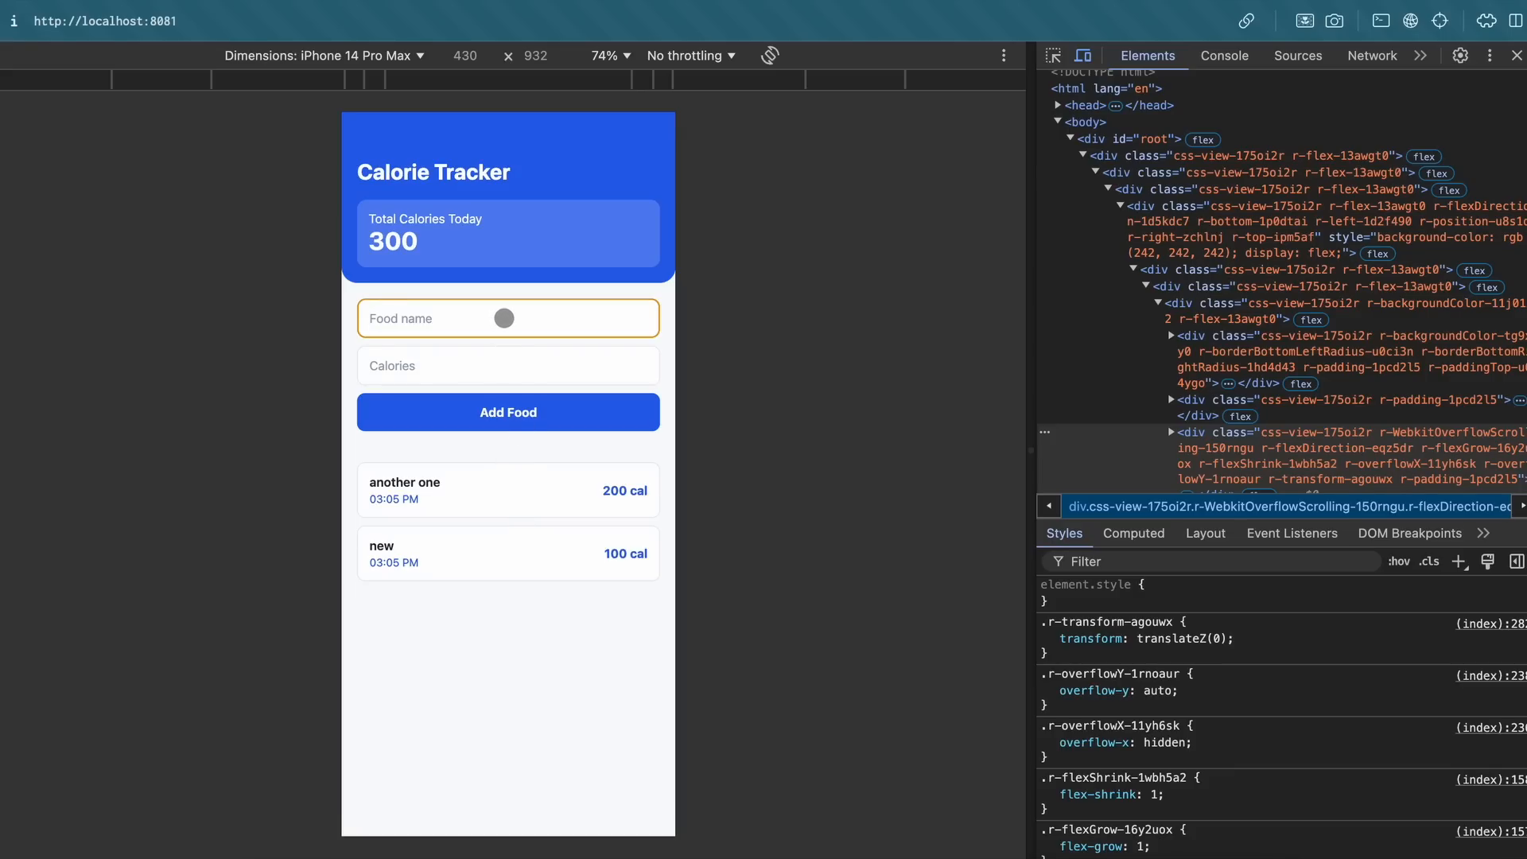
pyautogui.write('banana')
pyautogui.click(508, 365)
pyautogui.write('10')
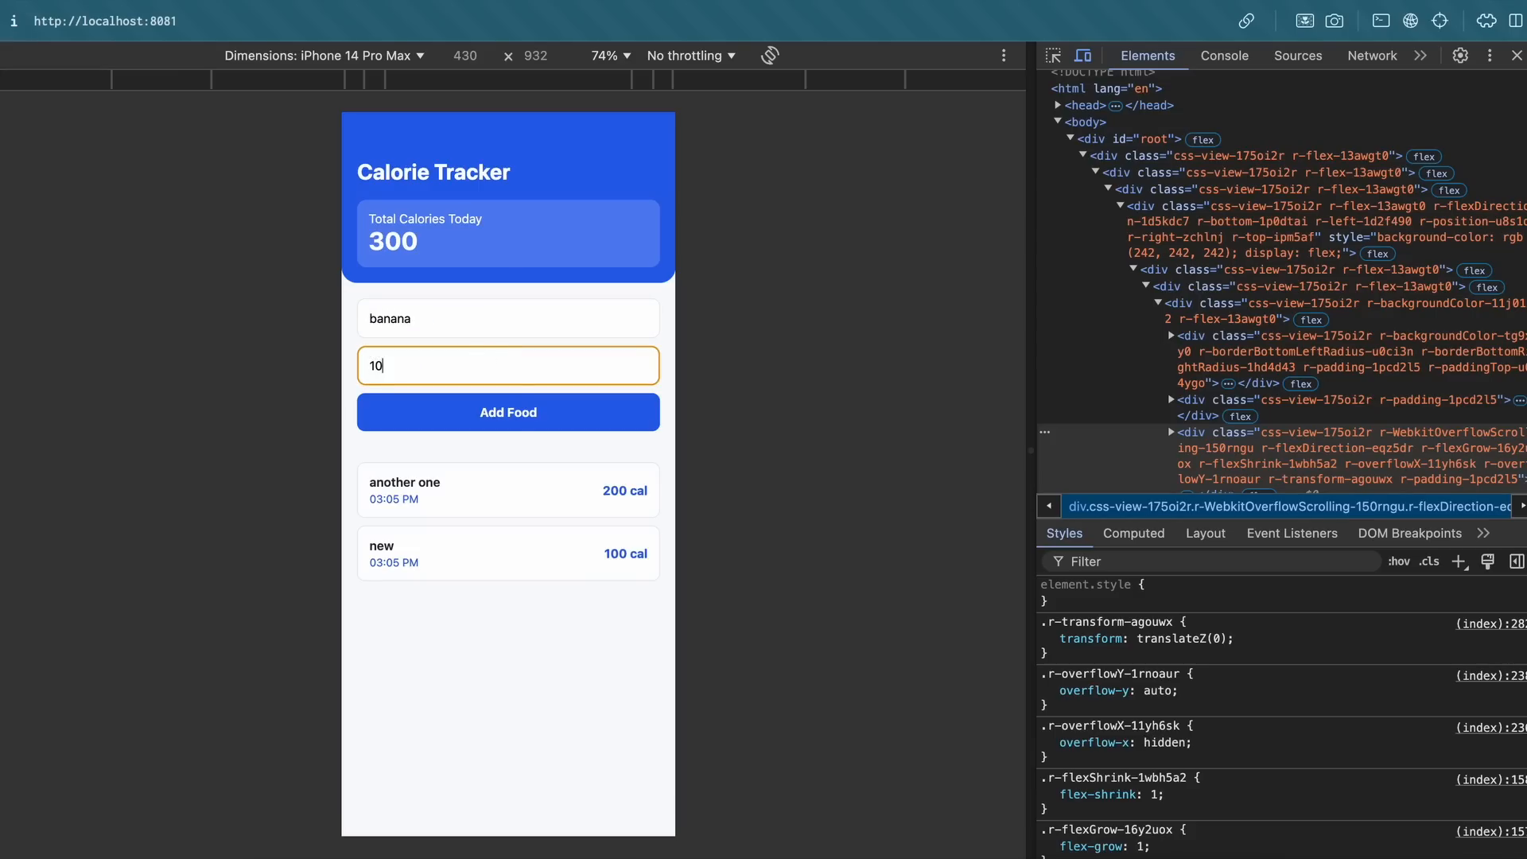
pyautogui.click(507, 412)
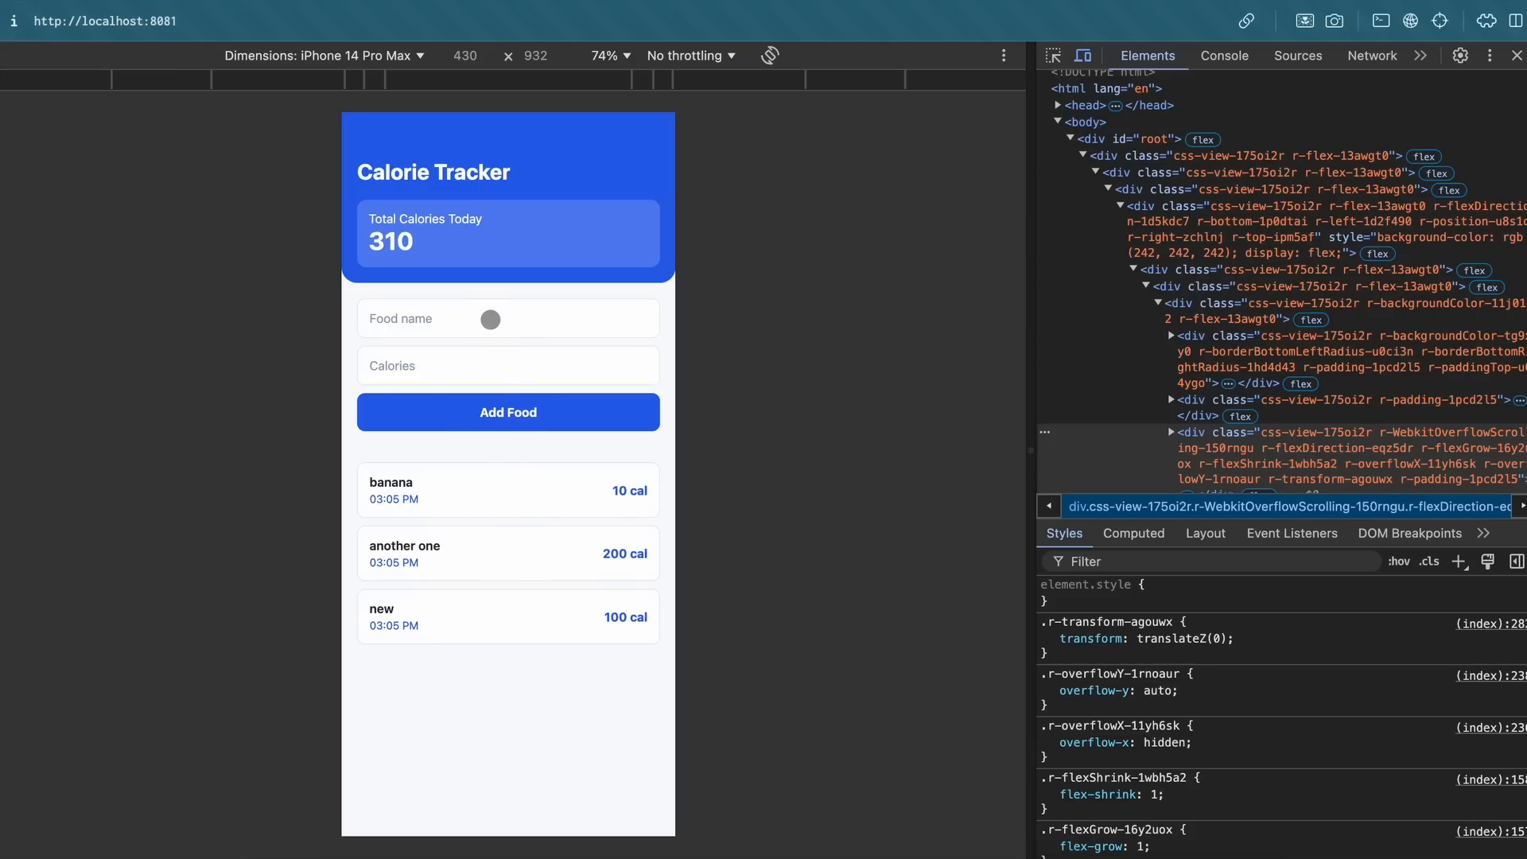
pyautogui.click(508, 318)
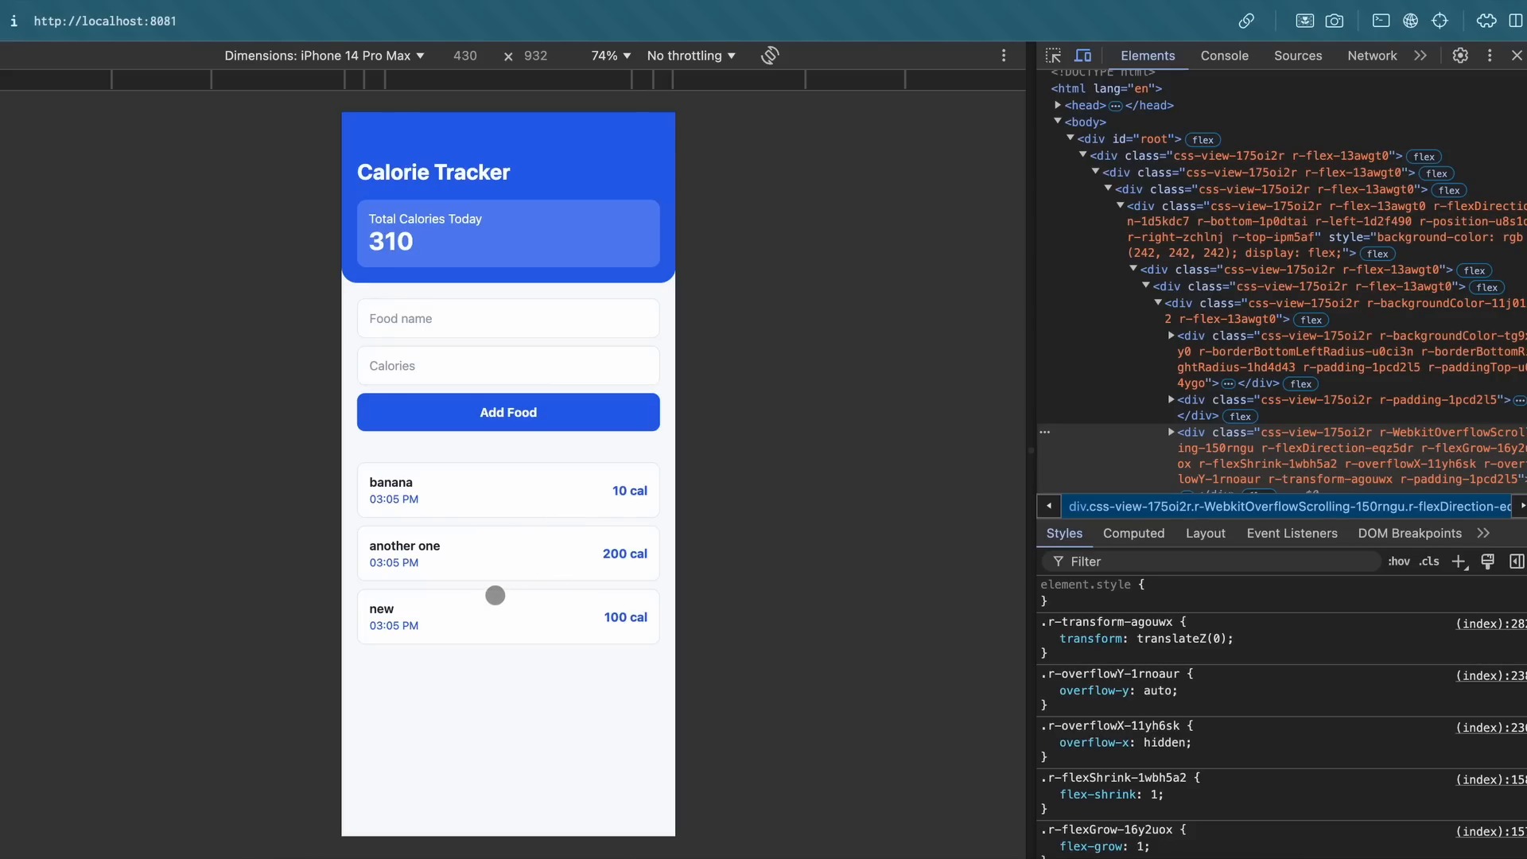
pyautogui.moveTo(505, 634)
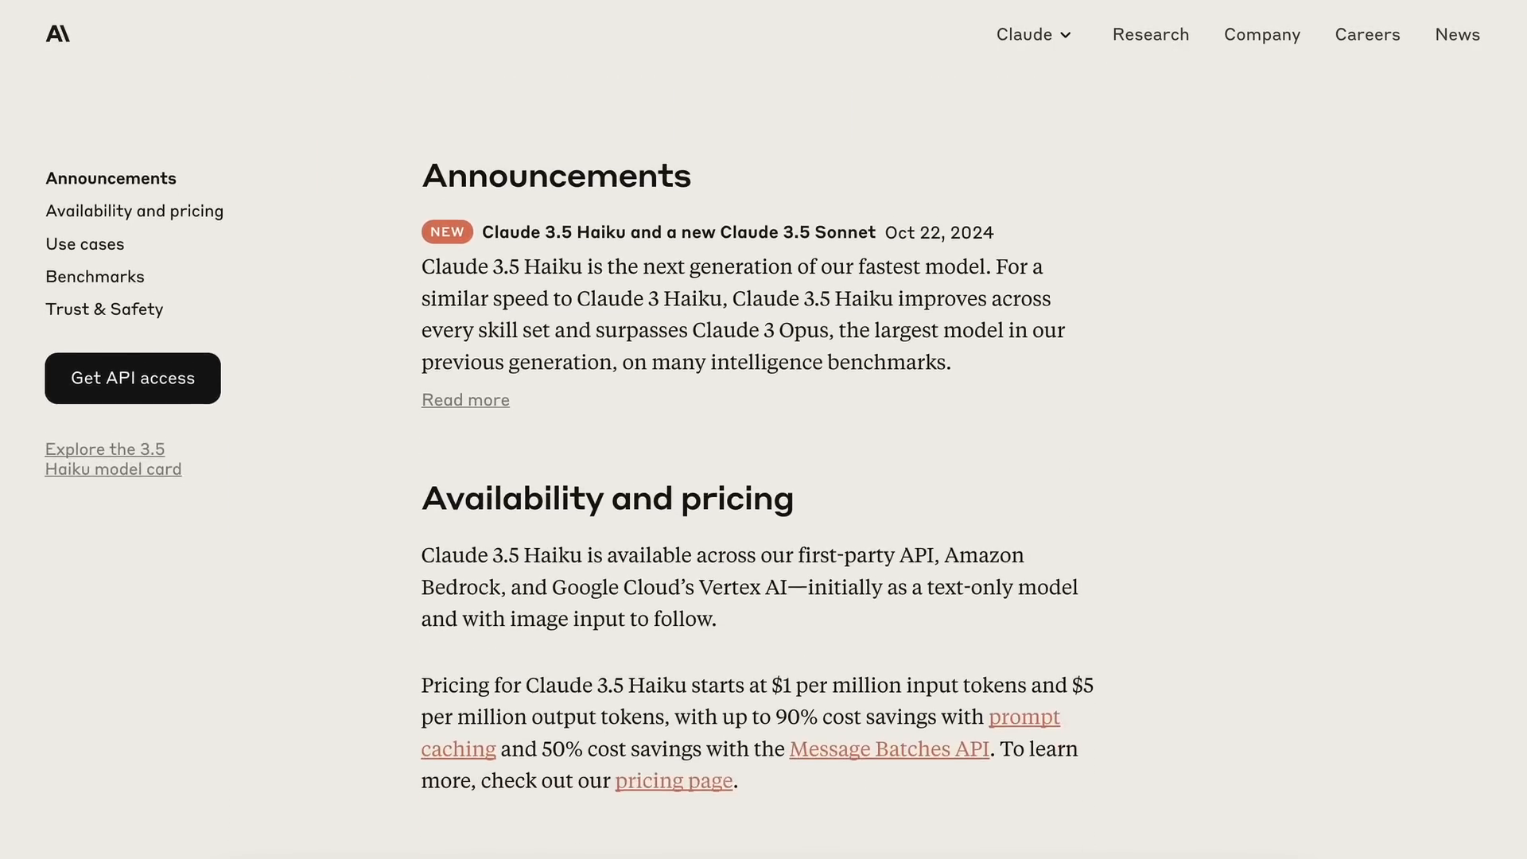
# Browse the Claude 3.5 Haiku page, jumping to the Benchmarks table and back
pyautogui.scroll(-3)
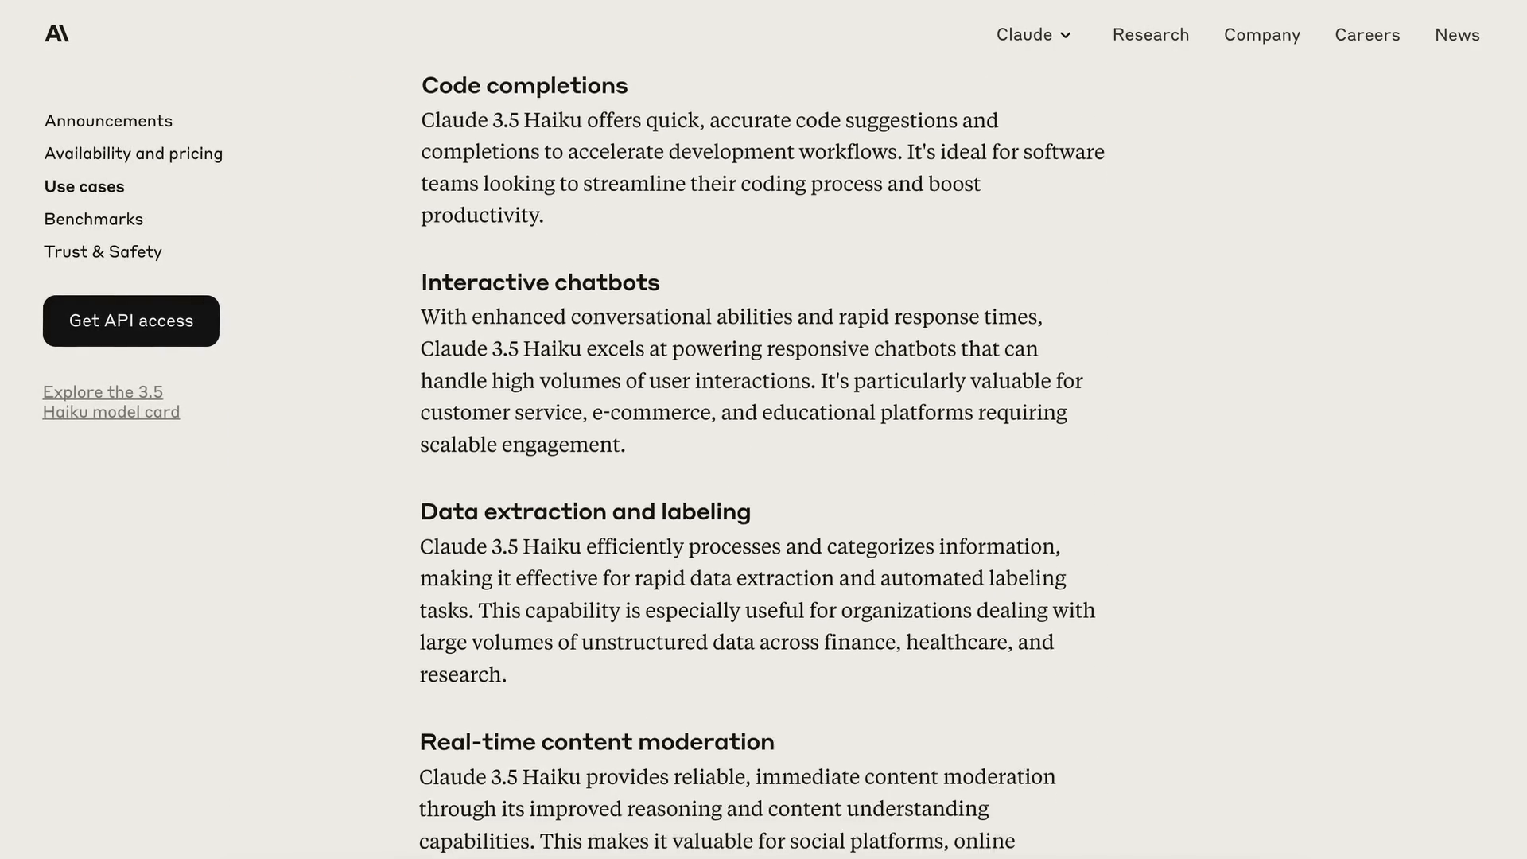
pyautogui.click(92, 217)
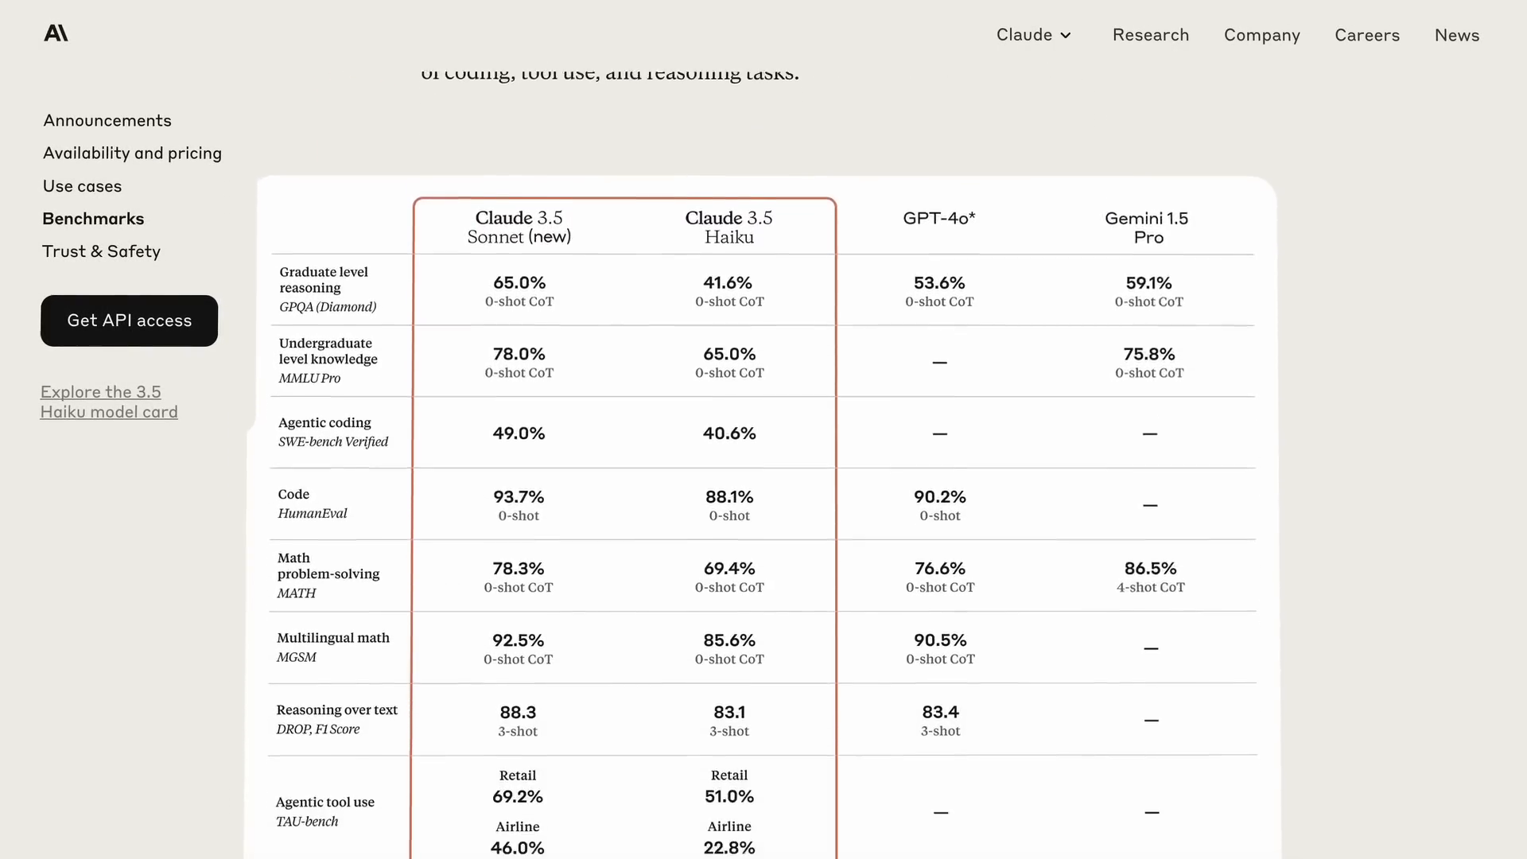
pyautogui.scroll(-3)
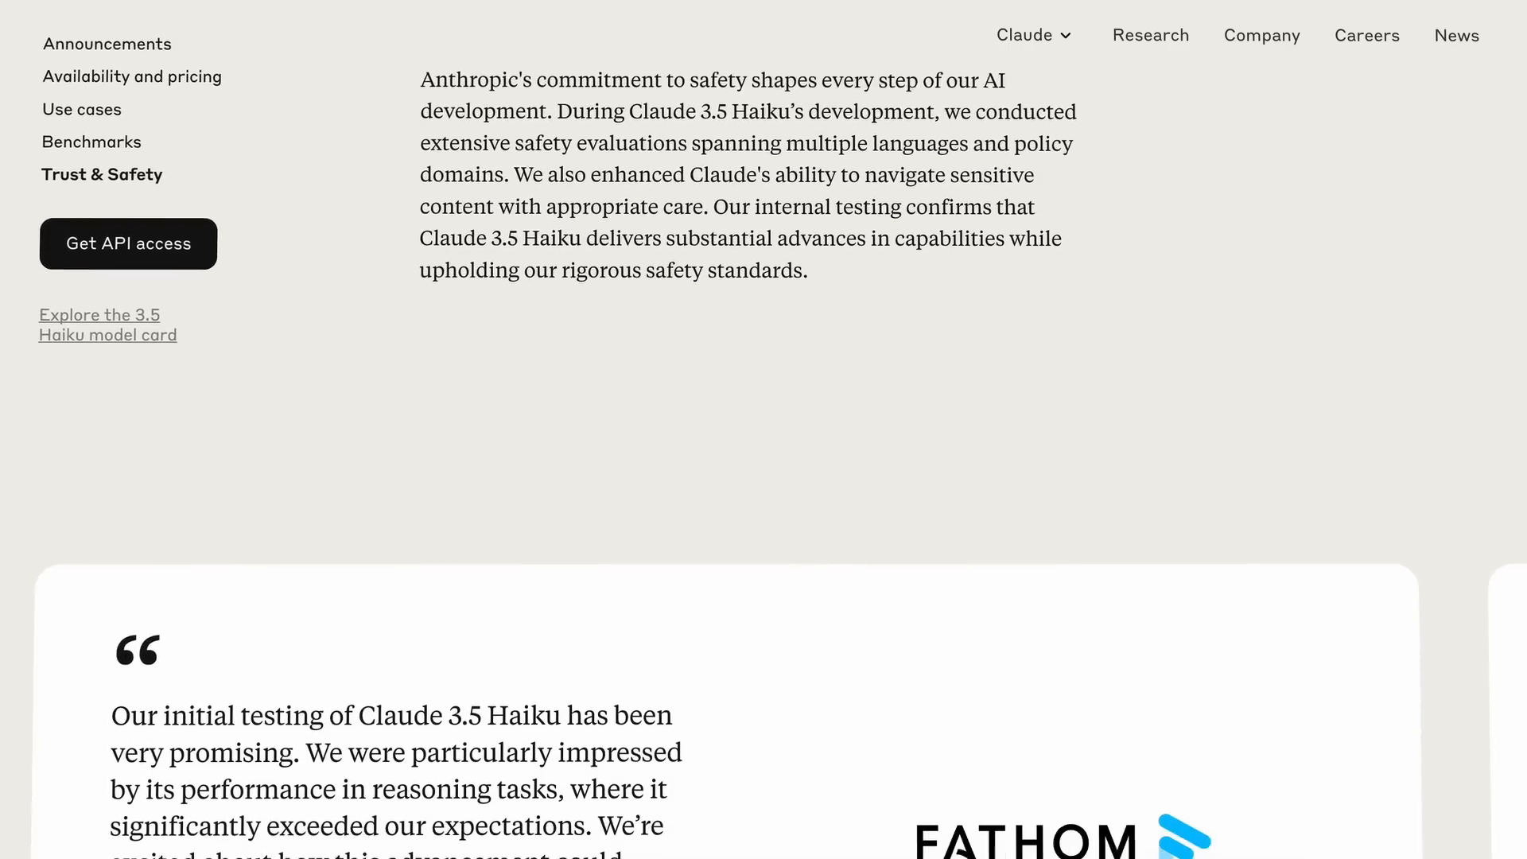
pyautogui.scroll(-3)
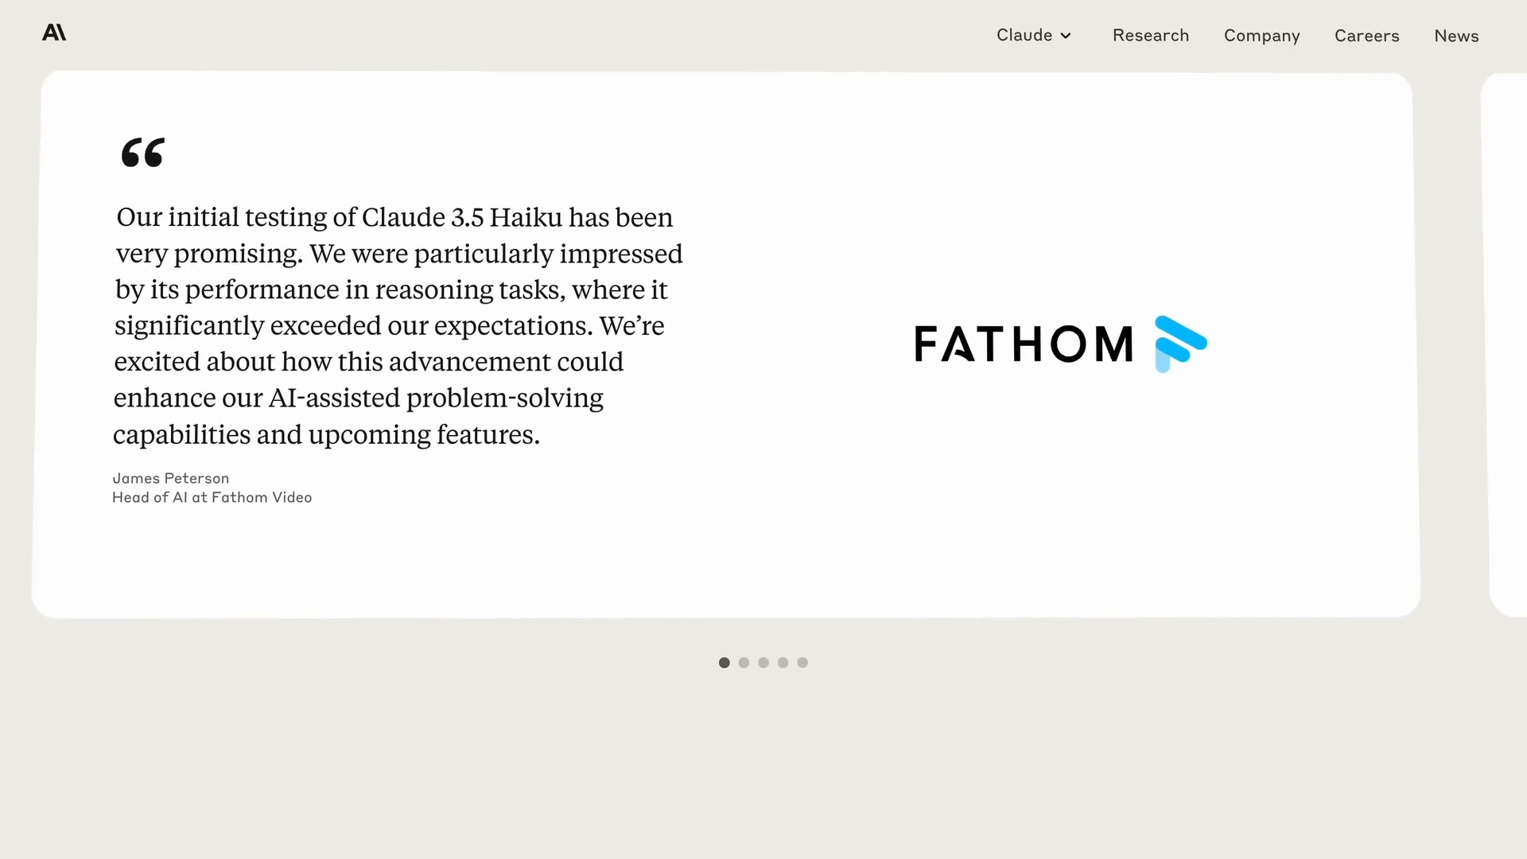
pyautogui.scroll(-3)
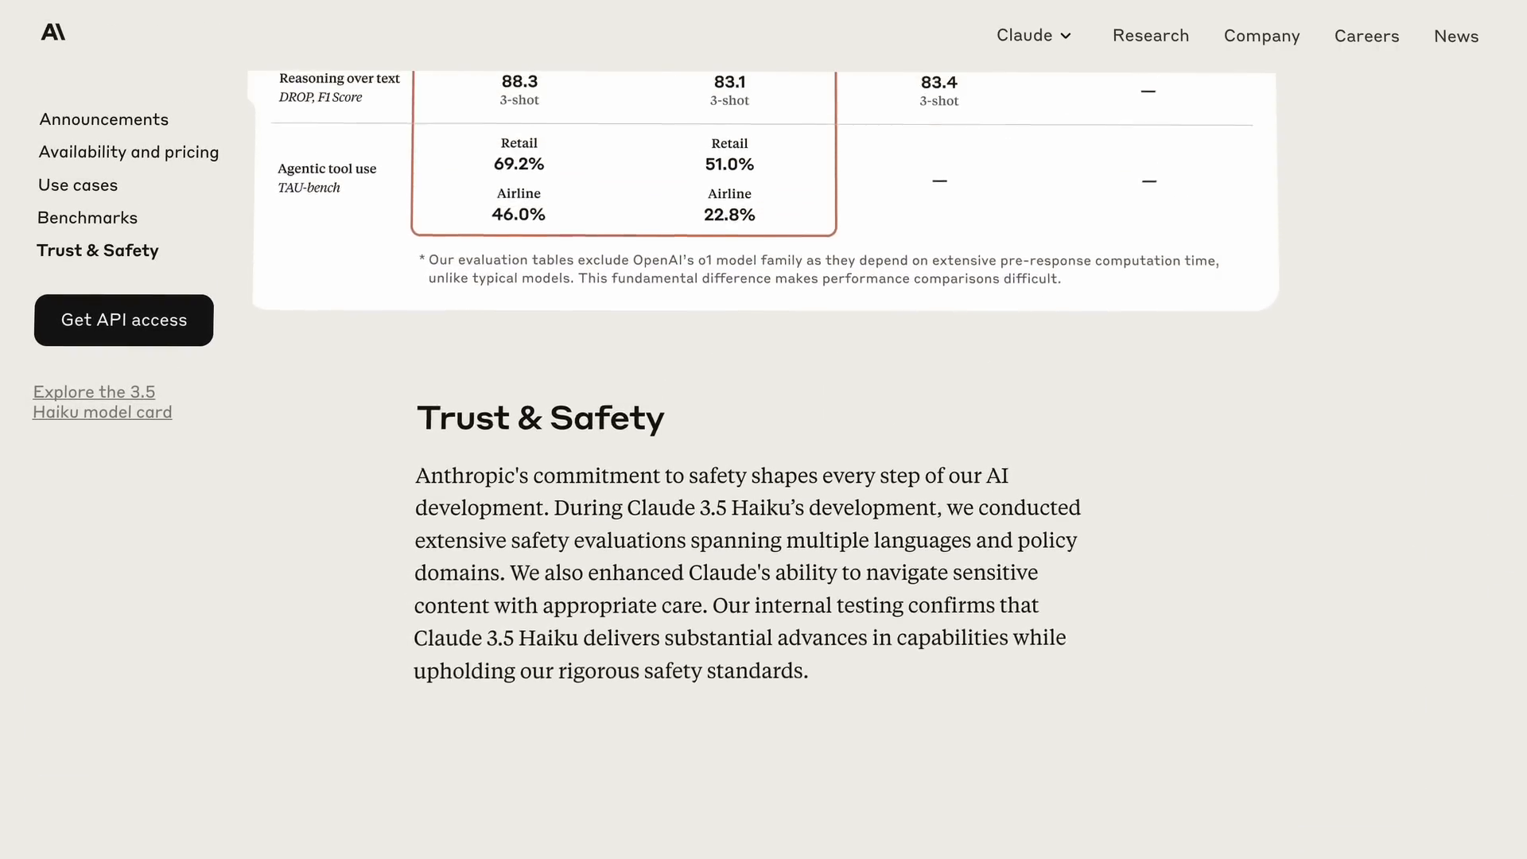
pyautogui.scroll(3)
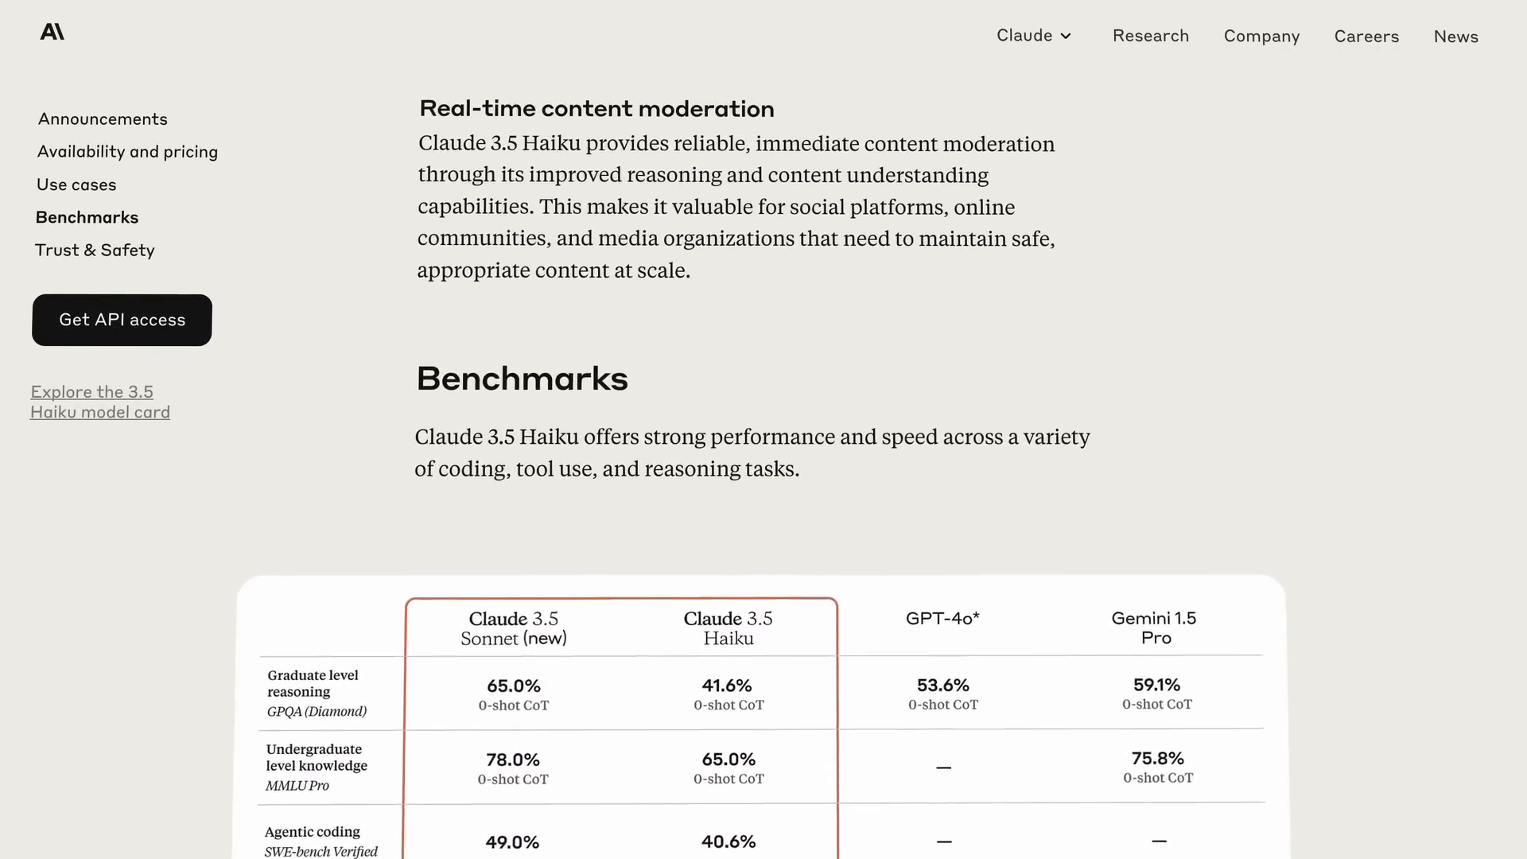
pyautogui.scroll(3)
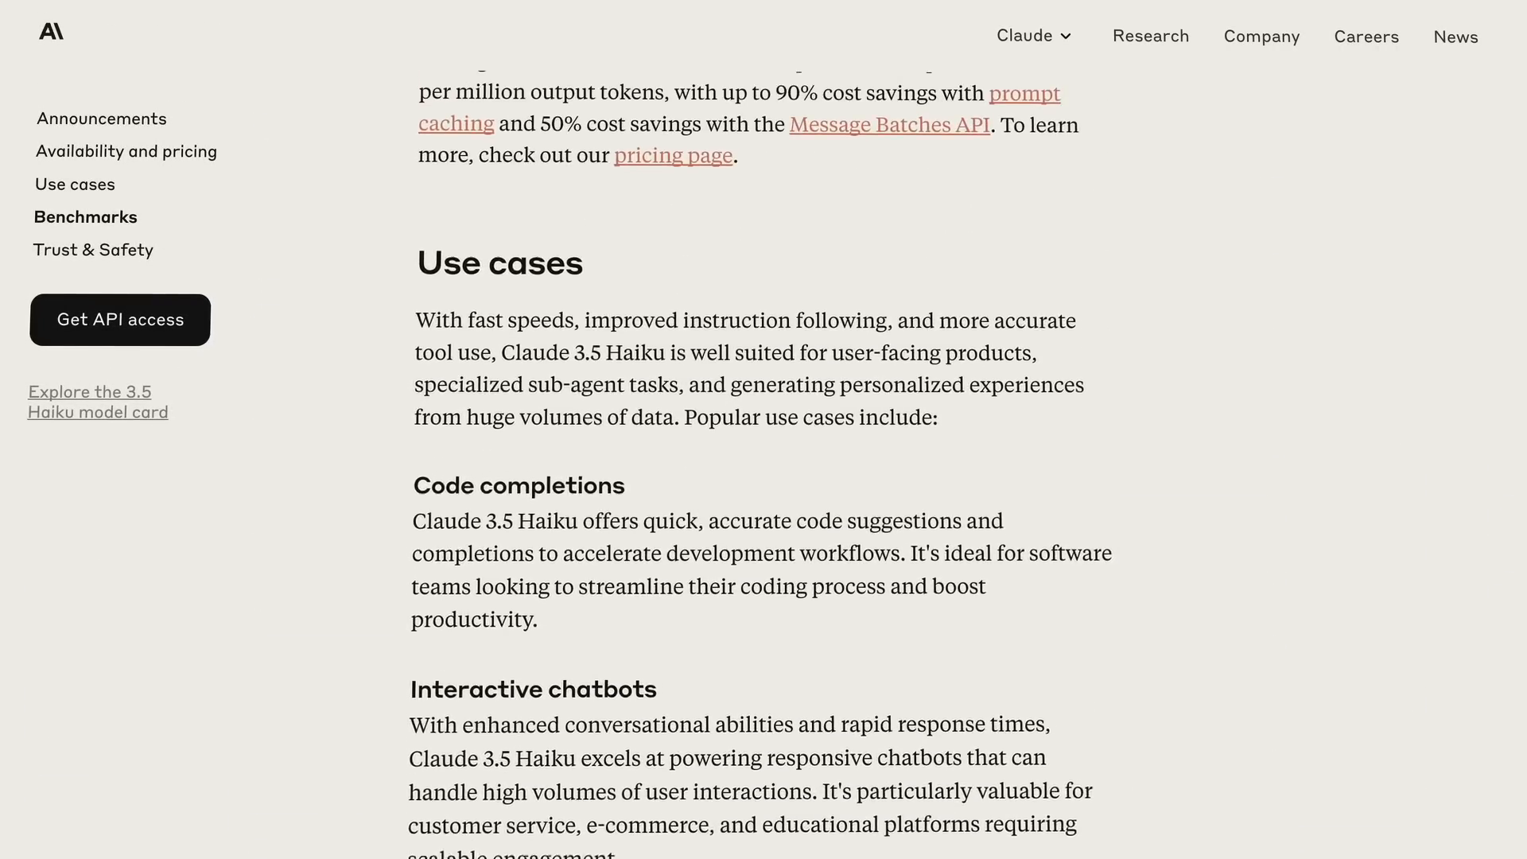
pyautogui.scroll(3)
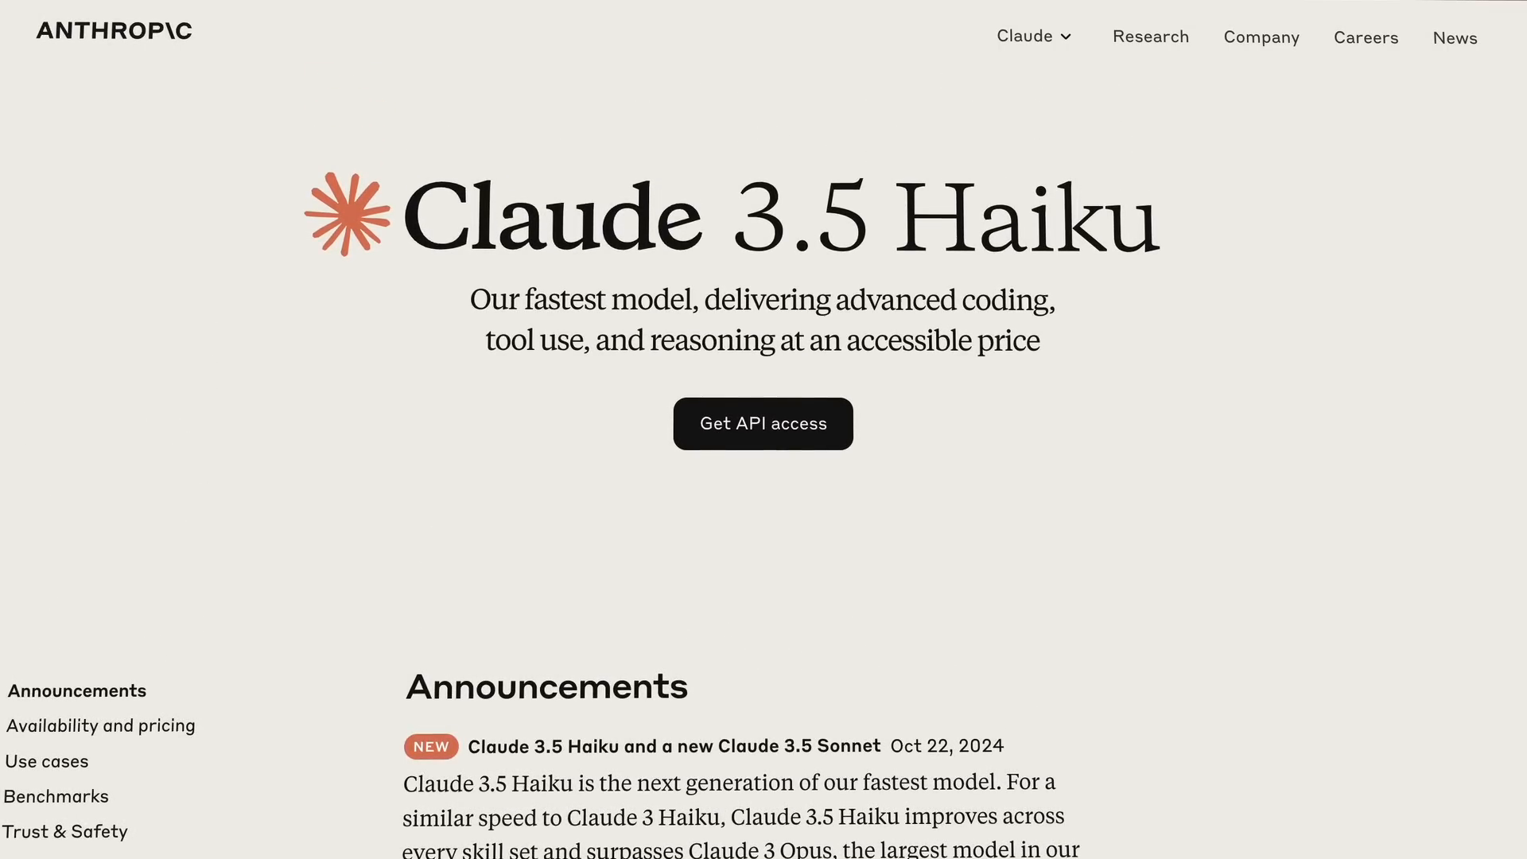
pyautogui.scroll(-3)
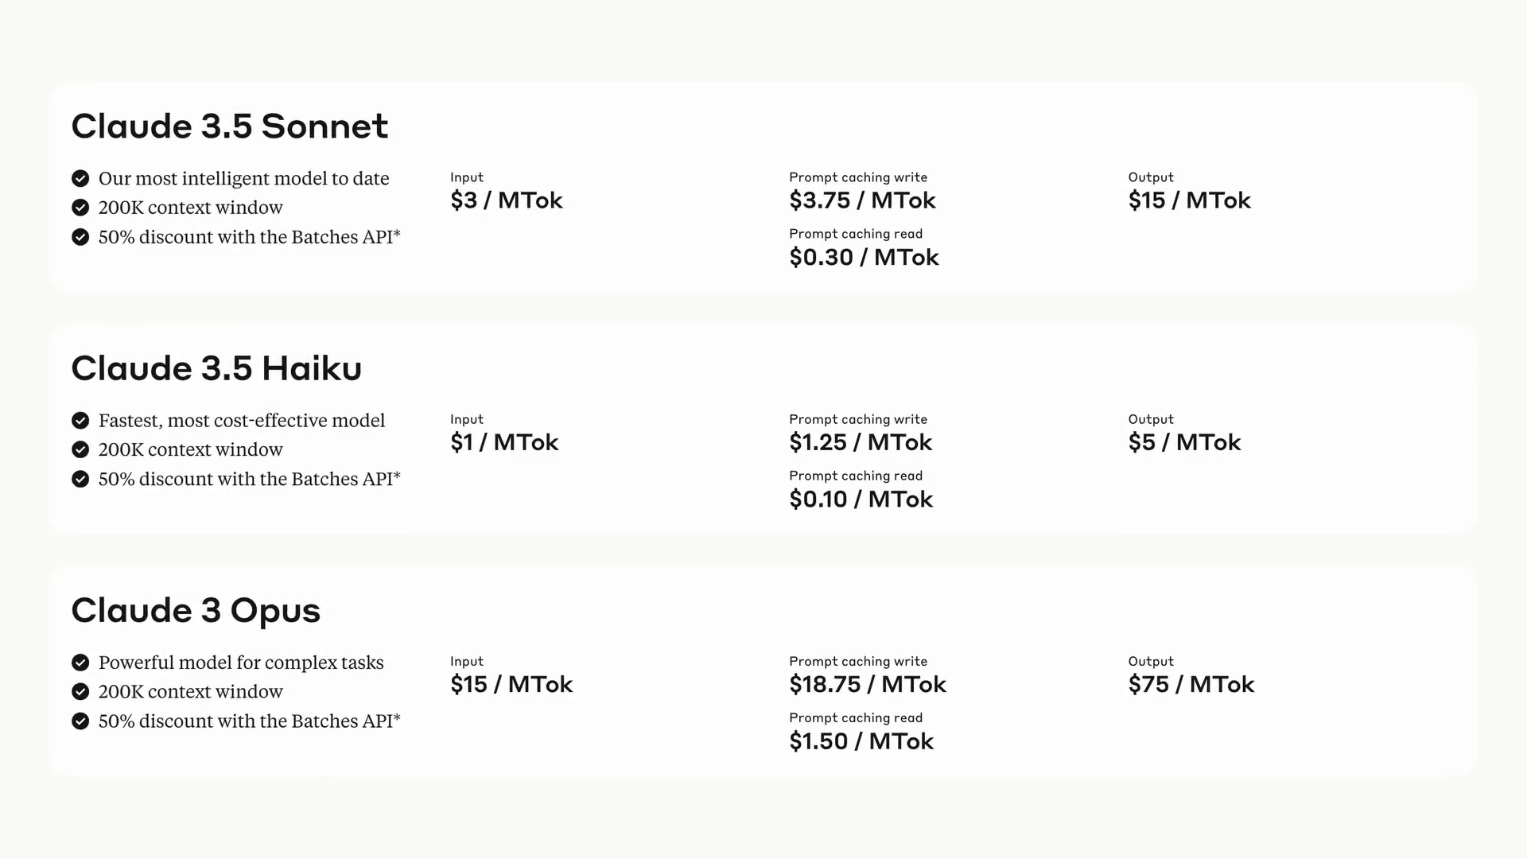
# Scroll to the Sonnet, Haiku and Opus pricing cards on Anthropic's pricing page
pyautogui.scroll(3)
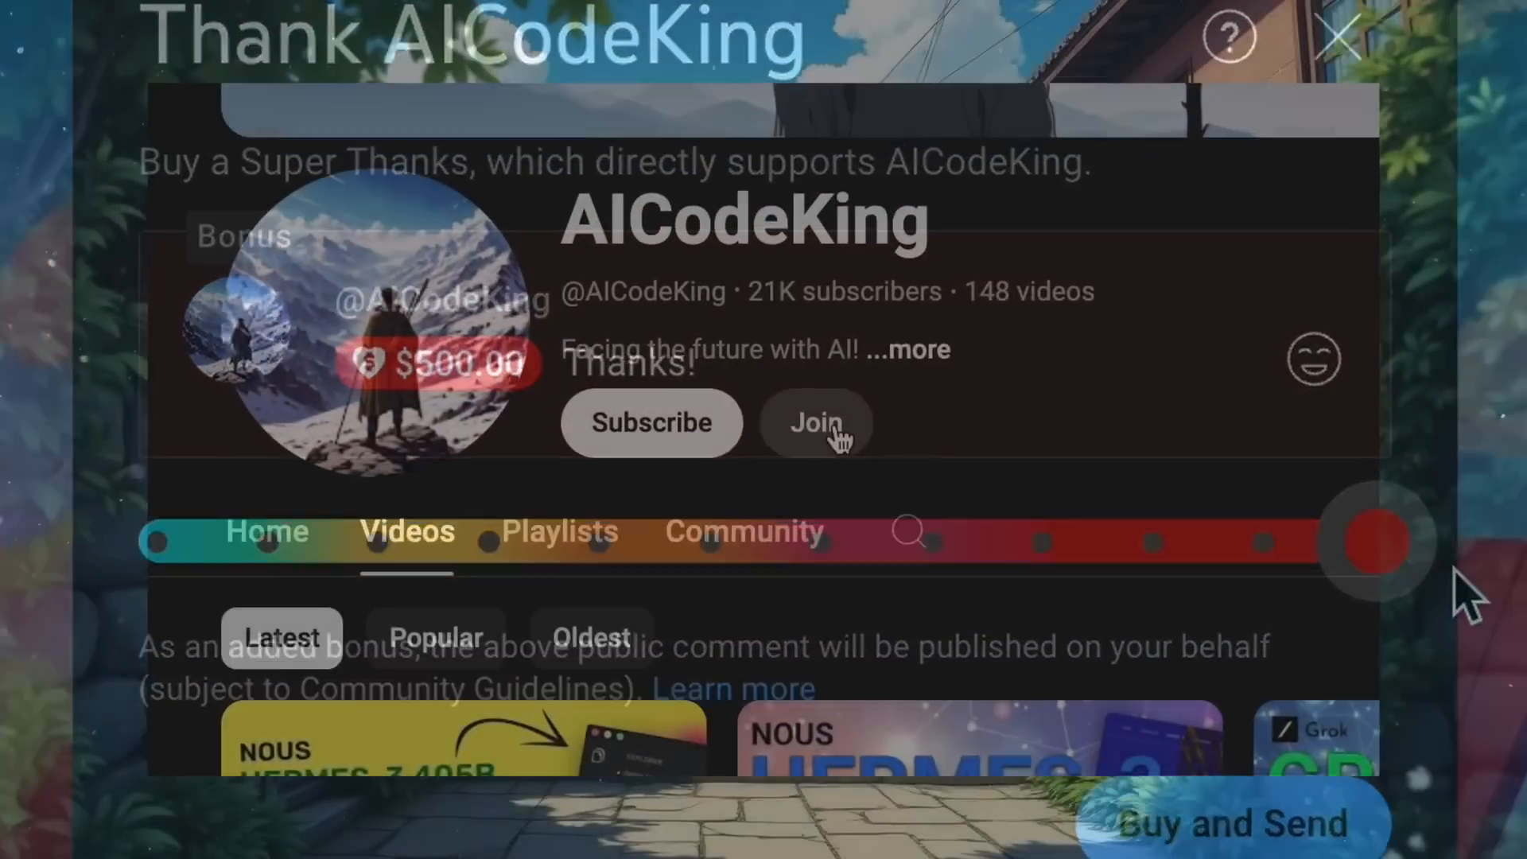
# Open AICodeKing's Join panel showing Bronze through Diamond King membership tiers
pyautogui.click(815, 421)
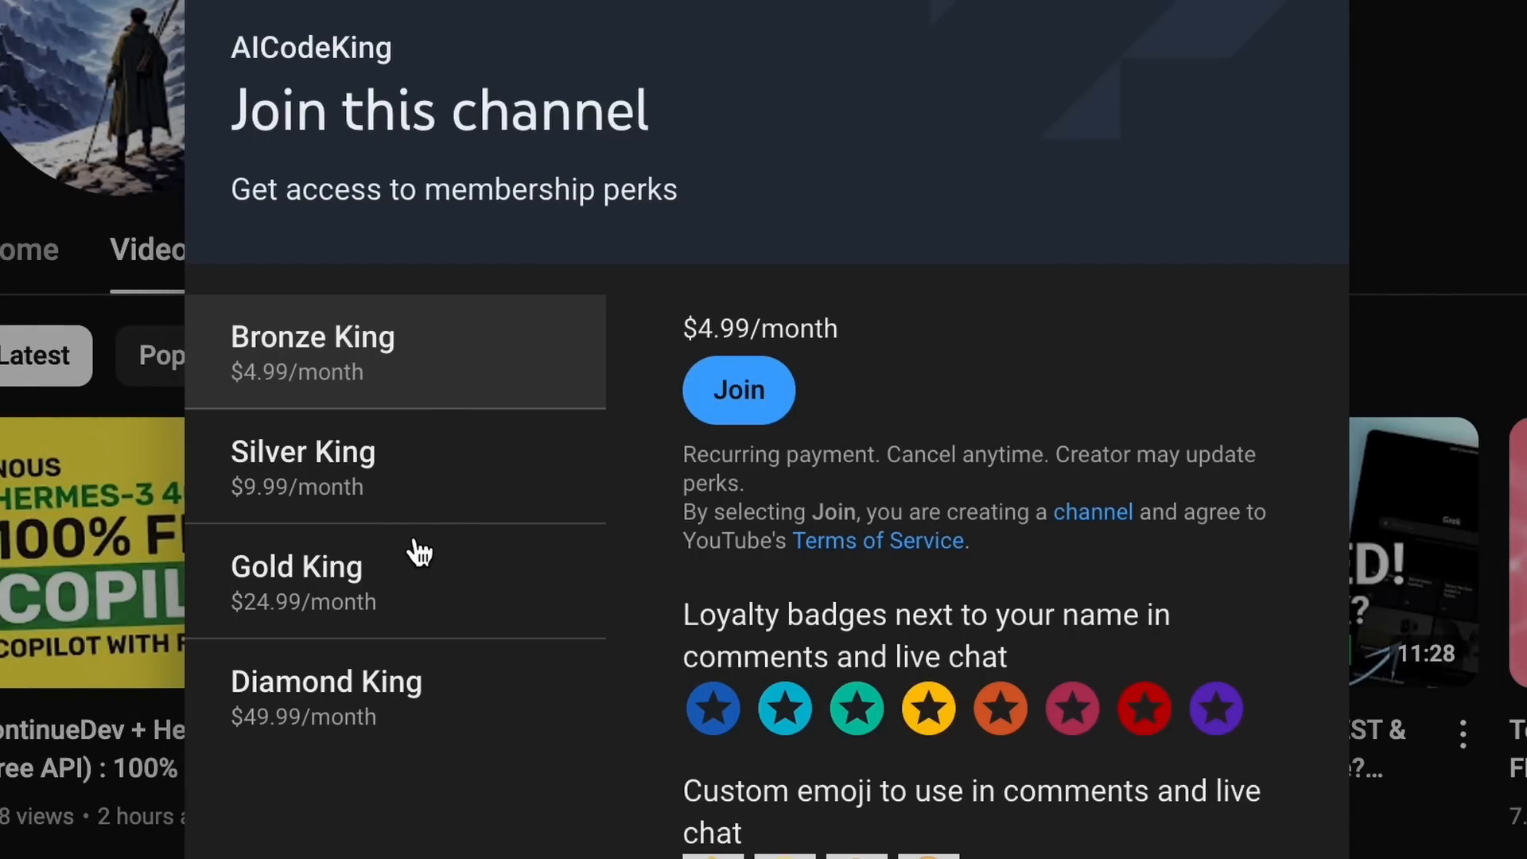
pyautogui.moveTo(523, 628)
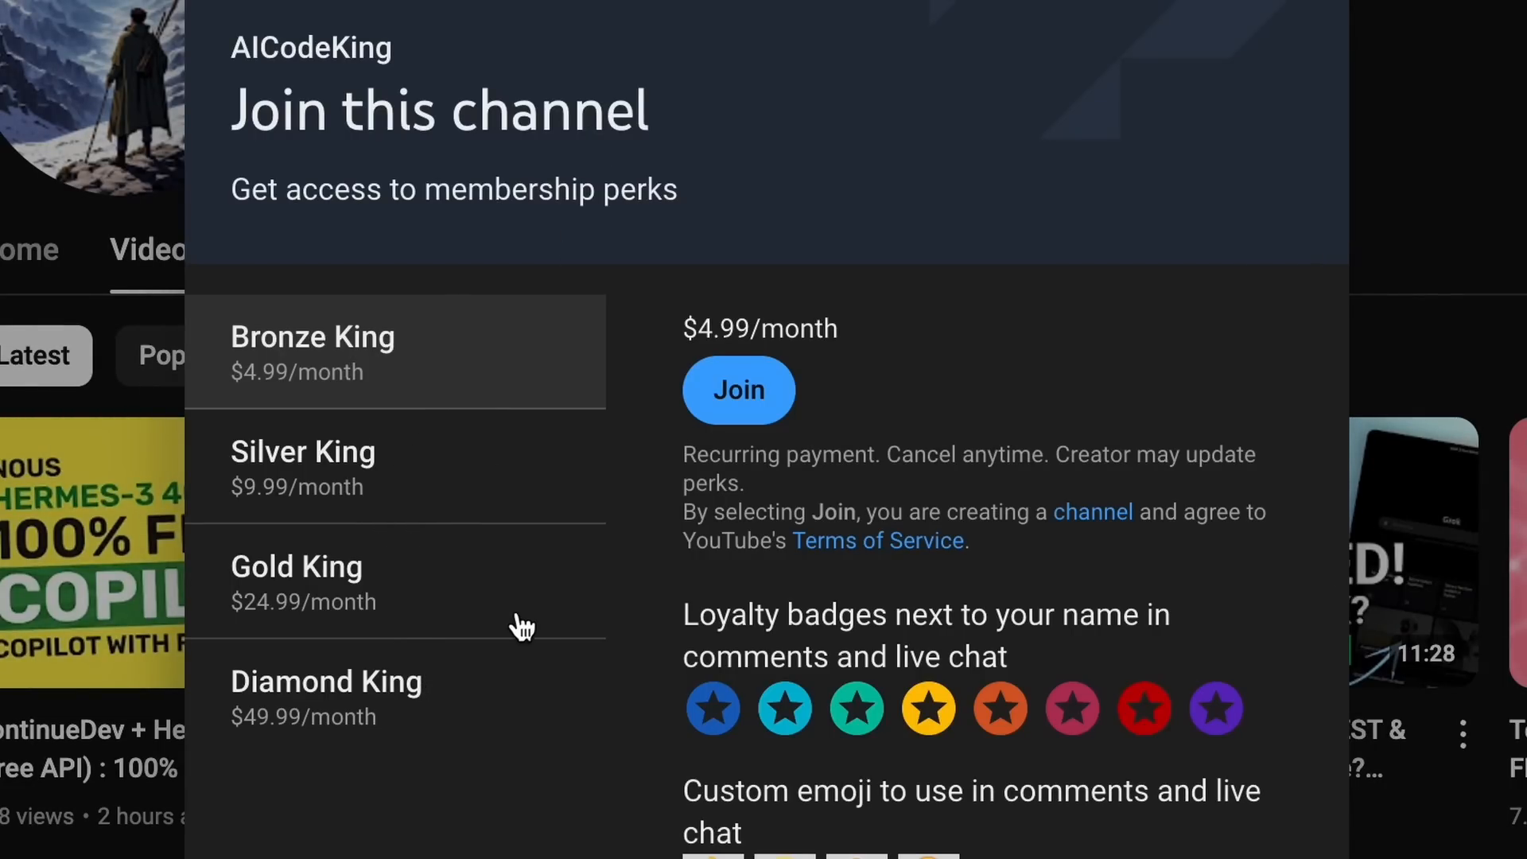
pyautogui.moveTo(455, 498)
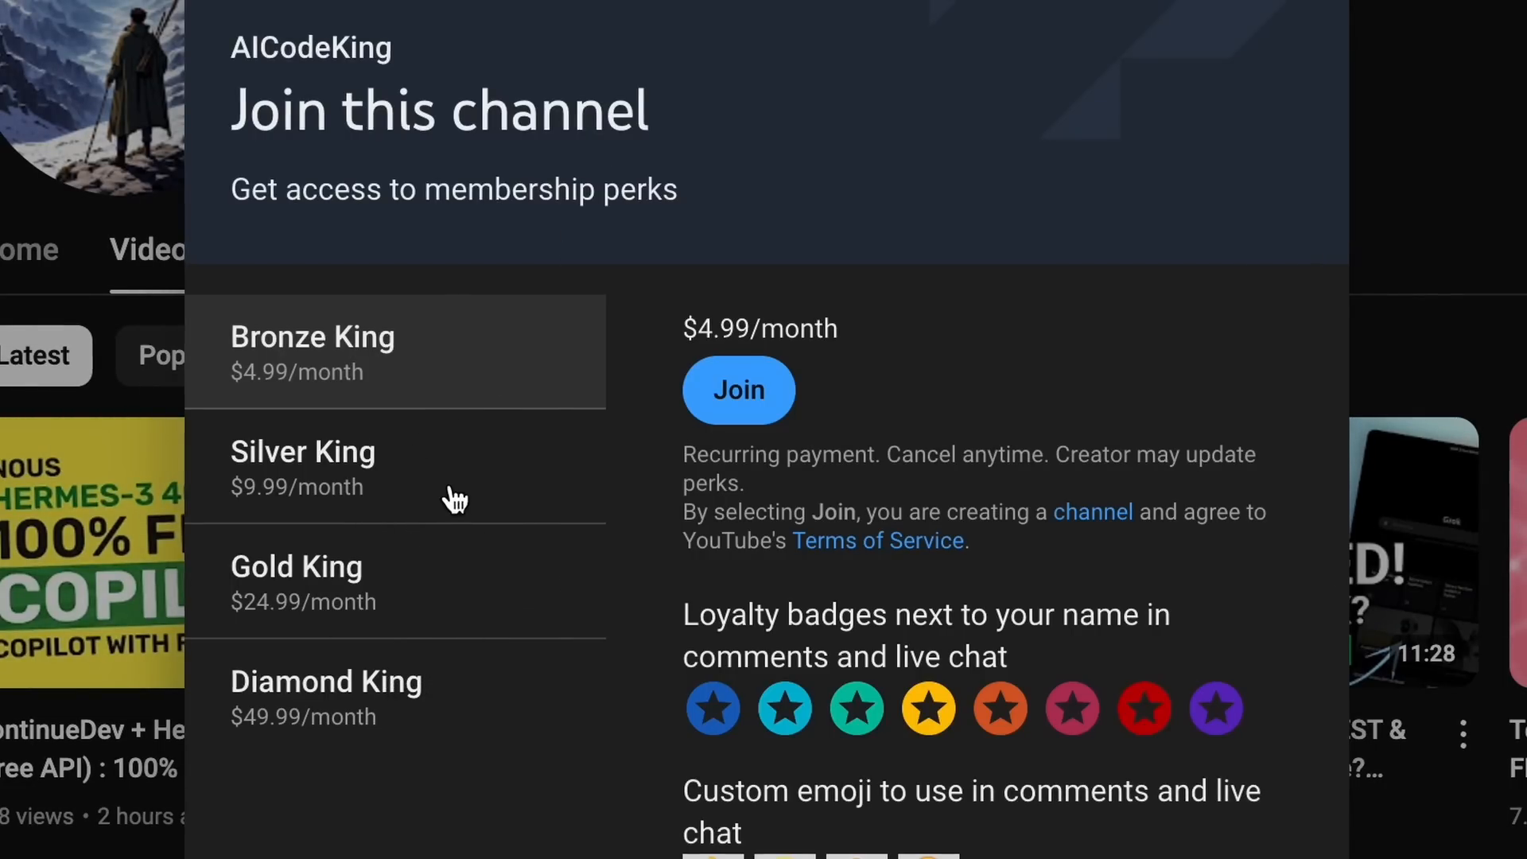